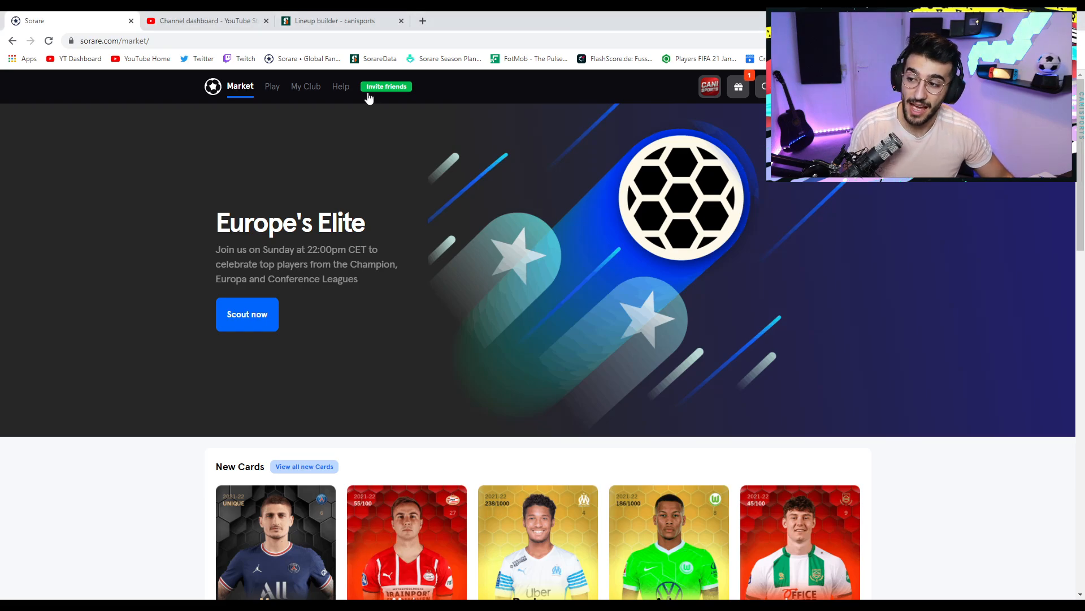
{"action": "mouse_move", "coordinate": [380, 87]}
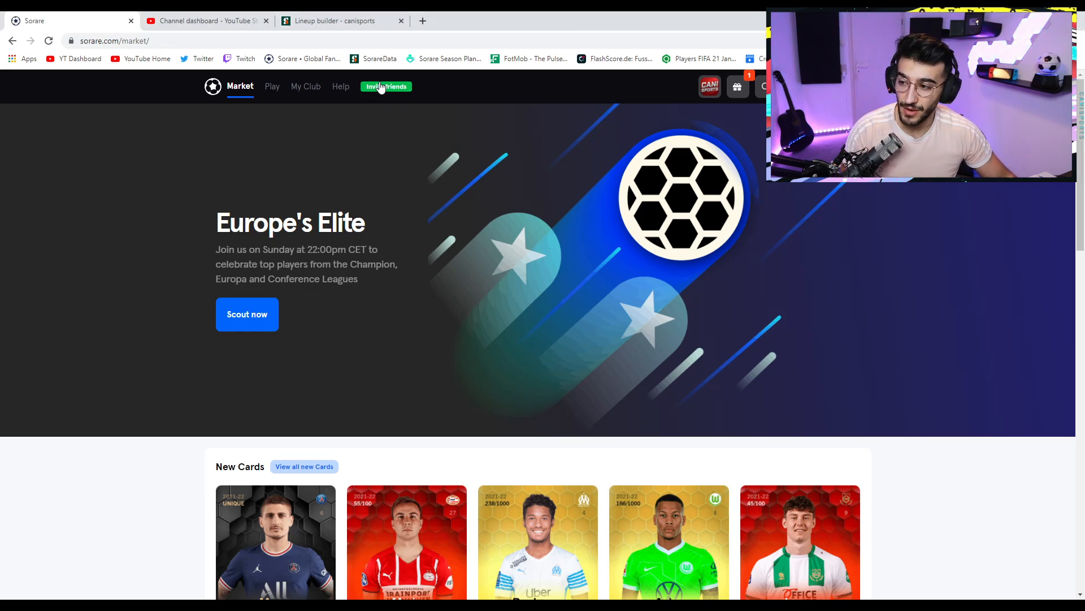
View the invite-a-friend page and scroll the sent invitations down to the referrer section.
{"action": "left_click", "coordinate": [385, 86]}
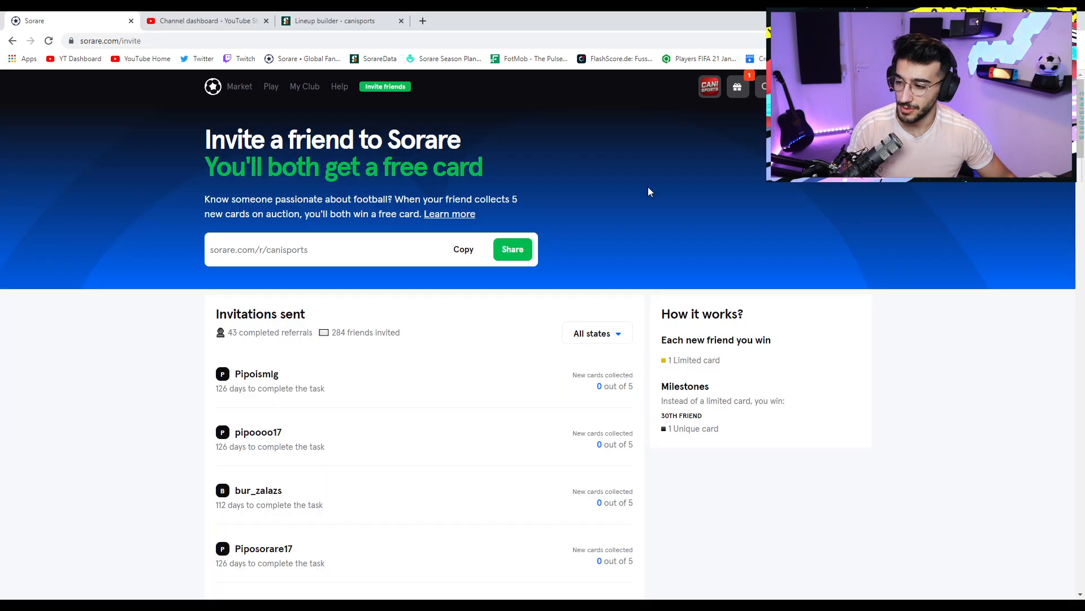
{"action": "scroll", "scroll_direction": "down", "scroll_amount": 3}
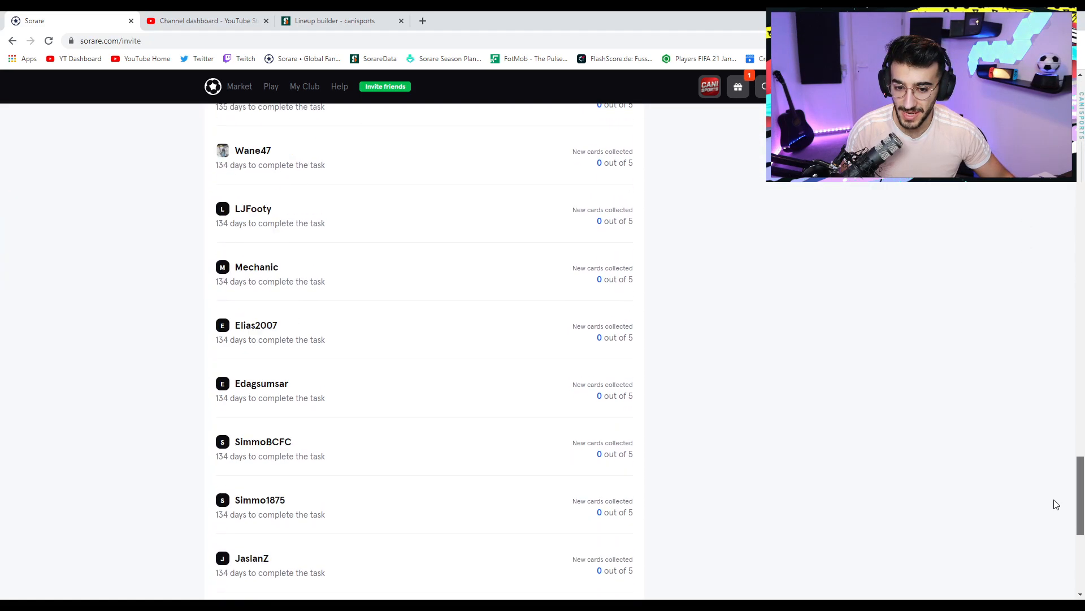
{"action": "scroll", "scroll_direction": "down", "scroll_amount": 3}
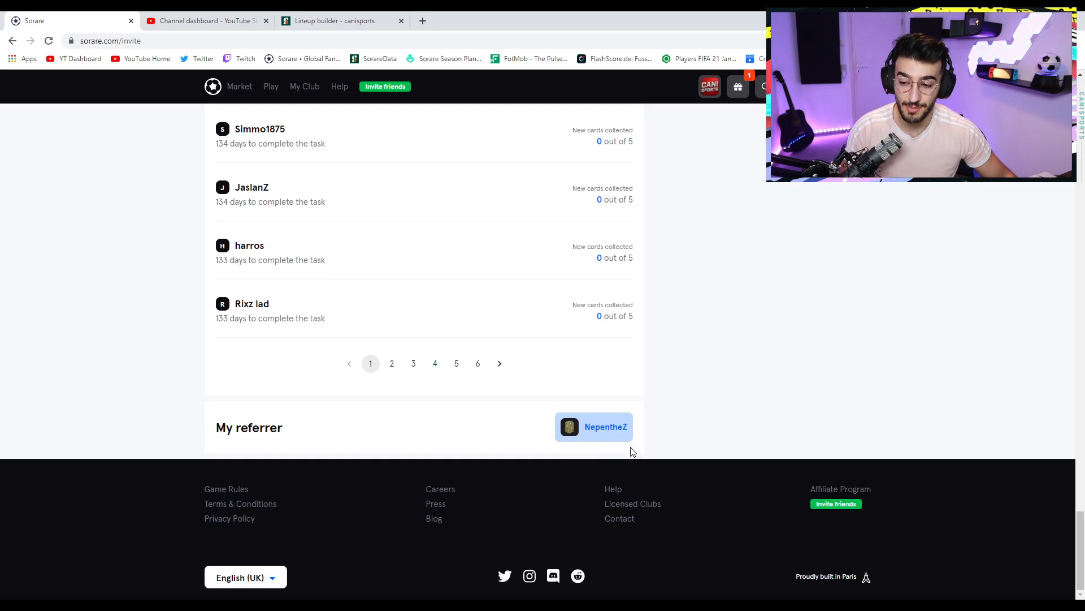
{"action": "mouse_move", "coordinate": [509, 254]}
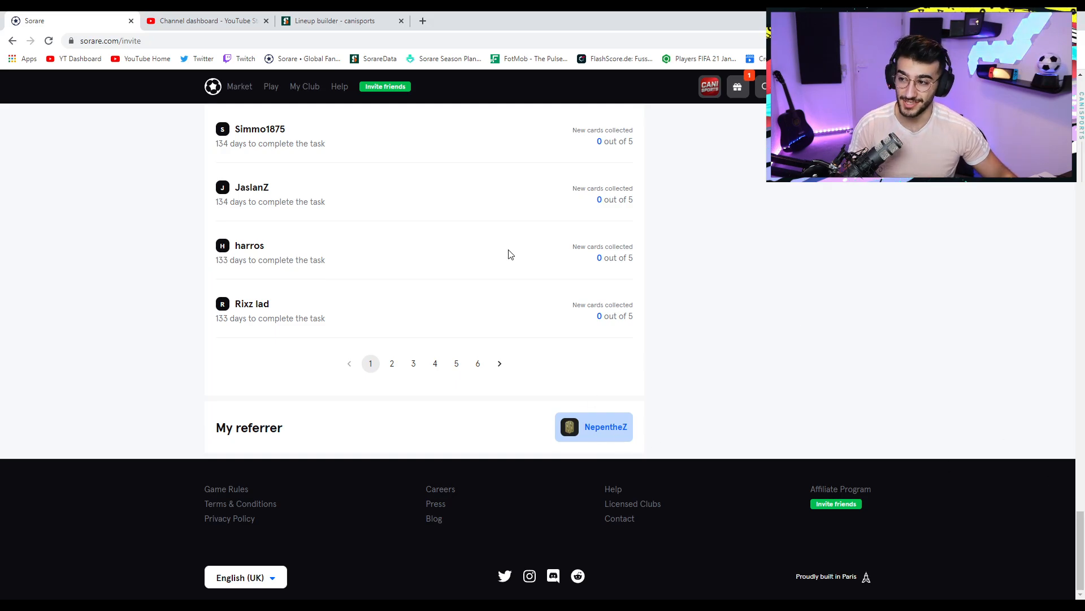
In the gameweek 244 lineup builder, fill the U23 Rare goalkeeper slot with Fabian de Keijzer.
{"action": "left_click", "coordinate": [332, 20]}
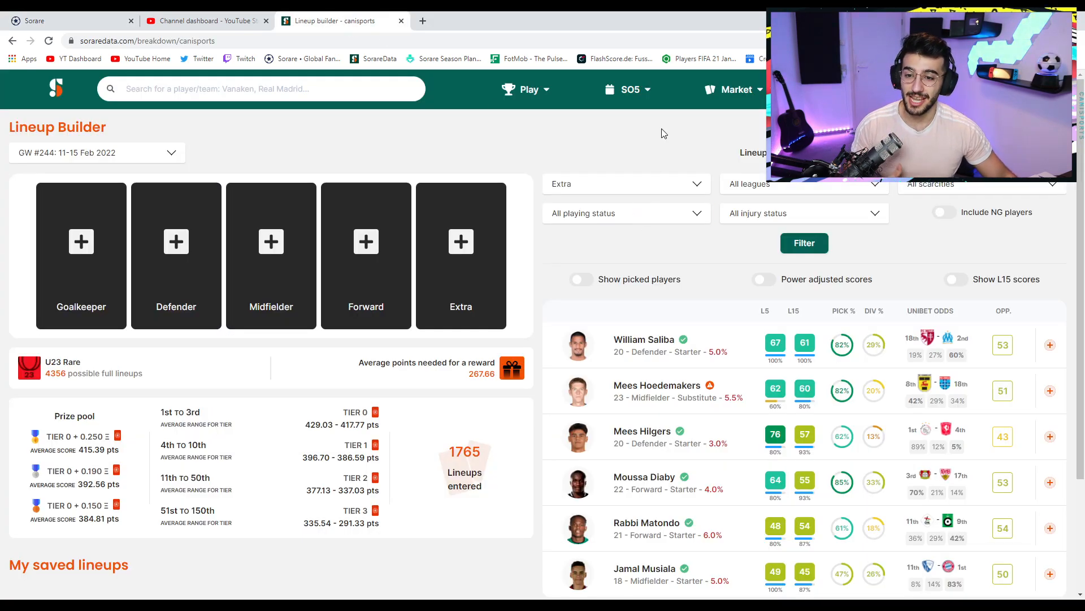
{"action": "mouse_move", "coordinate": [754, 131]}
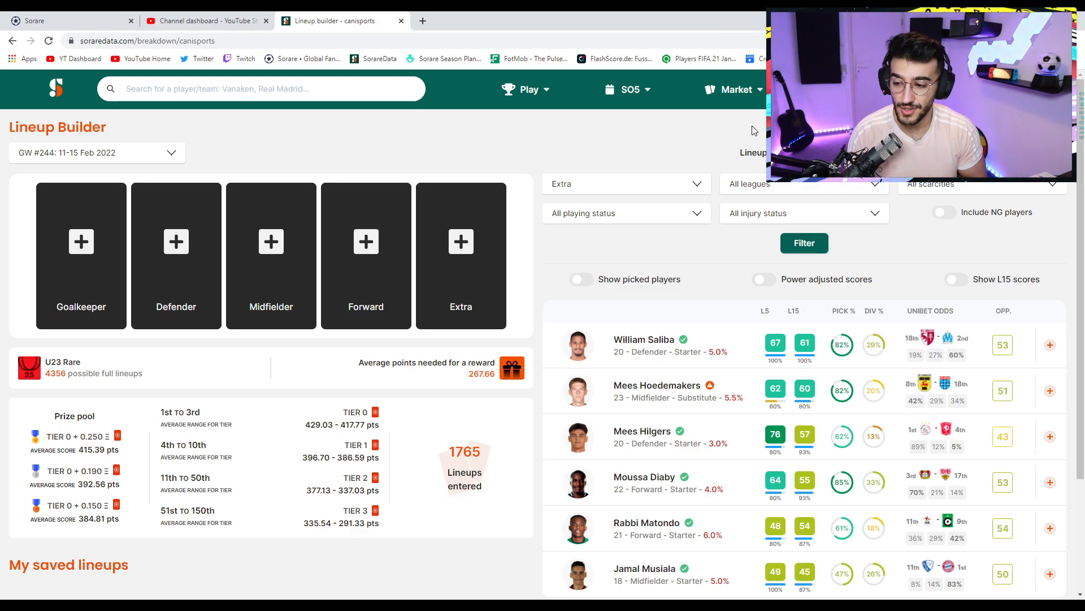
{"action": "mouse_move", "coordinate": [329, 254]}
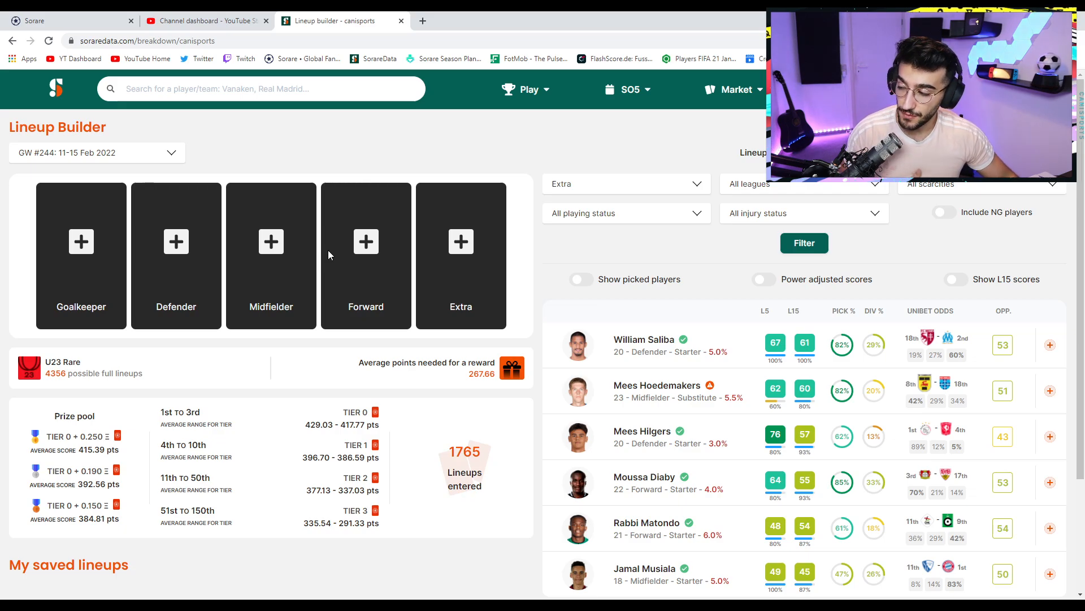
{"action": "mouse_move", "coordinate": [550, 140]}
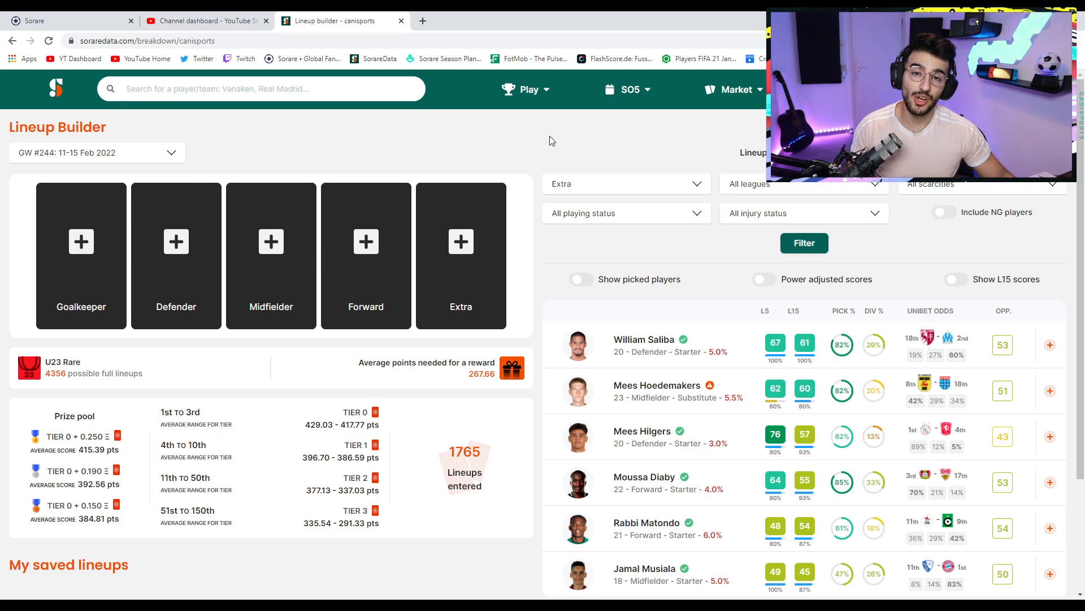
{"action": "mouse_move", "coordinate": [539, 145]}
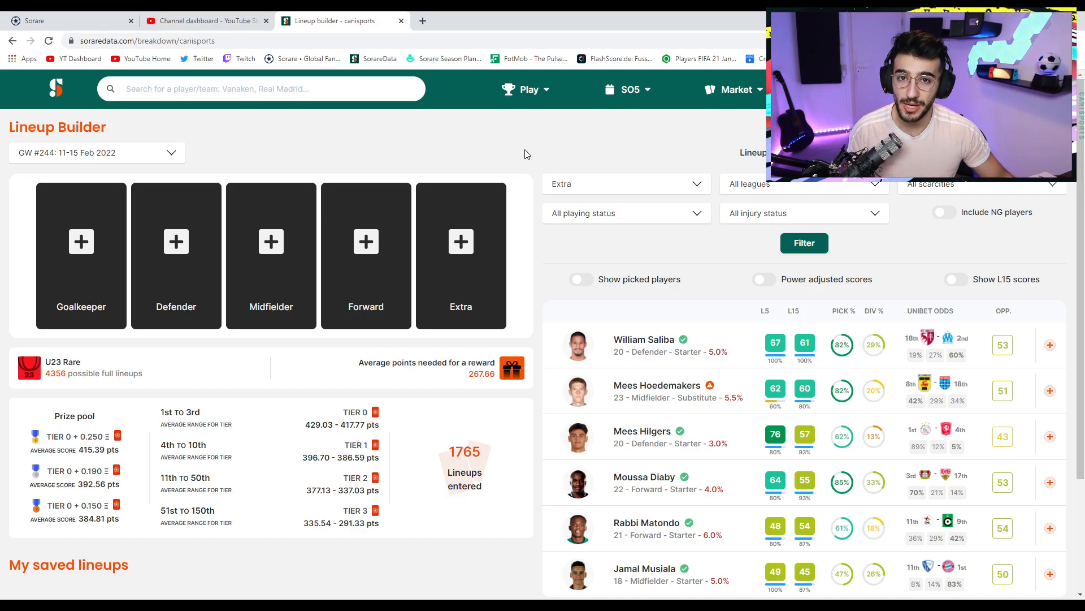
{"action": "mouse_move", "coordinate": [539, 152]}
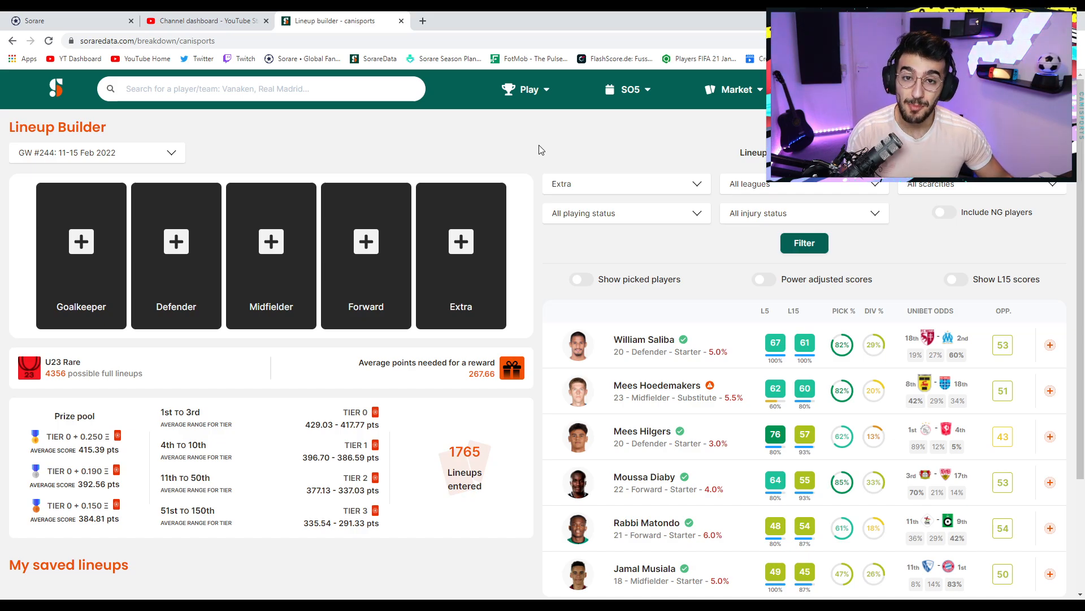
{"action": "mouse_move", "coordinate": [81, 241]}
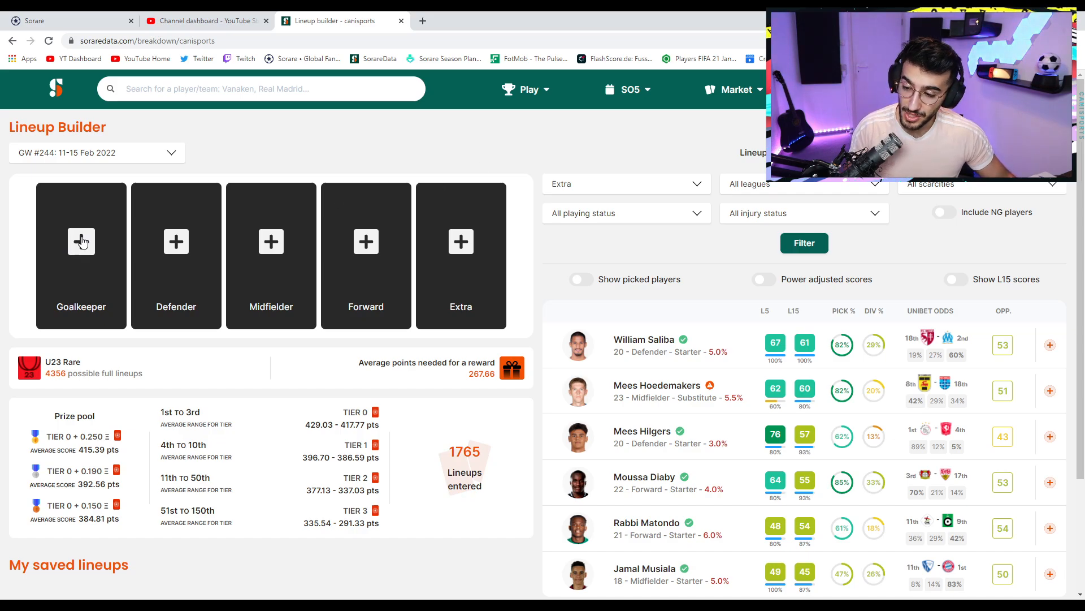
{"action": "left_click", "coordinate": [81, 255]}
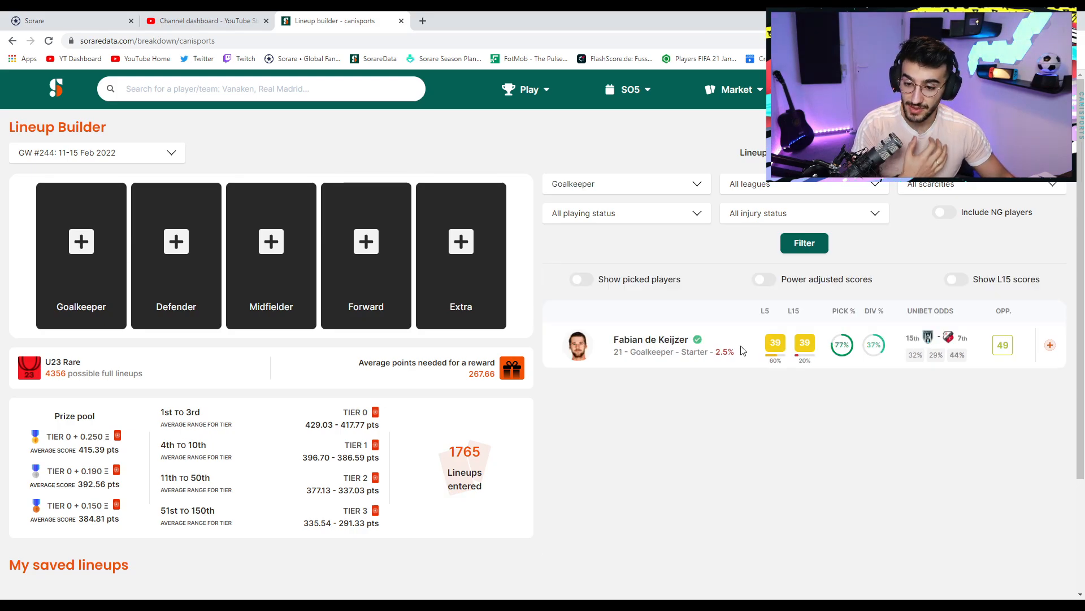
{"action": "left_click", "coordinate": [1049, 345]}
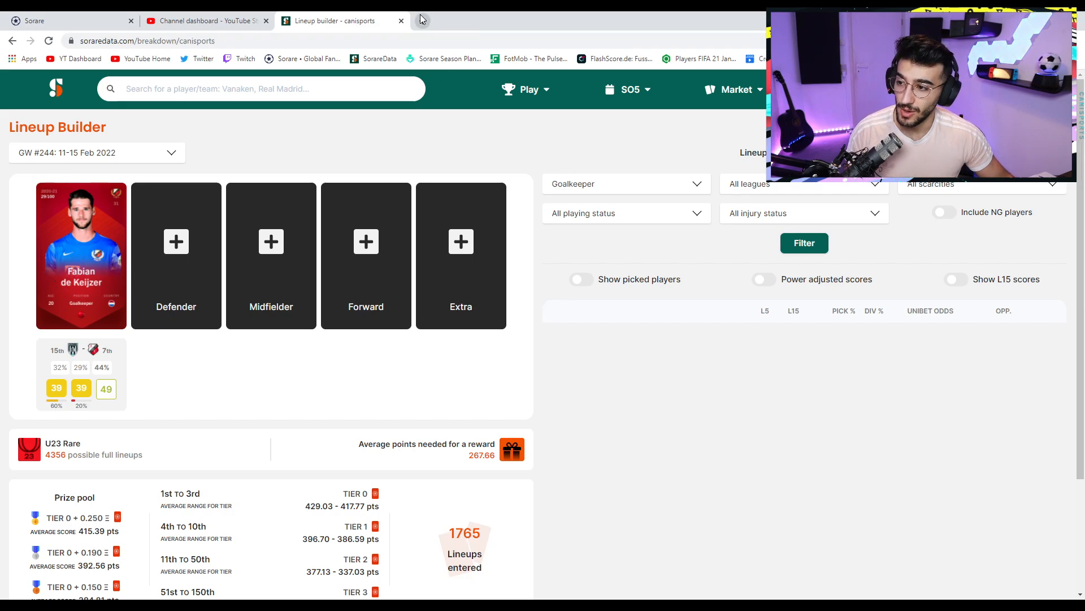
Search 'de keijzer' in a new tab and show Fabian de Keijzer's SO5 score history.
{"action": "left_click", "coordinate": [421, 20]}
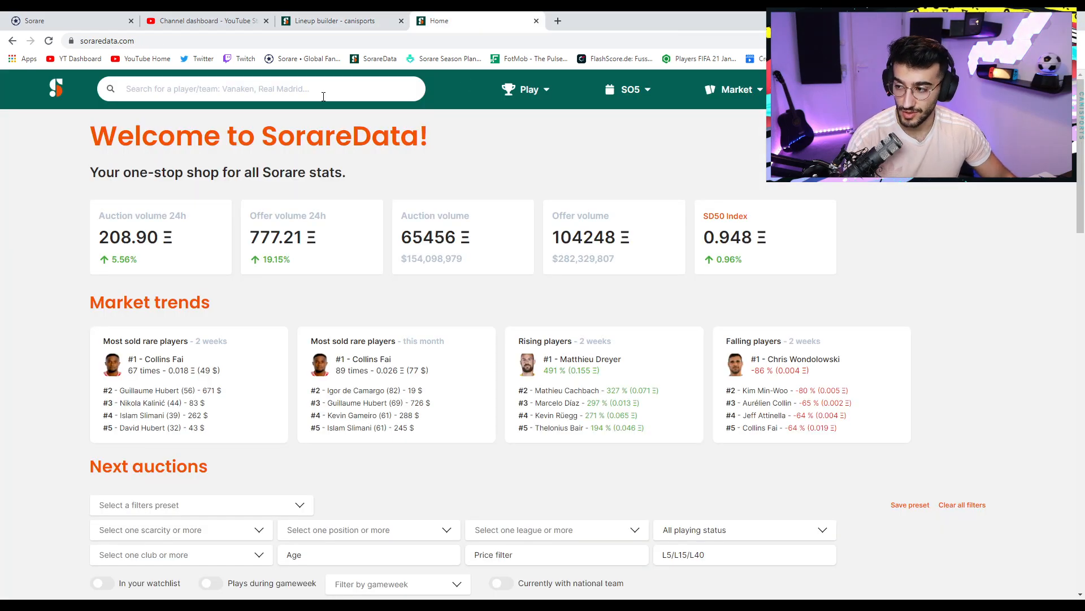
{"action": "type", "text": "de"}
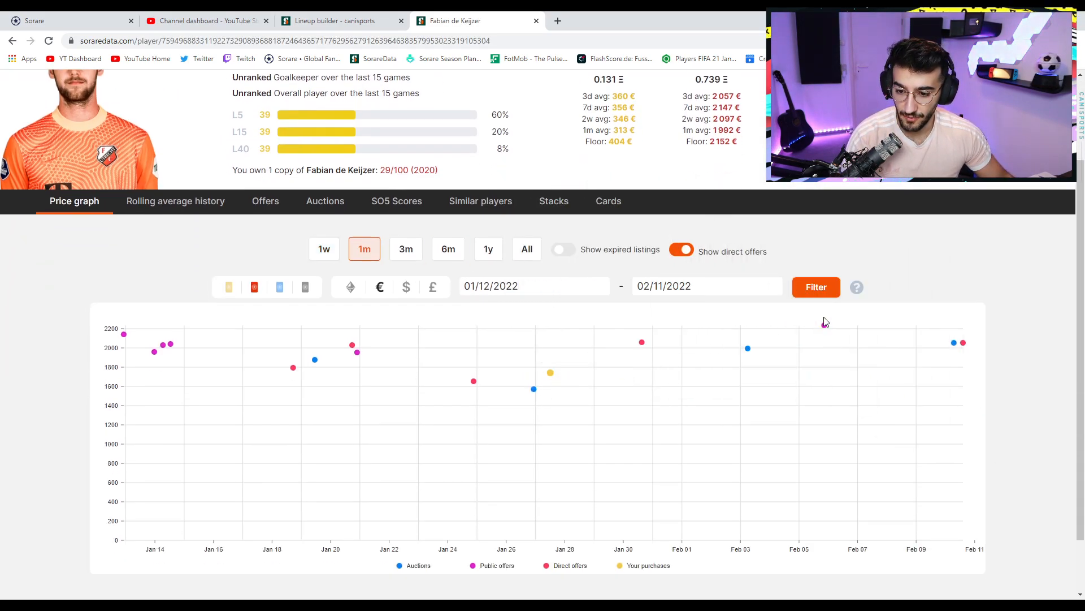
{"action": "mouse_move", "coordinate": [824, 325]}
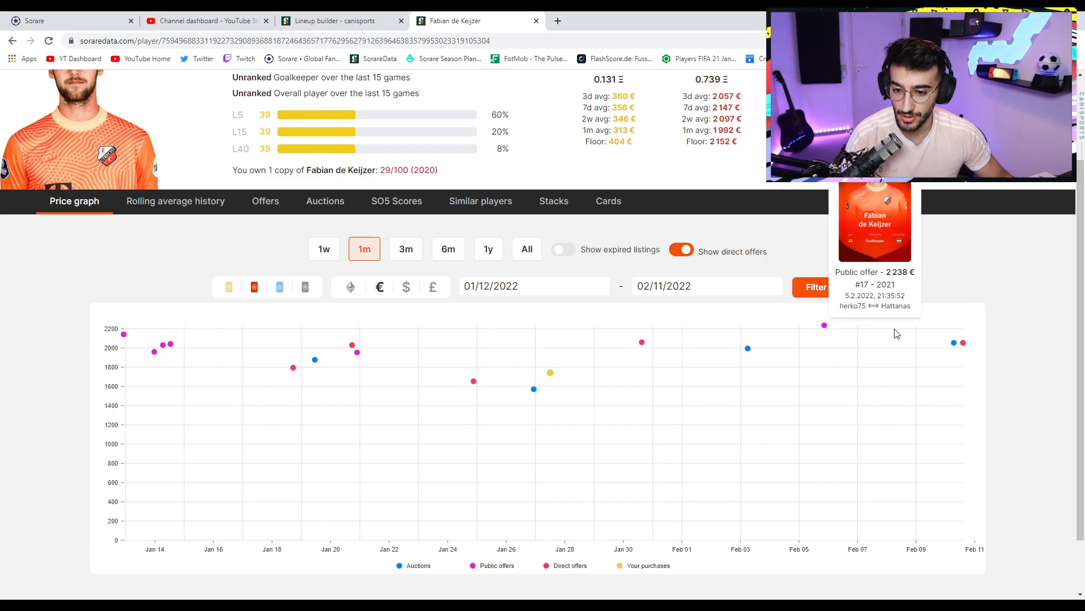
{"action": "mouse_move", "coordinate": [549, 372]}
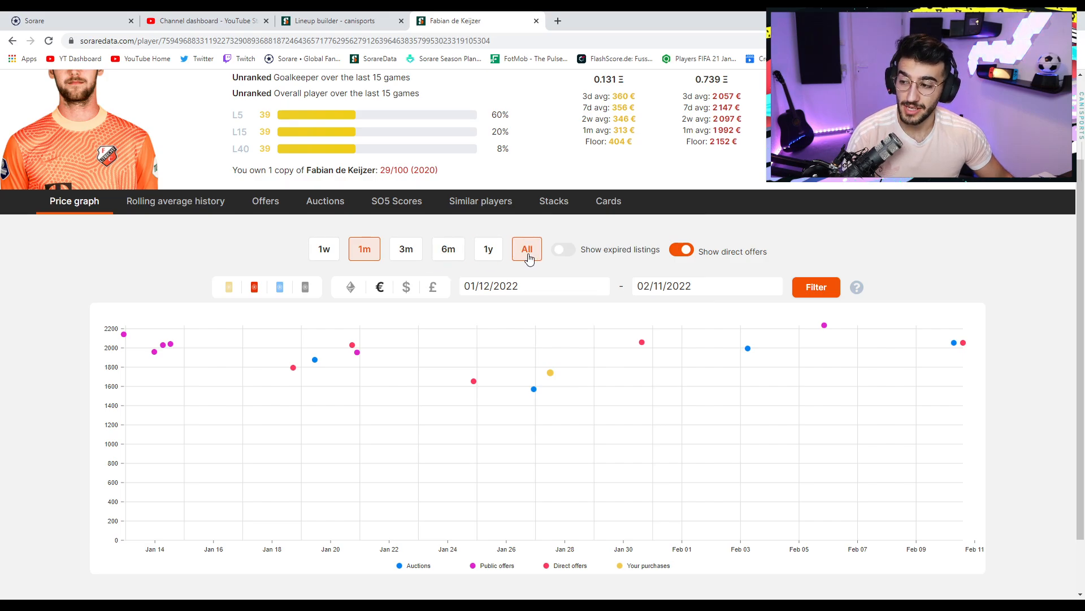
{"action": "scroll", "scroll_direction": "up", "scroll_amount": 3}
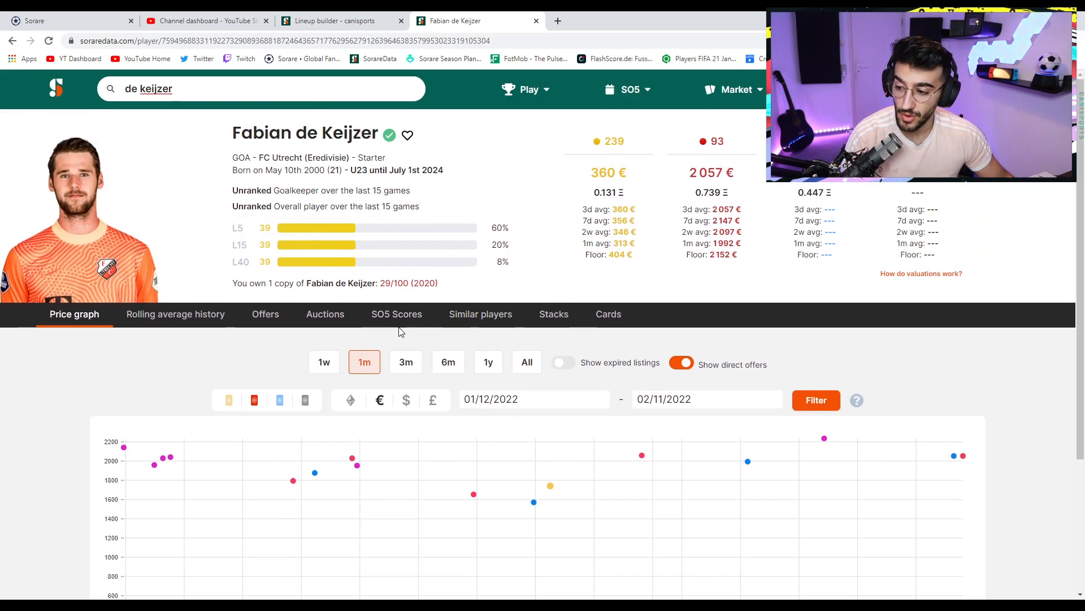
{"action": "left_click", "coordinate": [395, 313]}
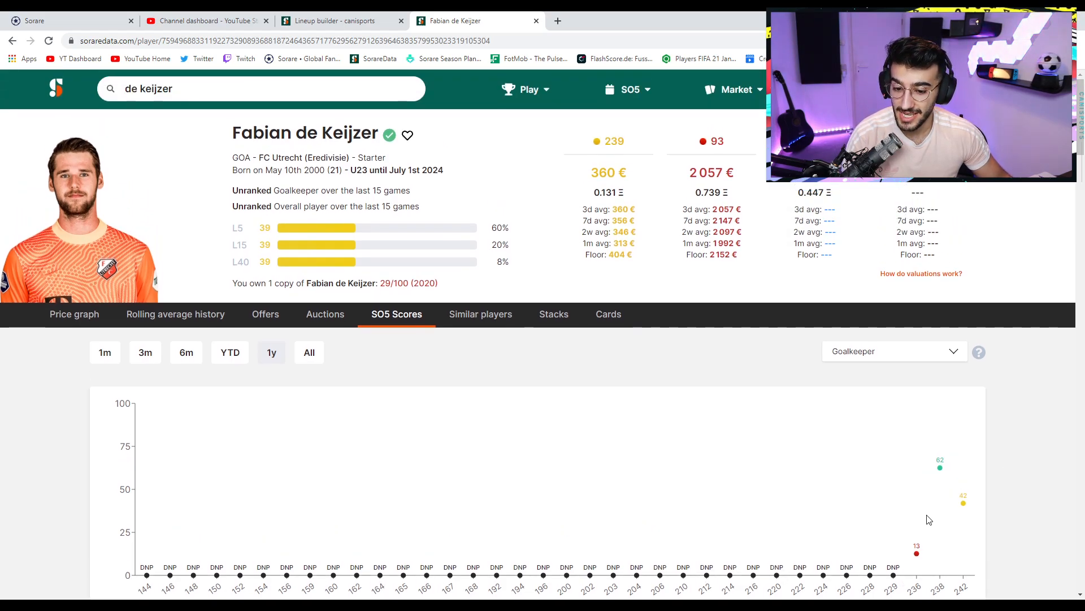
{"action": "mouse_move", "coordinate": [989, 470]}
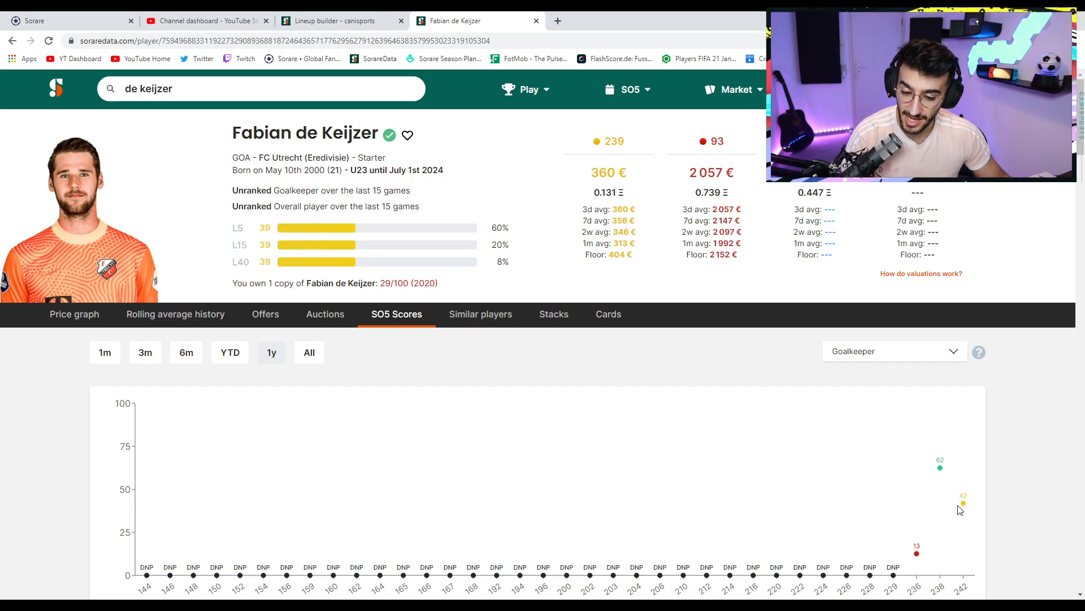
{"action": "mouse_move", "coordinate": [387, 372]}
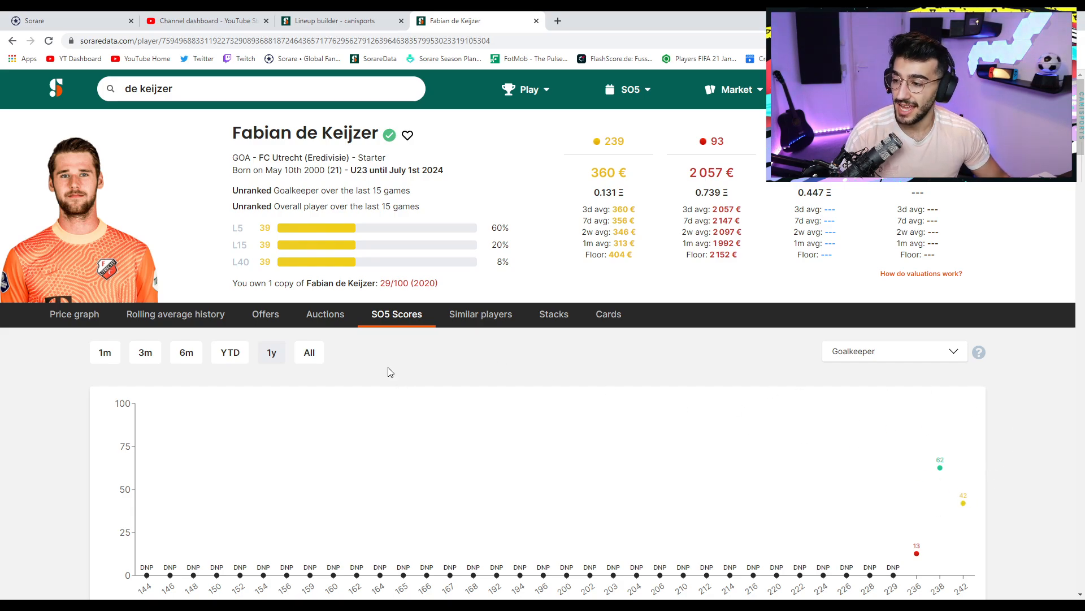
{"action": "mouse_move", "coordinate": [358, 358]}
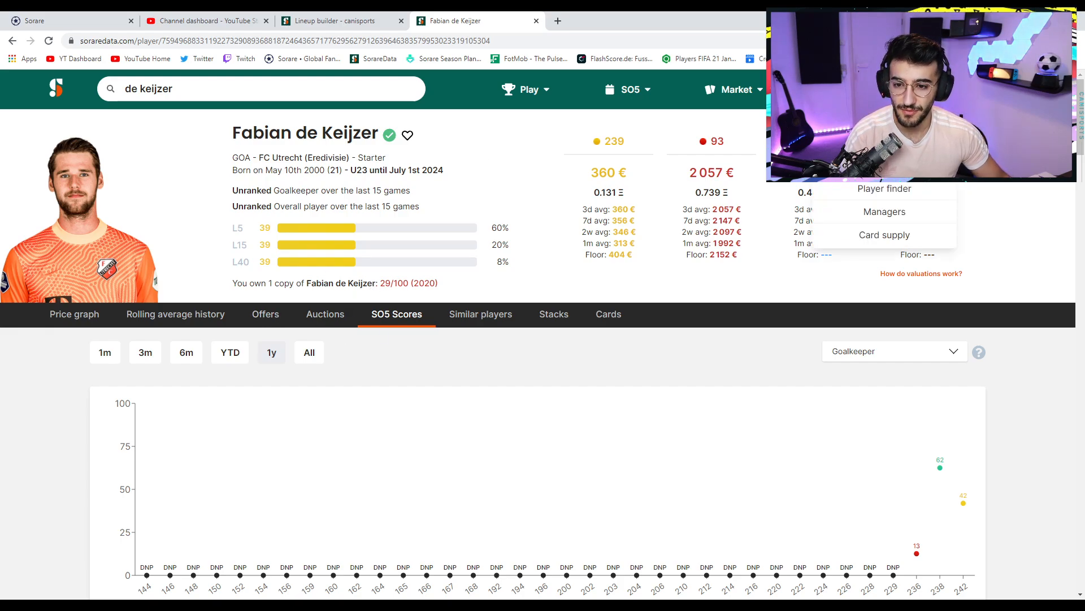
{"action": "left_click", "coordinate": [883, 188]}
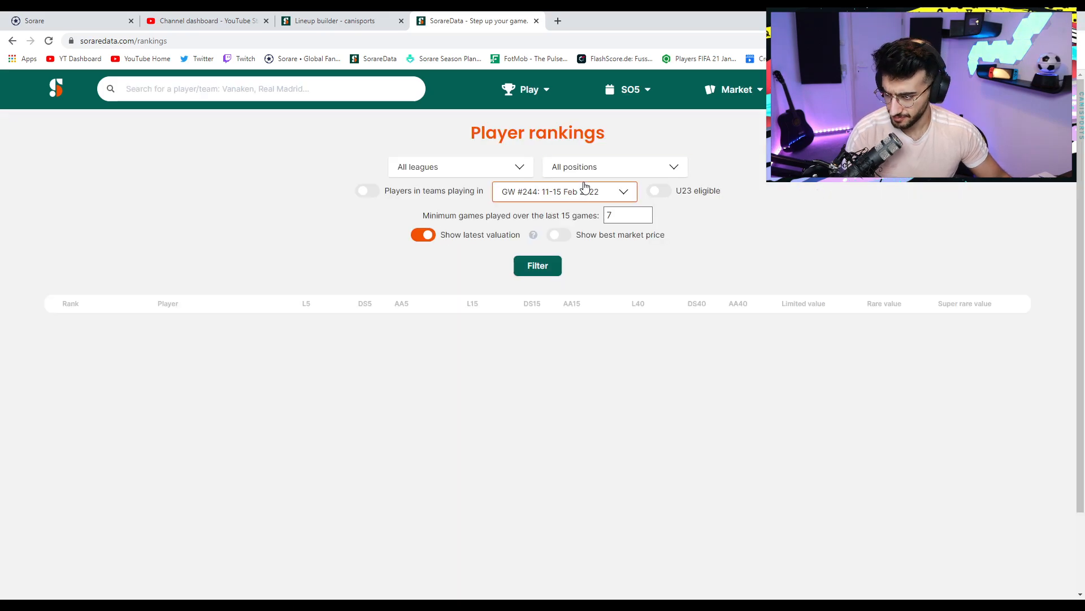
{"action": "left_click", "coordinate": [658, 190]}
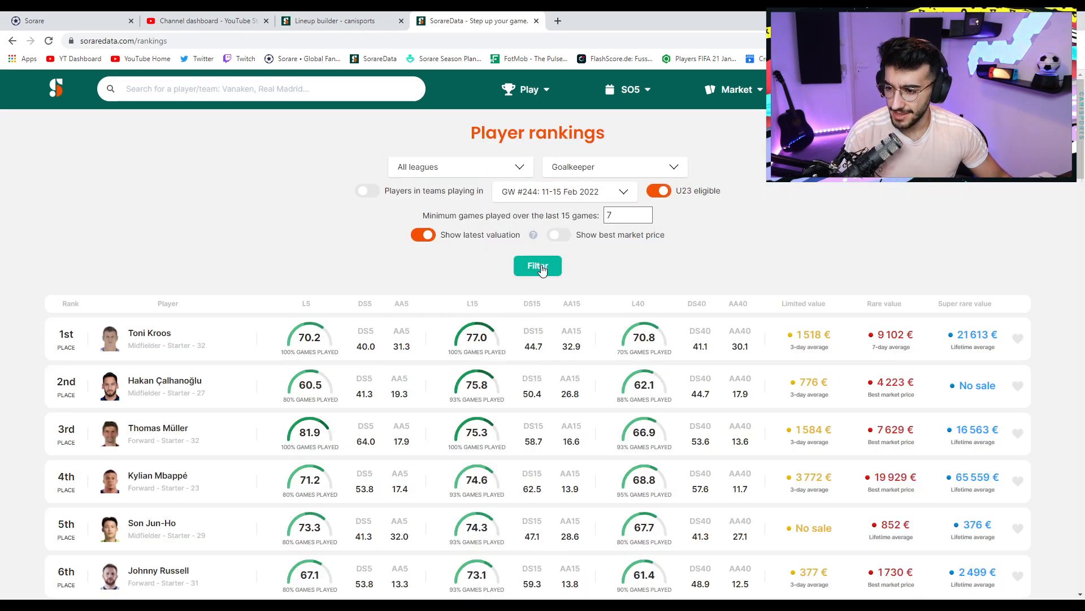
{"action": "left_click", "coordinate": [537, 264]}
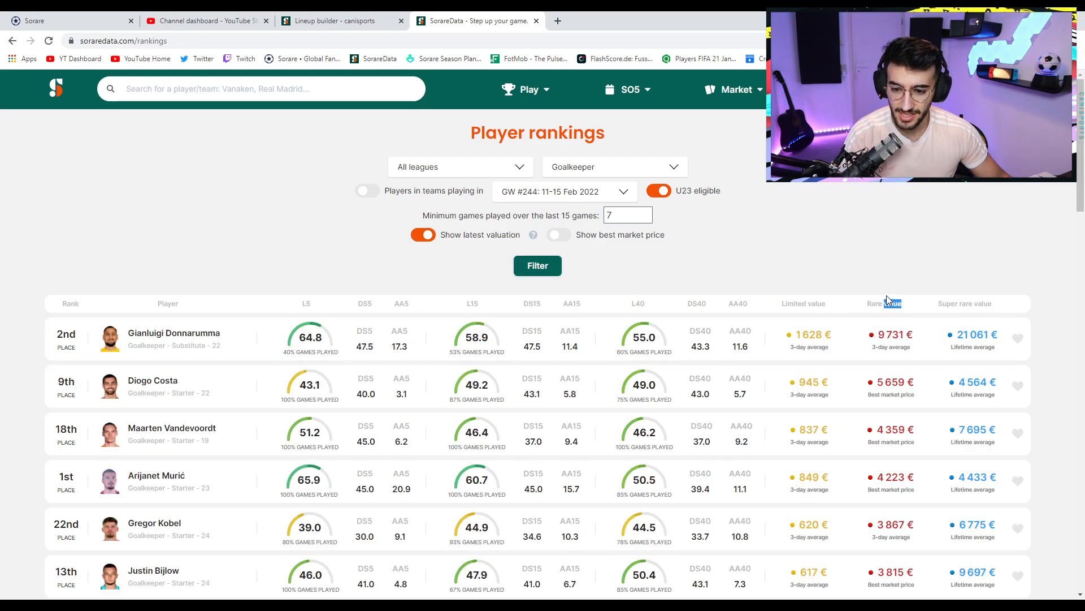
{"action": "scroll", "scroll_direction": "down", "scroll_amount": 3}
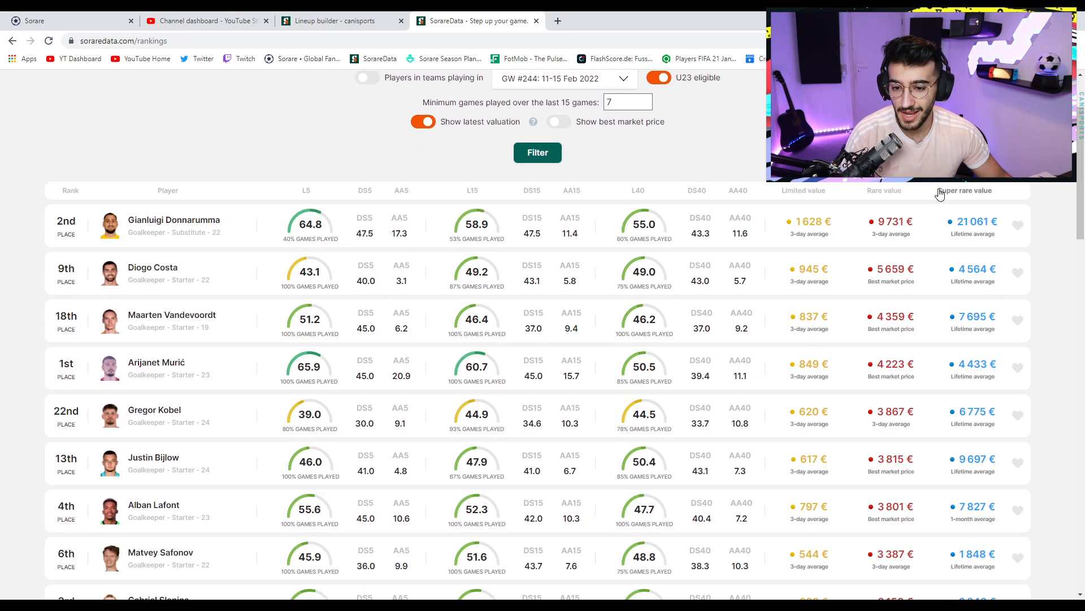
{"action": "scroll", "scroll_direction": "down", "scroll_amount": 3}
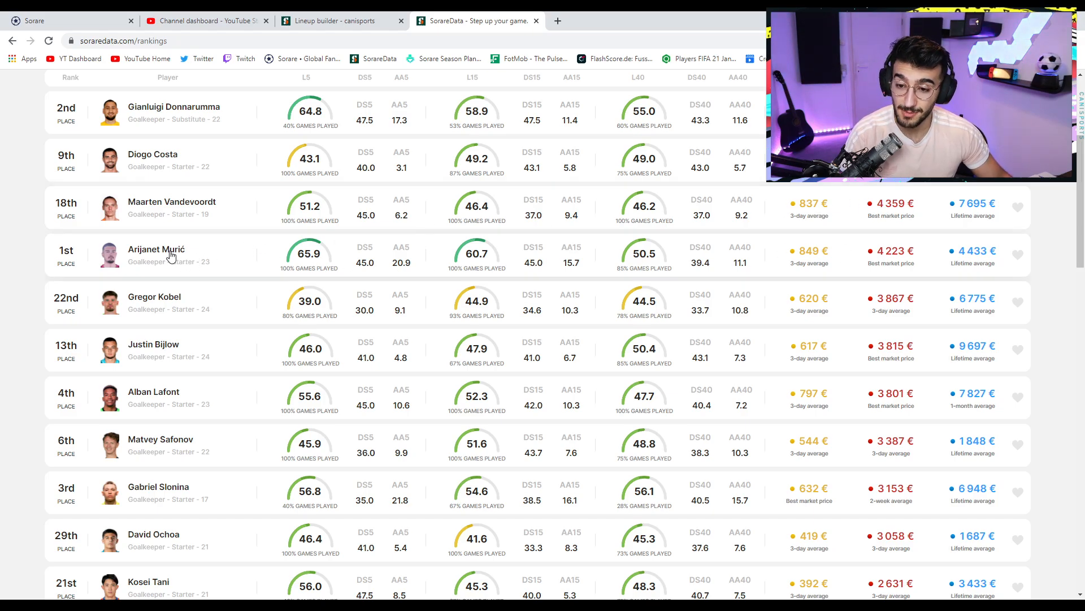
{"action": "mouse_move", "coordinate": [844, 268]}
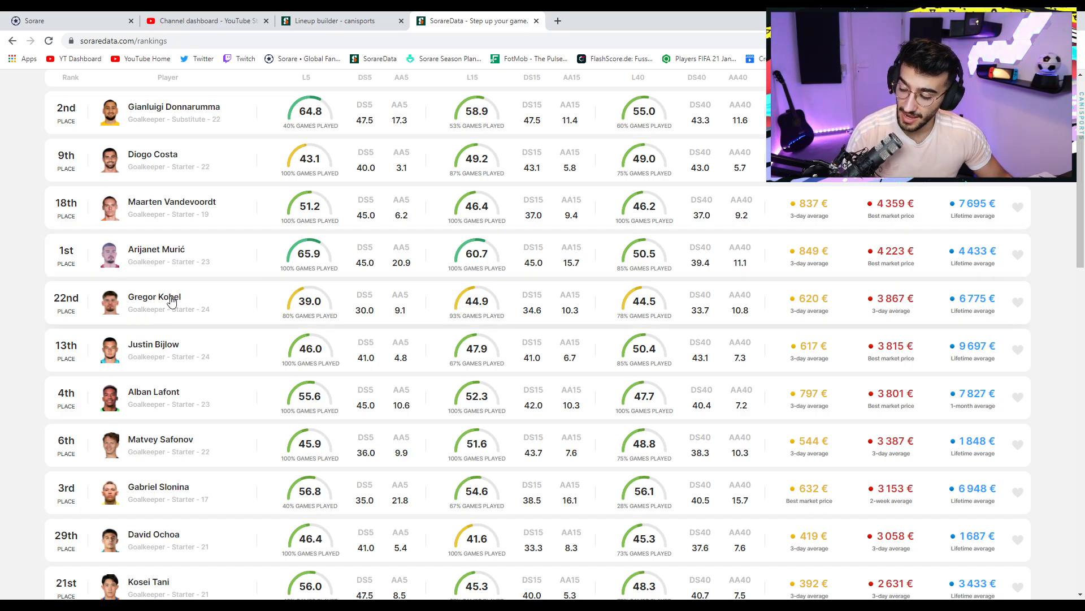
{"action": "mouse_move", "coordinate": [168, 352]}
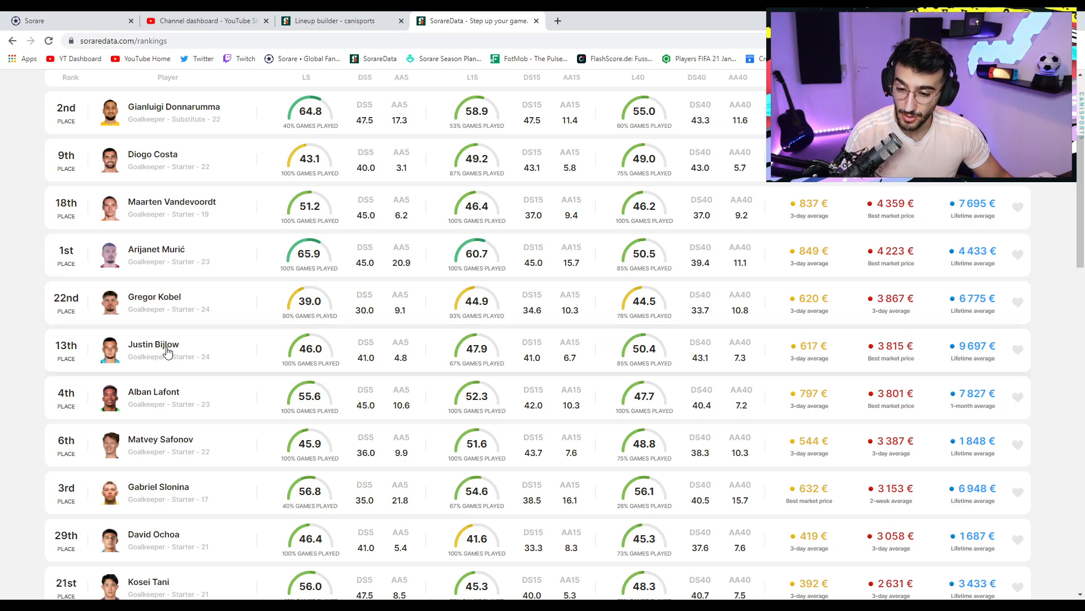
{"action": "mouse_move", "coordinate": [165, 352]}
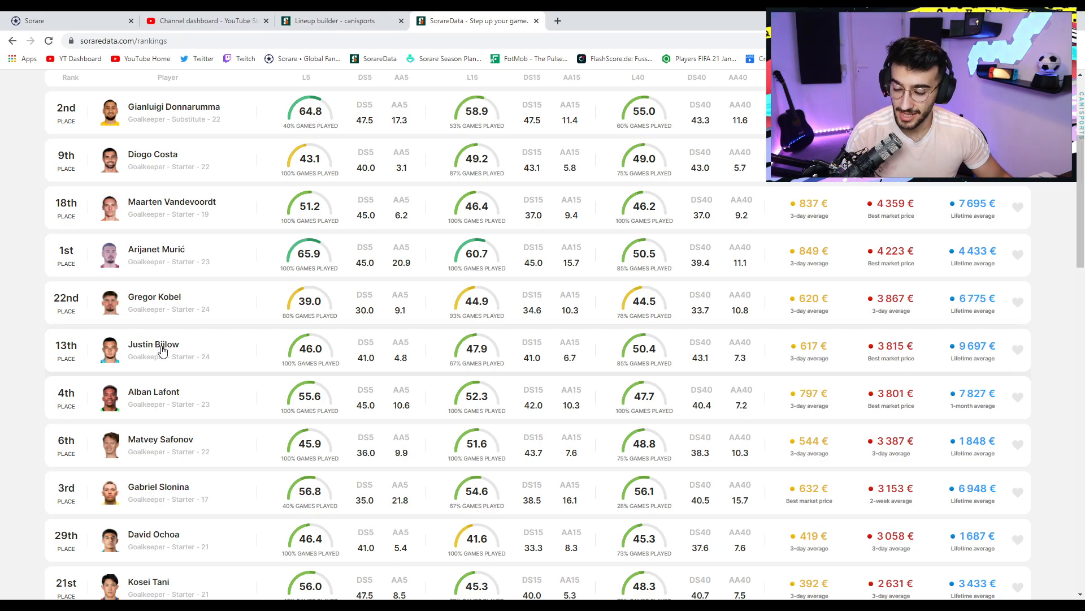
{"action": "scroll", "scroll_direction": "down", "scroll_amount": 3}
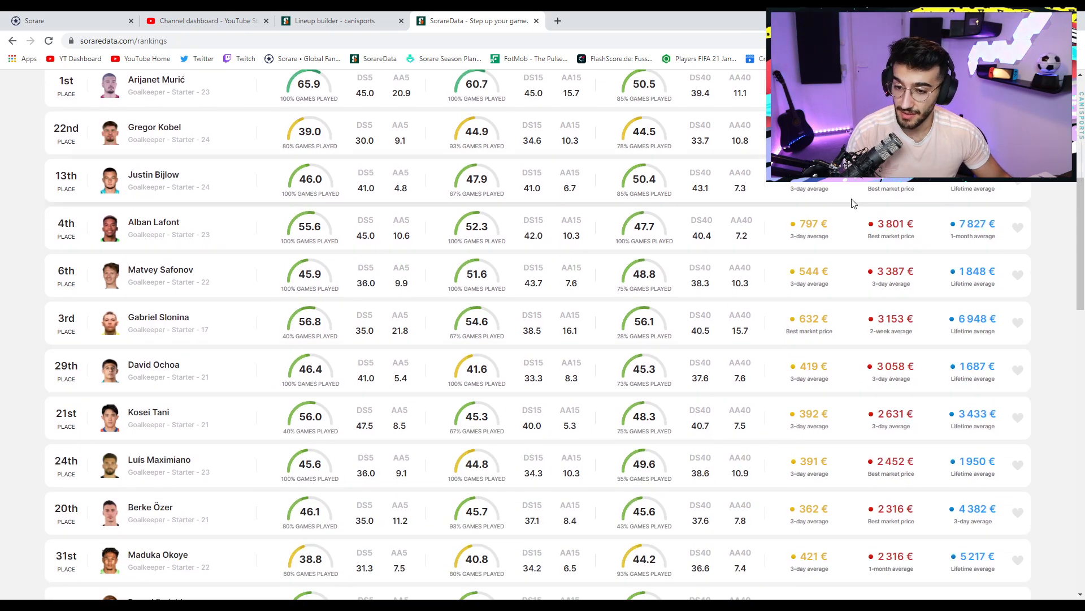
{"action": "mouse_move", "coordinate": [237, 323]}
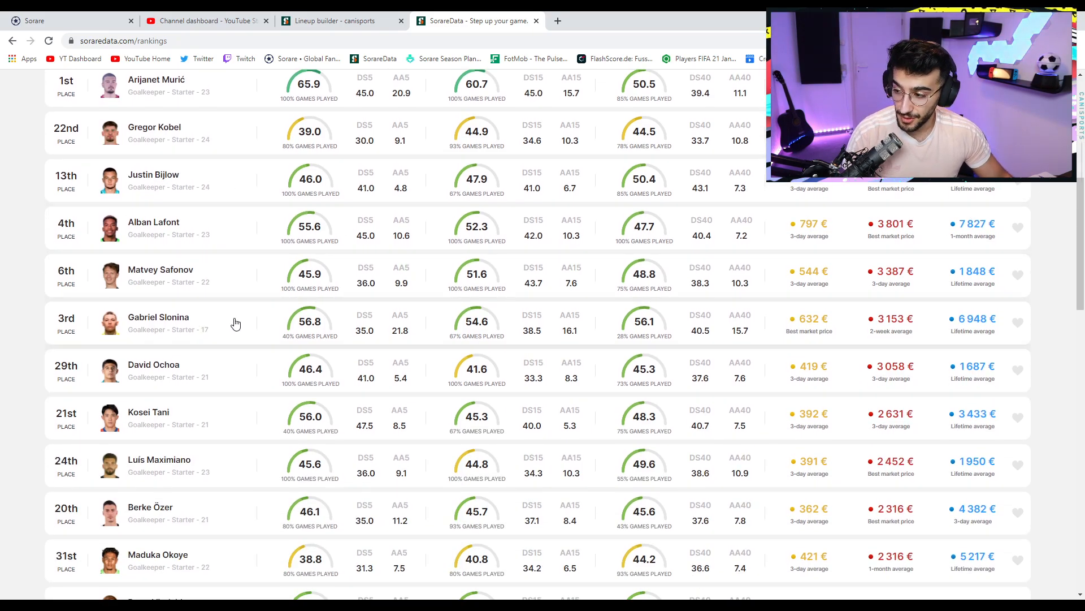
{"action": "mouse_move", "coordinate": [203, 345]}
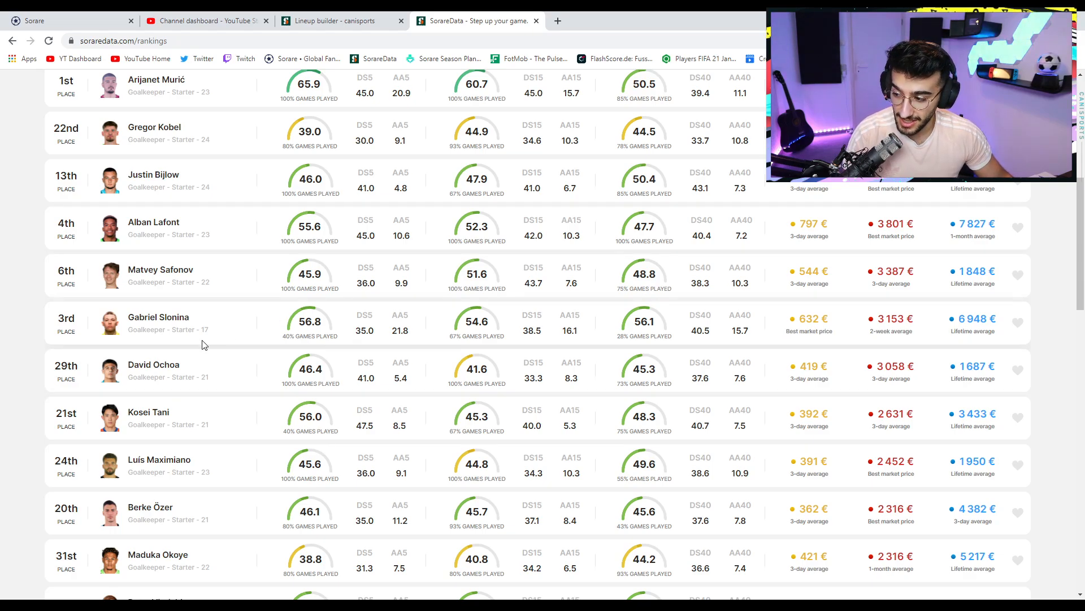
{"action": "mouse_move", "coordinate": [237, 449]}
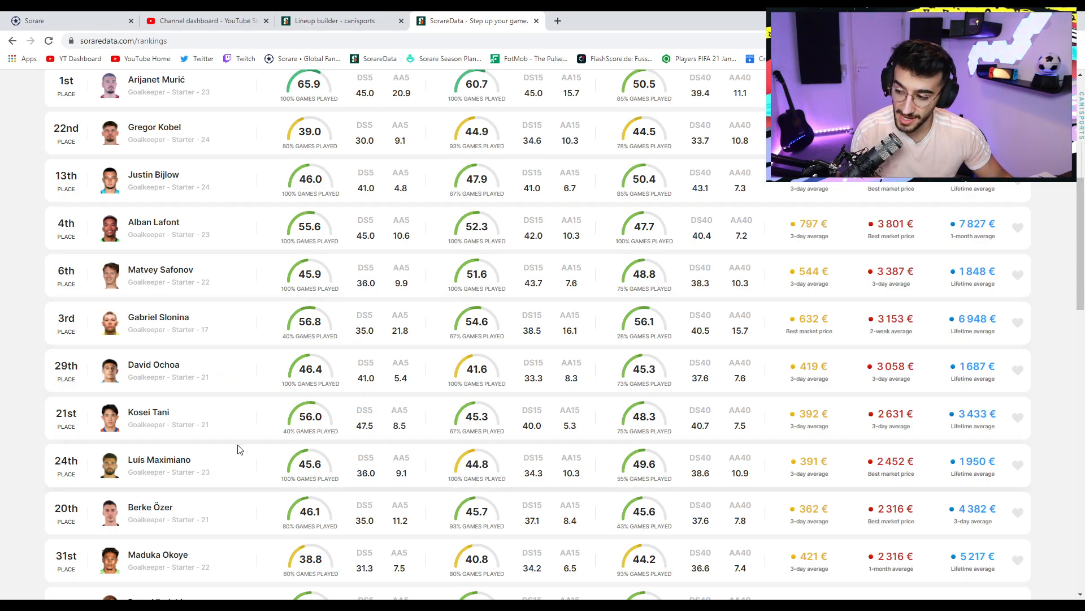
{"action": "scroll", "scroll_direction": "down", "scroll_amount": 3}
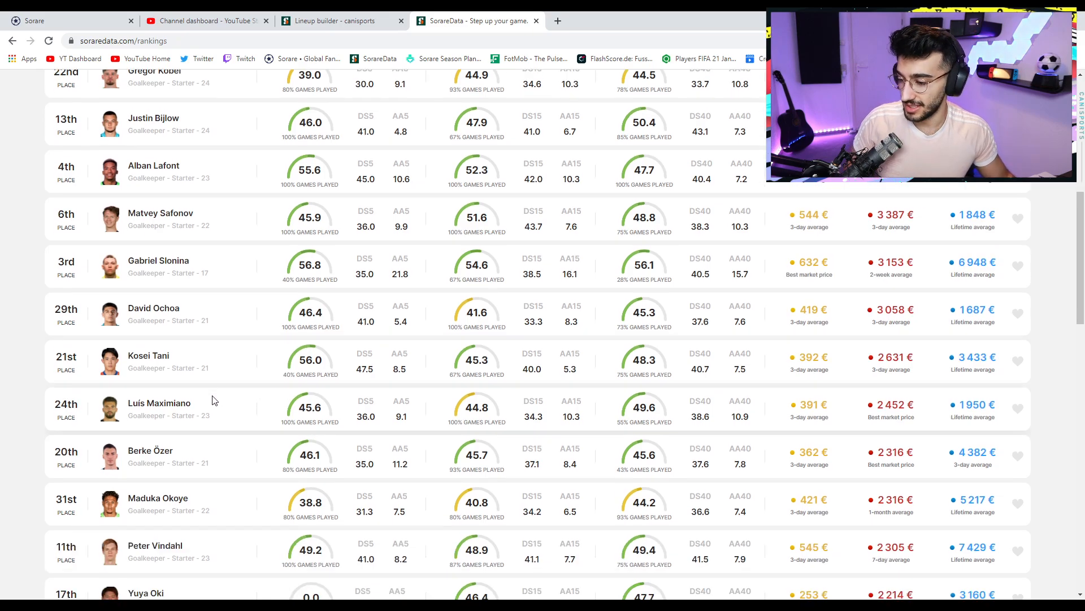
{"action": "mouse_move", "coordinate": [858, 426]}
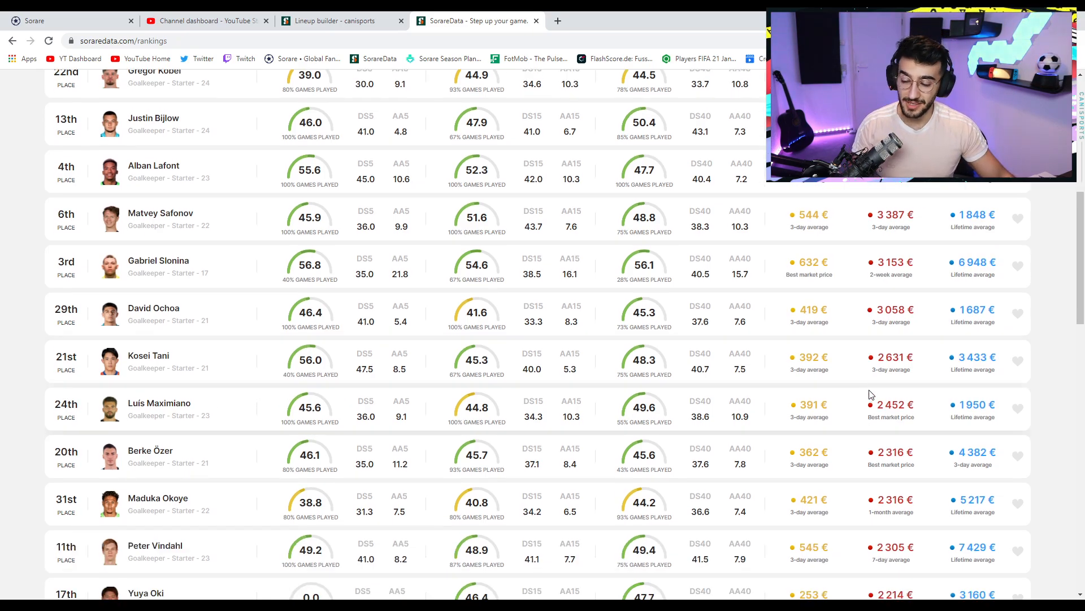
Glance at Luís Maximiano's player page, close it, and return to the lineup builder.
{"action": "left_click", "coordinate": [556, 20]}
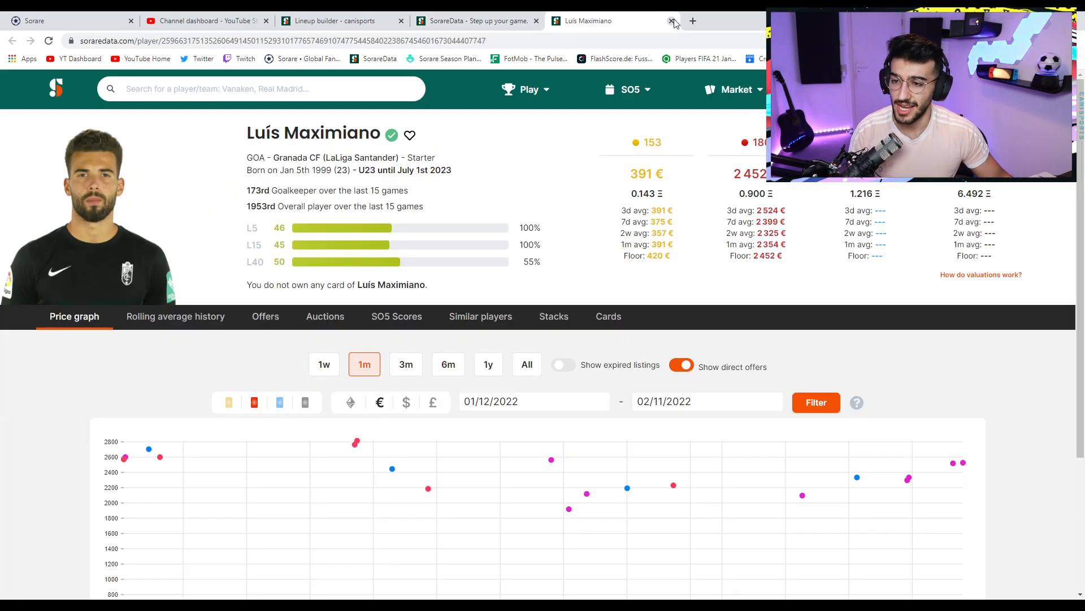
{"action": "left_click", "coordinate": [672, 20]}
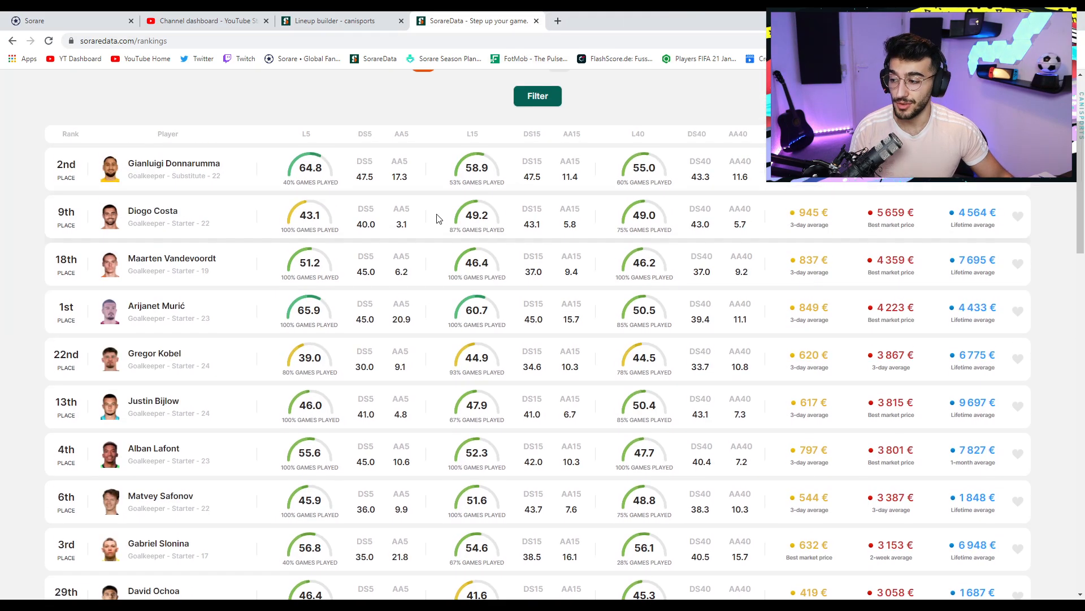
{"action": "scroll", "scroll_direction": "down", "scroll_amount": 3}
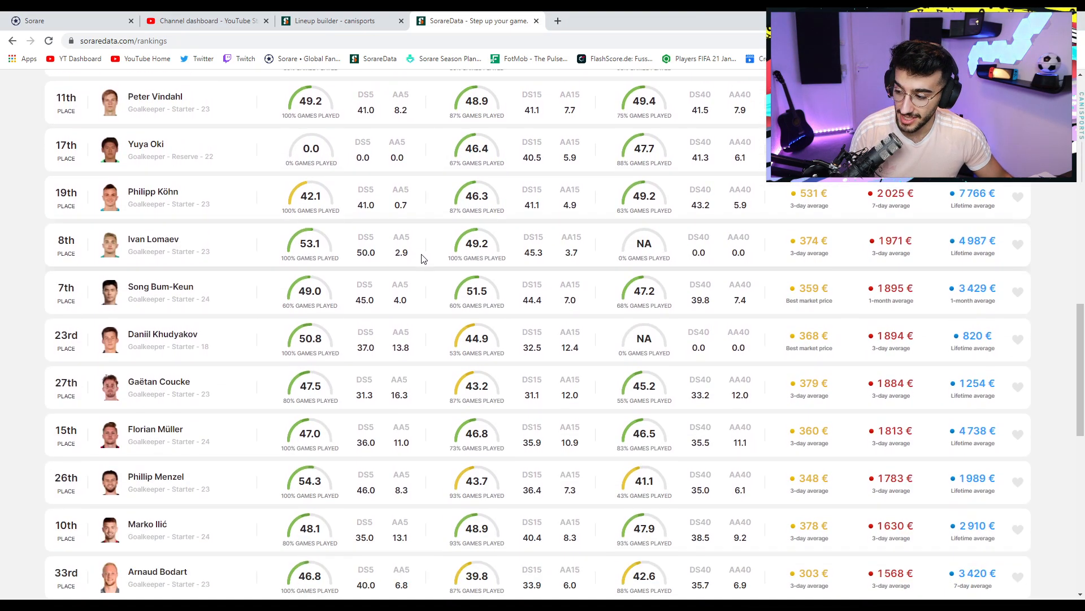
{"action": "scroll", "scroll_direction": "down", "scroll_amount": 3}
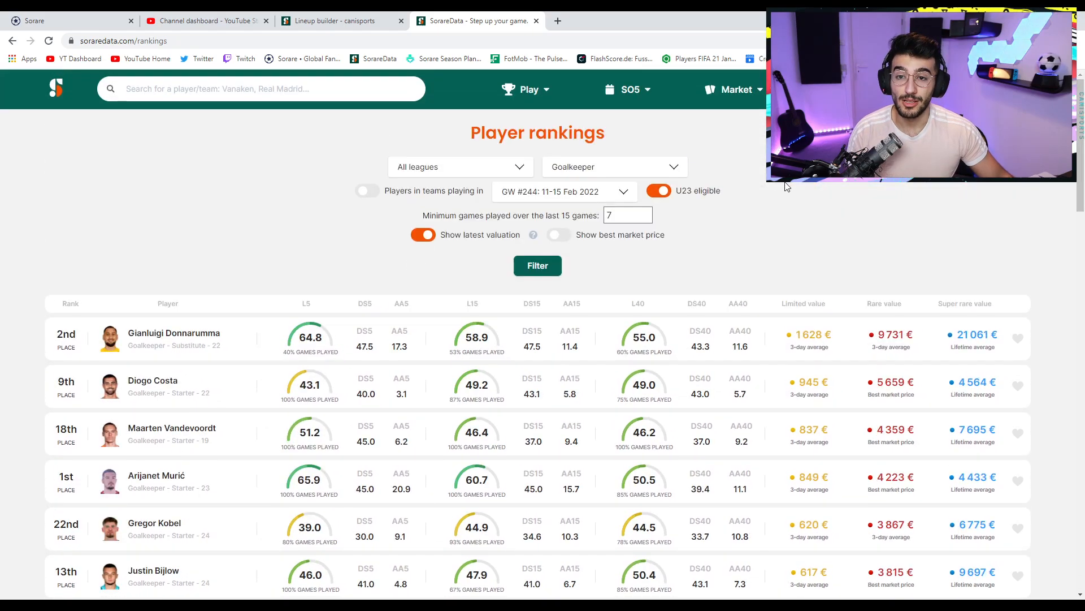
{"action": "left_click", "coordinate": [623, 214]}
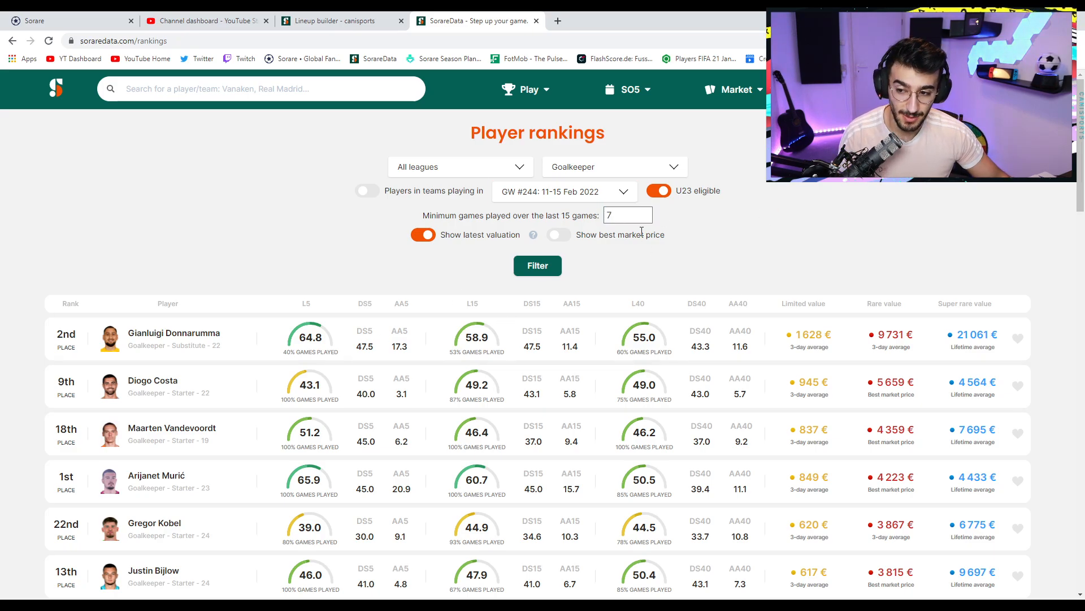
{"action": "mouse_move", "coordinate": [644, 485]}
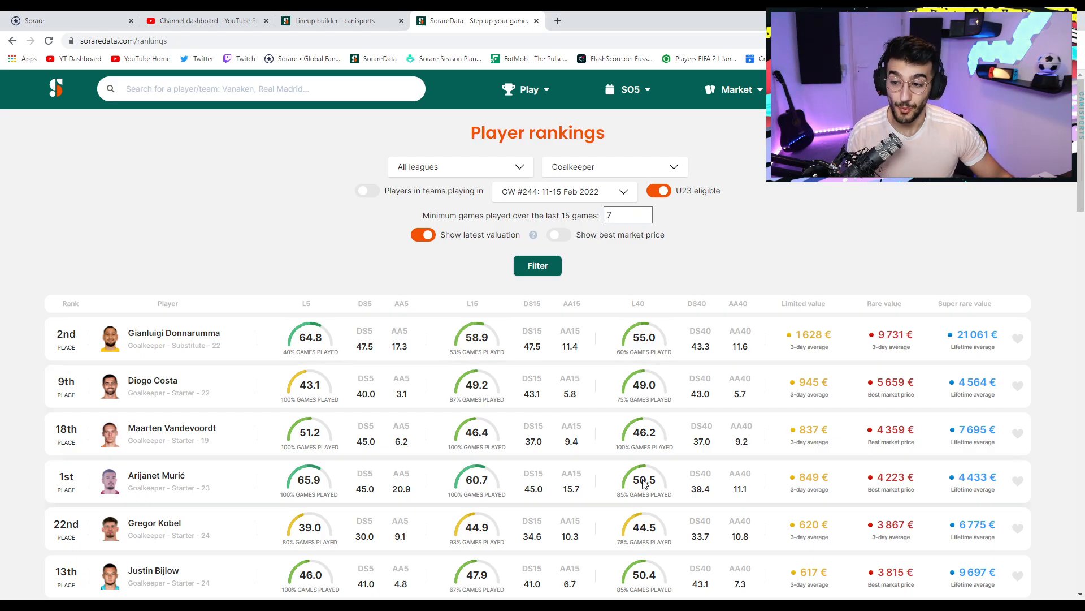
{"action": "mouse_move", "coordinate": [517, 394]}
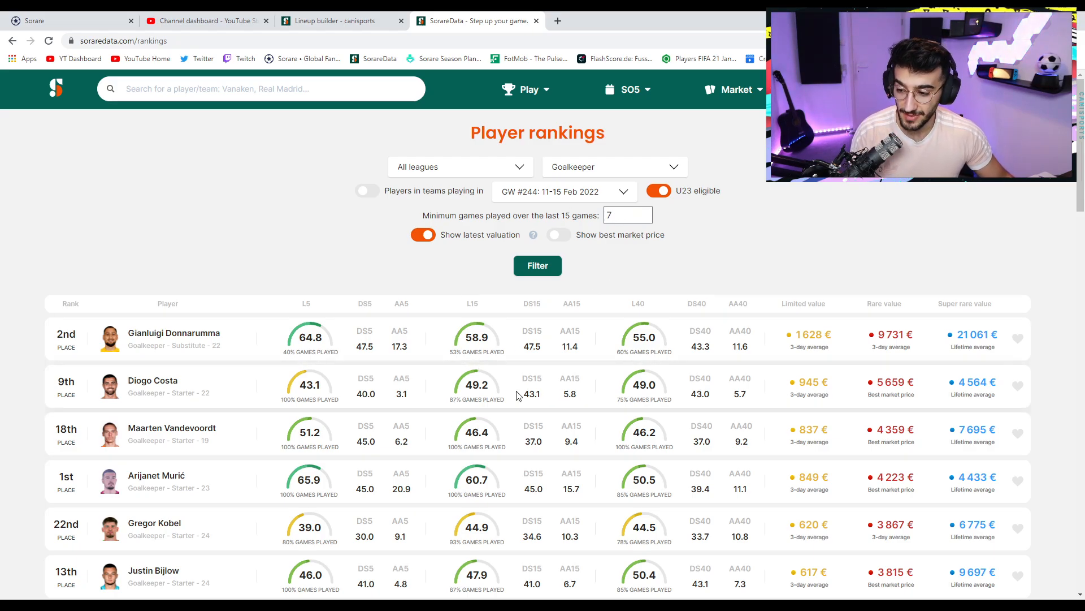
{"action": "mouse_move", "coordinate": [536, 319]}
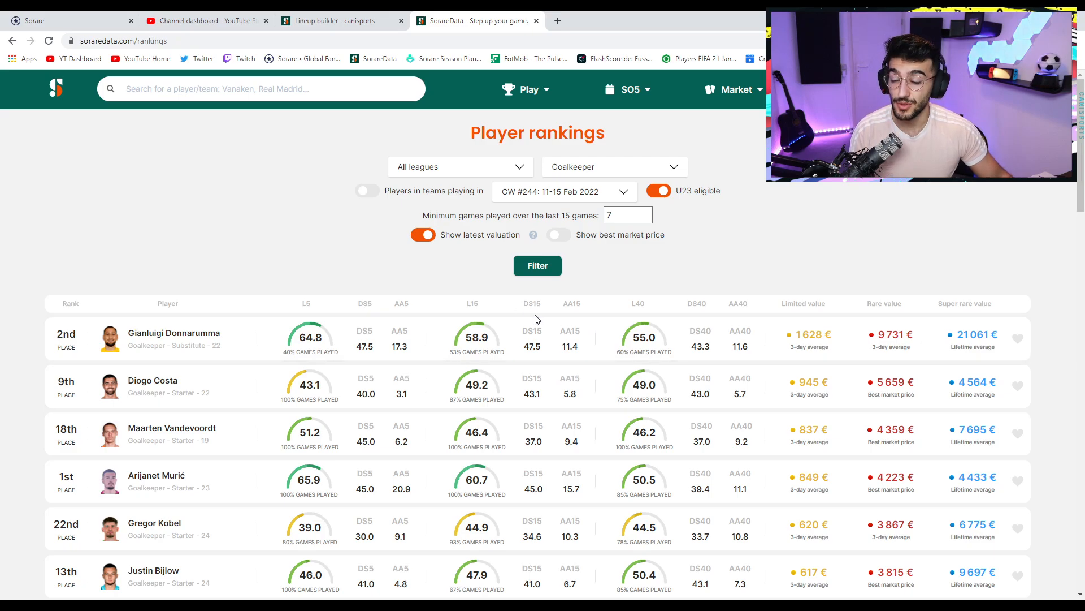
{"action": "mouse_move", "coordinate": [579, 299]}
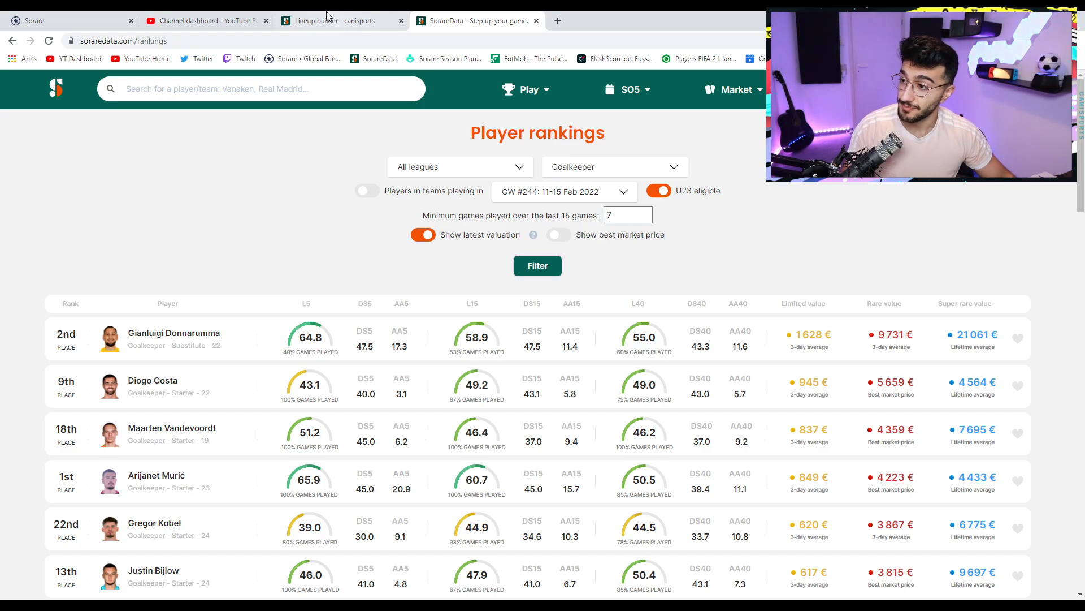
{"action": "left_click", "coordinate": [340, 20]}
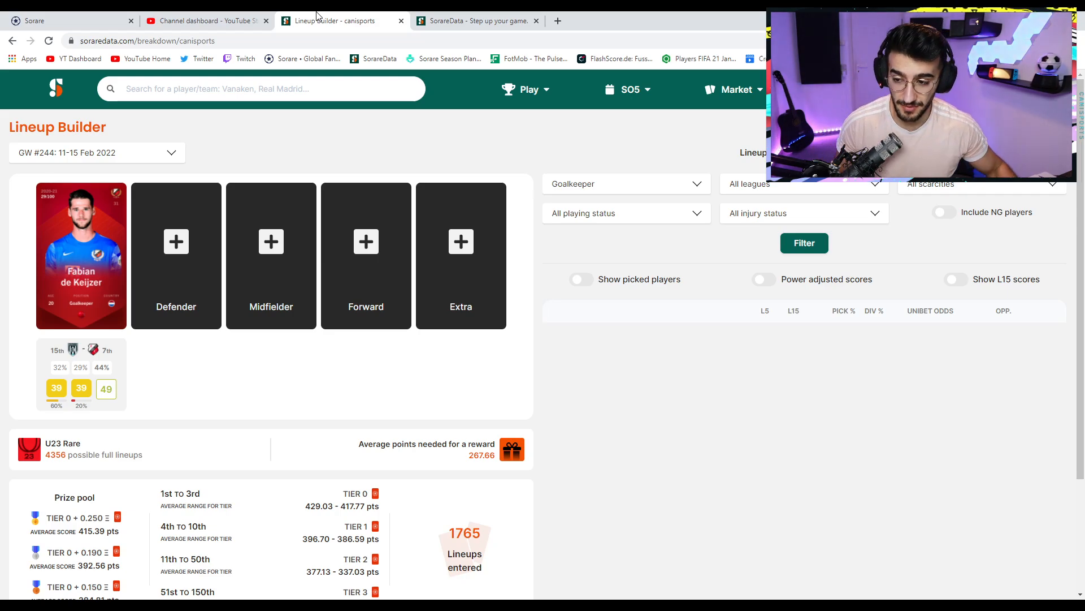
{"action": "mouse_move", "coordinate": [270, 206]}
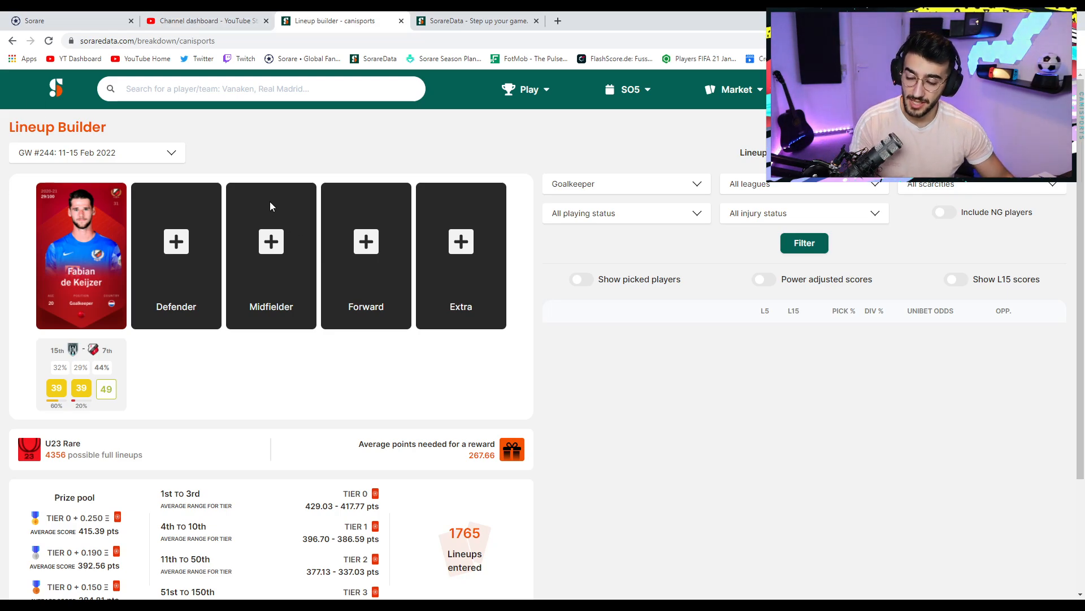
{"action": "mouse_move", "coordinate": [176, 242]}
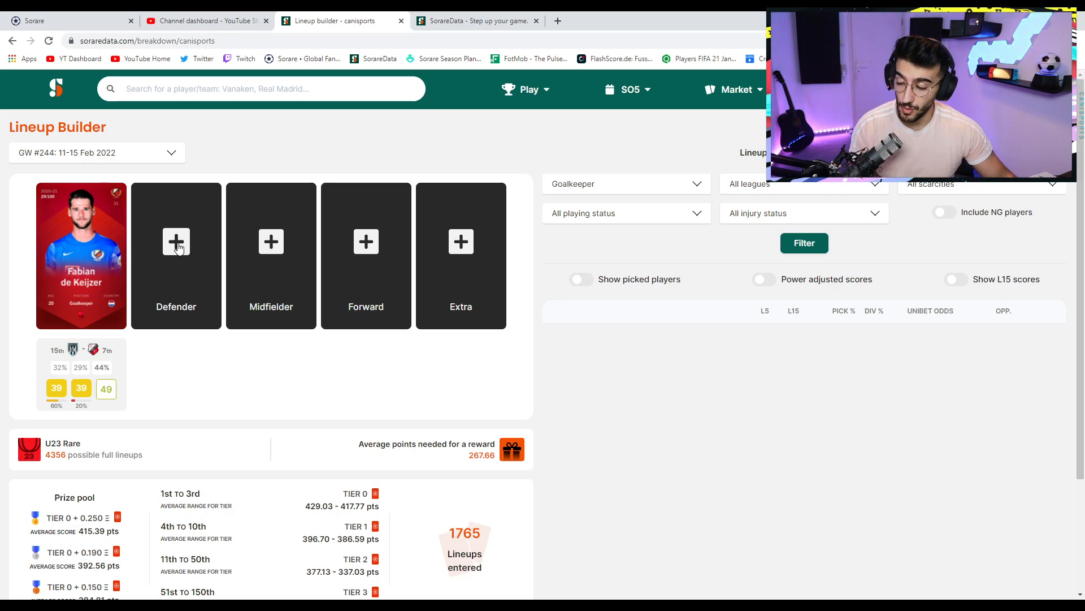
Fill the U23 Rare defender slot with William Saliba.
{"action": "left_click", "coordinate": [176, 254]}
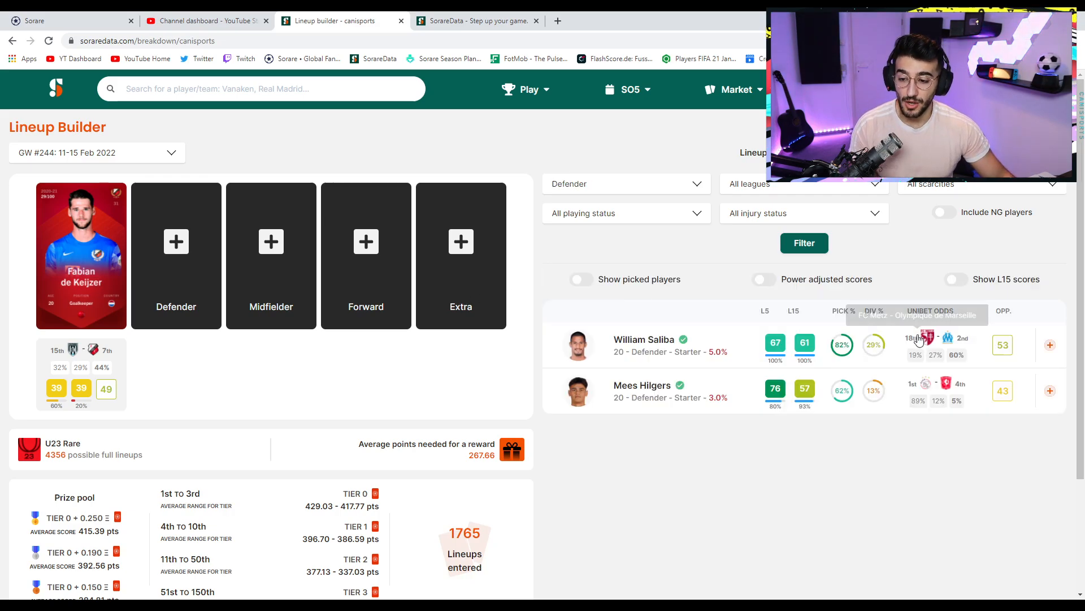
{"action": "mouse_move", "coordinate": [962, 344]}
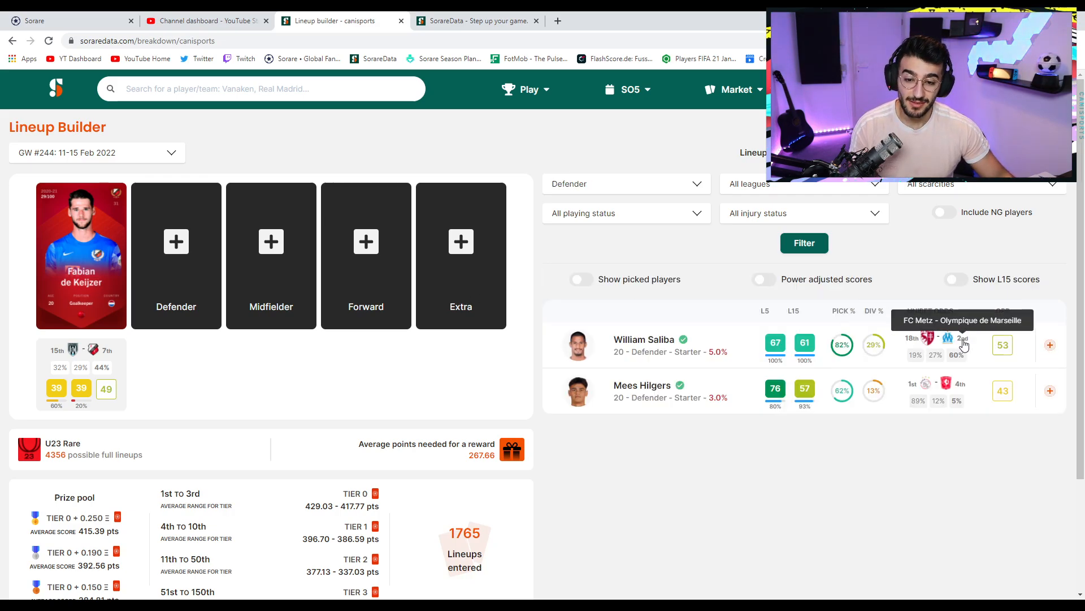
{"action": "mouse_move", "coordinate": [927, 338]}
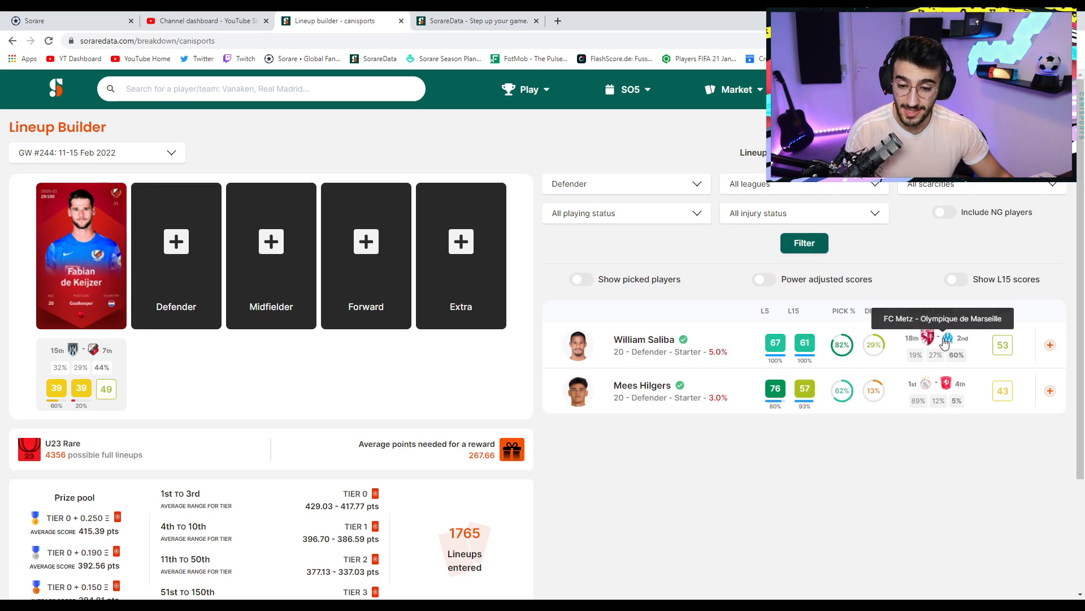
{"action": "mouse_move", "coordinate": [1053, 349]}
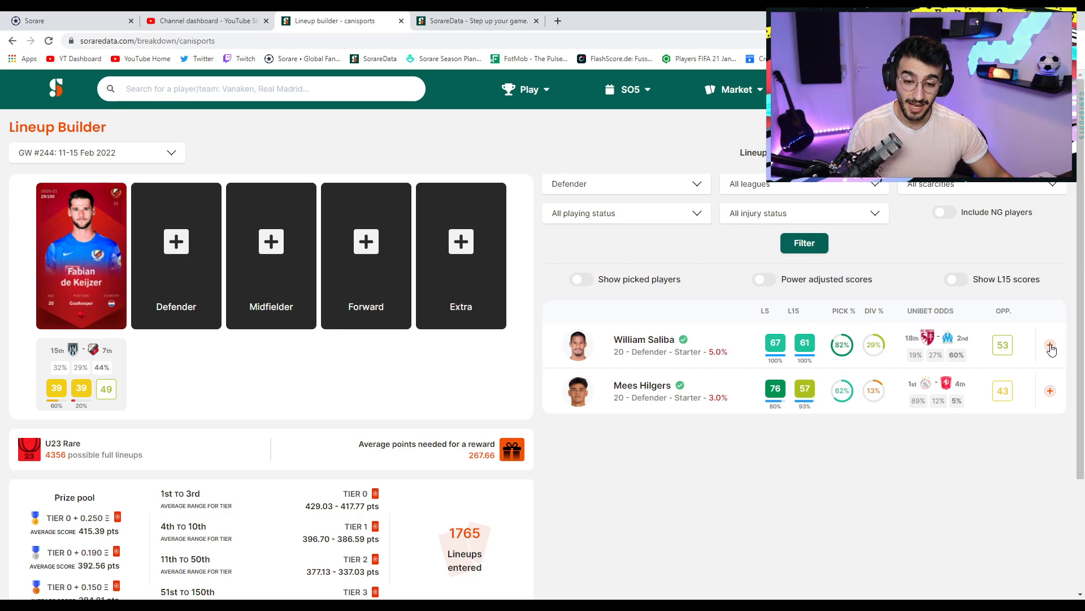
{"action": "left_click", "coordinate": [1050, 345]}
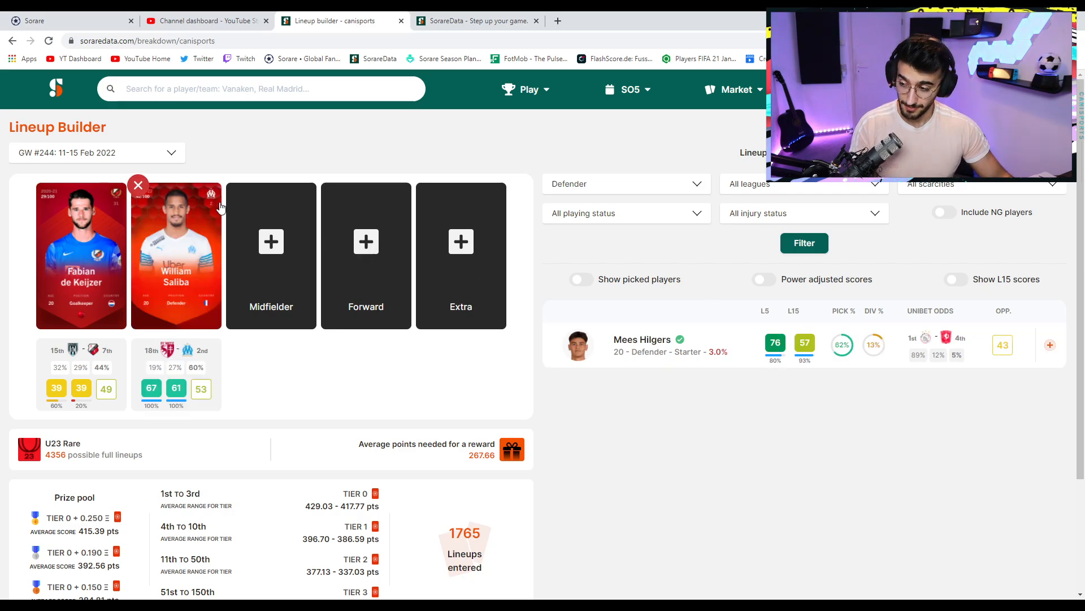
{"action": "mouse_move", "coordinate": [175, 322]}
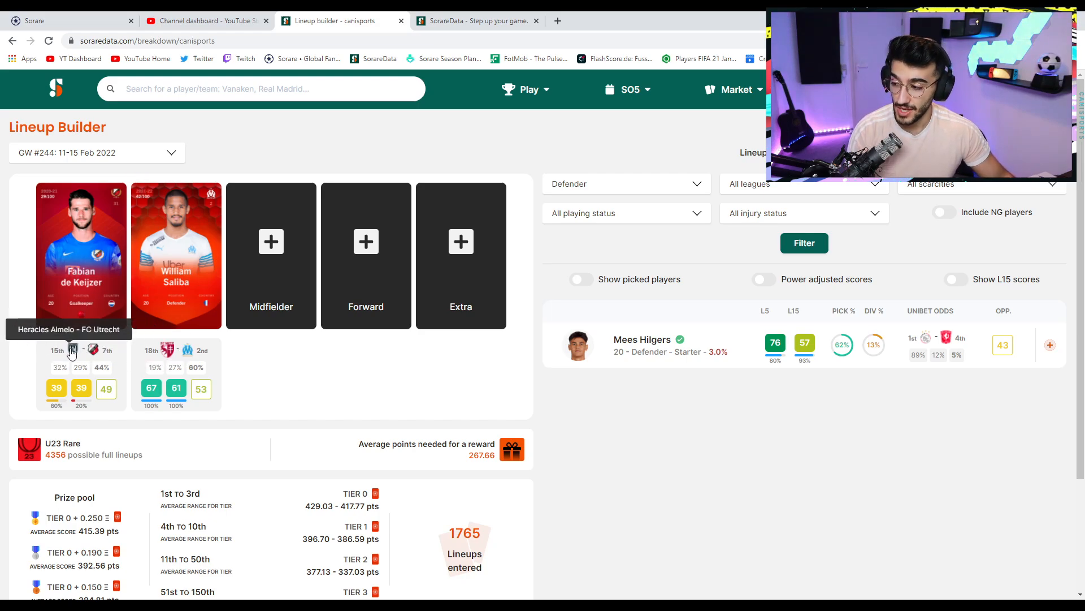
{"action": "mouse_move", "coordinate": [270, 242]}
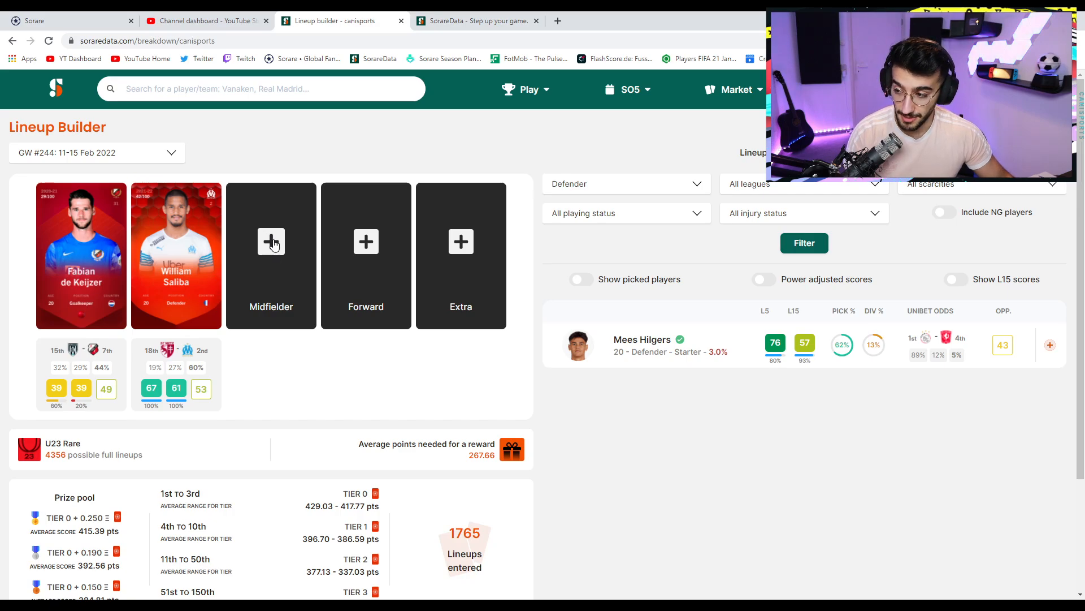
Fill the U23 Rare midfielder slot with Mees Hoedemakers.
{"action": "left_click", "coordinate": [270, 254]}
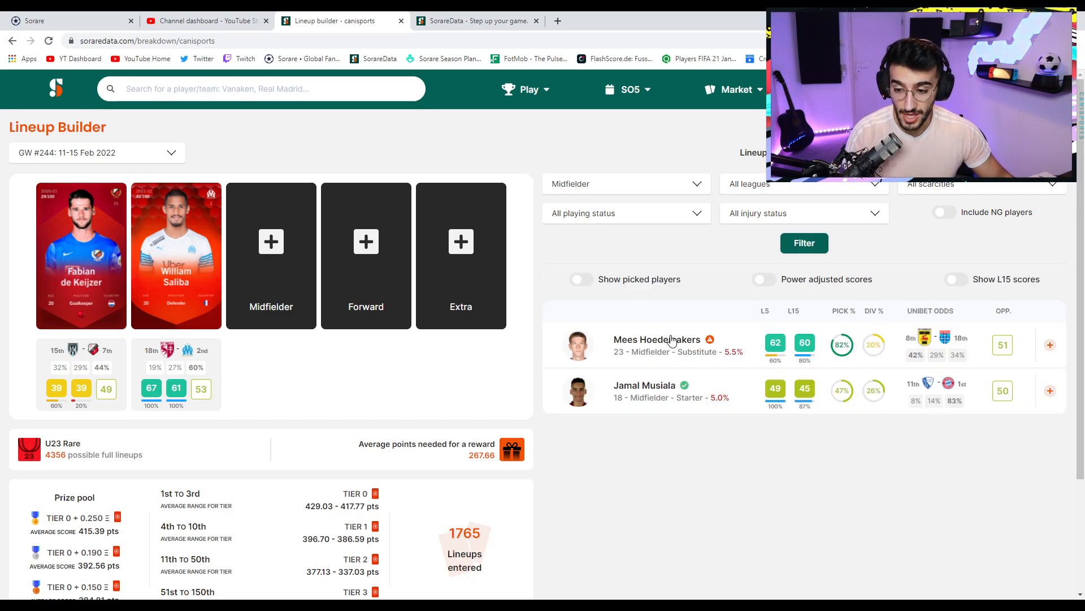
{"action": "mouse_move", "coordinate": [1079, 362]}
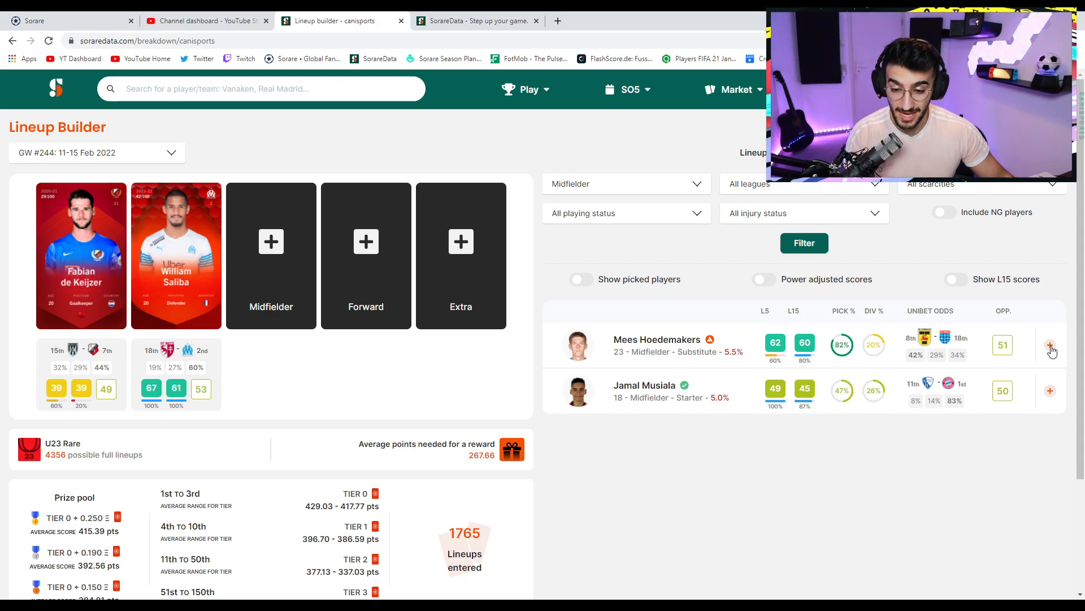
{"action": "left_click", "coordinate": [1050, 345]}
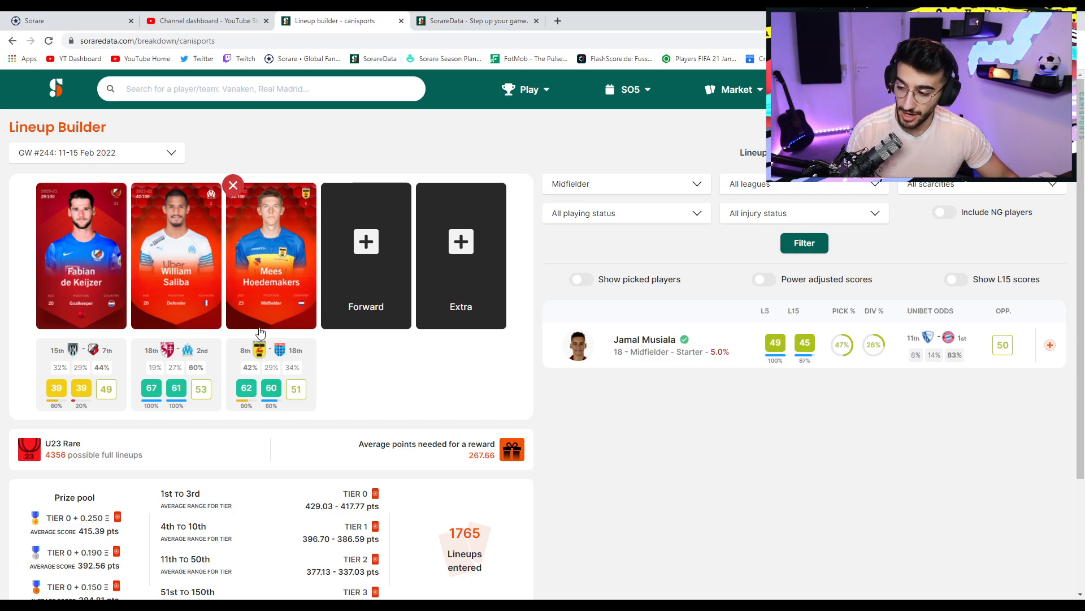
{"action": "mouse_move", "coordinate": [260, 352]}
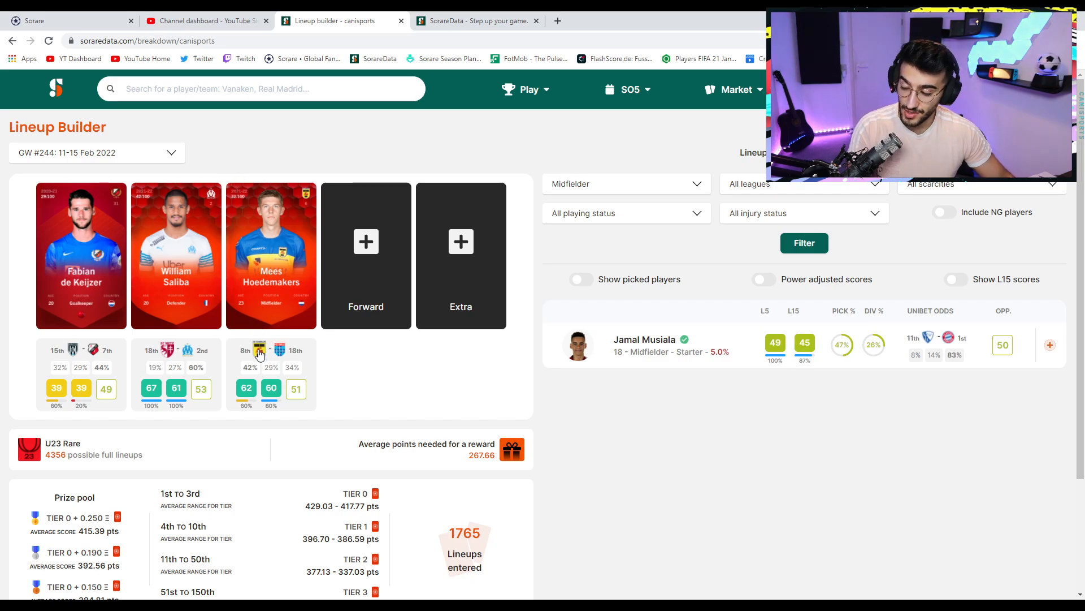
{"action": "mouse_move", "coordinate": [303, 316]}
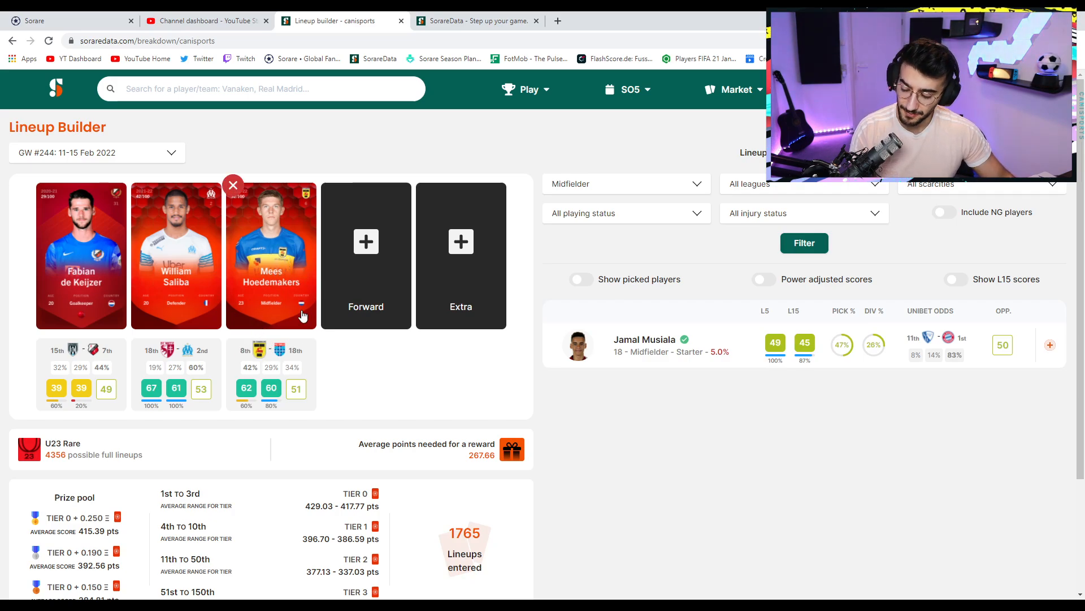
{"action": "mouse_move", "coordinate": [315, 396]}
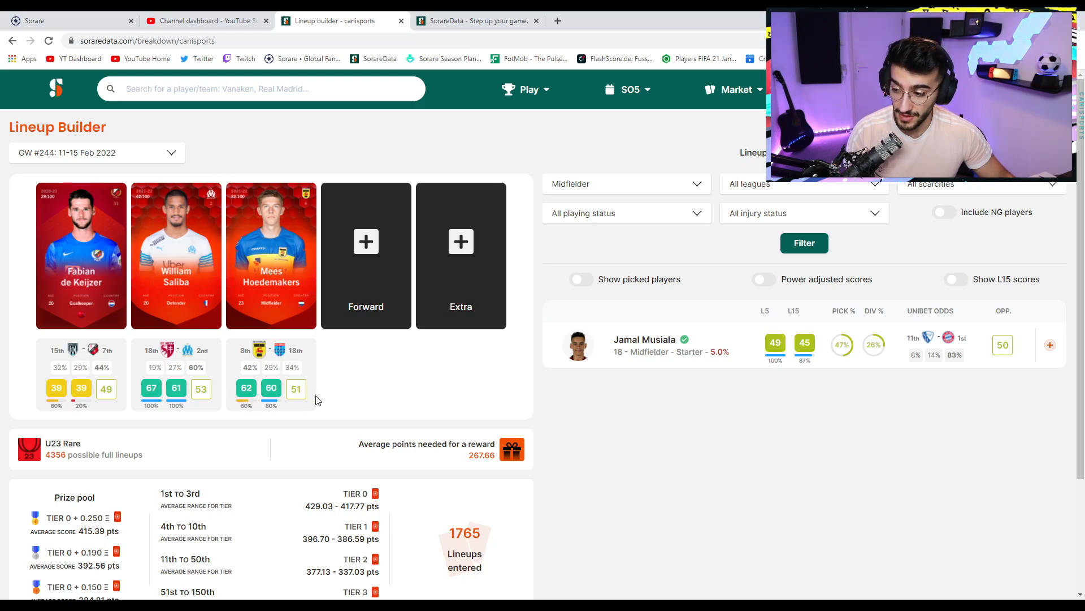
{"action": "mouse_move", "coordinate": [1009, 358]}
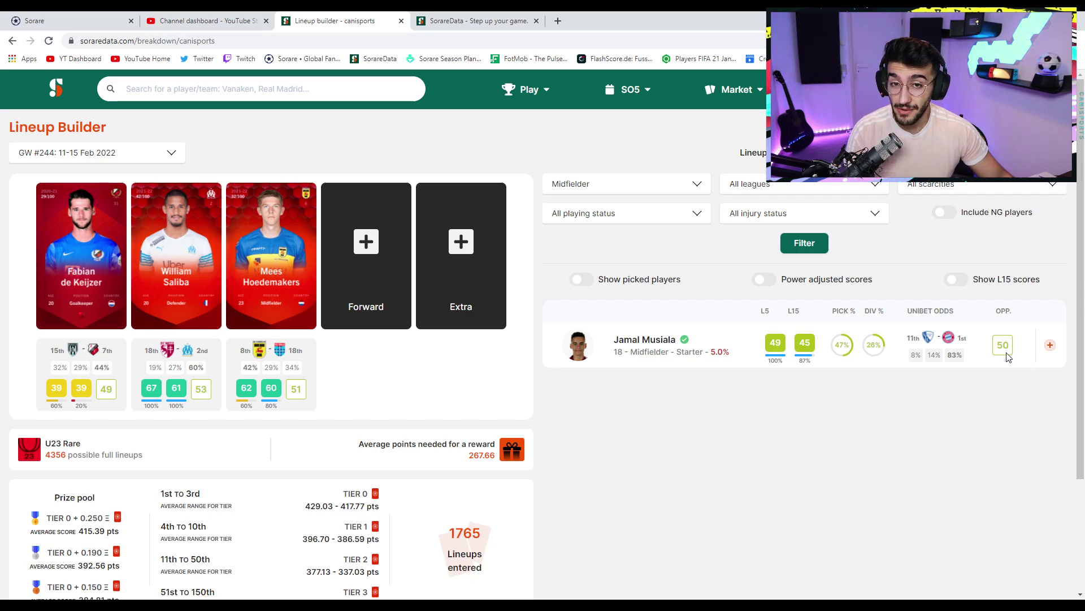
{"action": "mouse_move", "coordinate": [534, 371]}
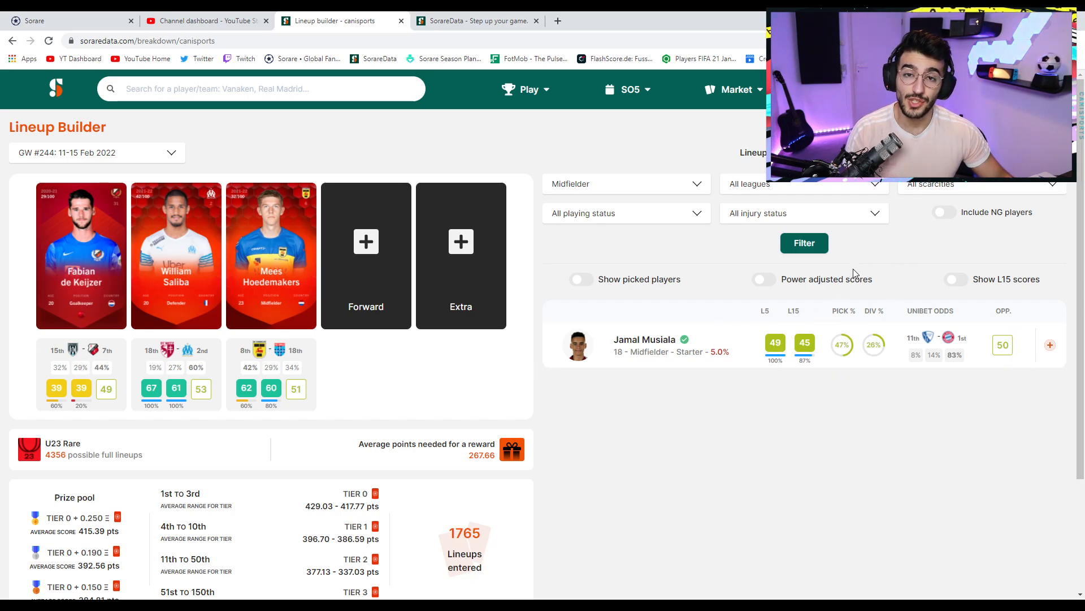
{"action": "mouse_move", "coordinate": [840, 314]}
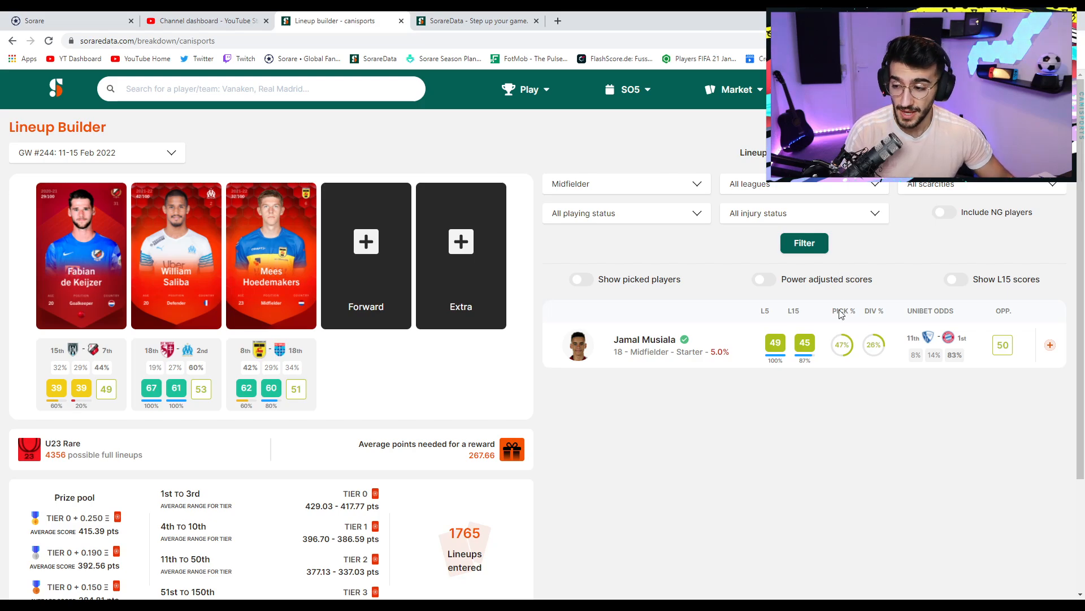
{"action": "mouse_move", "coordinate": [964, 353]}
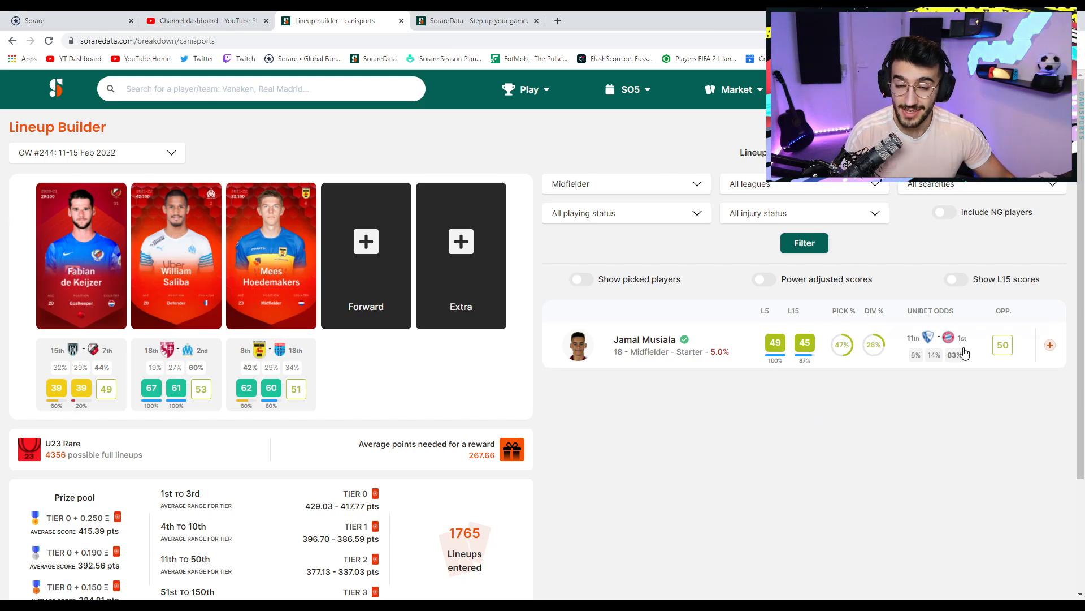
{"action": "mouse_move", "coordinate": [936, 392]}
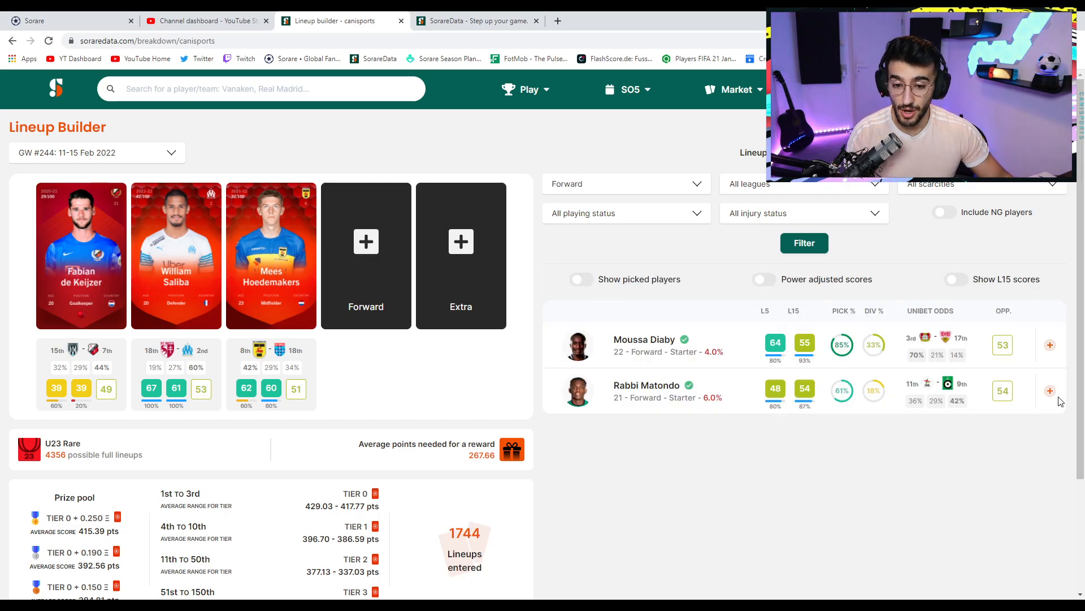
{"action": "mouse_move", "coordinate": [1021, 398]}
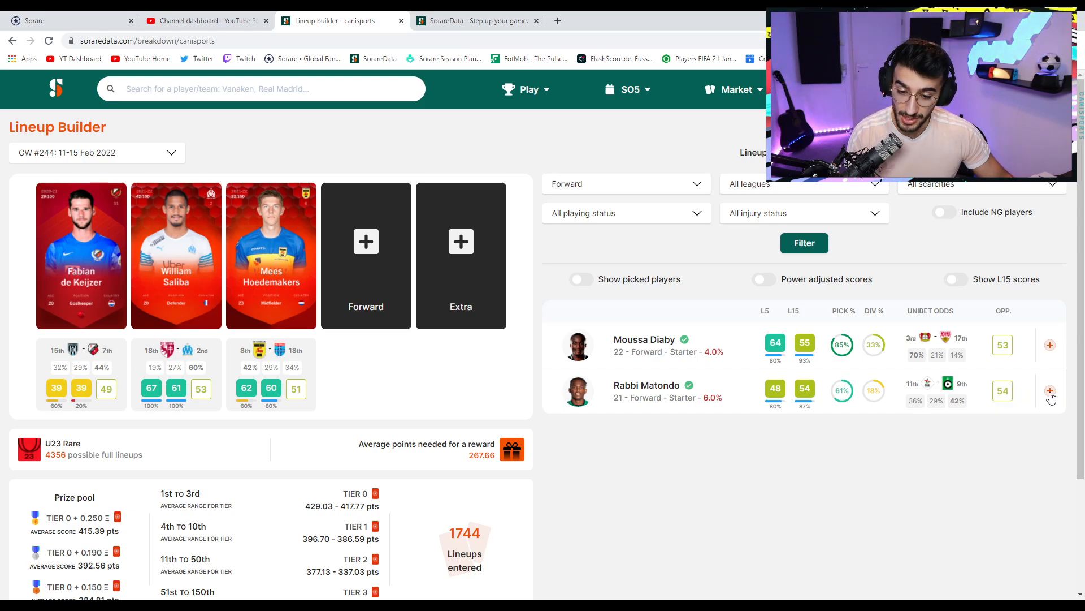
{"action": "mouse_move", "coordinate": [931, 387]}
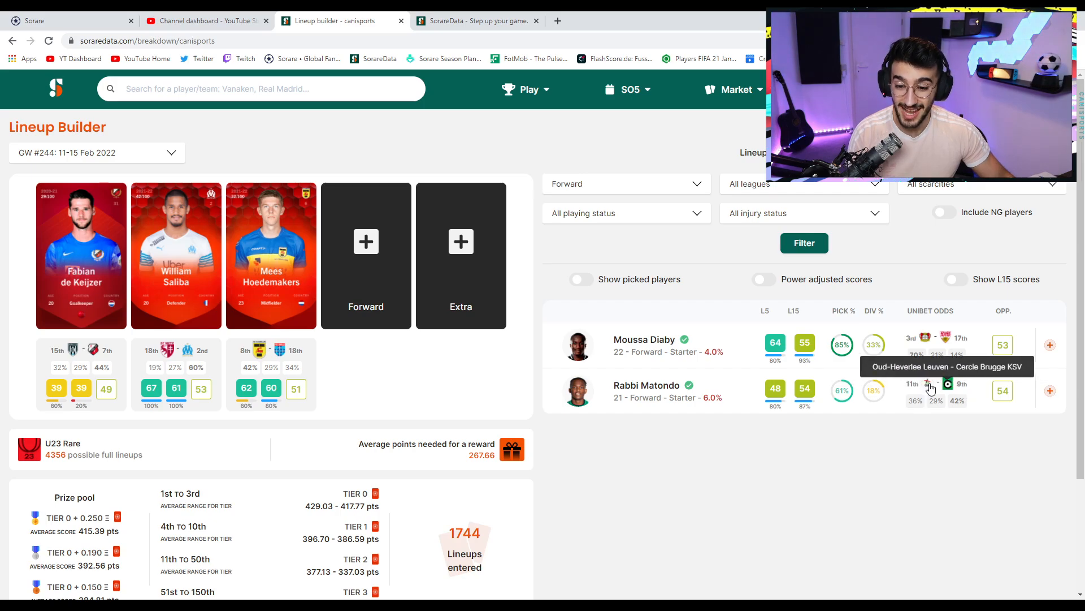
{"action": "mouse_move", "coordinate": [1053, 394]}
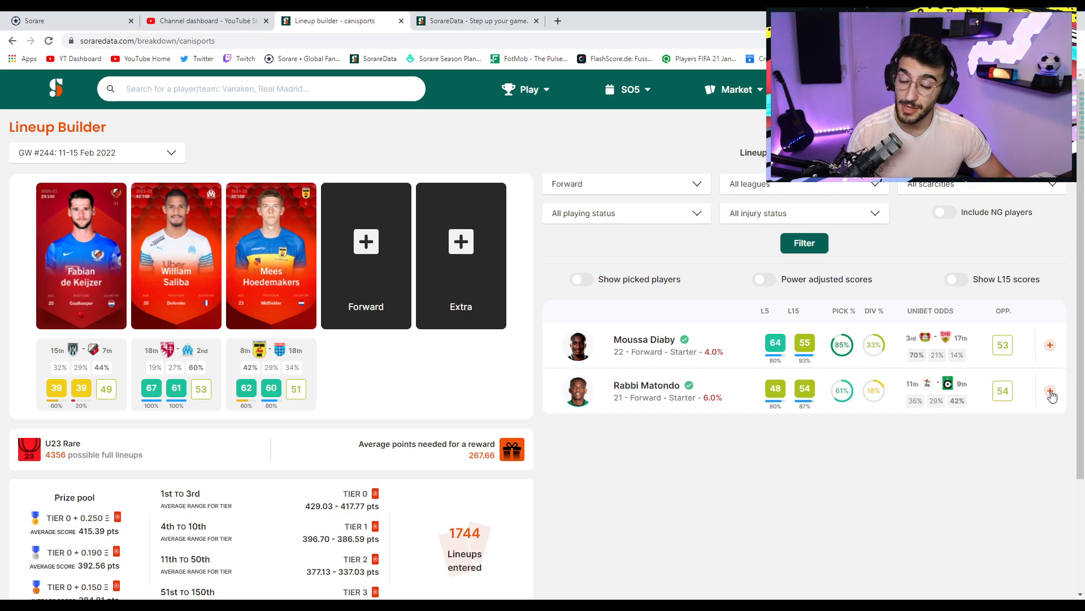
Fill the U23 Rare forward slot with Rabbi Matondo.
{"action": "left_click", "coordinate": [1050, 391]}
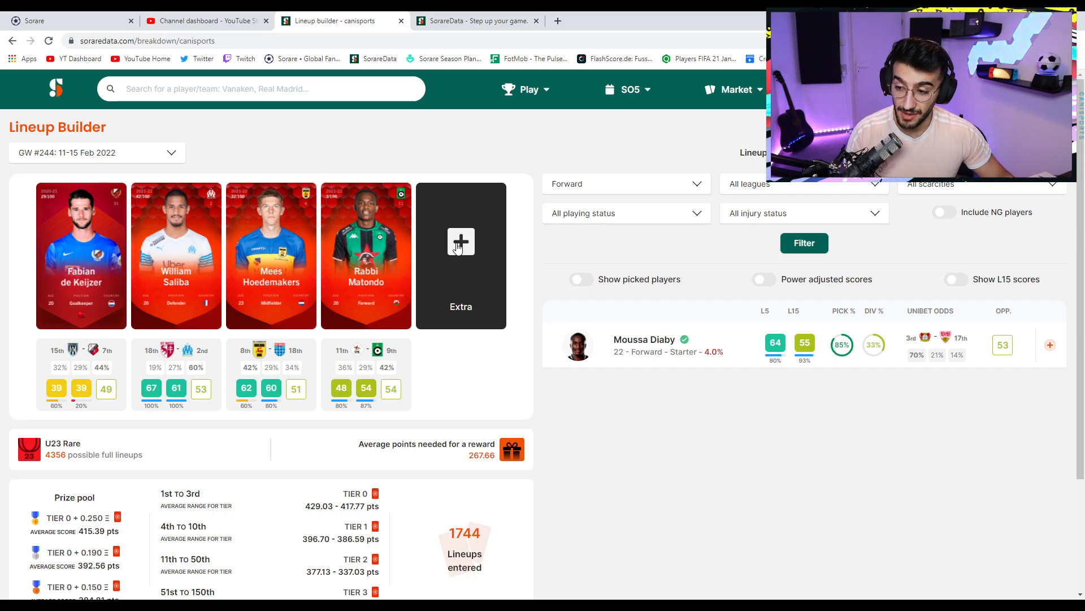
{"action": "mouse_move", "coordinate": [461, 242]}
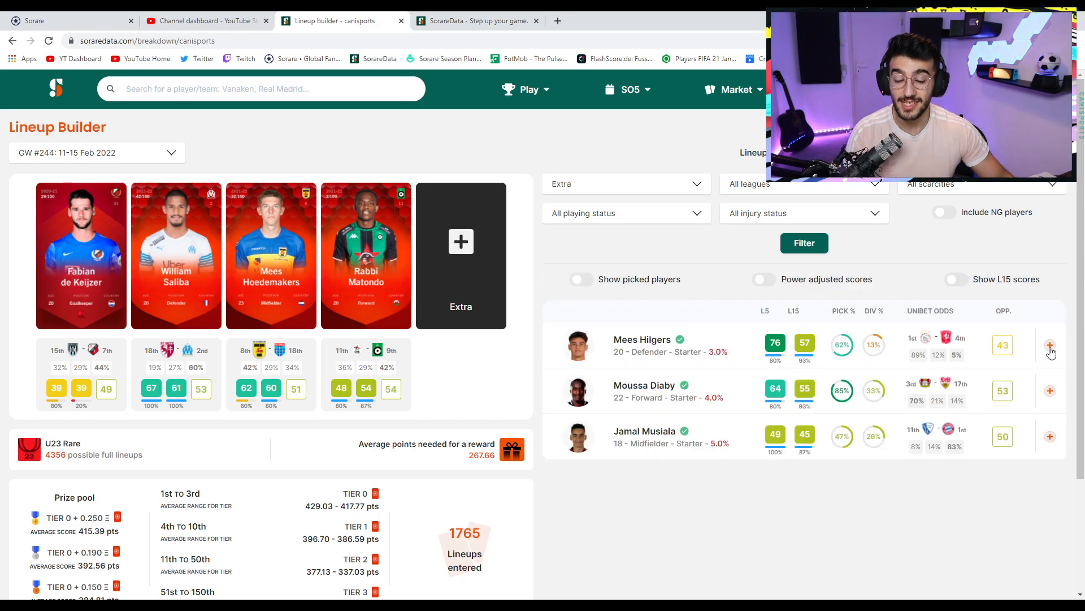
{"action": "mouse_move", "coordinate": [974, 358]}
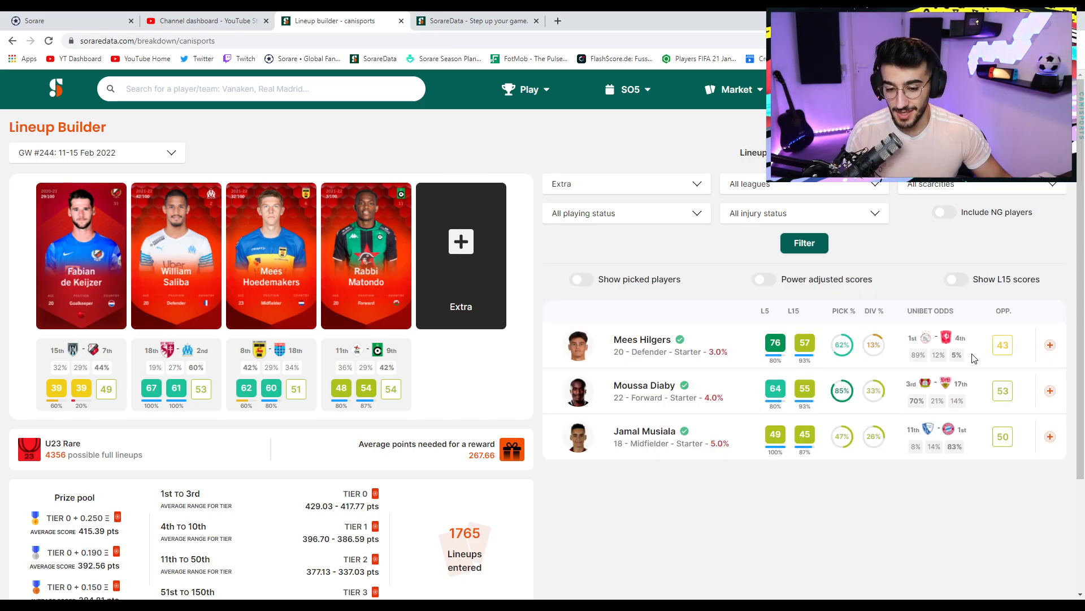
{"action": "mouse_move", "coordinate": [919, 339]}
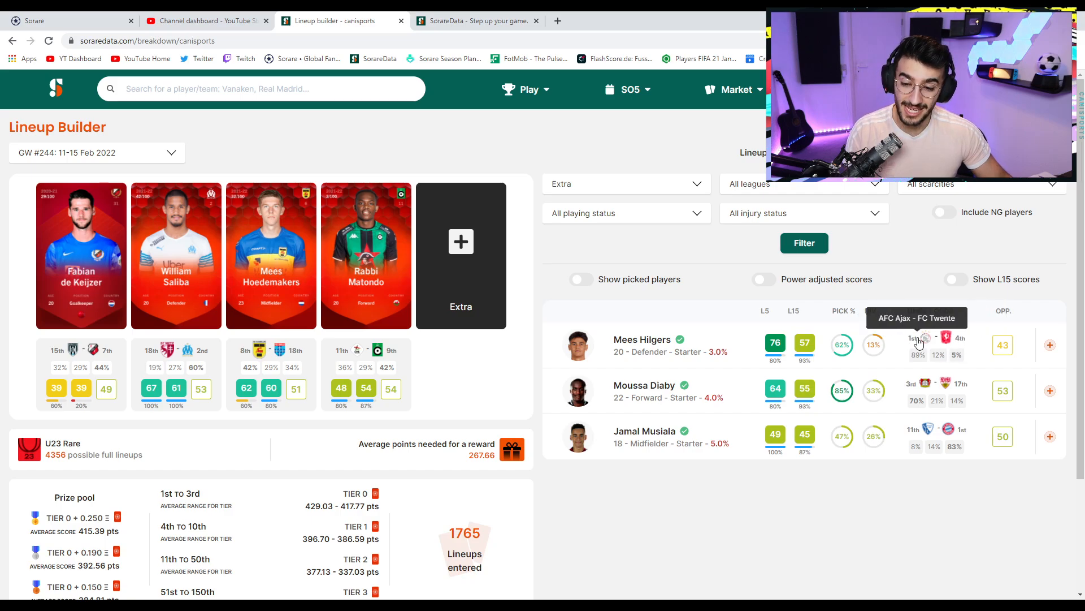
{"action": "mouse_move", "coordinate": [1014, 358]}
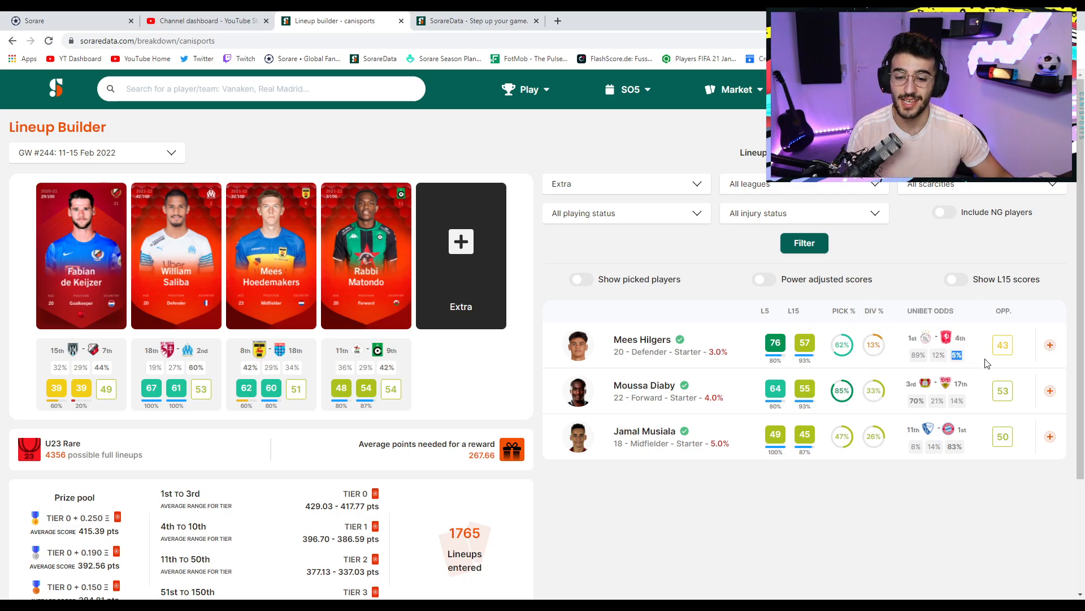
{"action": "mouse_move", "coordinate": [976, 317]}
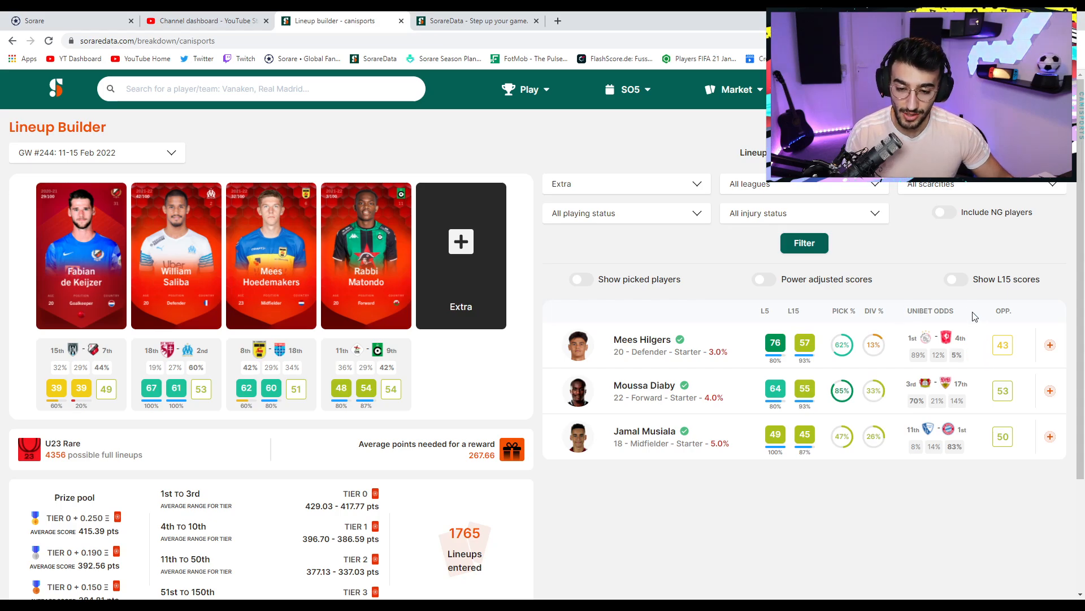
{"action": "mouse_move", "coordinate": [962, 355]}
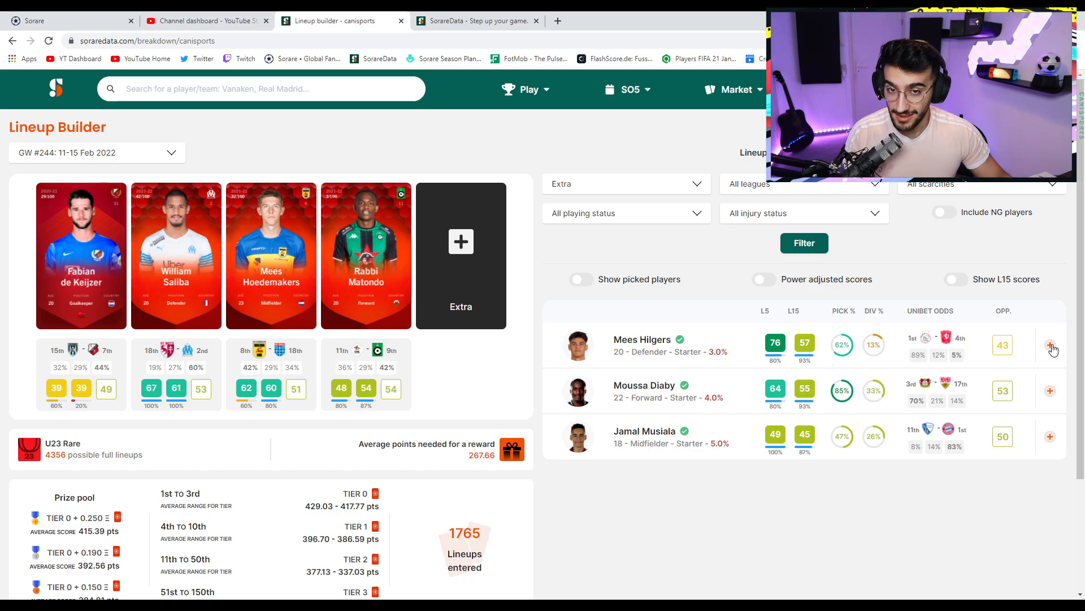
Fill the extra slot with Mees Hilgers, completing the five-card U23 Rare lineup.
{"action": "left_click", "coordinate": [1050, 346]}
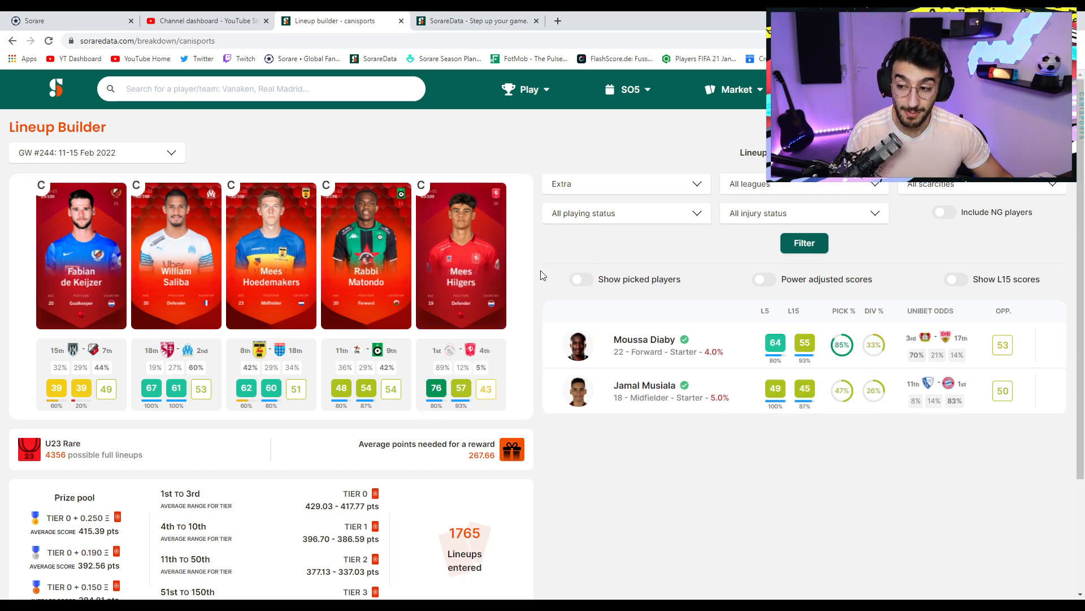
{"action": "mouse_move", "coordinate": [461, 260]}
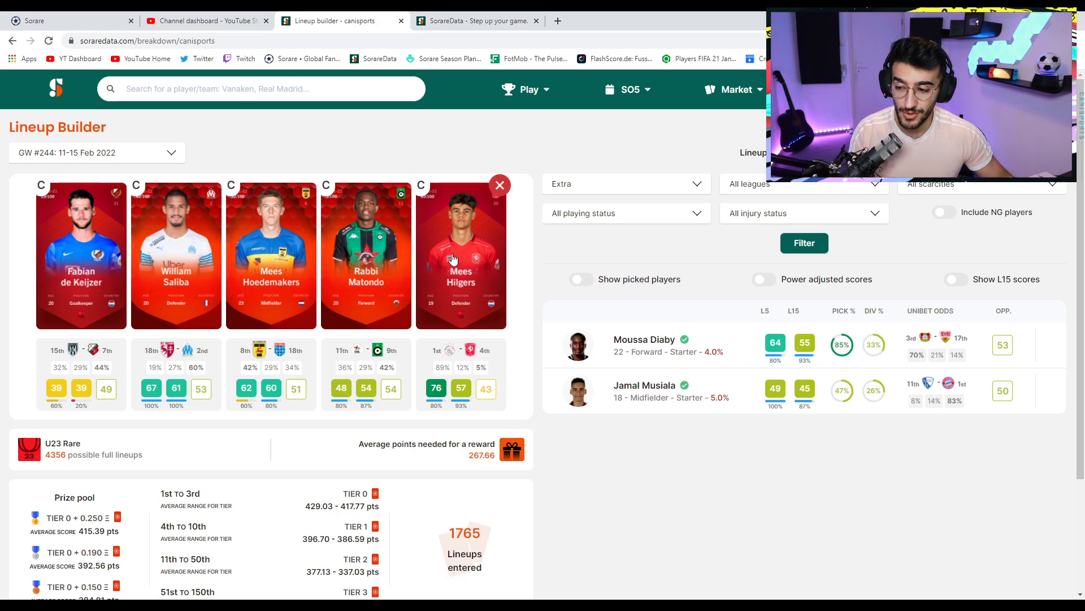
{"action": "mouse_move", "coordinate": [470, 245]}
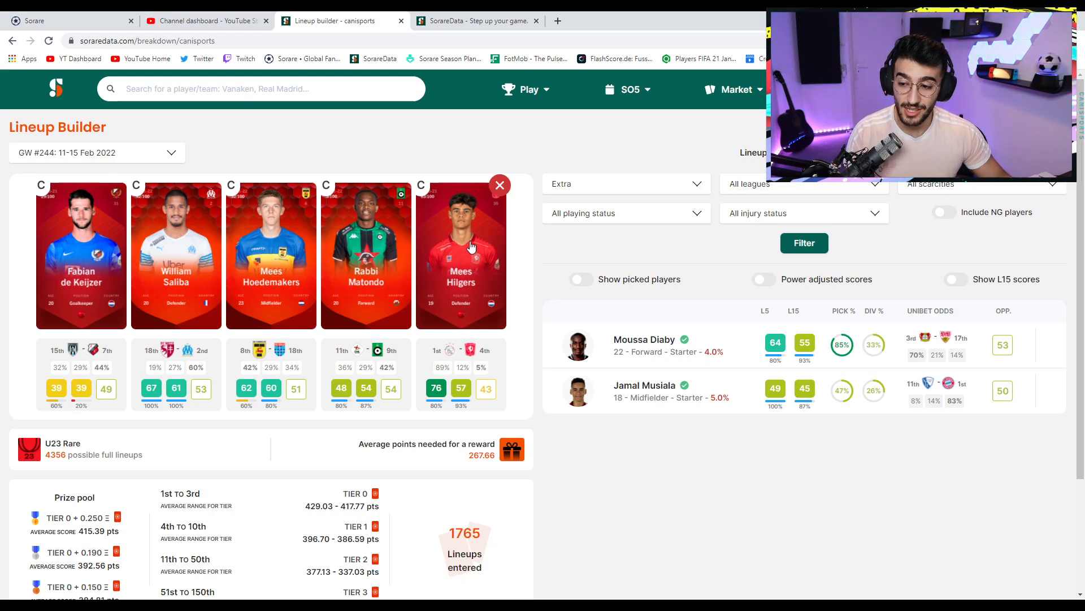
{"action": "mouse_move", "coordinate": [474, 281]}
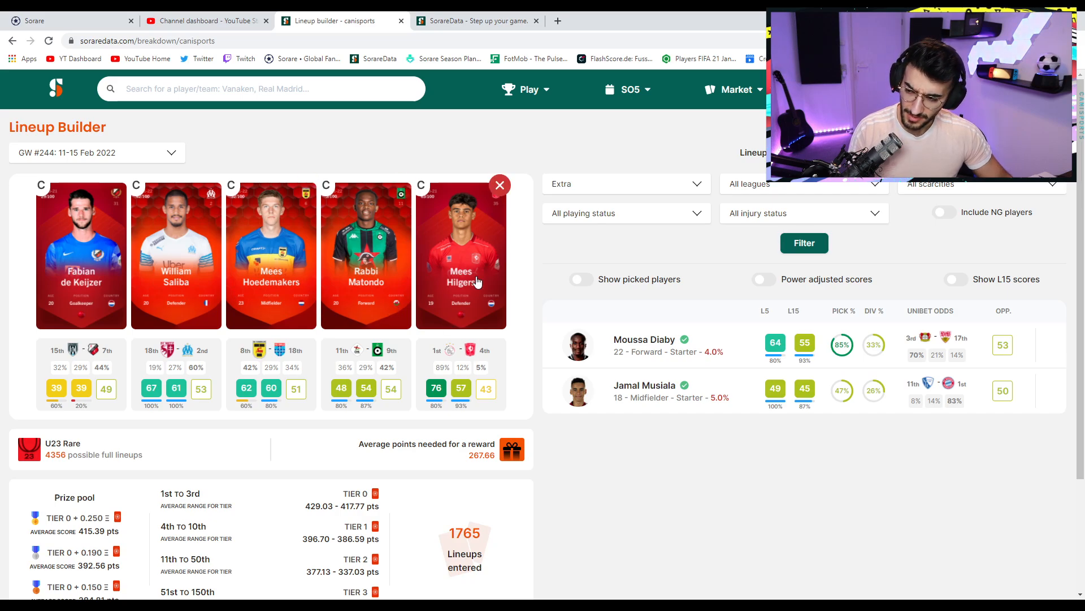
{"action": "mouse_move", "coordinate": [472, 220]}
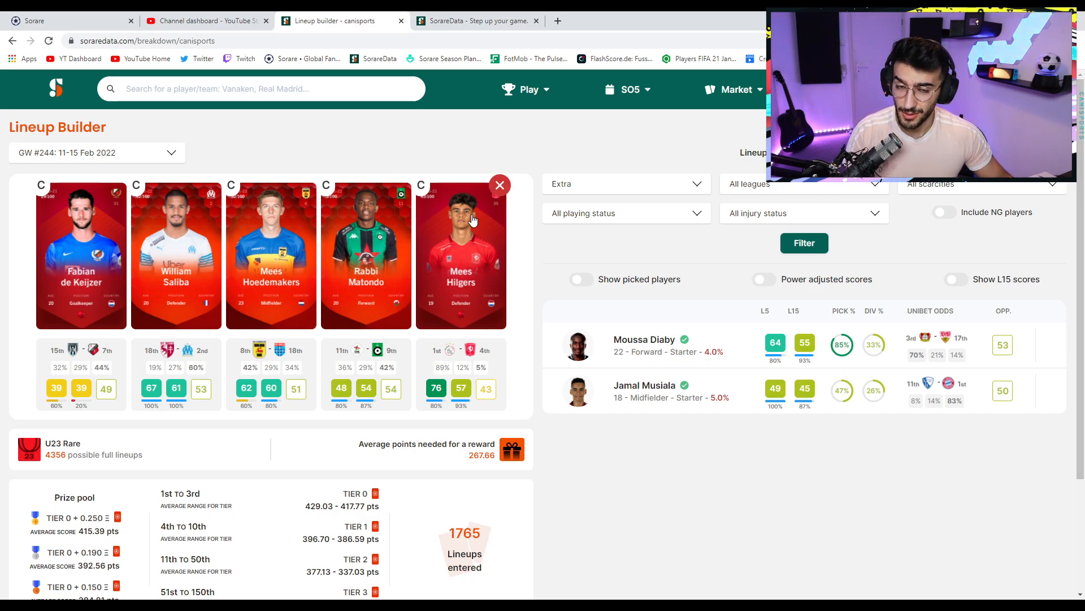
{"action": "mouse_move", "coordinate": [471, 213]}
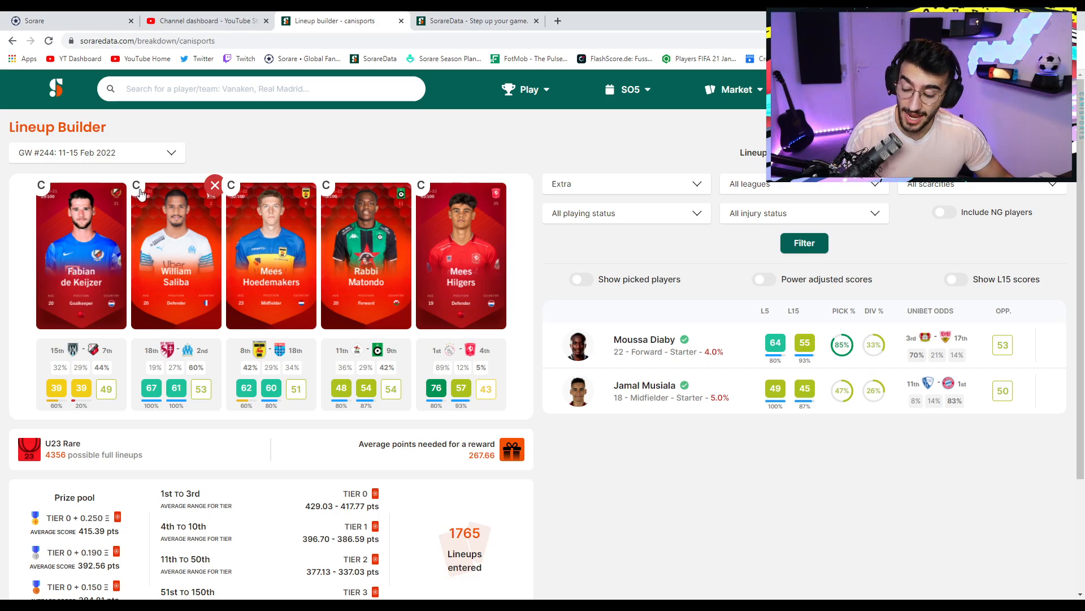
Make William Saliba captain of the U23 Rare lineup.
{"action": "left_click", "coordinate": [625, 183]}
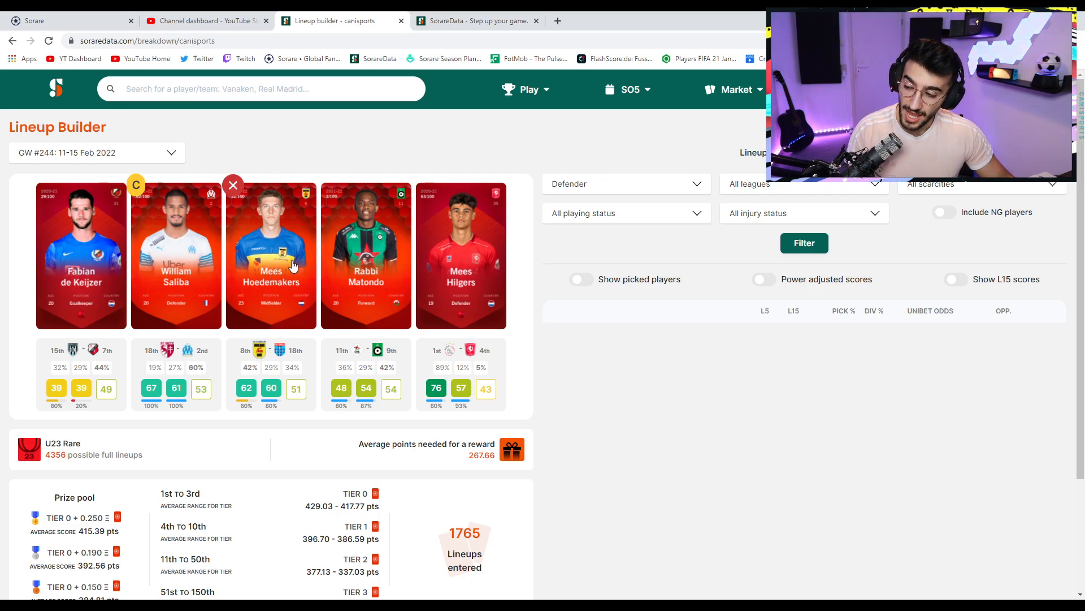
{"action": "mouse_move", "coordinate": [286, 288]}
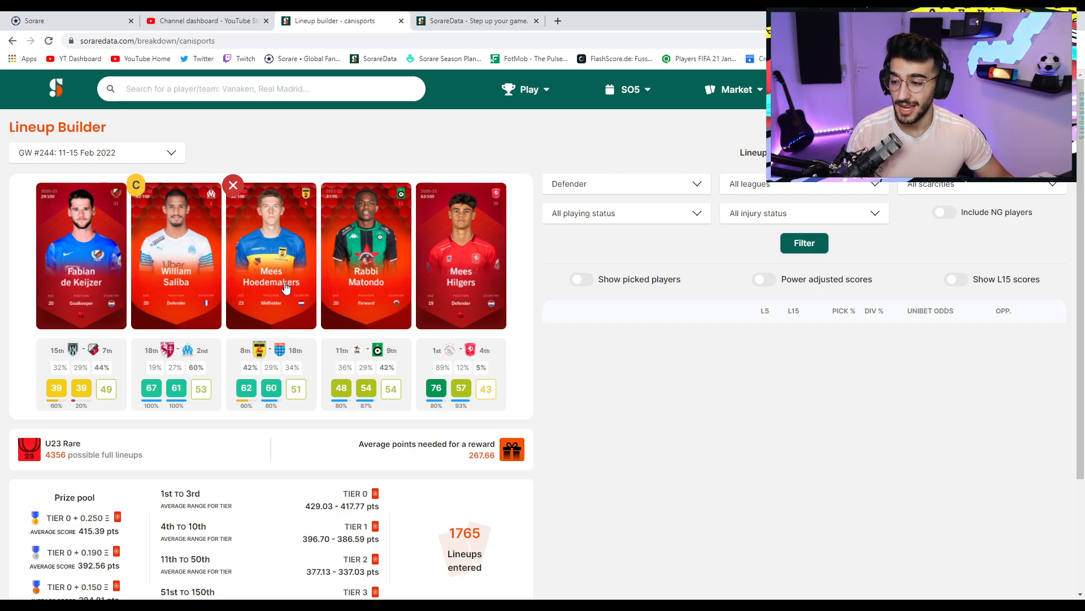
{"action": "mouse_move", "coordinate": [469, 232]}
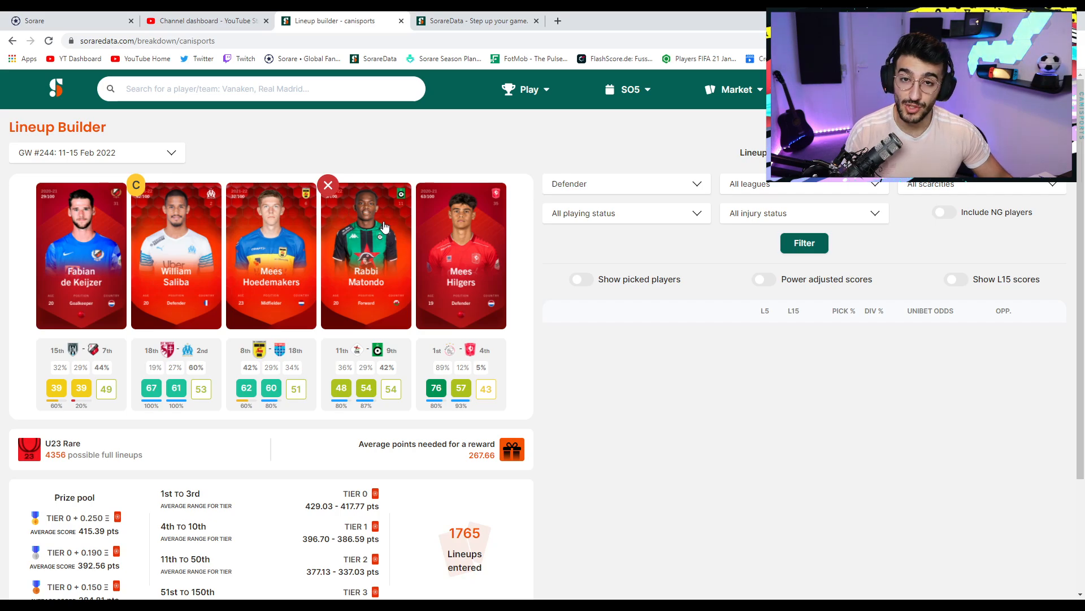
{"action": "mouse_move", "coordinate": [376, 238]}
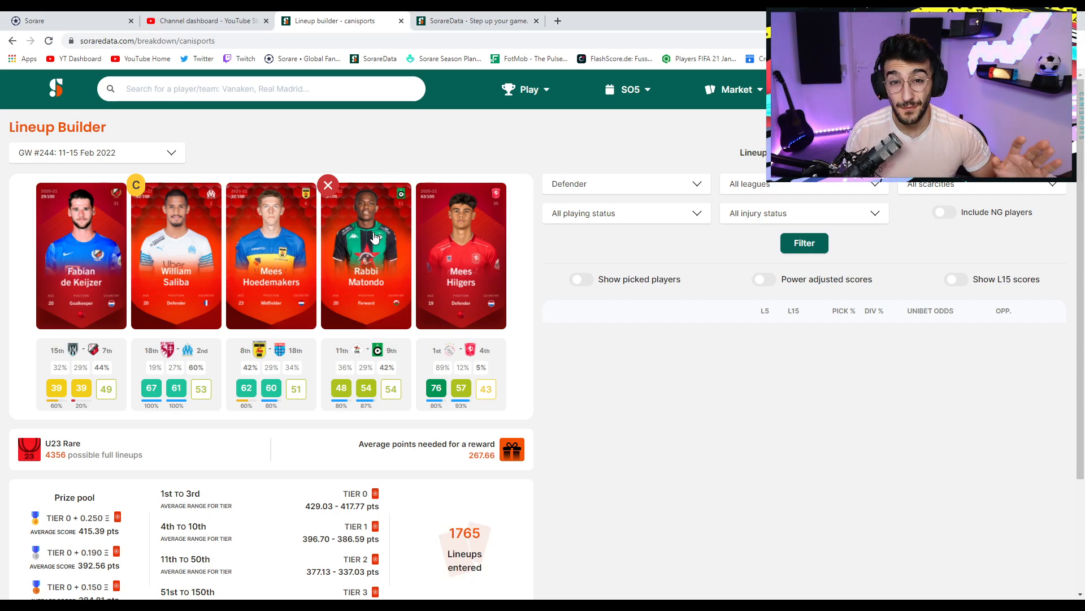
{"action": "mouse_move", "coordinate": [515, 133]}
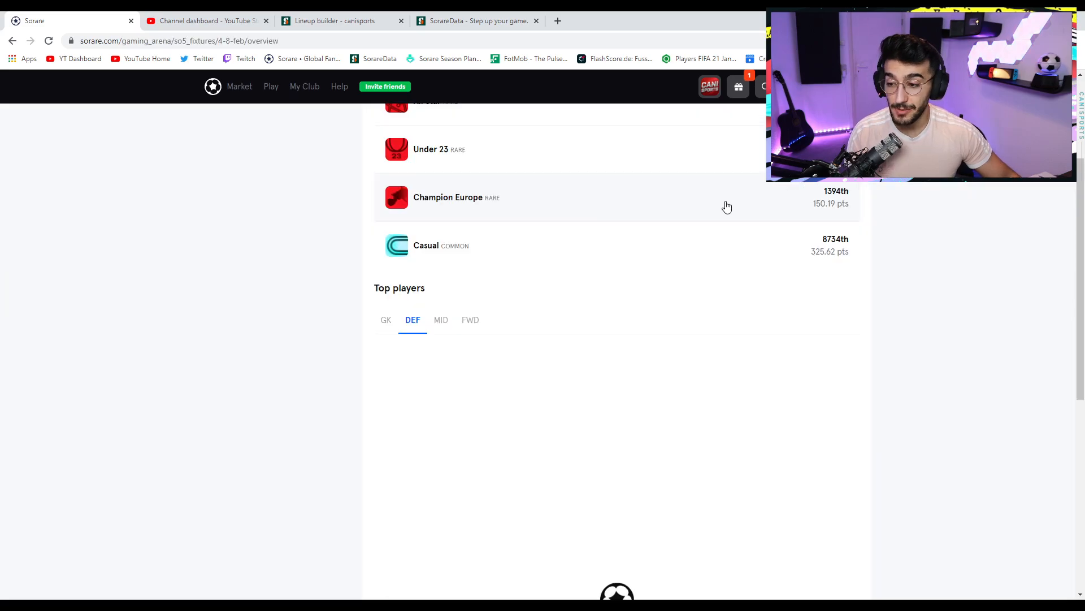
From the prize pool overview, jump to page 3 of the Rare All Star leaderboard.
{"action": "left_click", "coordinate": [252, 247]}
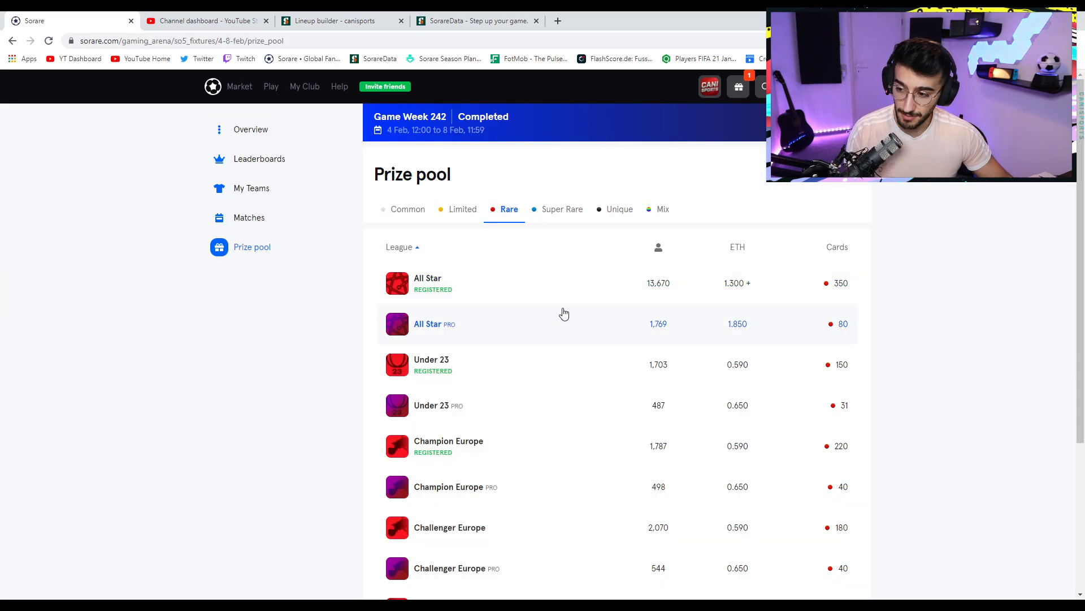
{"action": "scroll", "scroll_direction": "down", "scroll_amount": 3}
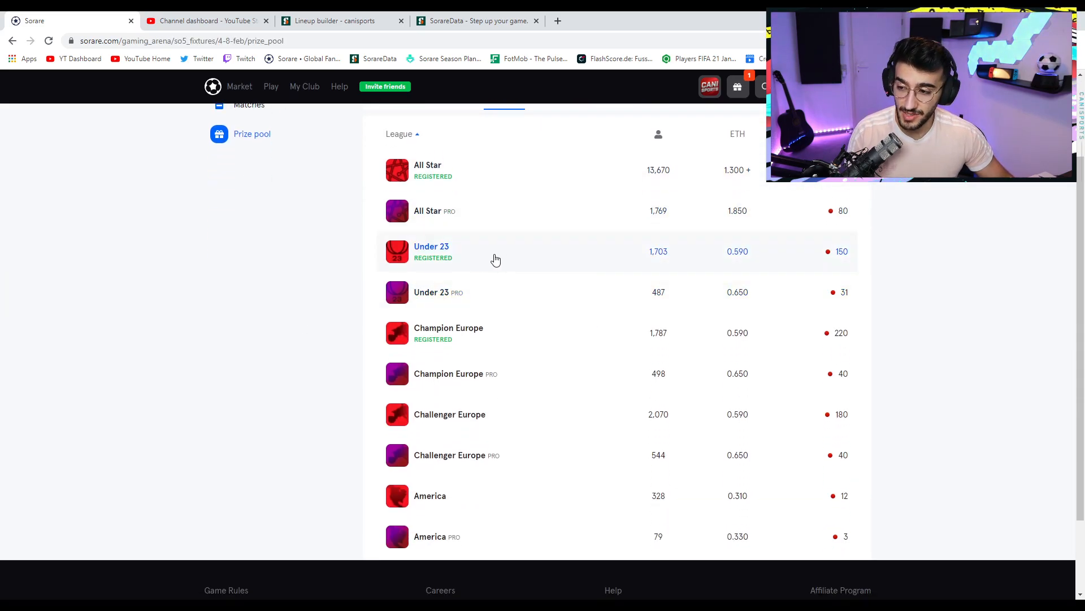
{"action": "scroll", "scroll_direction": "up", "scroll_amount": 3}
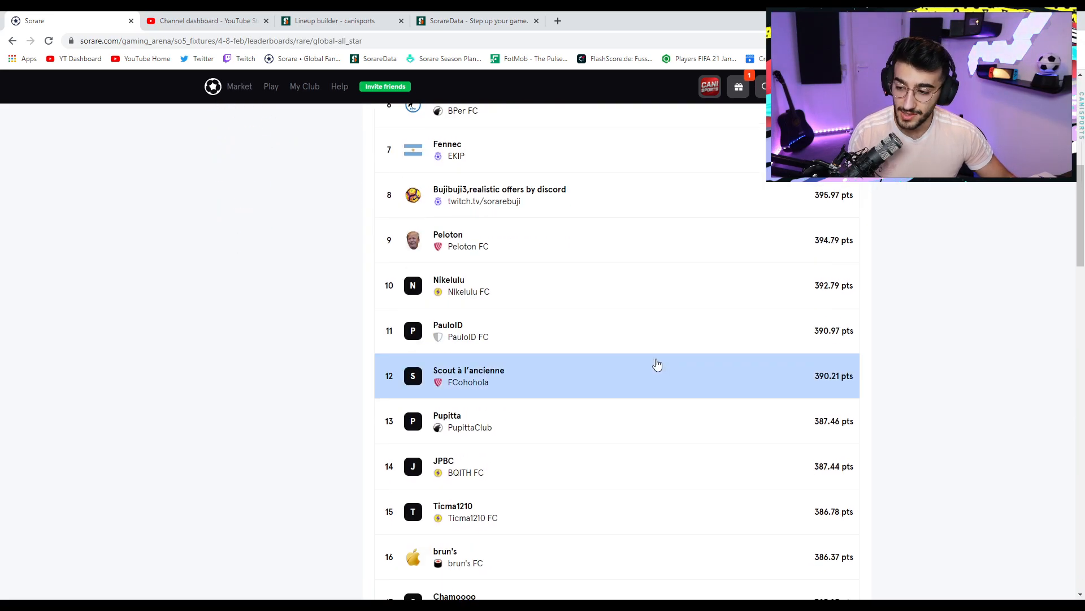
{"action": "left_click", "coordinate": [594, 443]}
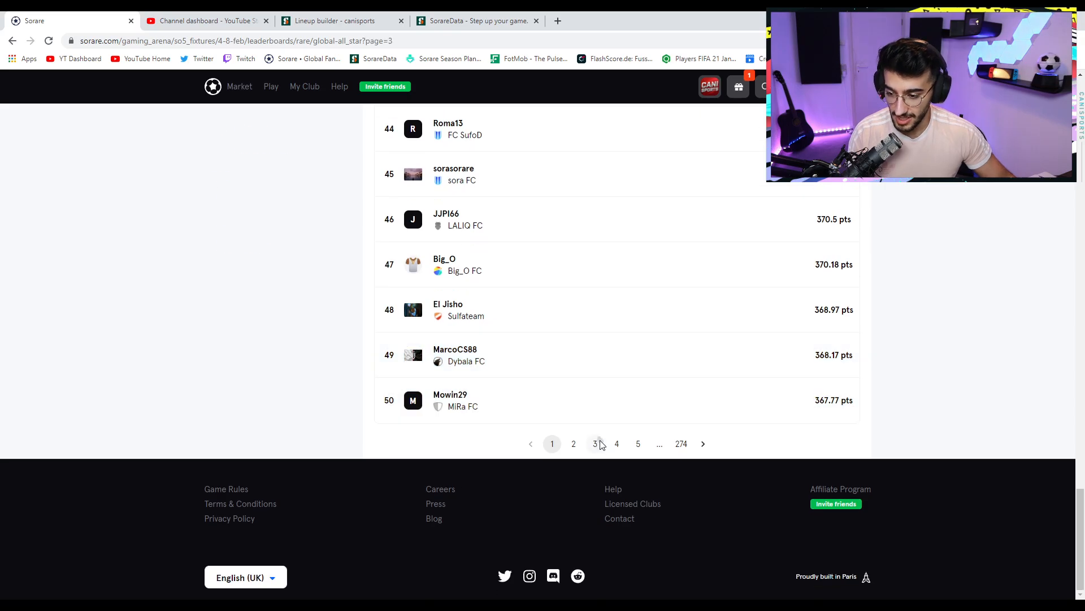
{"action": "left_click", "coordinate": [595, 443]}
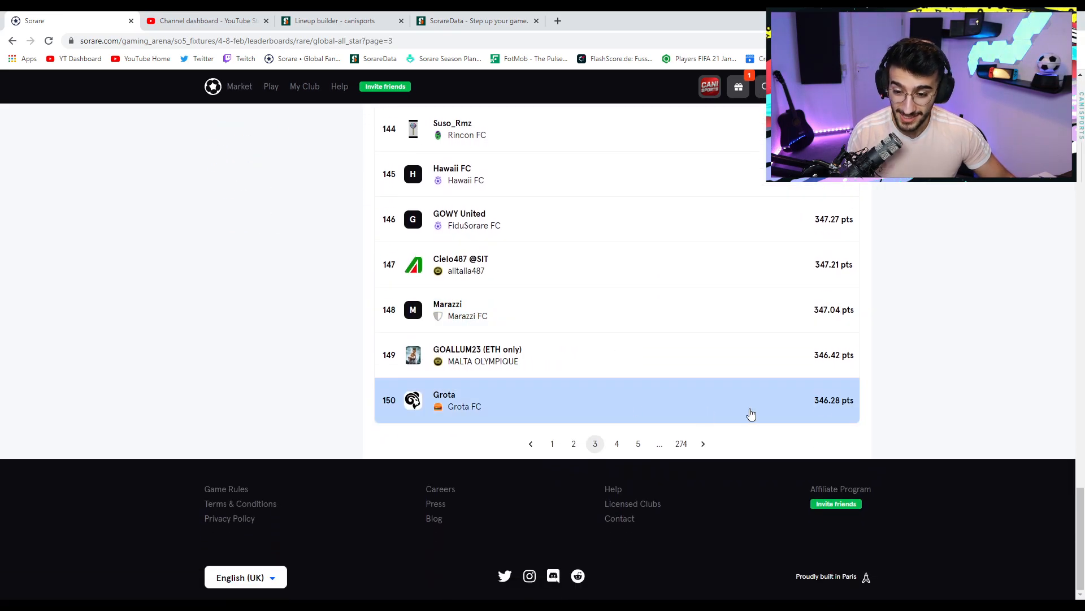
{"action": "mouse_move", "coordinate": [852, 408]}
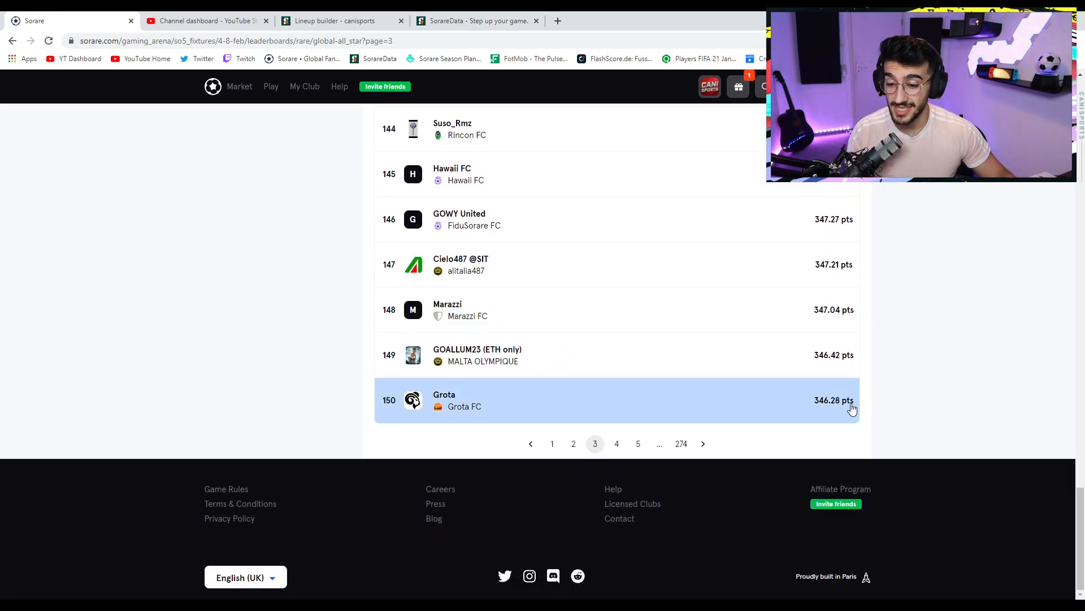
{"action": "mouse_move", "coordinate": [1076, 531]}
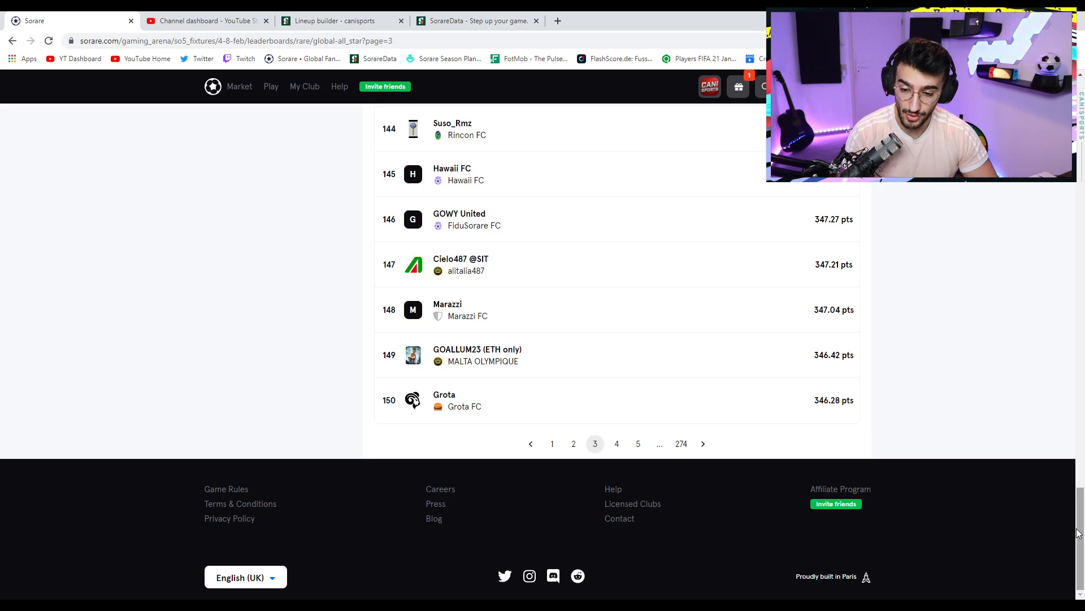
Scroll the leaderboard to CaniSports' lineup at rank 122.
{"action": "scroll", "scroll_direction": "up", "scroll_amount": 3}
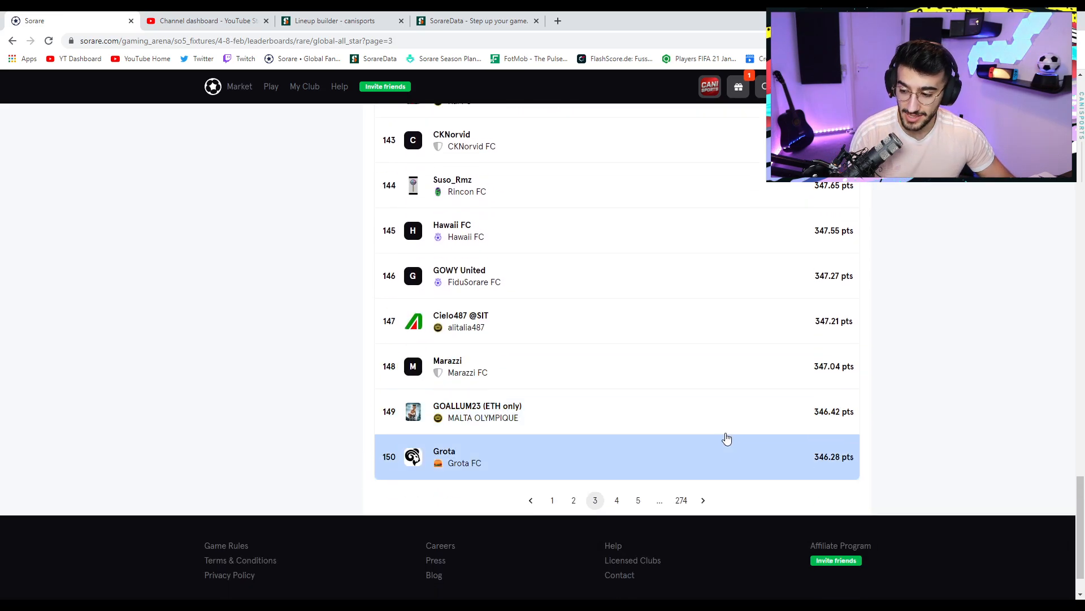
{"action": "scroll", "scroll_direction": "up", "scroll_amount": 3}
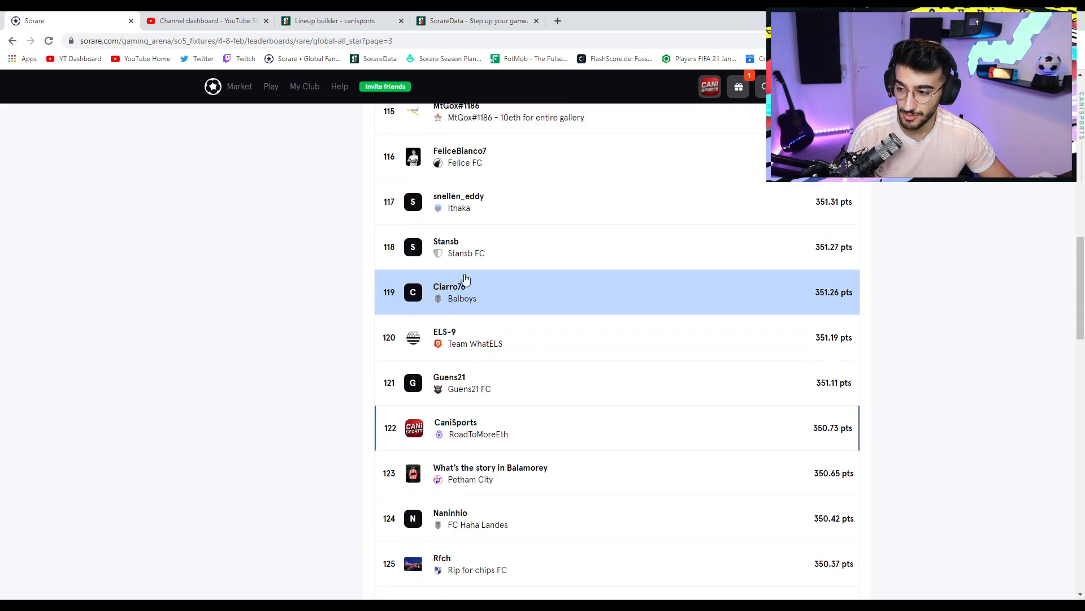
{"action": "scroll", "scroll_direction": "up", "scroll_amount": 3}
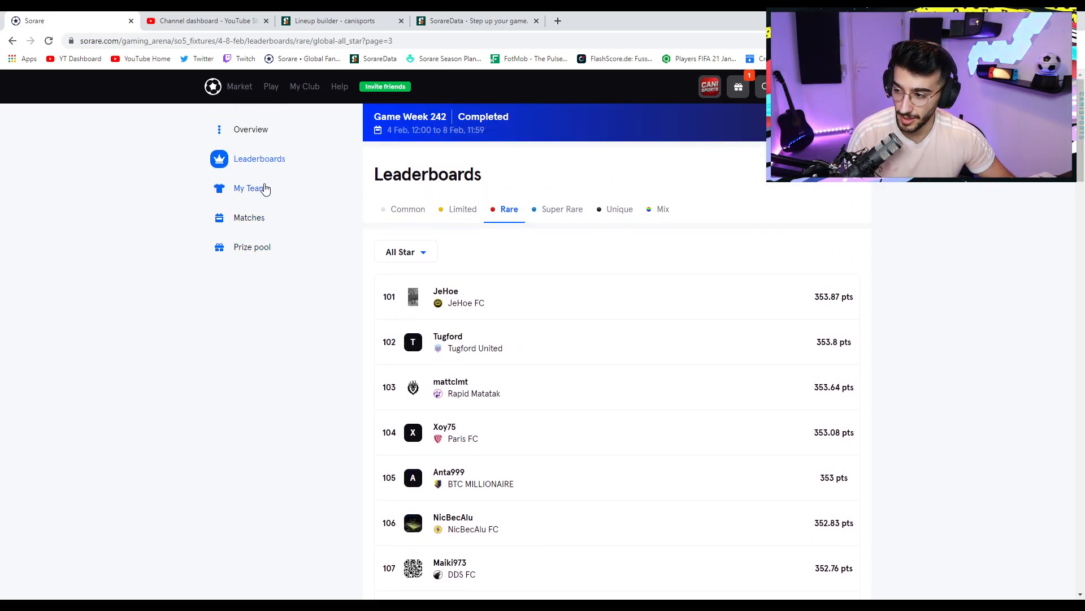
Show the Under 23 rare leaderboard for Game Week 242 and view page 3, ranks 101–150.
{"action": "left_click", "coordinate": [406, 251]}
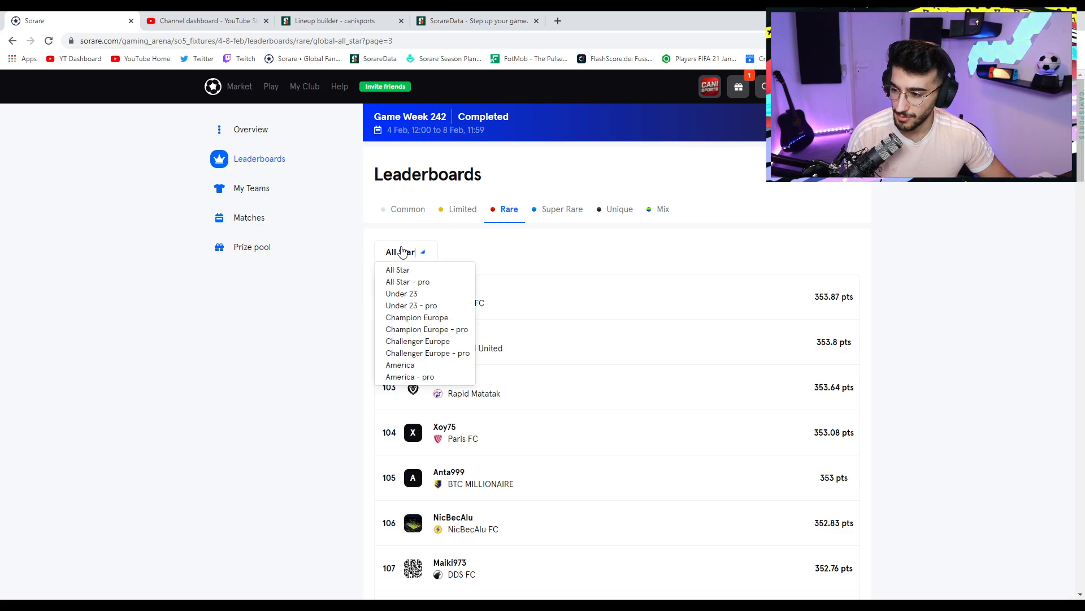
{"action": "left_click", "coordinate": [401, 293]}
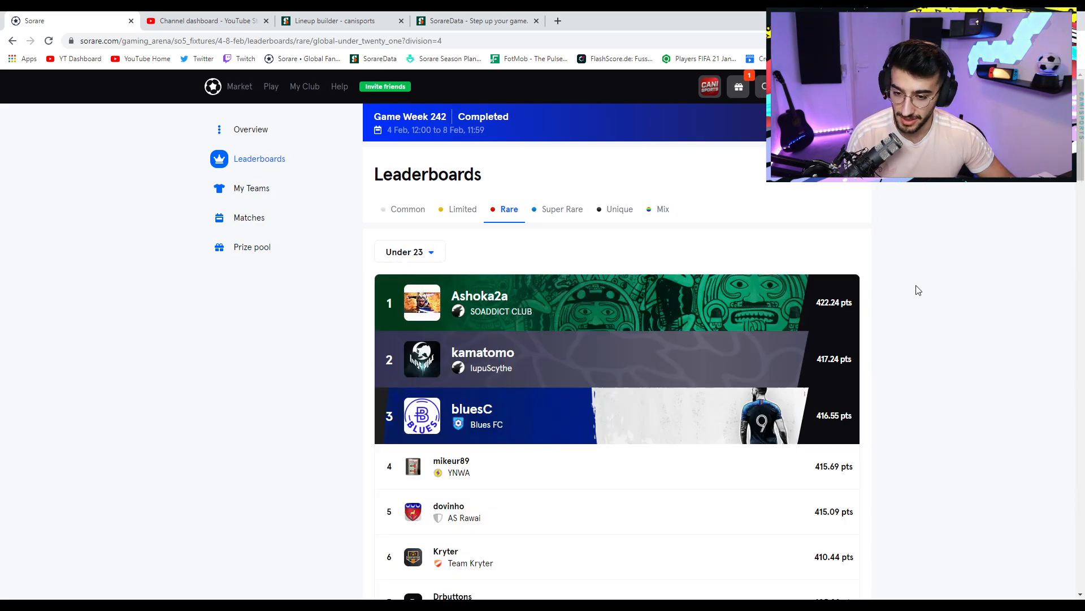
{"action": "scroll", "scroll_direction": "down", "scroll_amount": 3}
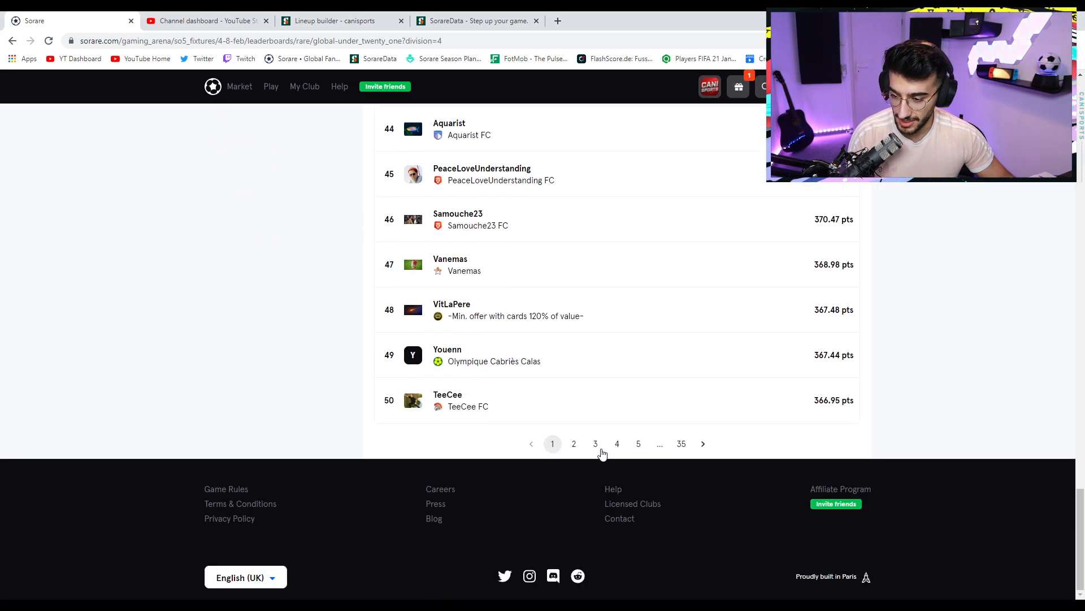
{"action": "left_click", "coordinate": [596, 444]}
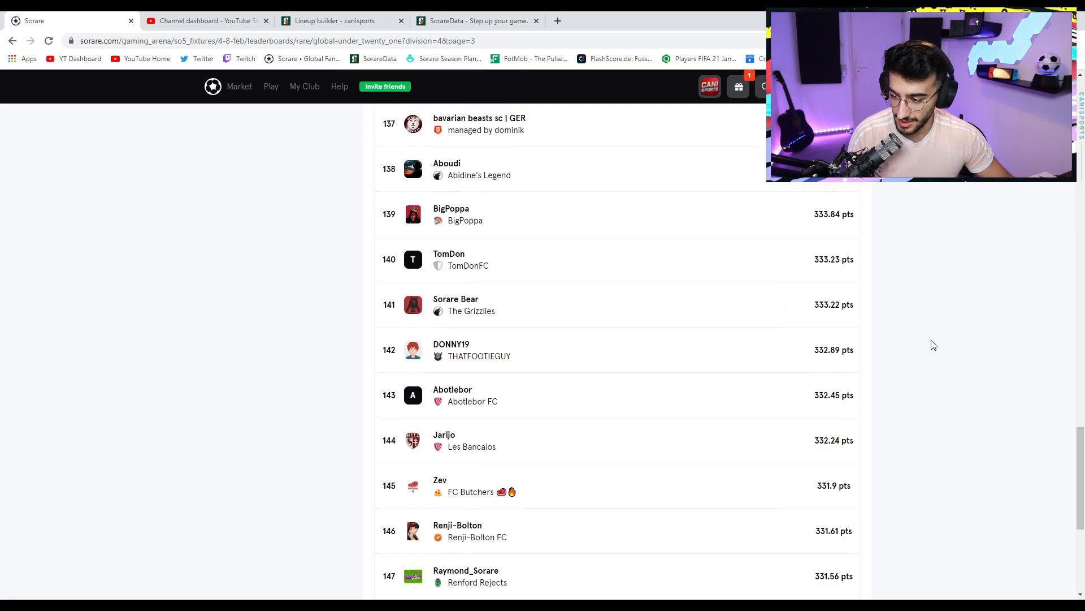
{"action": "scroll", "scroll_direction": "down", "scroll_amount": 3}
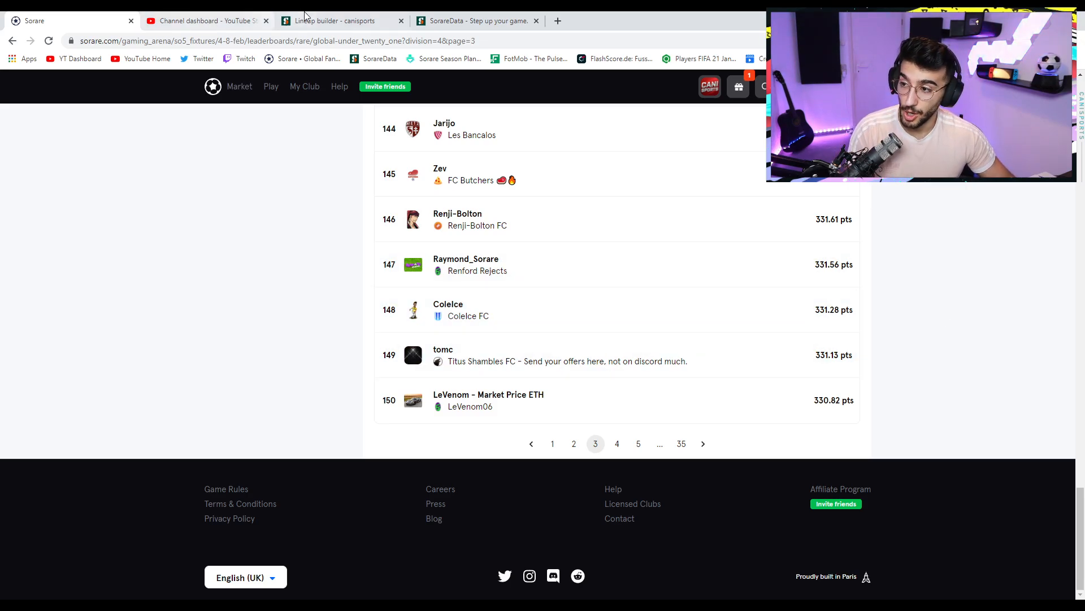
Return to the SorareData lineup builder with the saved U23 Rare lineup captained by Saliba.
{"action": "left_click", "coordinate": [477, 21]}
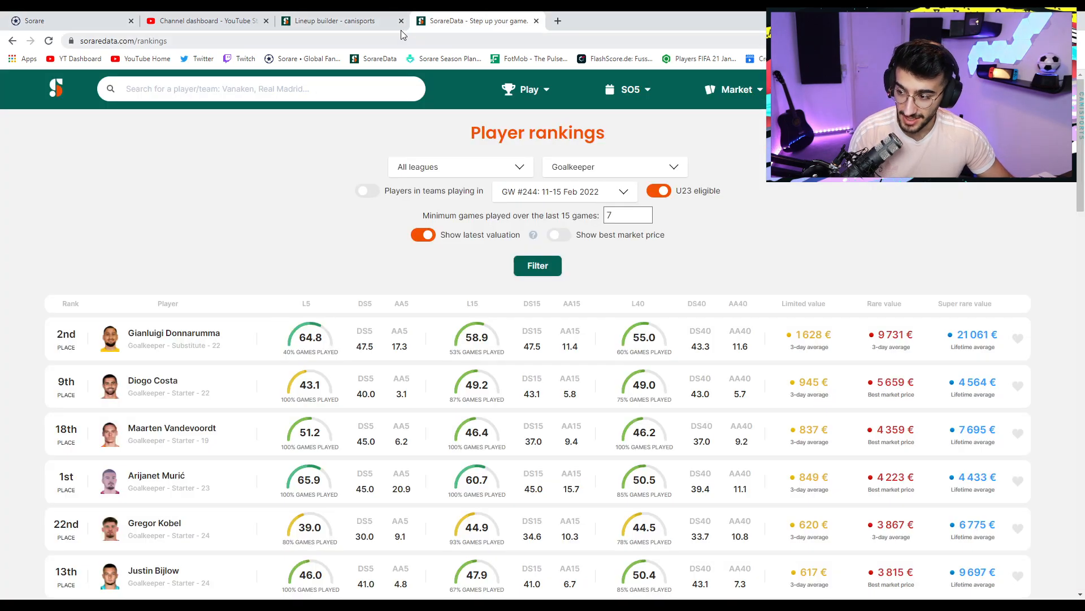
{"action": "left_click", "coordinate": [335, 20]}
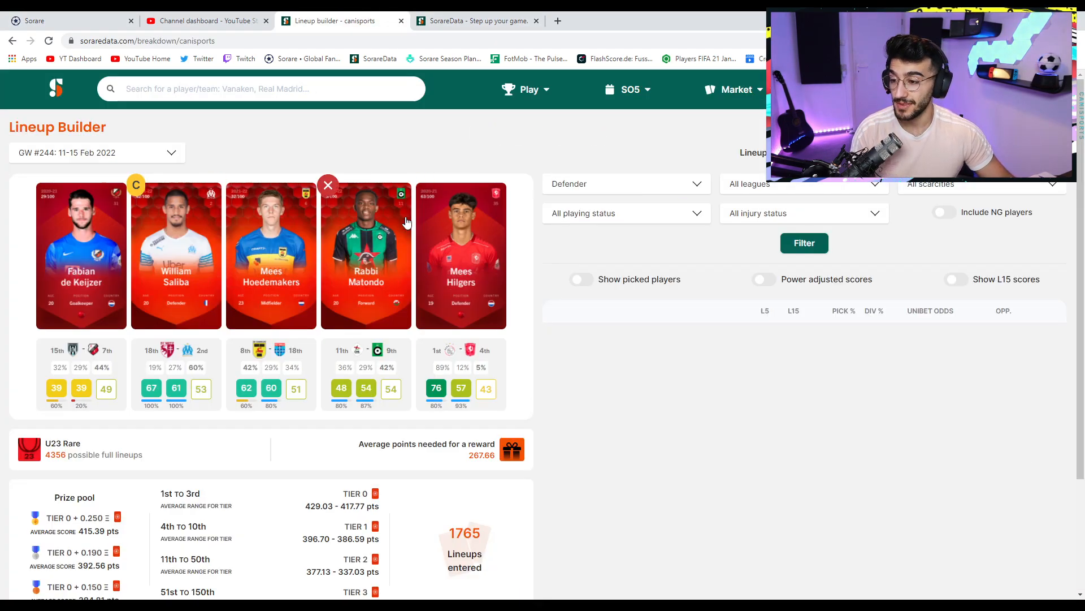
{"action": "mouse_move", "coordinate": [336, 156]}
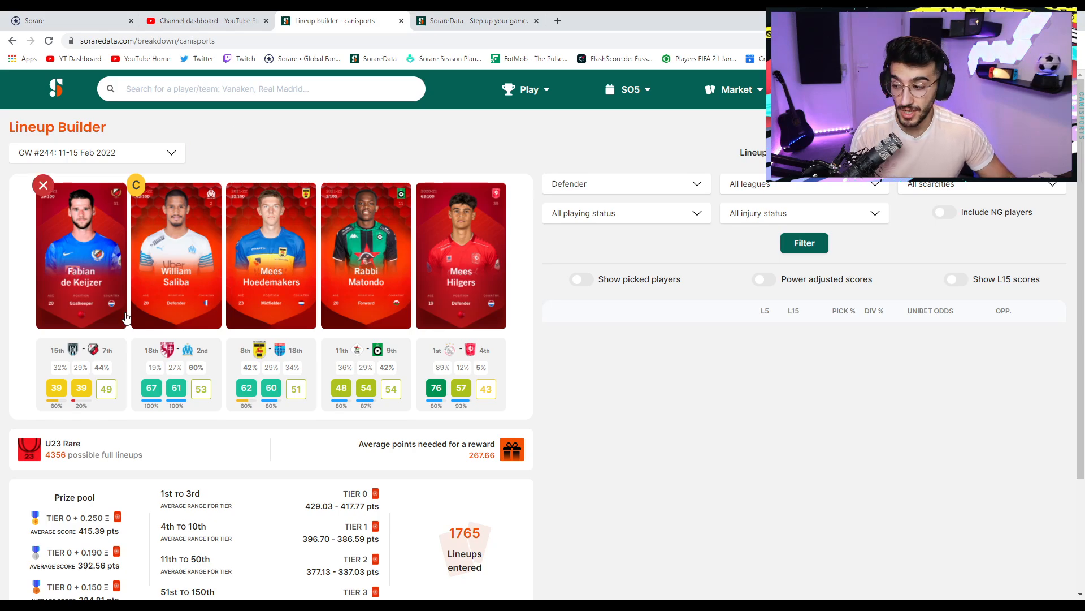
{"action": "mouse_move", "coordinate": [81, 250]}
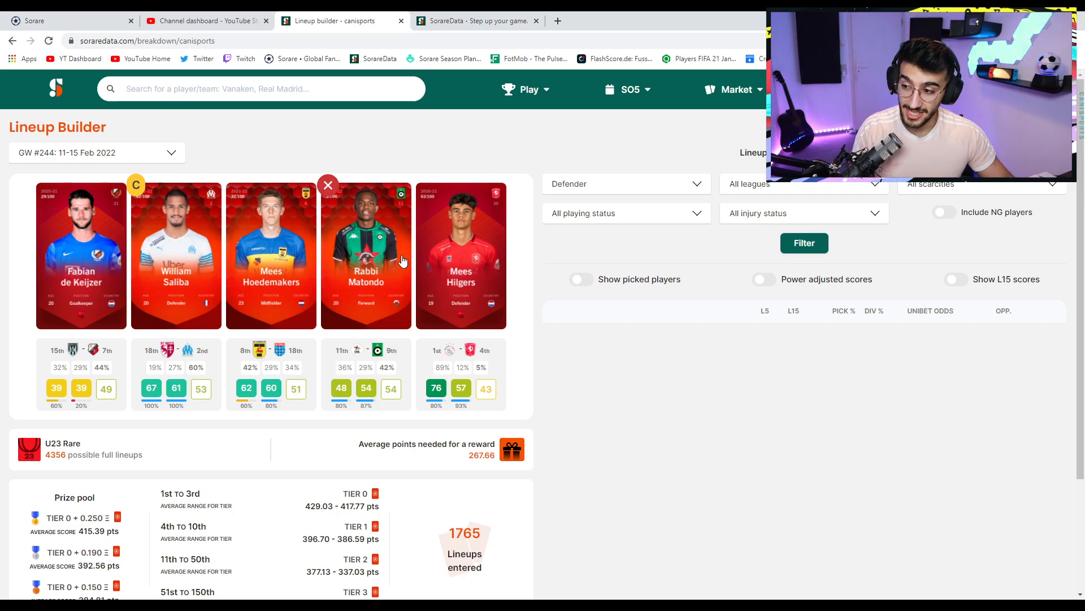
{"action": "mouse_move", "coordinate": [182, 236]}
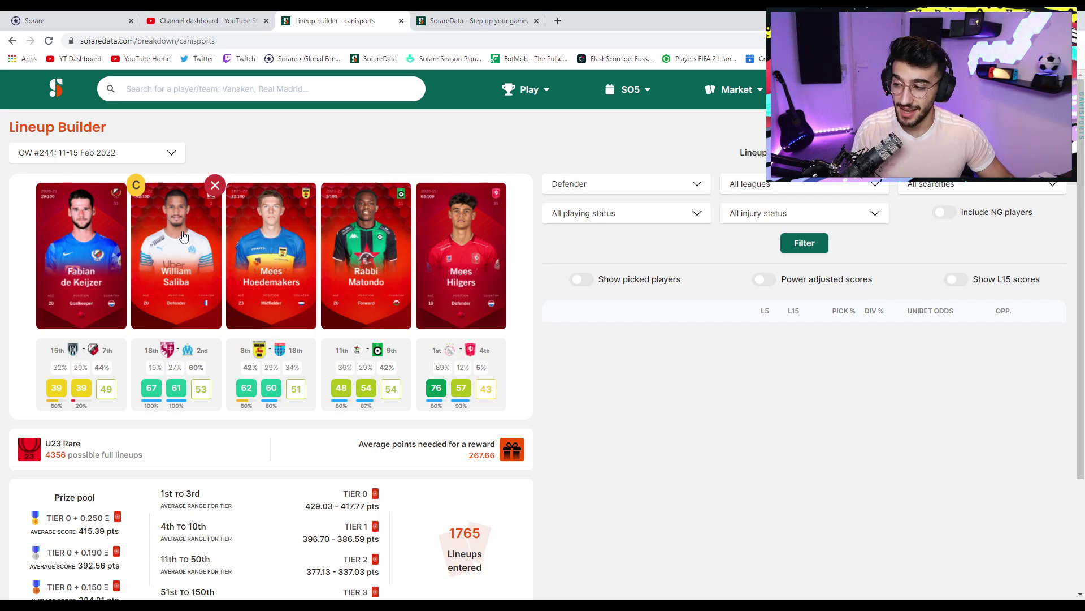
{"action": "mouse_move", "coordinate": [160, 271]}
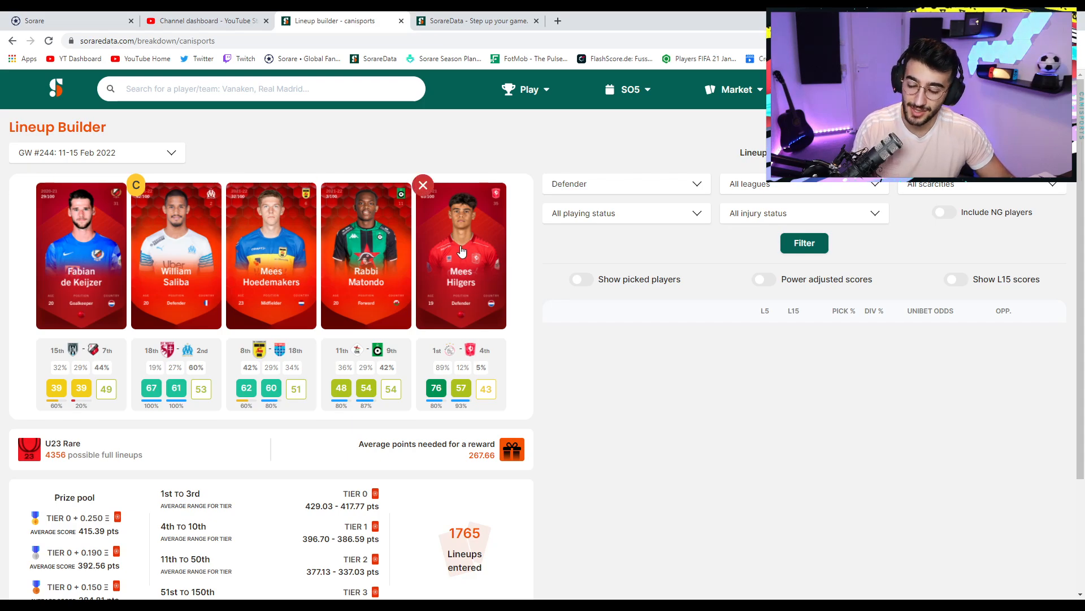
{"action": "mouse_move", "coordinate": [516, 270]}
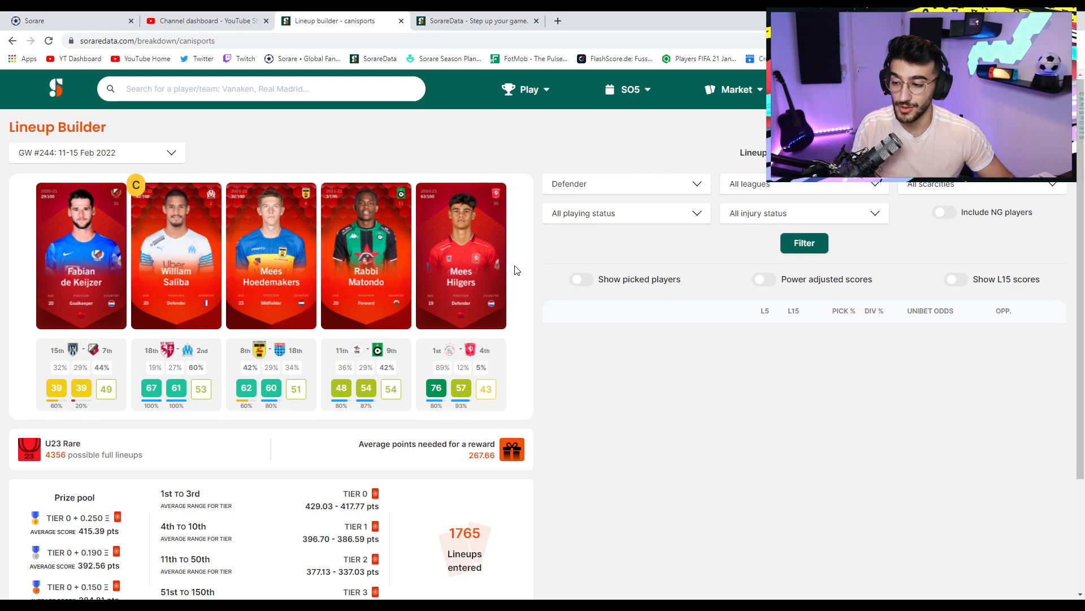
{"action": "mouse_move", "coordinate": [475, 230]}
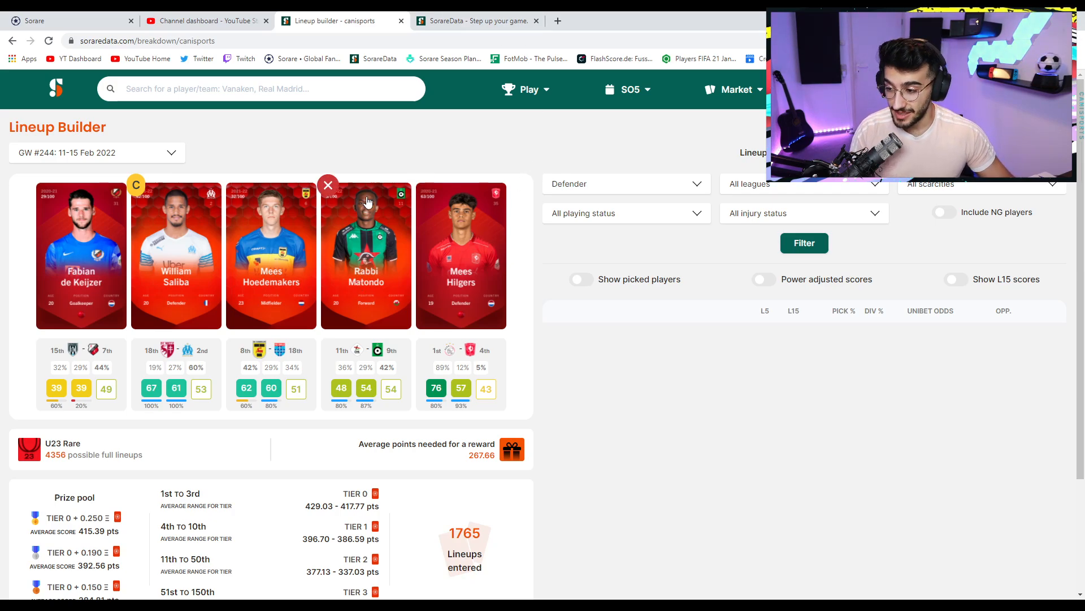
{"action": "mouse_move", "coordinate": [371, 247]}
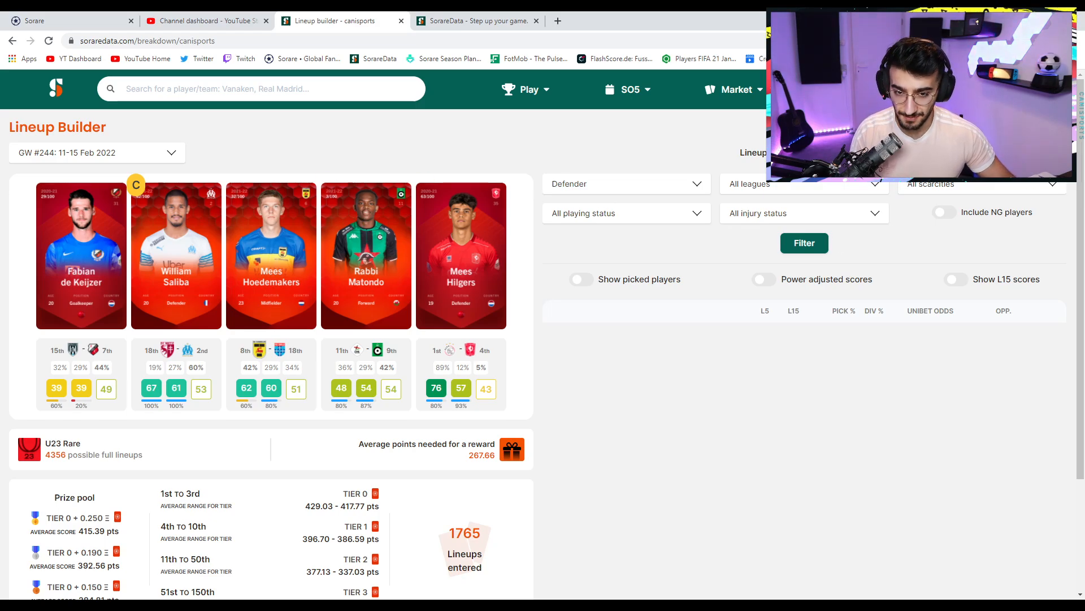
Start a Champion Europe Rare lineup with Pau López in goal and Duje Ćaleta-Car at defender.
{"action": "left_click", "coordinate": [980, 184]}
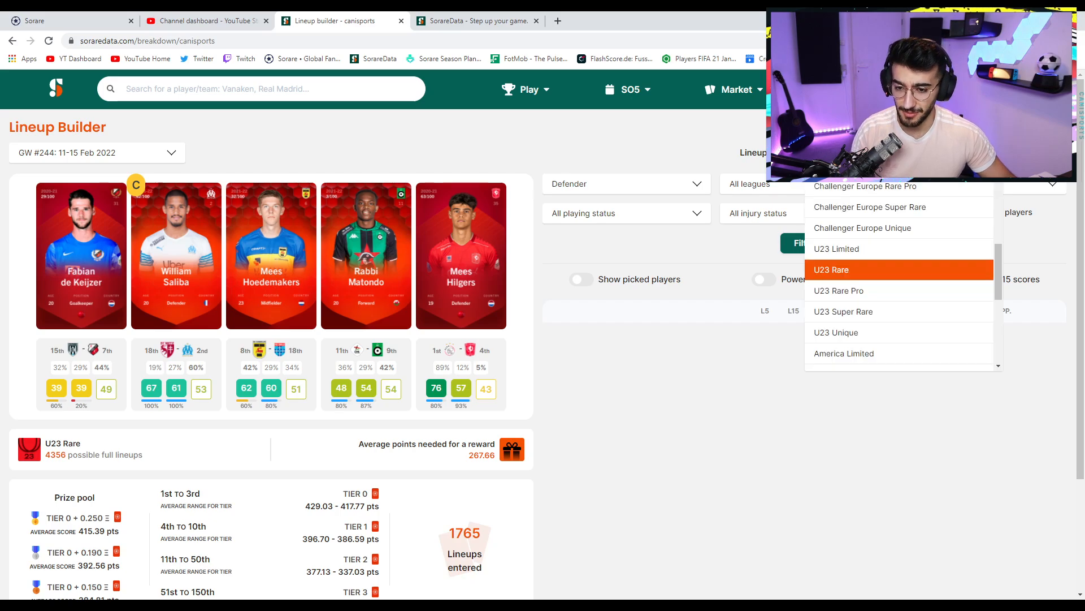
{"action": "scroll", "scroll_direction": "up", "scroll_amount": 3}
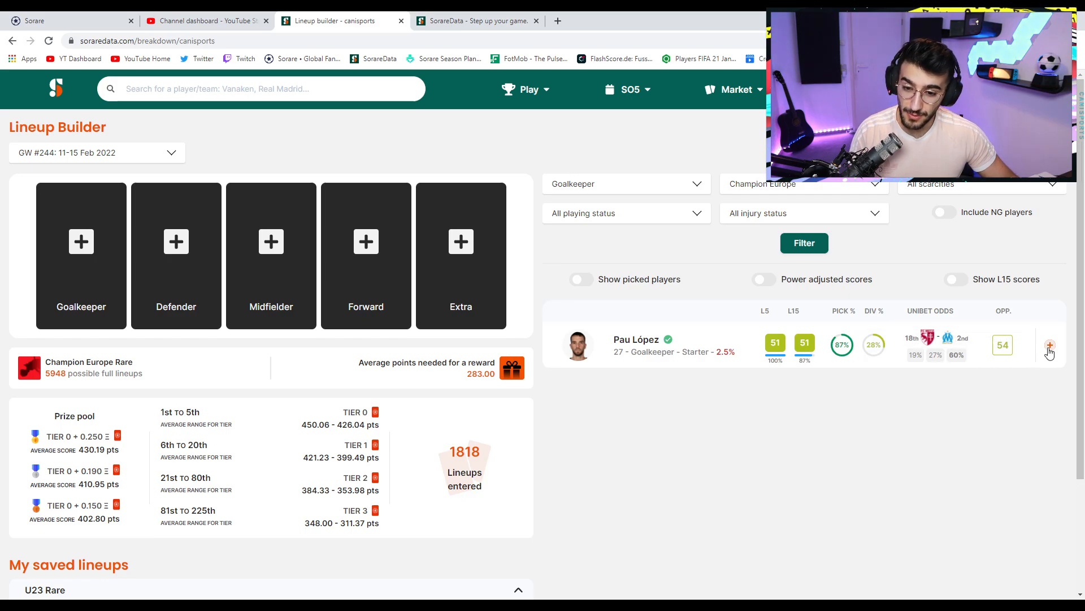
{"action": "mouse_move", "coordinate": [1013, 353]}
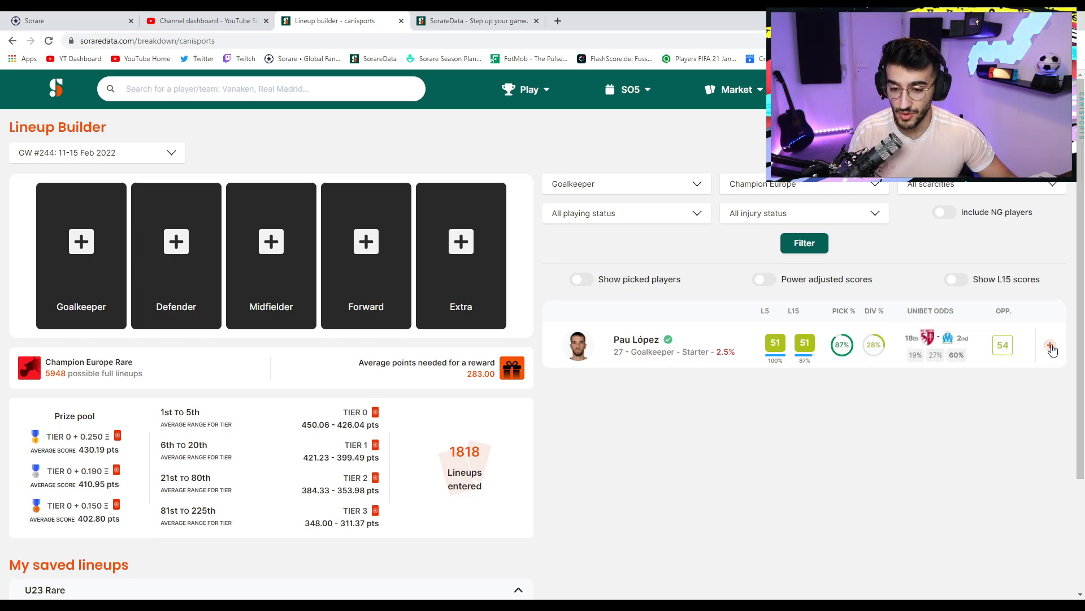
{"action": "left_click", "coordinate": [1050, 345]}
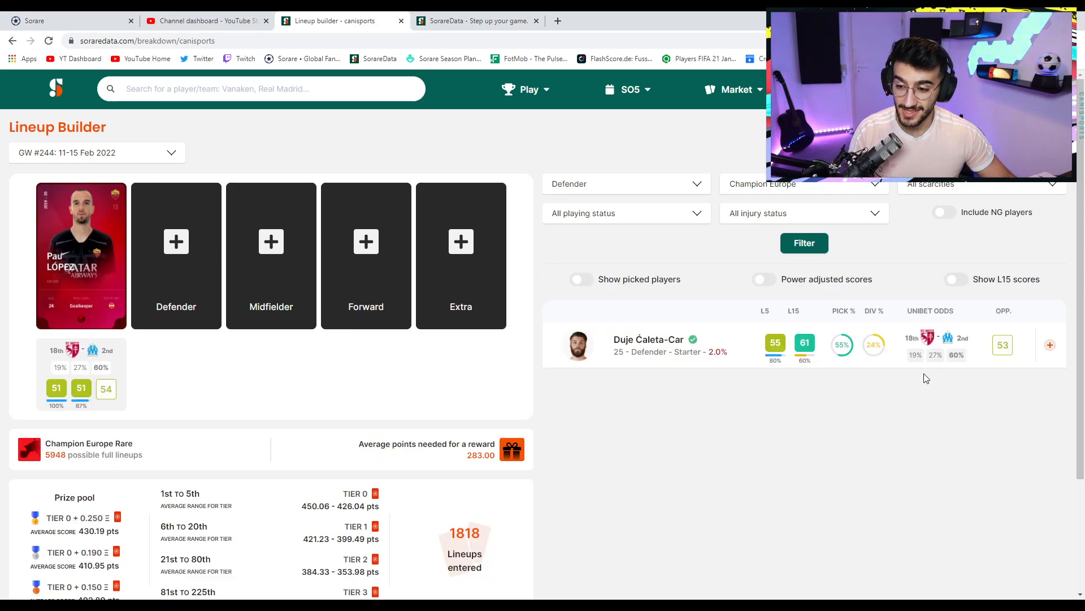
{"action": "left_click", "coordinate": [1050, 345]}
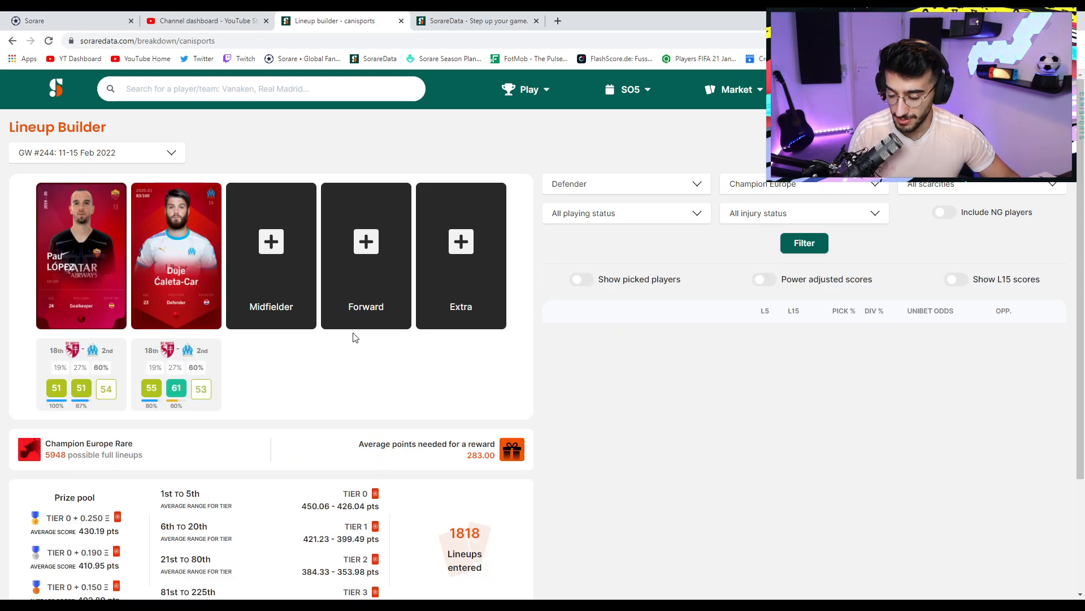
{"action": "mouse_move", "coordinate": [222, 366]}
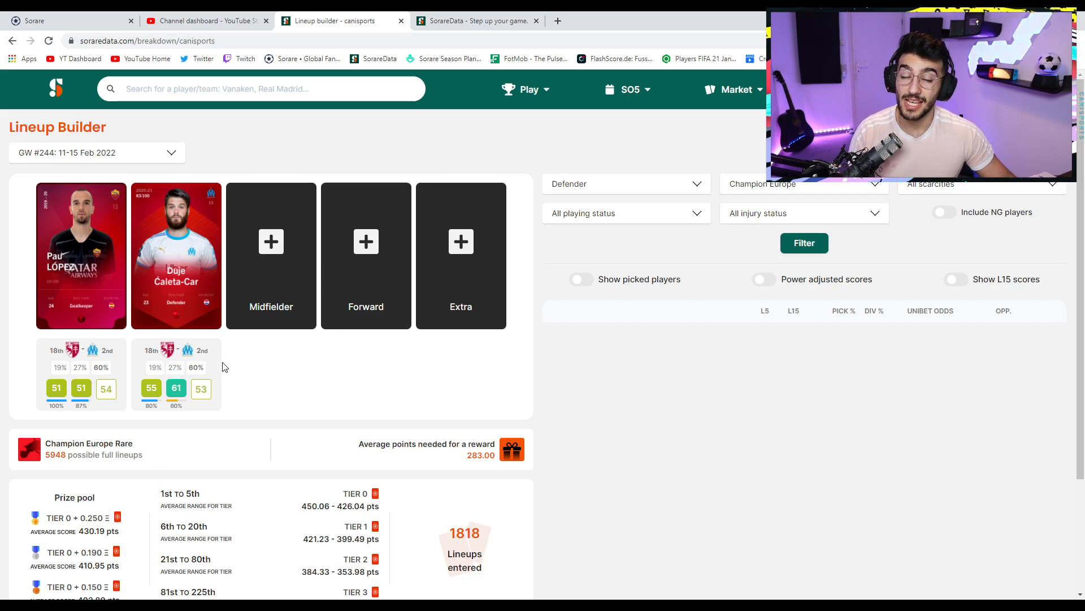
{"action": "mouse_move", "coordinate": [232, 357]}
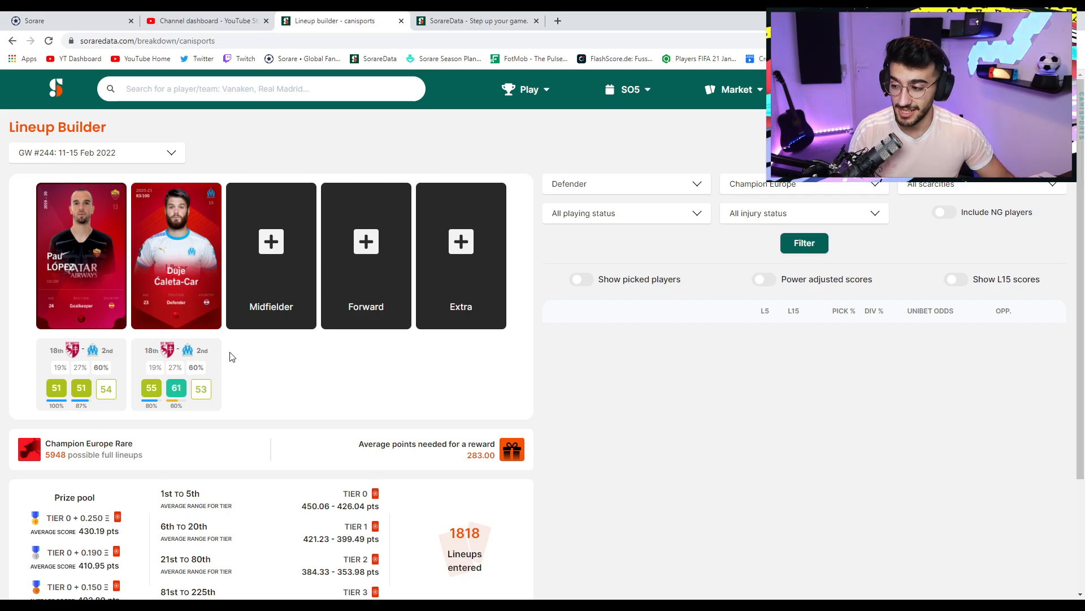
{"action": "mouse_move", "coordinate": [230, 338]}
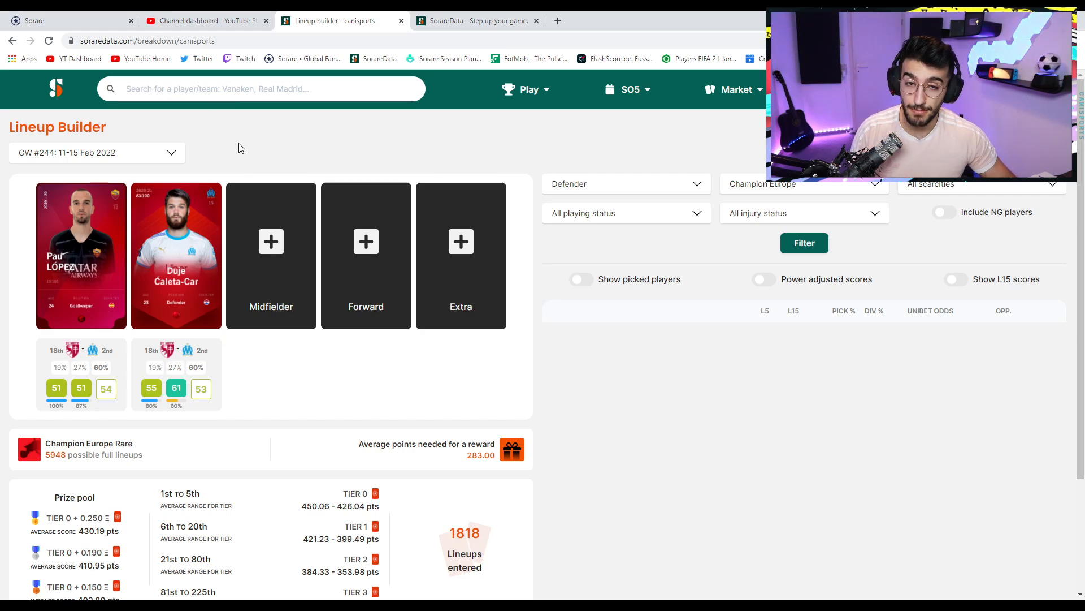
{"action": "mouse_move", "coordinate": [272, 242]}
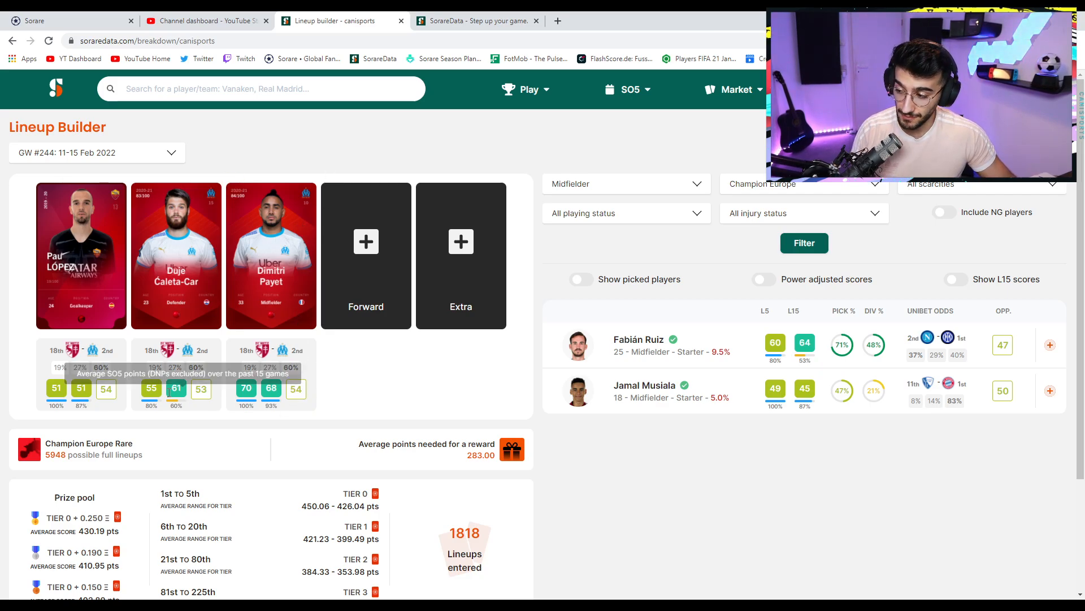
{"action": "mouse_move", "coordinate": [339, 249]}
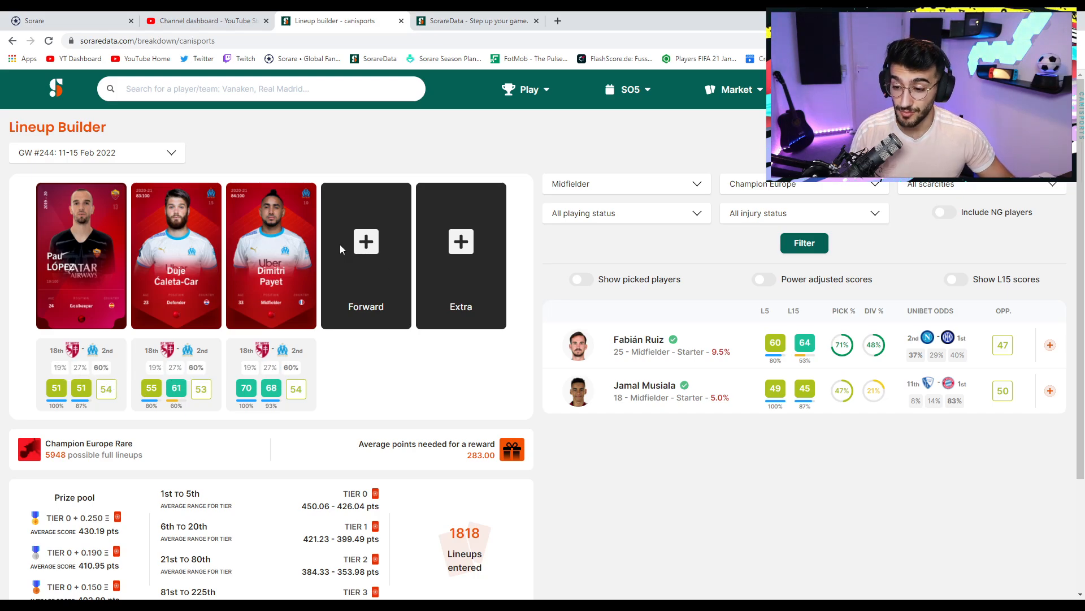
Fill the forward slot of the Champion Europe Rare lineup with Moussa Diaby.
{"action": "left_click", "coordinate": [365, 255]}
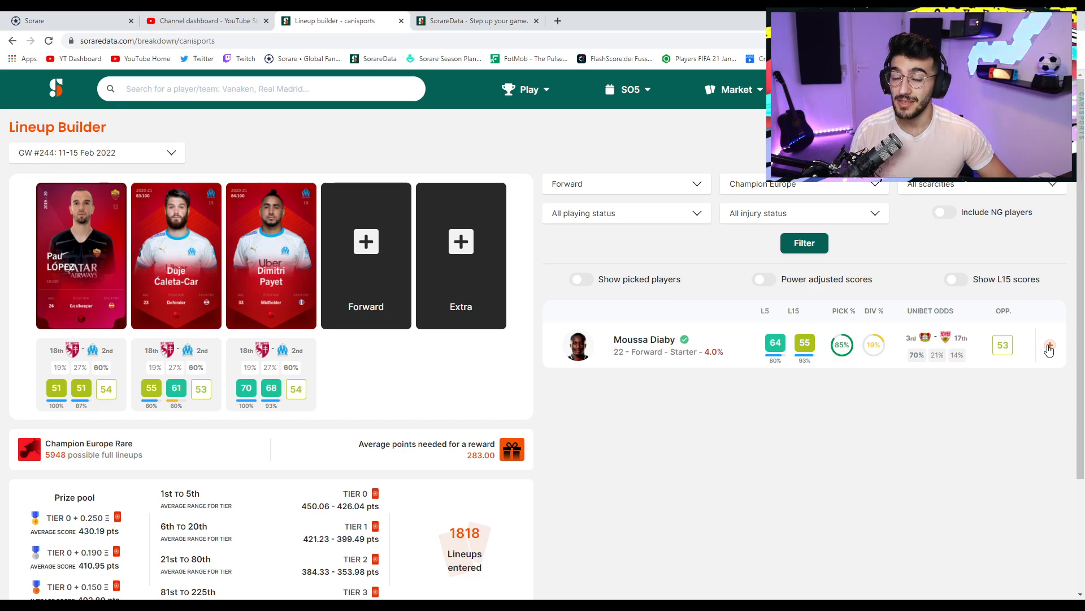
{"action": "mouse_move", "coordinate": [926, 338]}
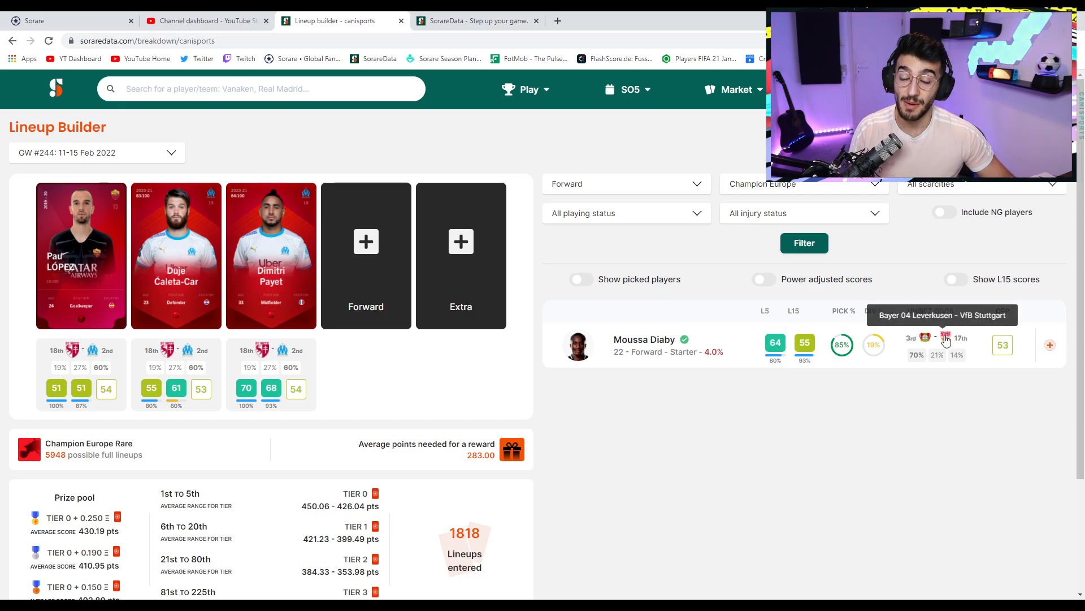
{"action": "mouse_move", "coordinate": [963, 342]}
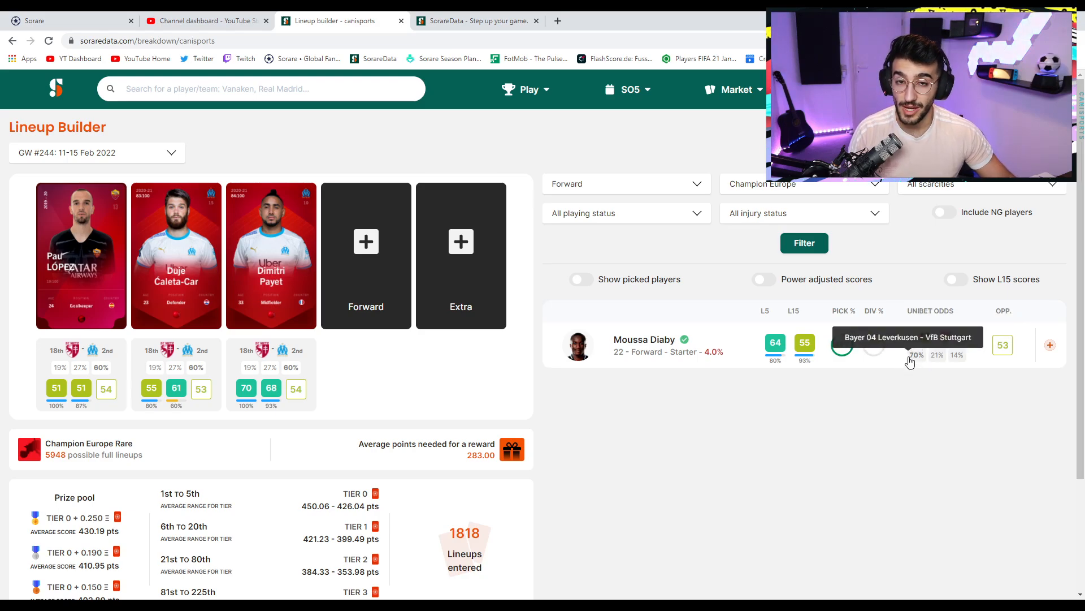
{"action": "mouse_move", "coordinate": [911, 360]}
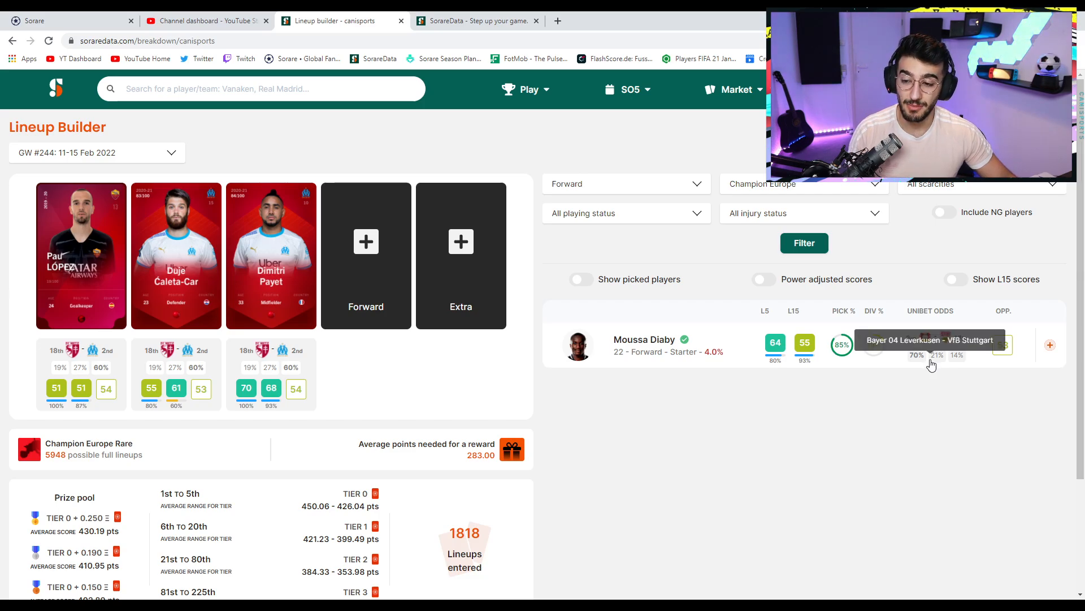
{"action": "mouse_move", "coordinate": [1033, 359]}
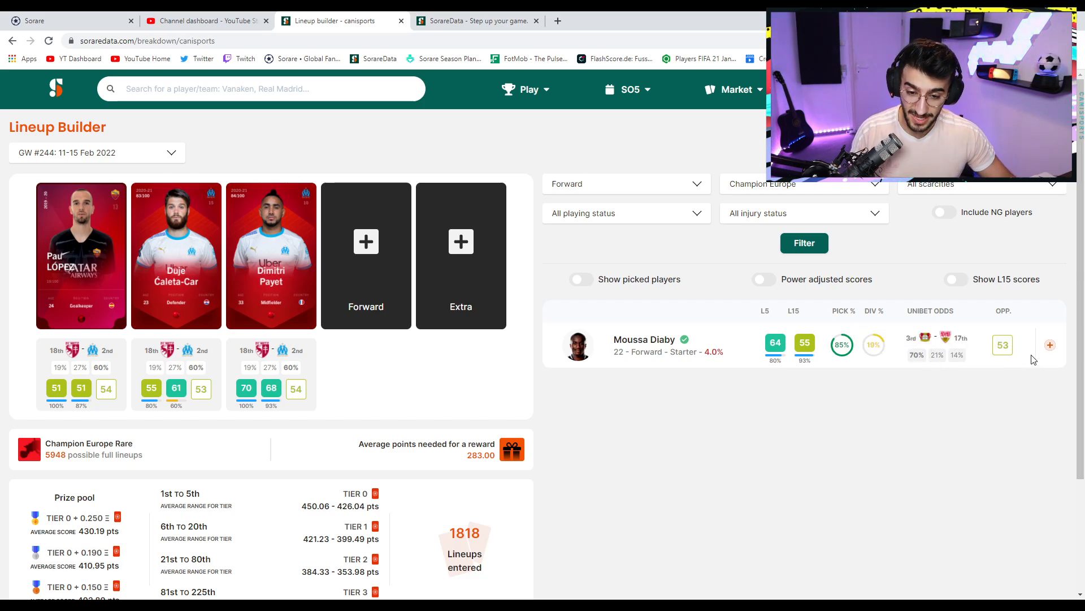
{"action": "left_click", "coordinate": [1050, 345]}
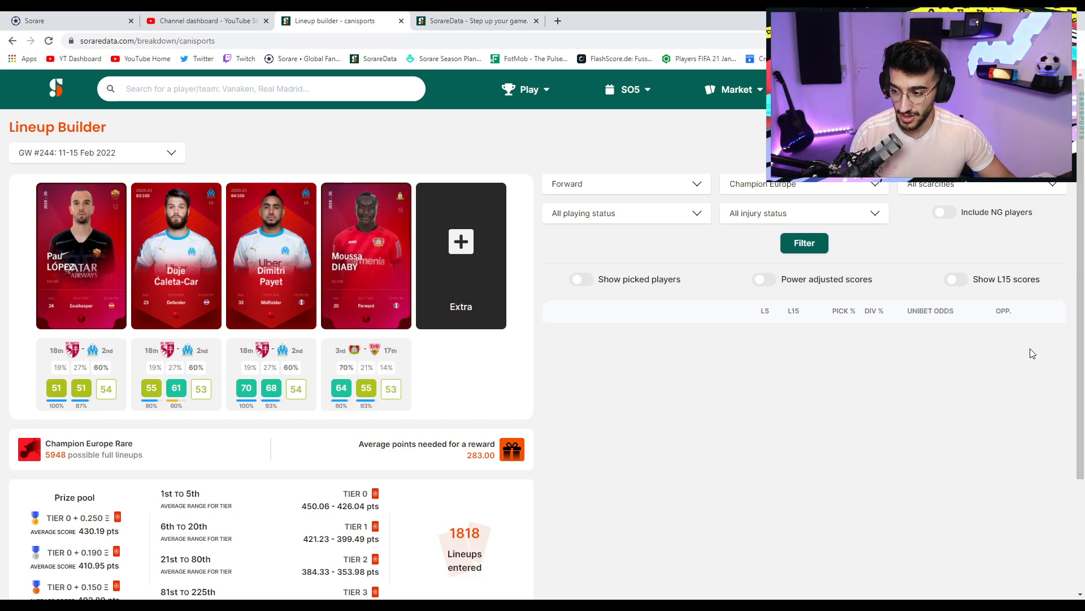
{"action": "mouse_move", "coordinate": [462, 242]}
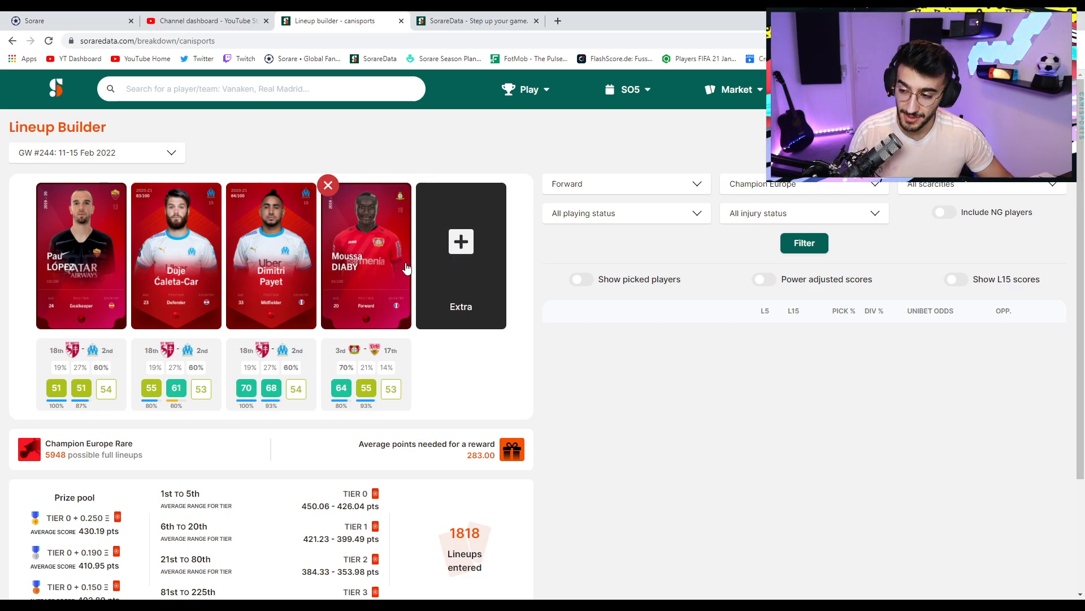
{"action": "mouse_move", "coordinate": [365, 238]}
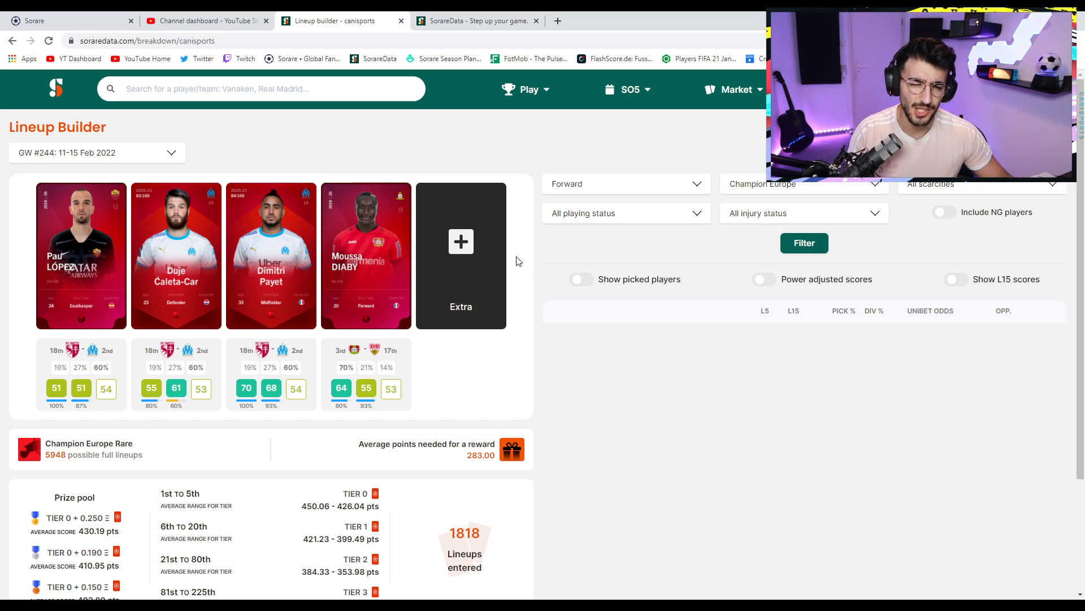
{"action": "mouse_move", "coordinate": [521, 240]}
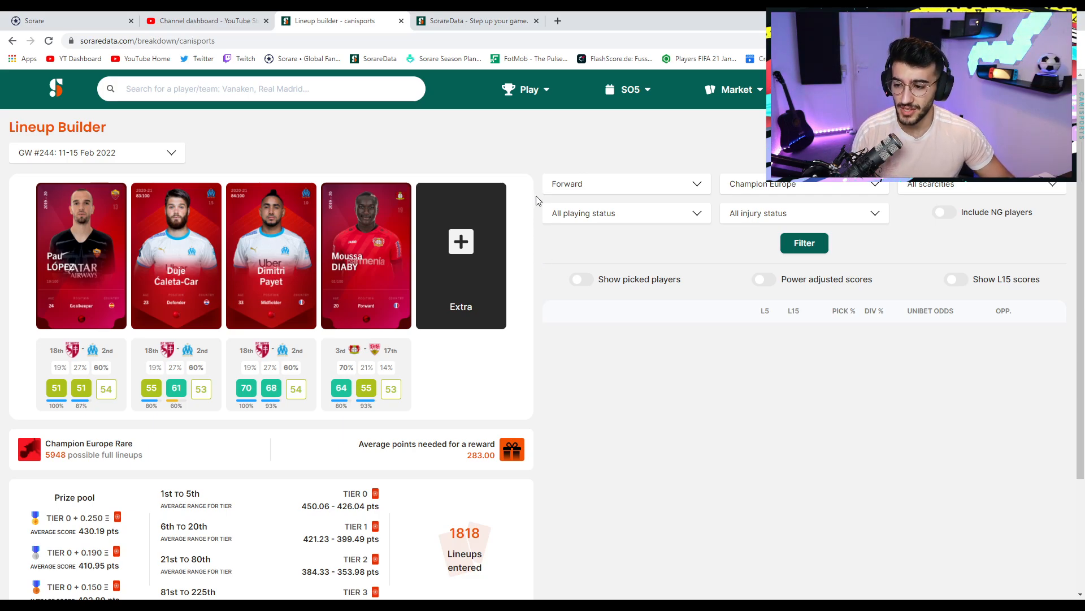
{"action": "left_click", "coordinate": [97, 153]}
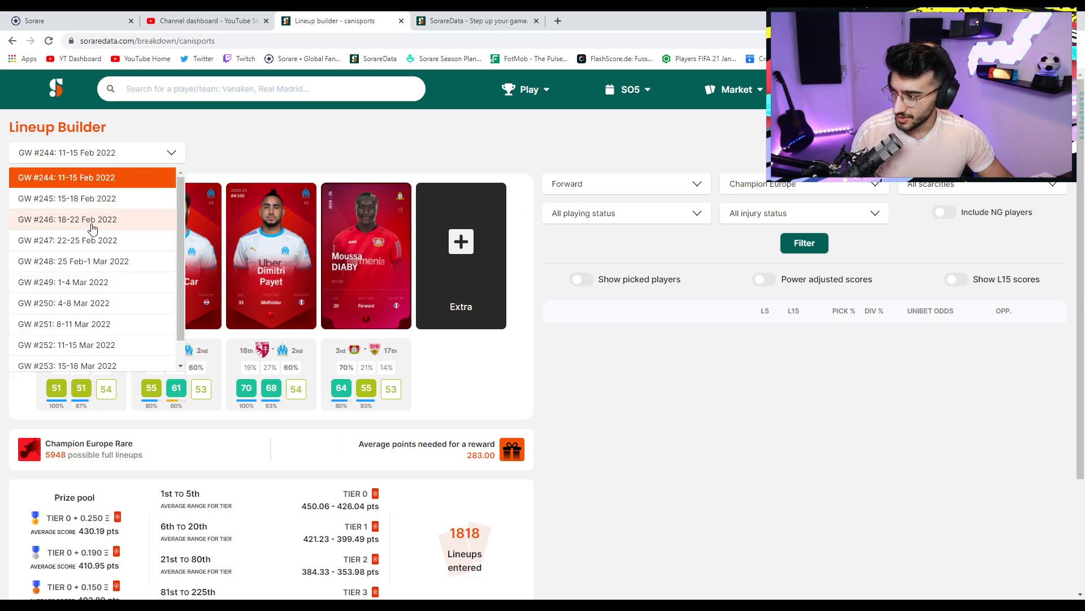
{"action": "mouse_move", "coordinate": [76, 265]}
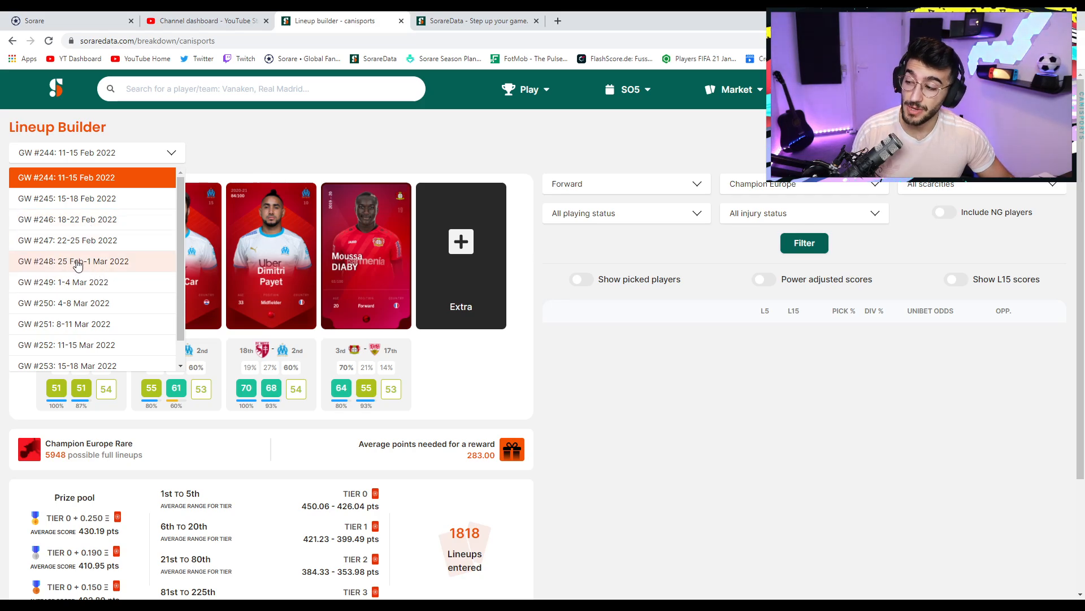
{"action": "mouse_move", "coordinate": [750, 431]}
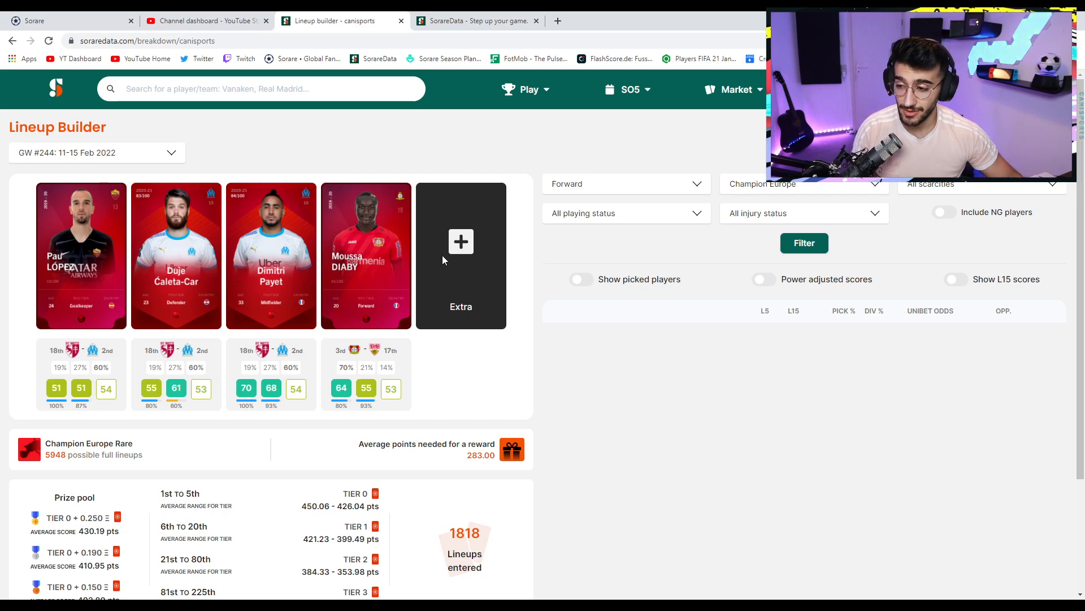
{"action": "mouse_move", "coordinate": [462, 242]}
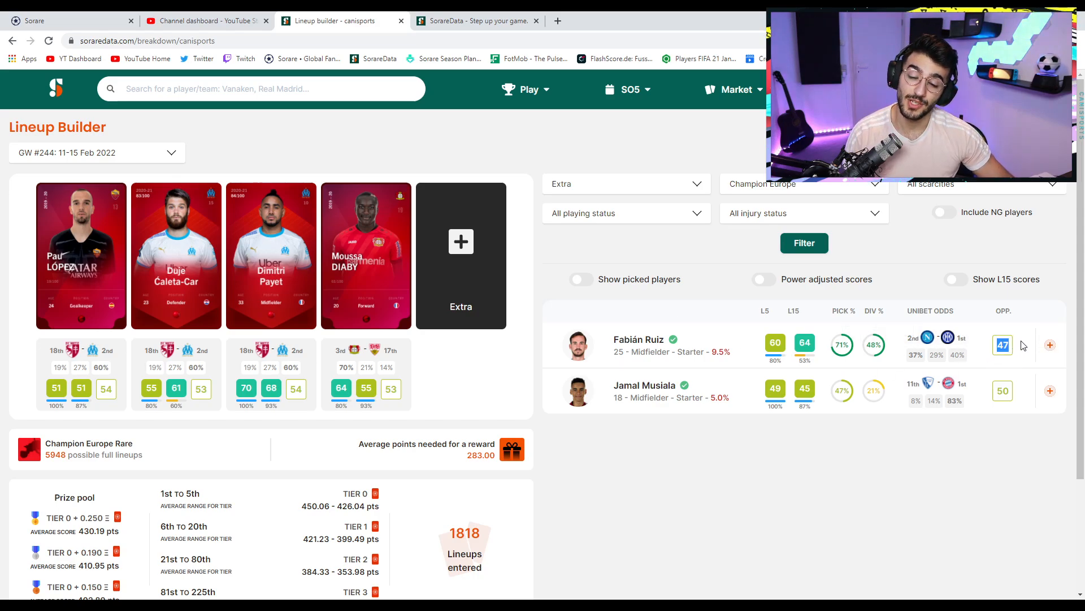
{"action": "mouse_move", "coordinate": [949, 338]}
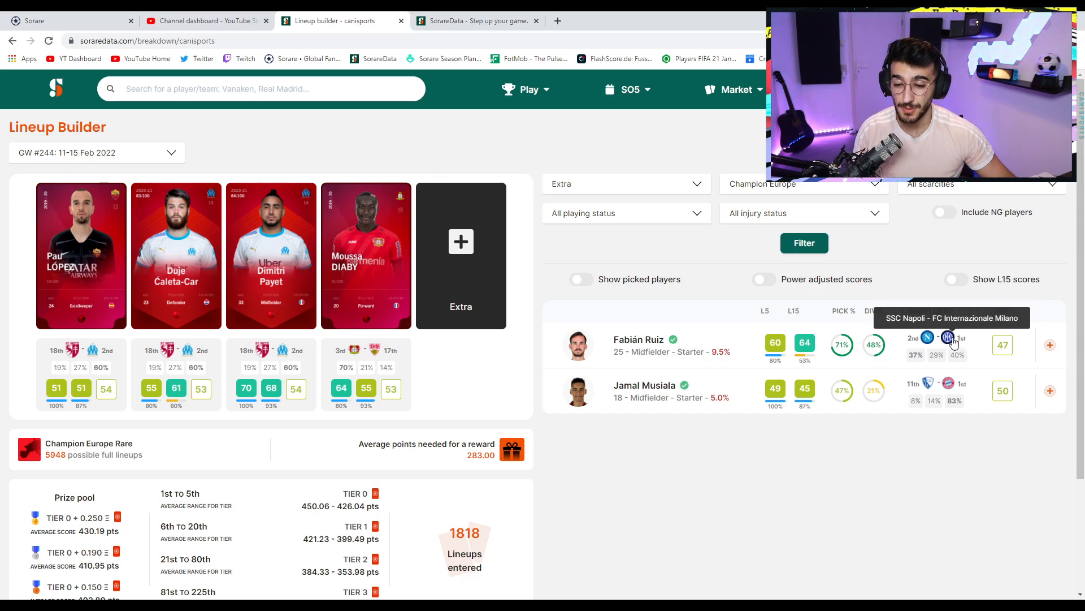
{"action": "mouse_move", "coordinate": [1013, 339]}
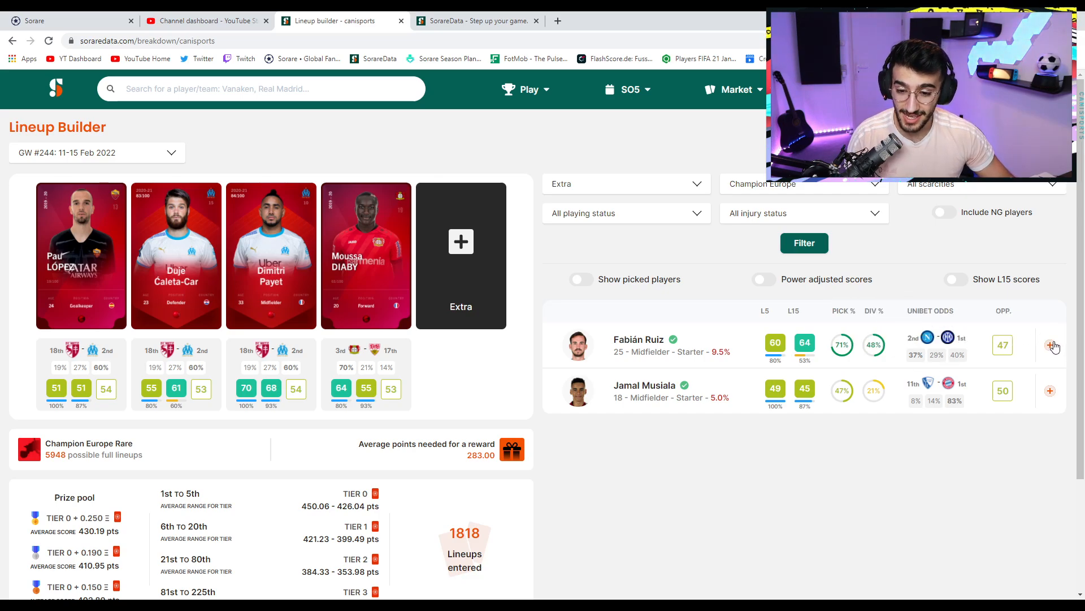
Add Fabián Ruiz as the extra player and make Dimitri Payet captain of the lineup.
{"action": "left_click", "coordinate": [1050, 346]}
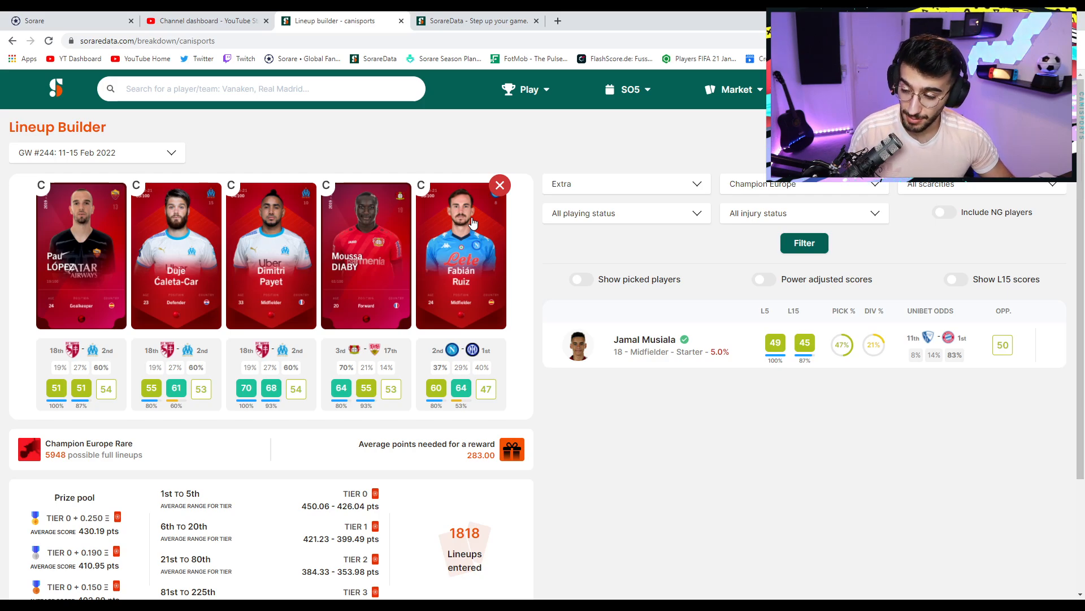
{"action": "mouse_move", "coordinate": [463, 225]}
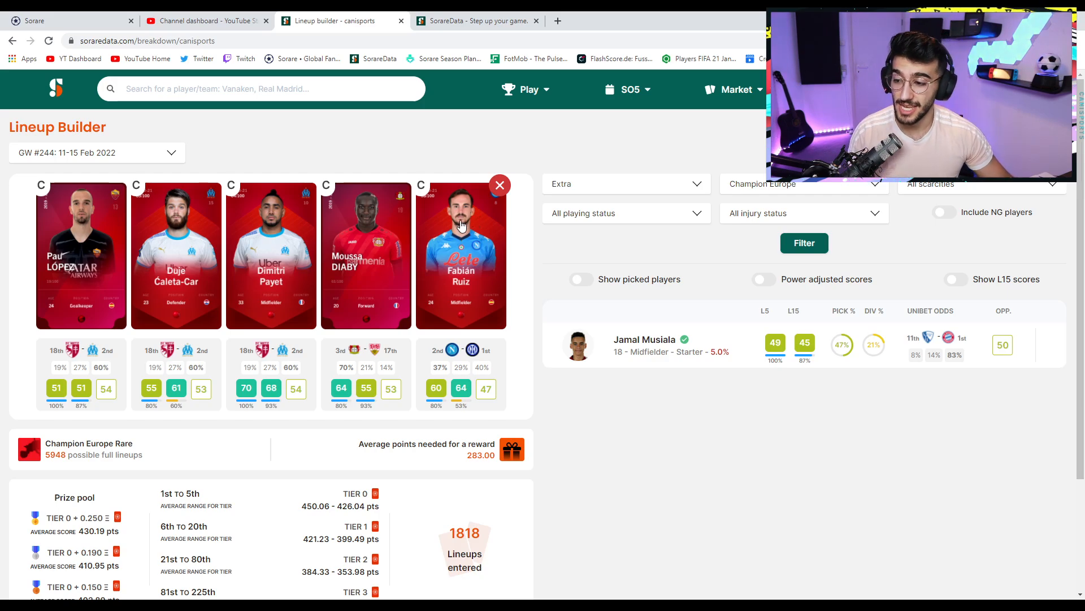
{"action": "mouse_move", "coordinate": [462, 283]}
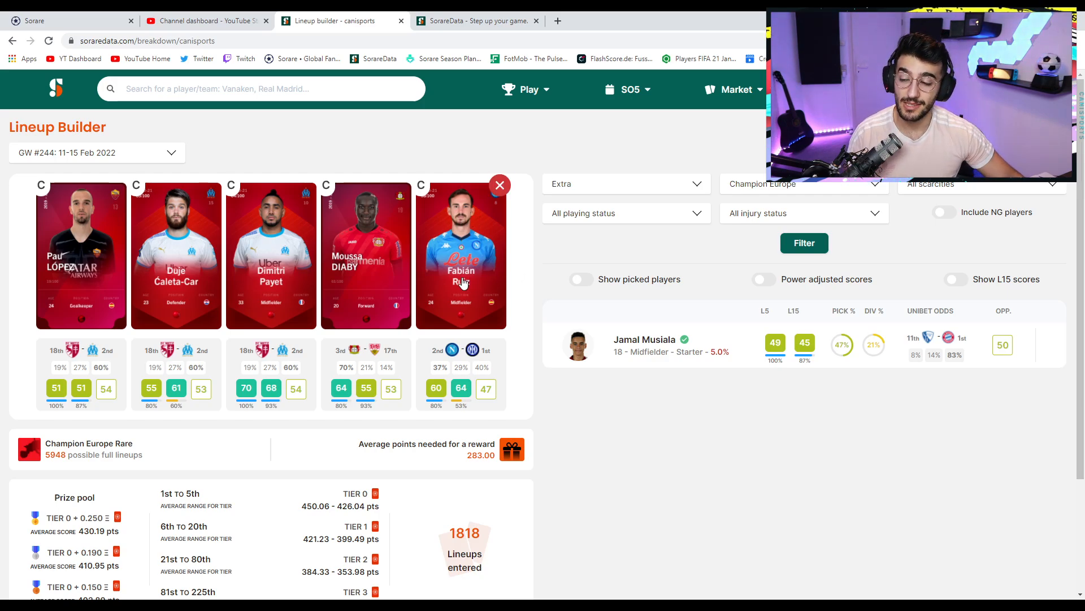
{"action": "mouse_move", "coordinate": [329, 216]}
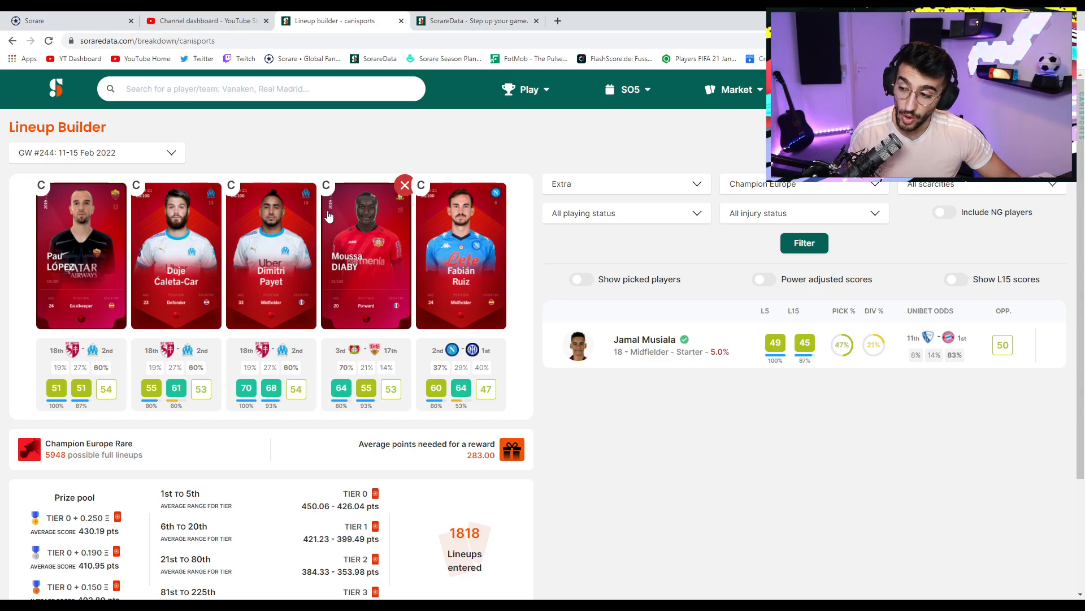
{"action": "mouse_move", "coordinate": [233, 189]}
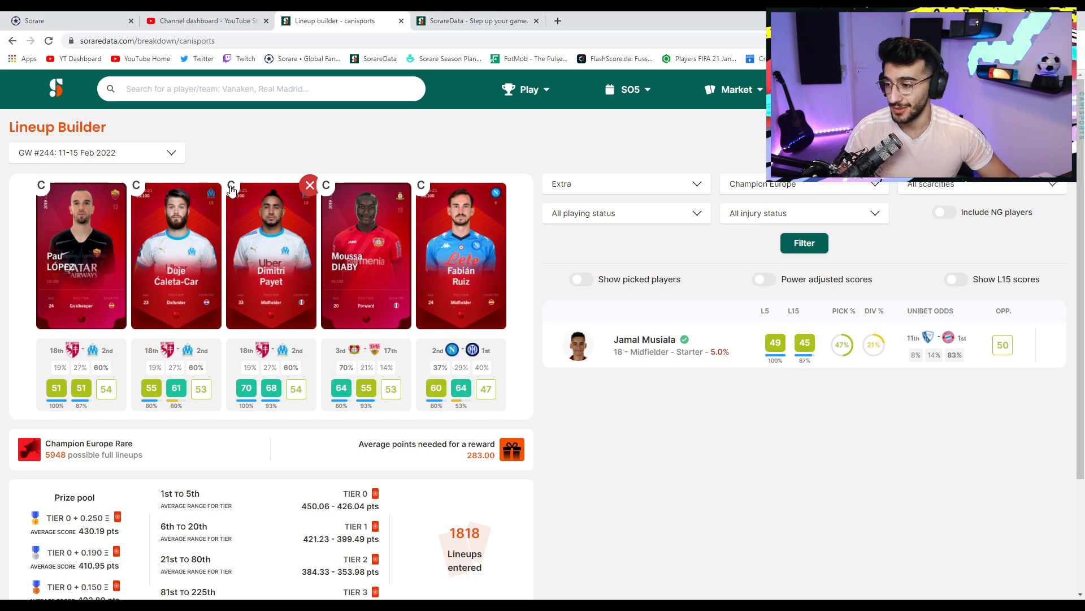
{"action": "left_click", "coordinate": [626, 183]}
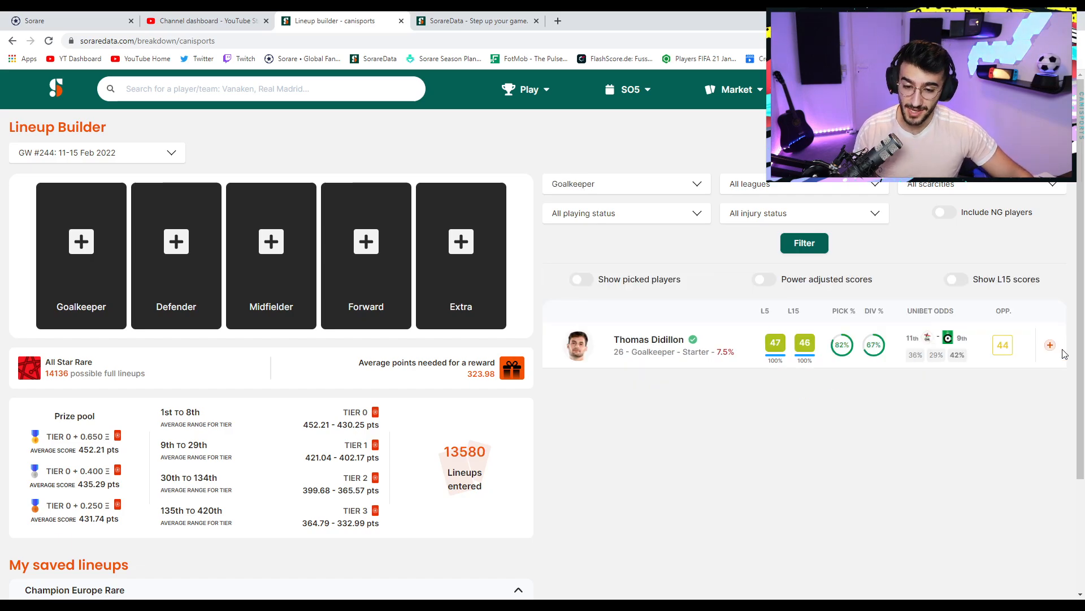
Fill the All Star Rare lineup with Didillon in goal, Miangue, Grgić and Hotič up front.
{"action": "left_click", "coordinate": [1050, 345]}
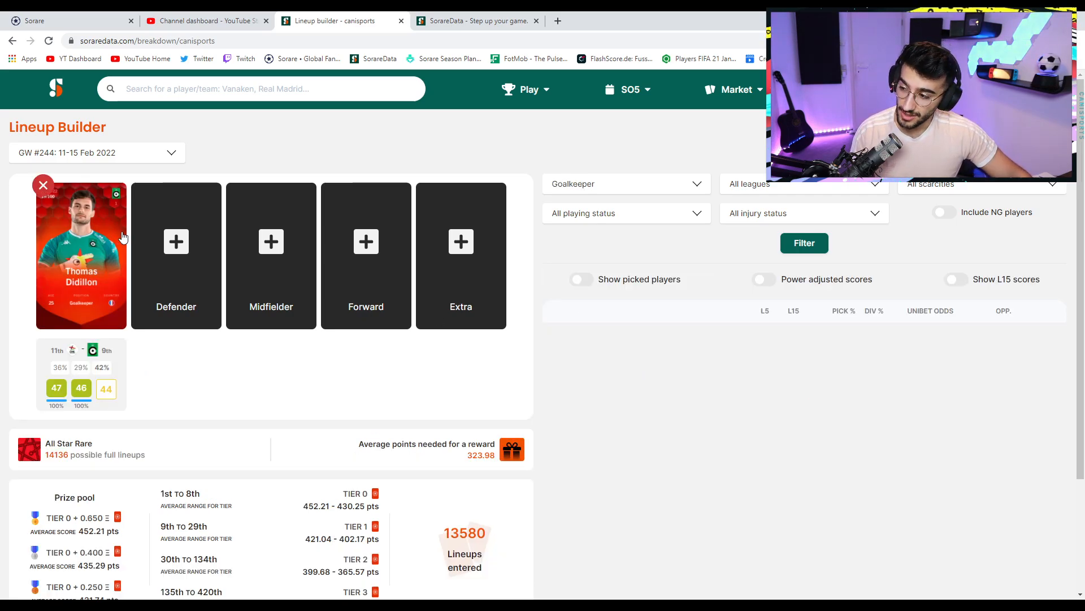
{"action": "left_click", "coordinate": [177, 254]}
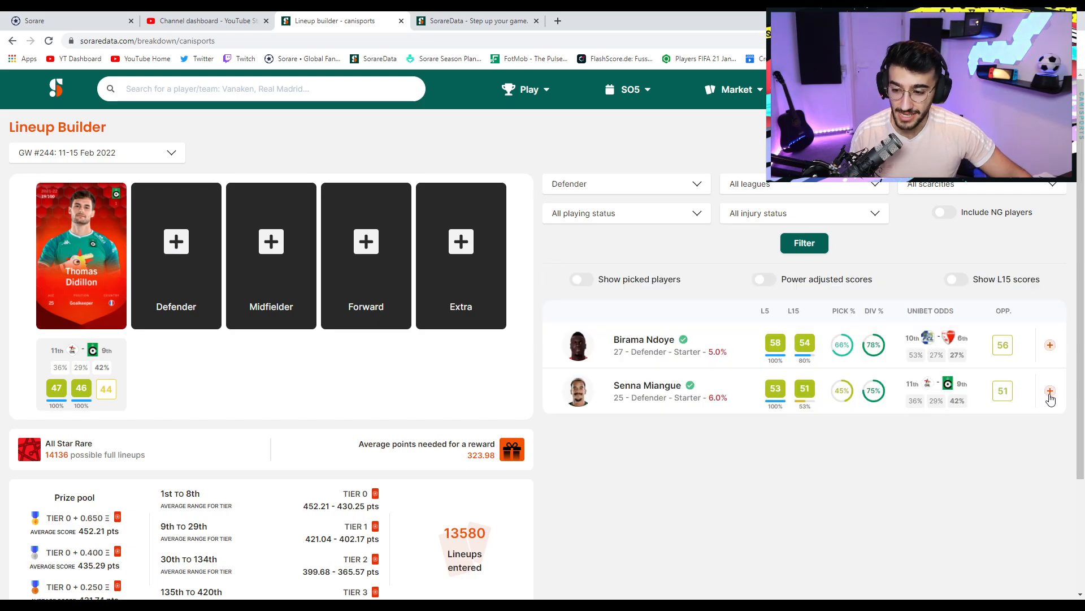
{"action": "left_click", "coordinate": [1049, 393]}
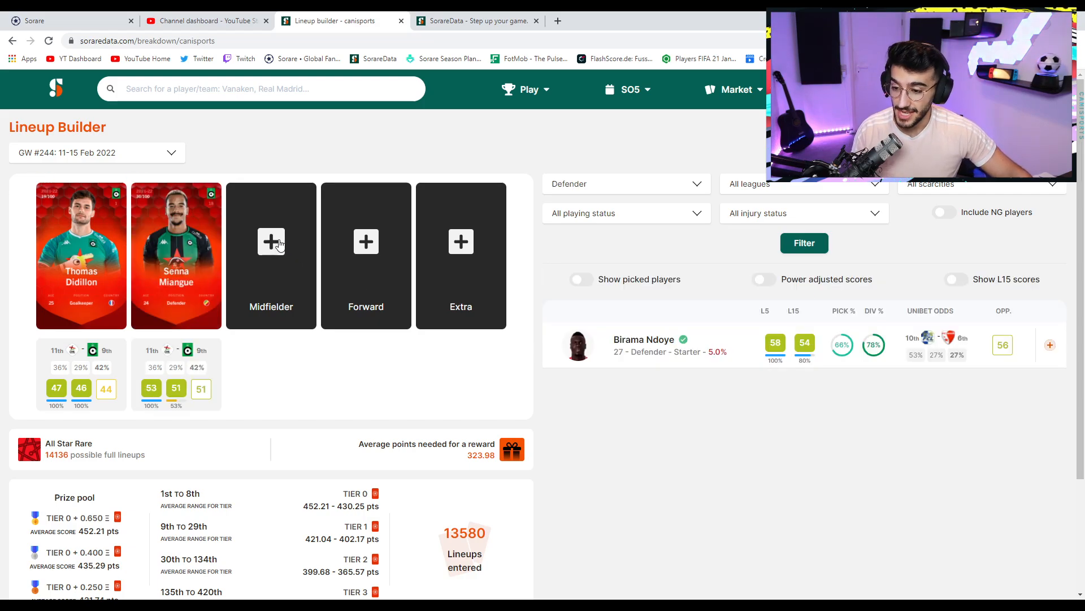
{"action": "left_click", "coordinate": [270, 254]}
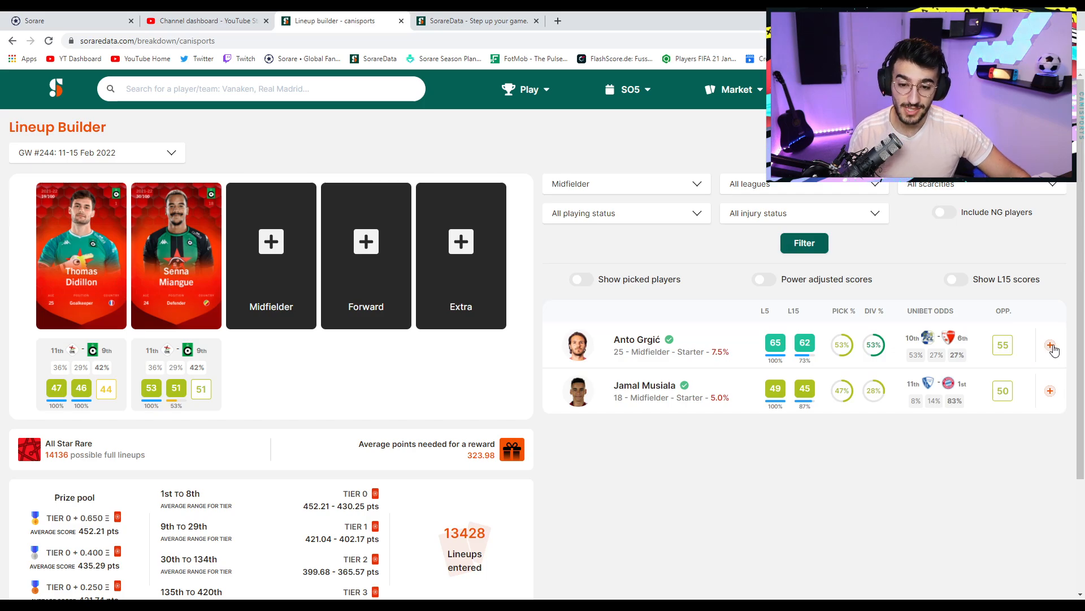
{"action": "left_click", "coordinate": [1050, 345]}
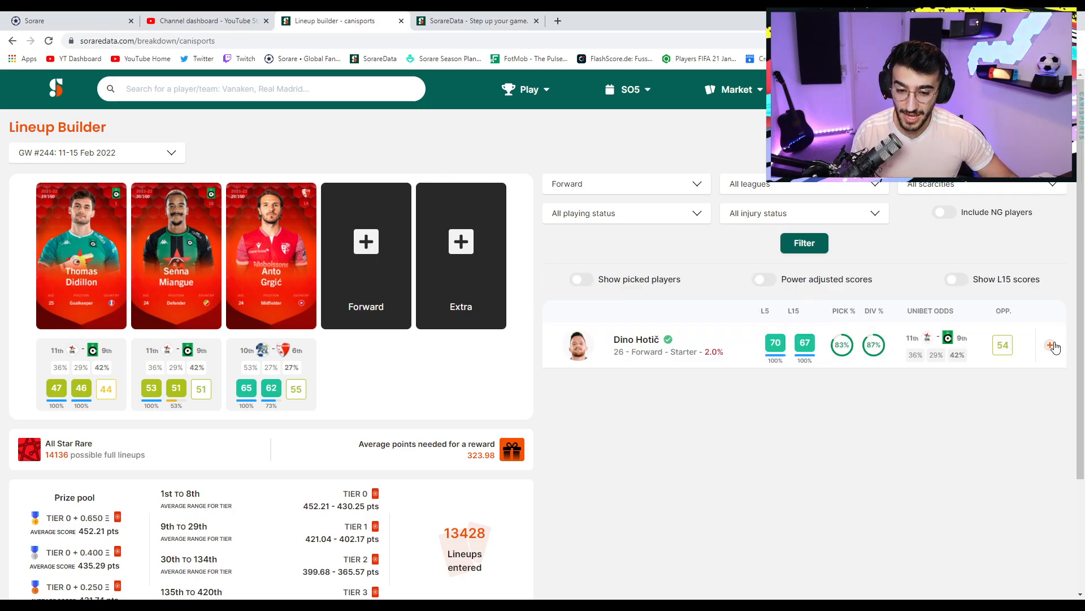
{"action": "left_click", "coordinate": [1051, 346]}
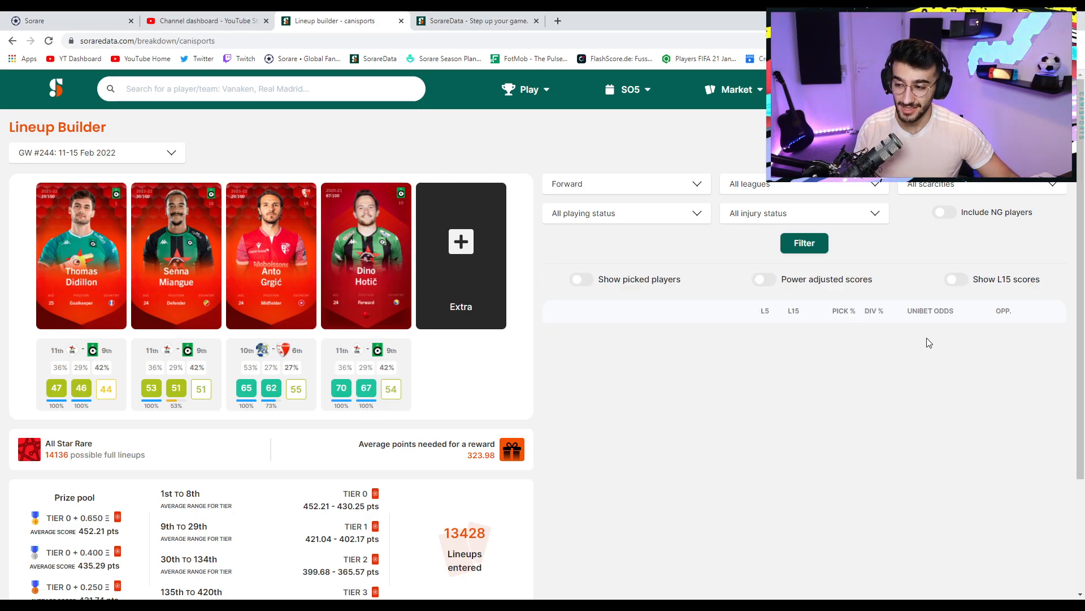
Add Birama Ndoye as the extra fifth player of the All Star Rare lineup.
{"action": "left_click", "coordinate": [625, 184]}
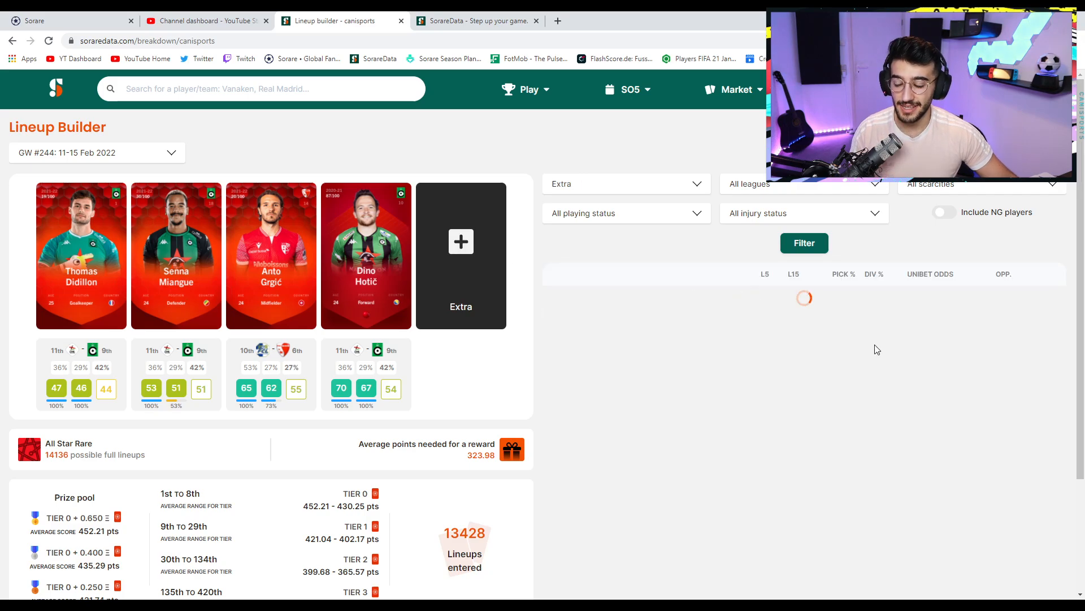
{"action": "left_click", "coordinate": [804, 243]}
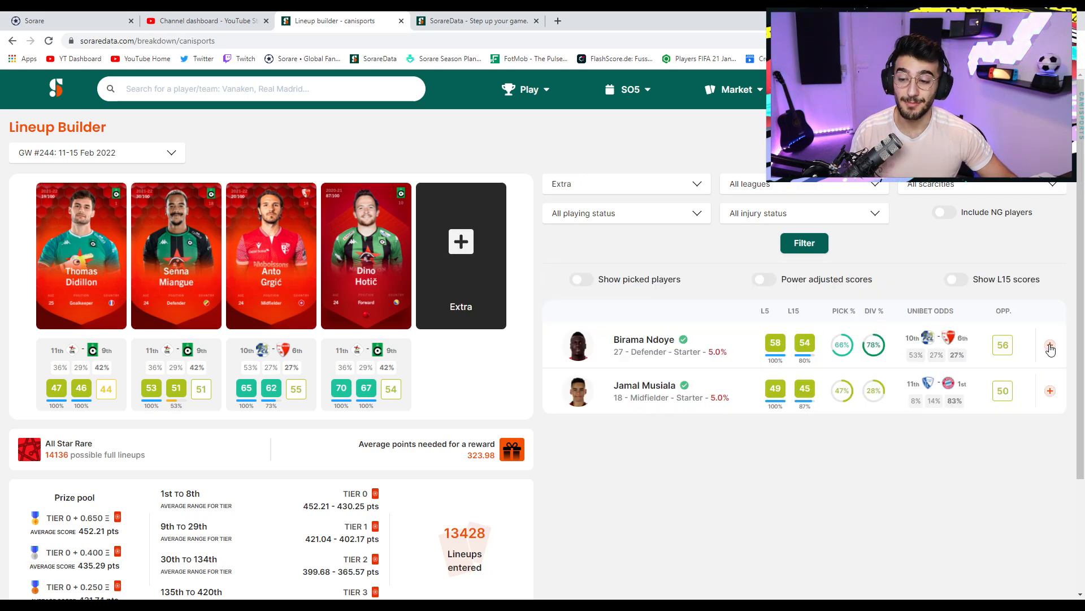
{"action": "left_click", "coordinate": [1050, 347]}
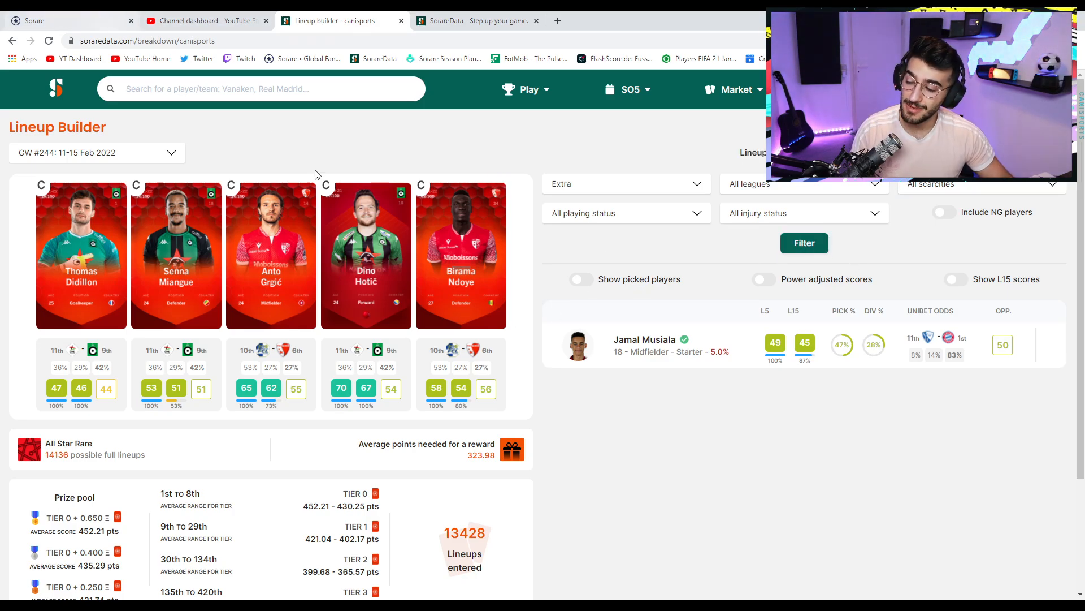
Remove Senna Miangue from the defender slot and put him straight back in.
{"action": "left_click", "coordinate": [177, 255]}
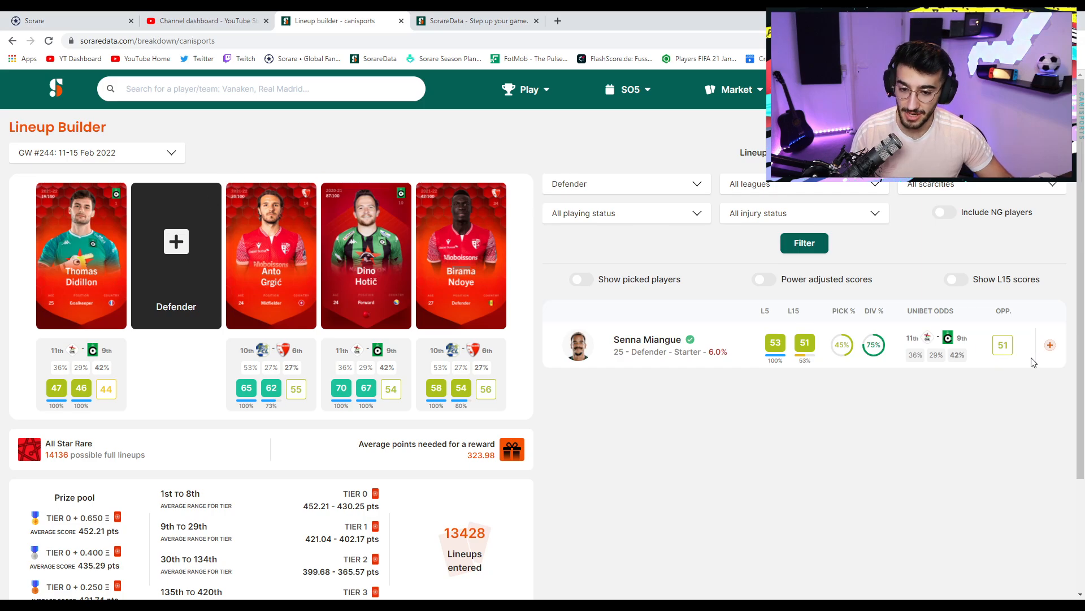
{"action": "left_click", "coordinate": [1049, 345]}
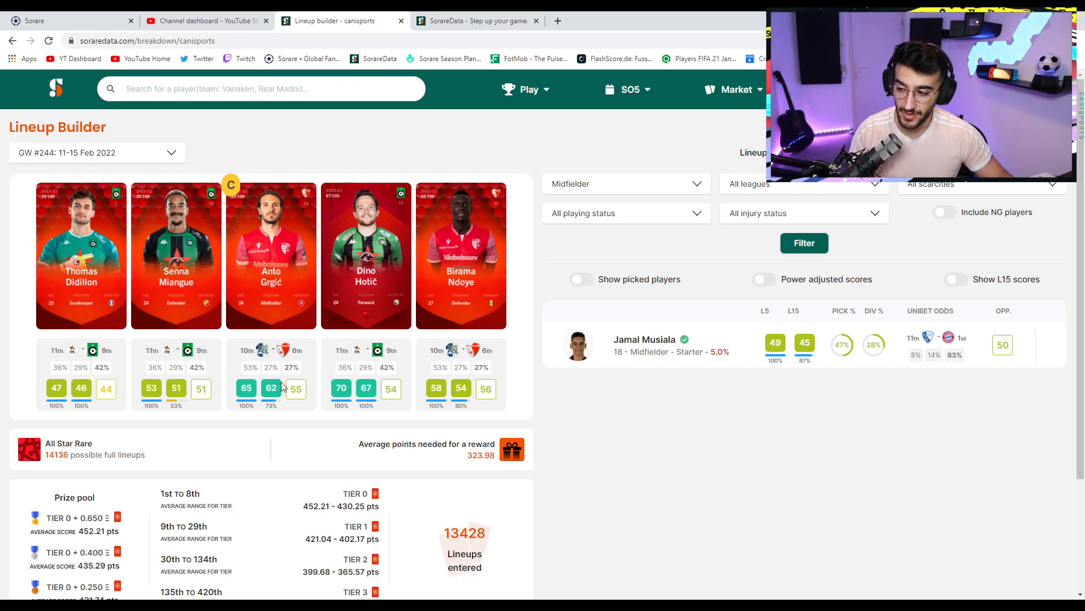
{"action": "mouse_move", "coordinate": [330, 334]}
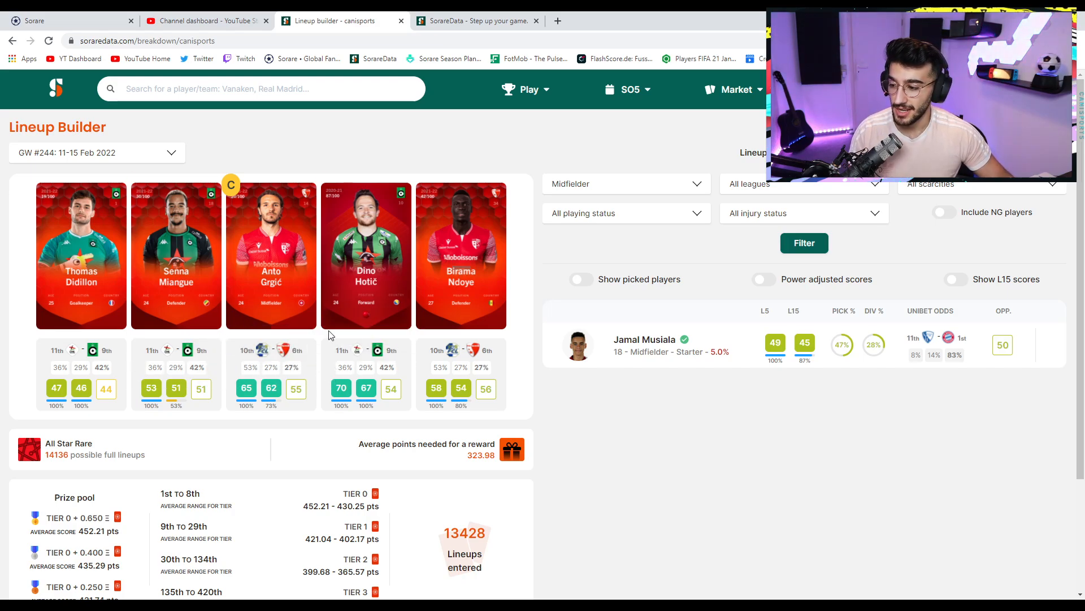
{"action": "mouse_move", "coordinate": [306, 365]}
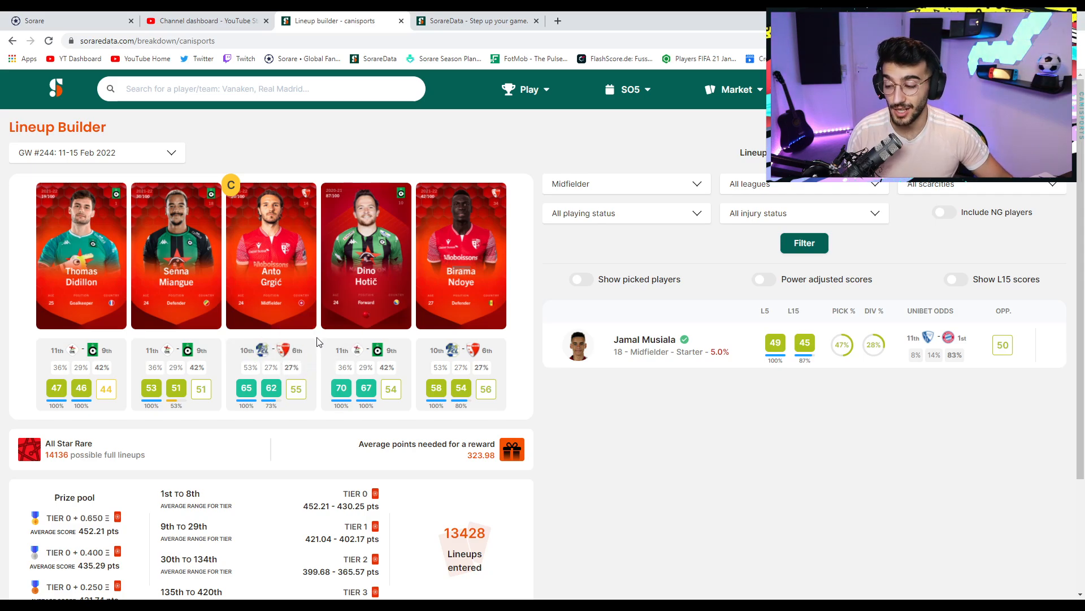
{"action": "mouse_move", "coordinate": [291, 366]}
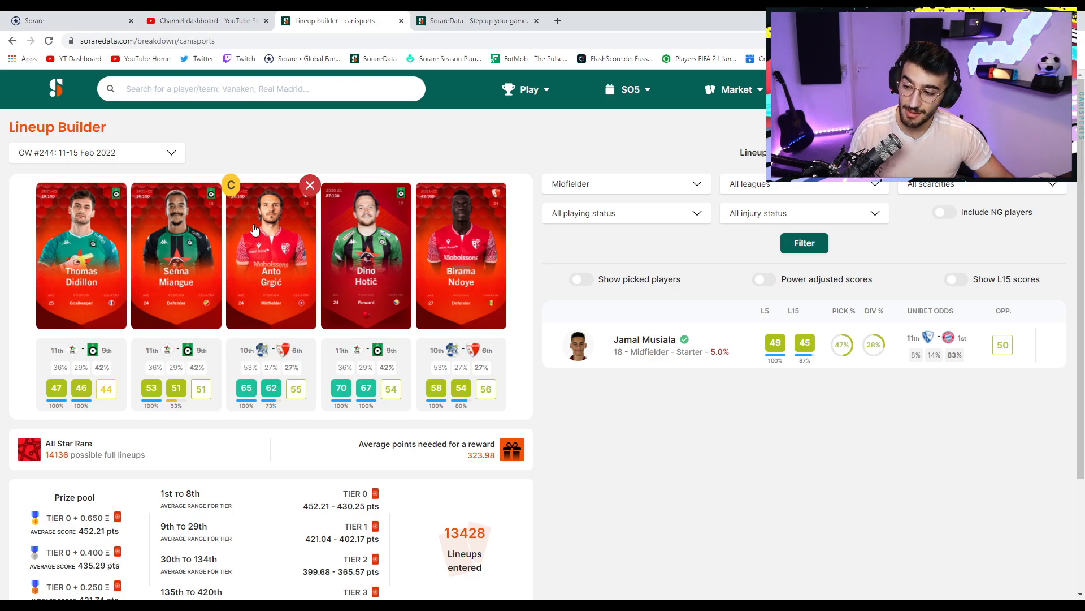
{"action": "mouse_move", "coordinate": [277, 291]}
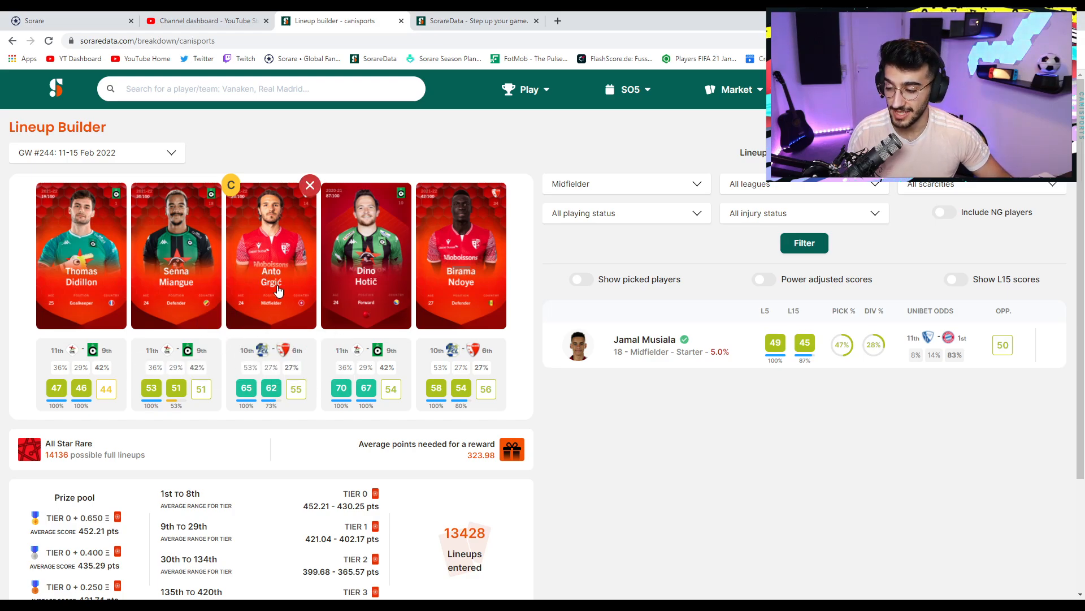
{"action": "mouse_move", "coordinate": [365, 275]}
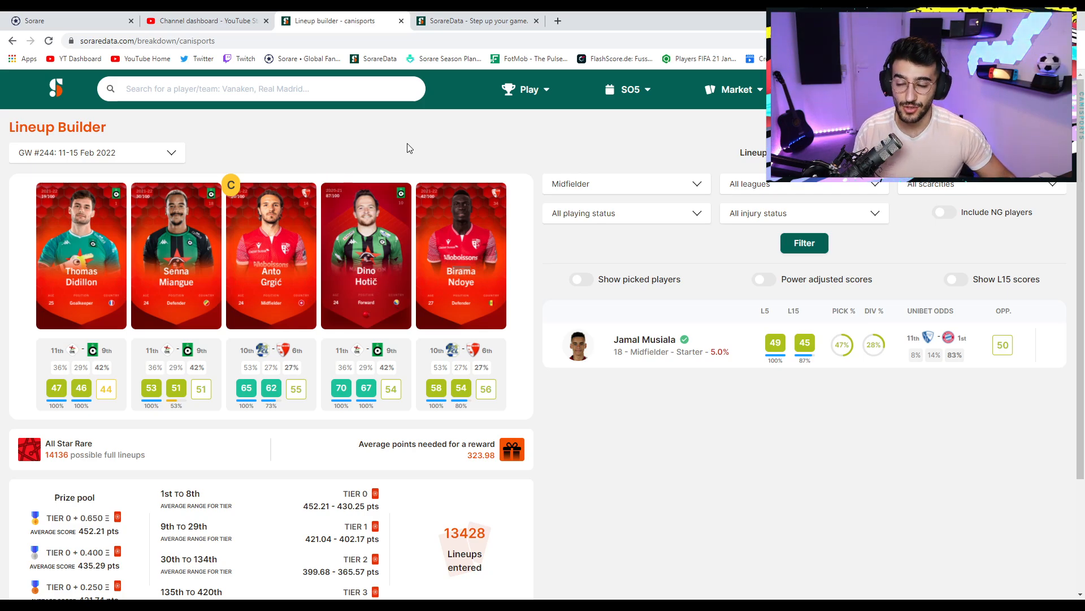
{"action": "mouse_move", "coordinate": [465, 167]}
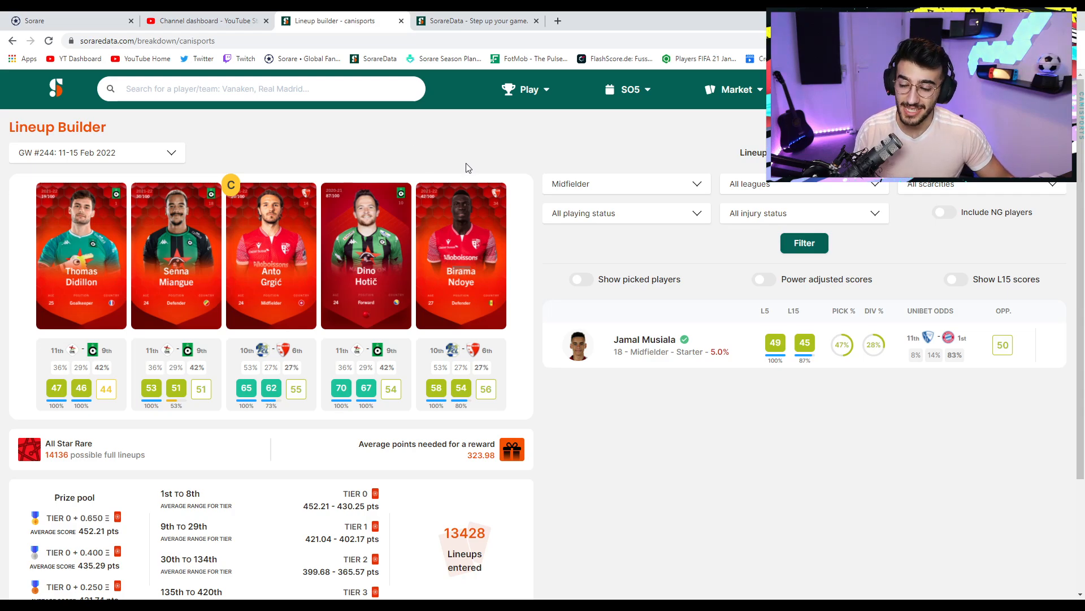
{"action": "mouse_move", "coordinate": [455, 150]}
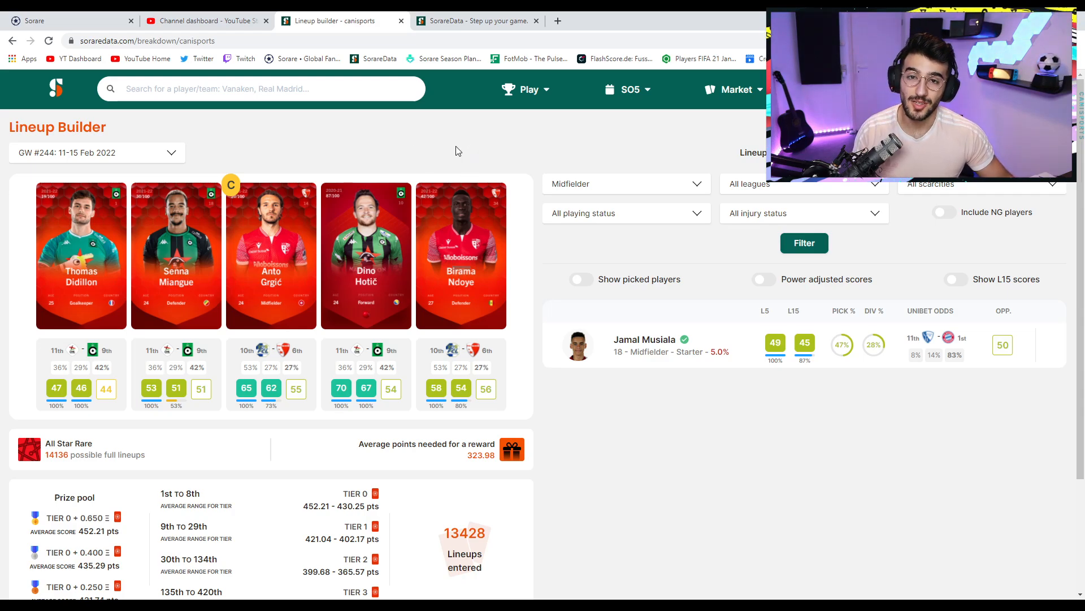
{"action": "mouse_move", "coordinate": [442, 136]}
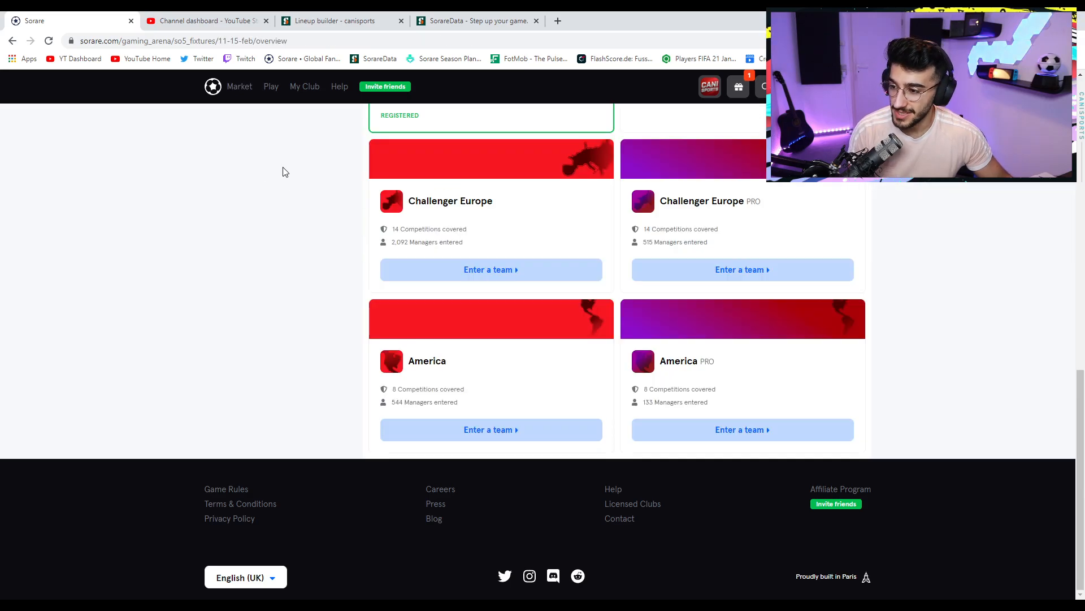
Review my registered Rare teams for Game Week 244: All Star, Under 23 and Champion Europe.
{"action": "left_click", "coordinate": [251, 158]}
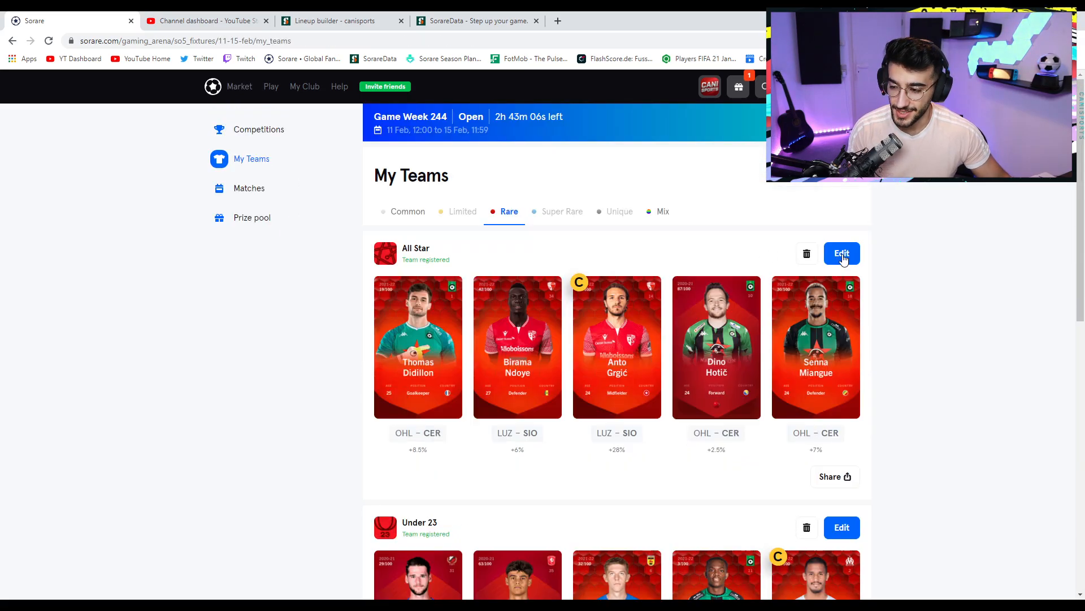
{"action": "scroll", "scroll_direction": "down", "scroll_amount": 3}
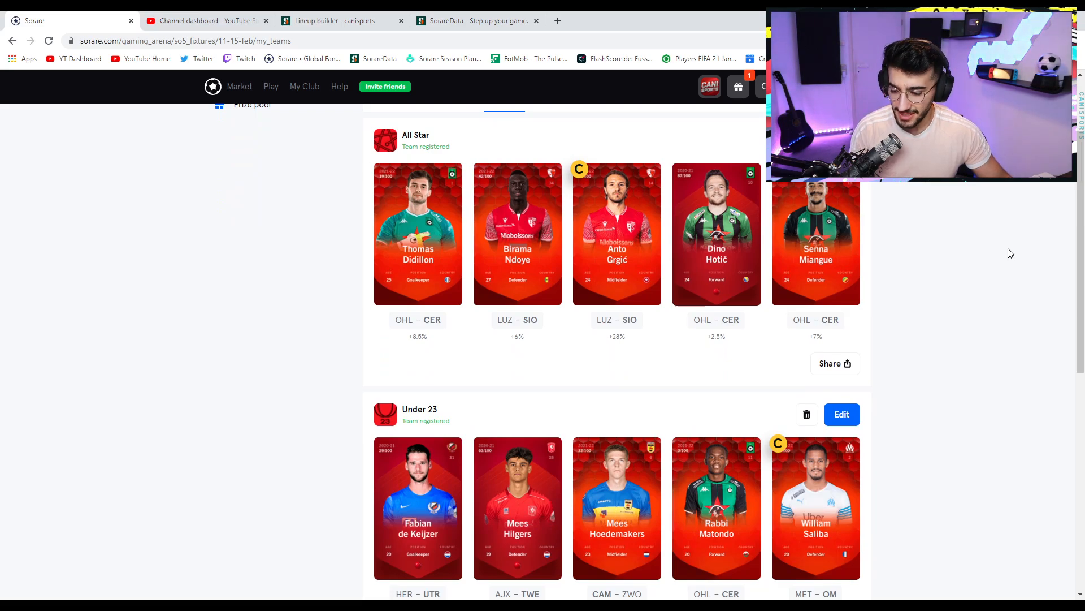
{"action": "scroll", "scroll_direction": "down", "scroll_amount": 3}
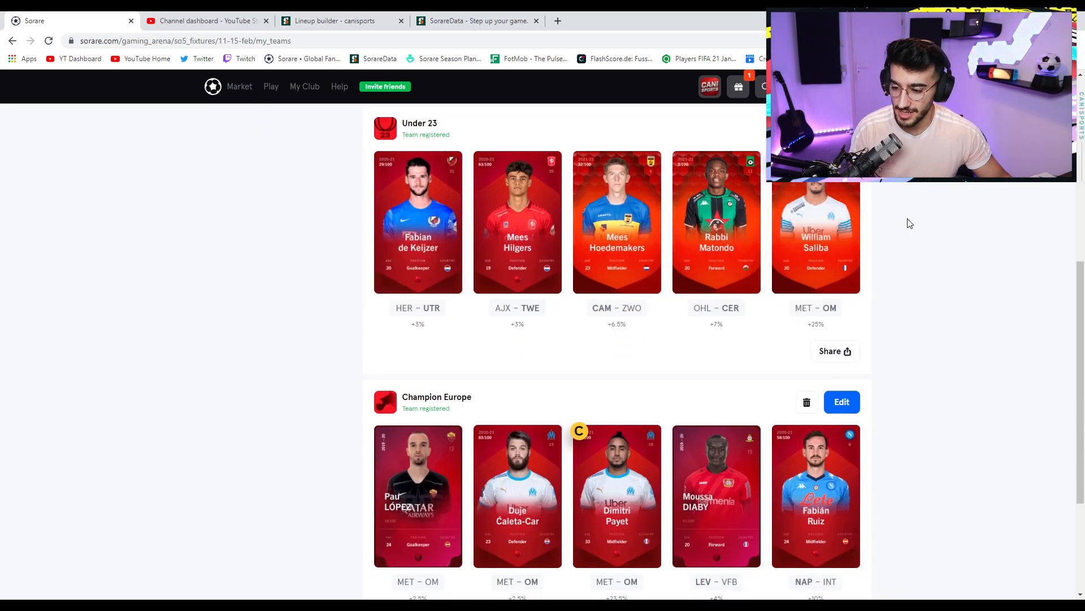
{"action": "scroll", "scroll_direction": "down", "scroll_amount": 3}
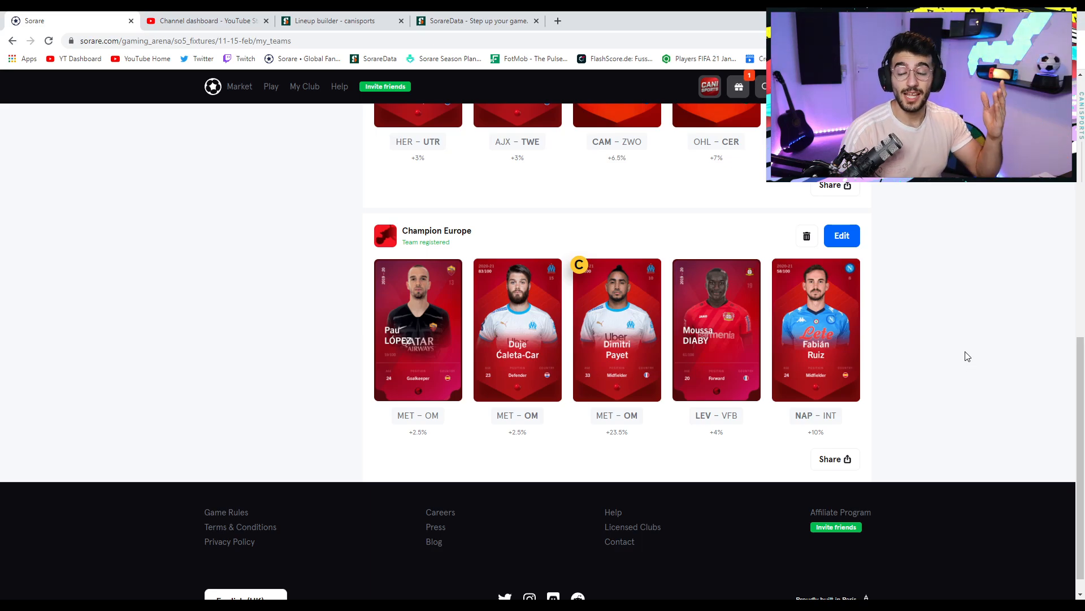
{"action": "scroll", "scroll_direction": "up", "scroll_amount": 3}
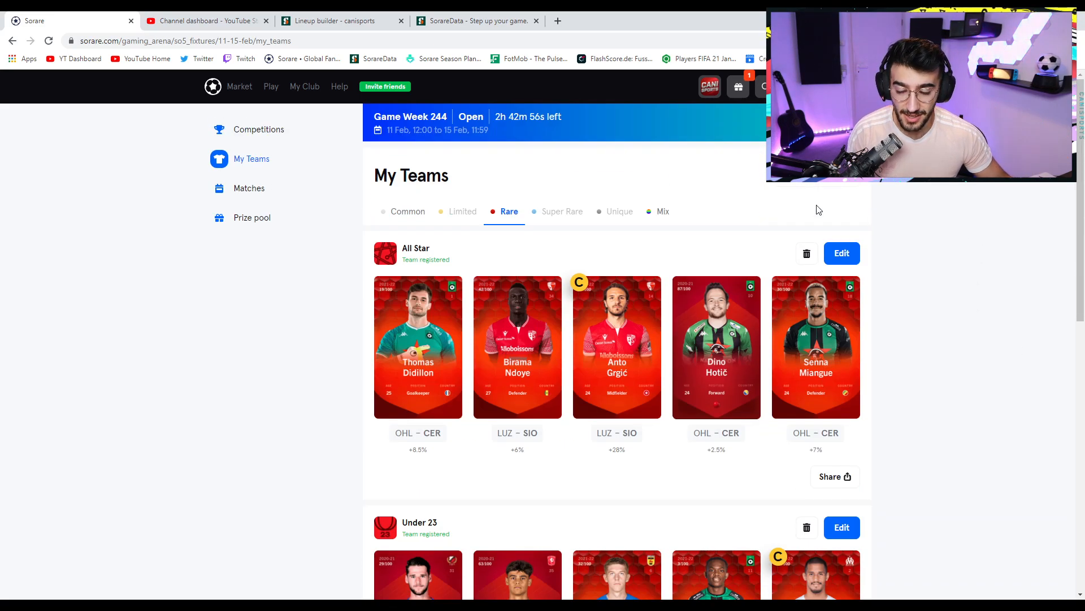
{"action": "left_click", "coordinate": [304, 87]}
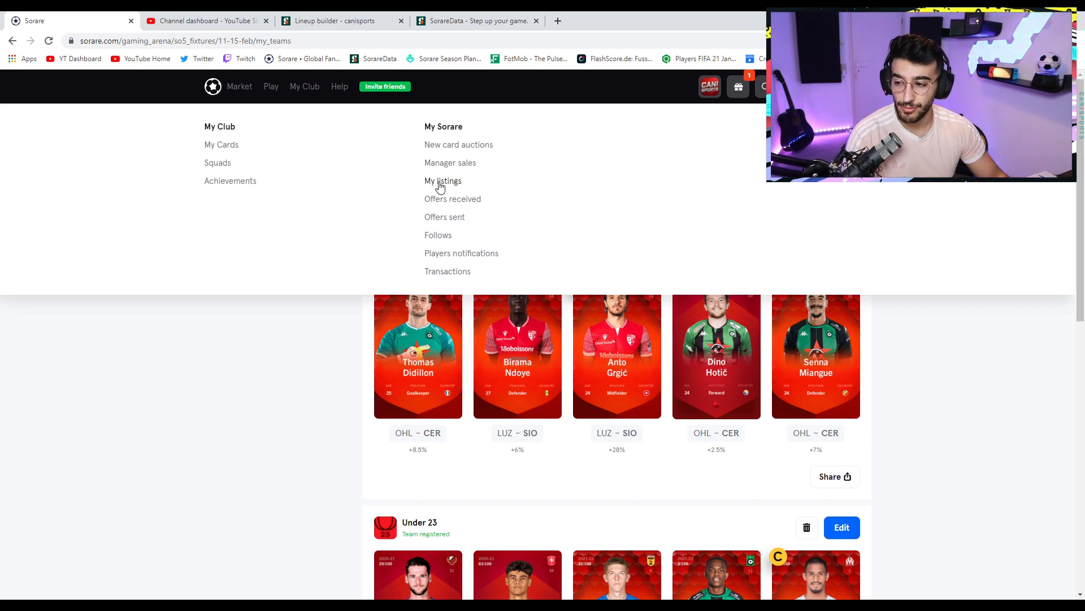
{"action": "left_click", "coordinate": [442, 181]}
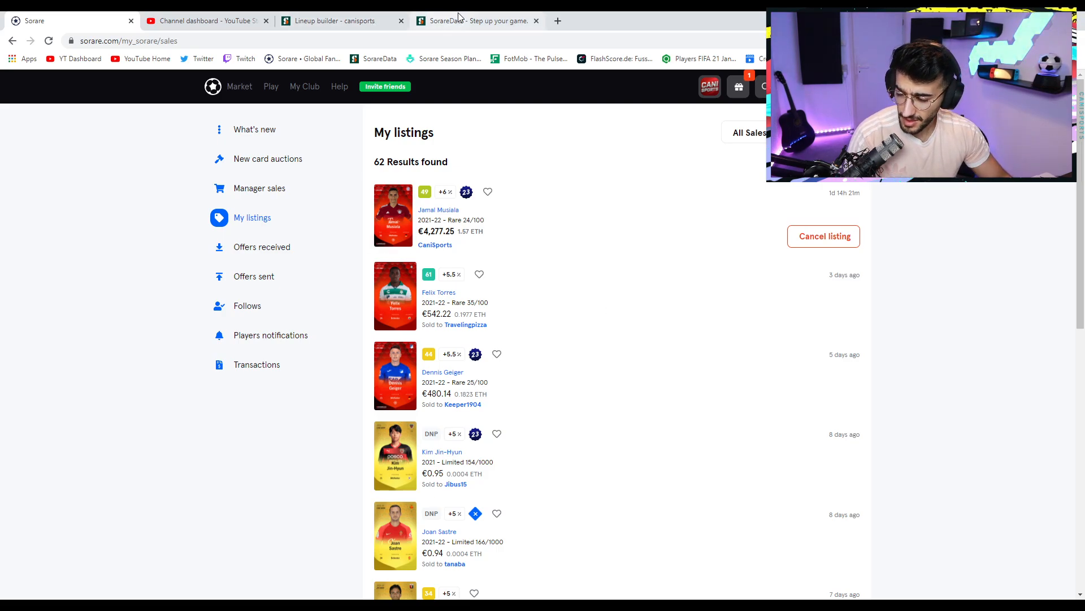
{"action": "left_click", "coordinate": [336, 21]}
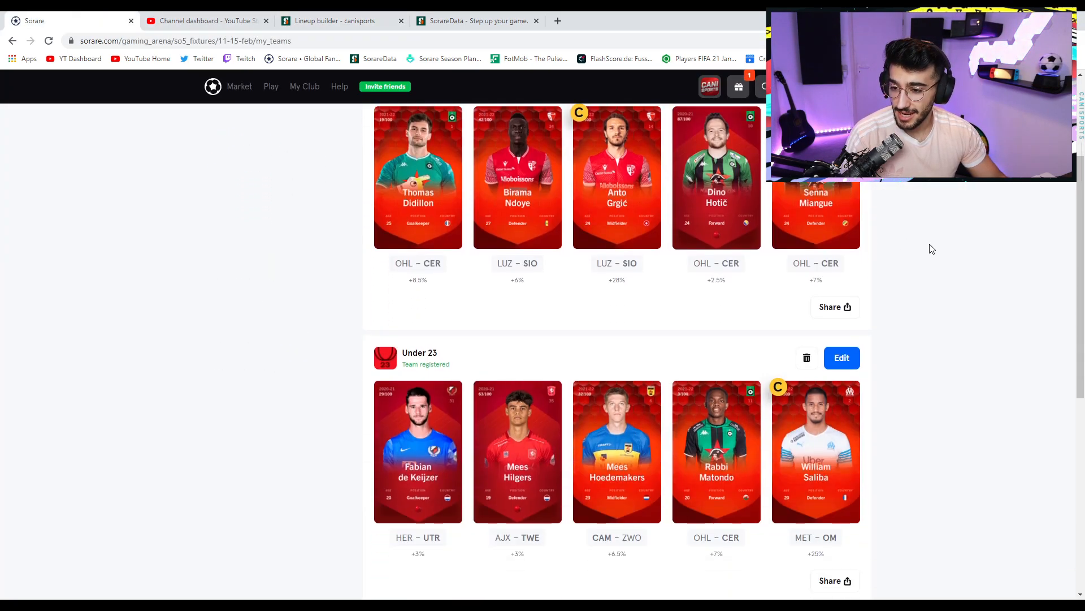
Look over the All Star Rare team on My Teams, then return to the SorareData lineup builder.
{"action": "scroll", "scroll_direction": "up", "scroll_amount": 3}
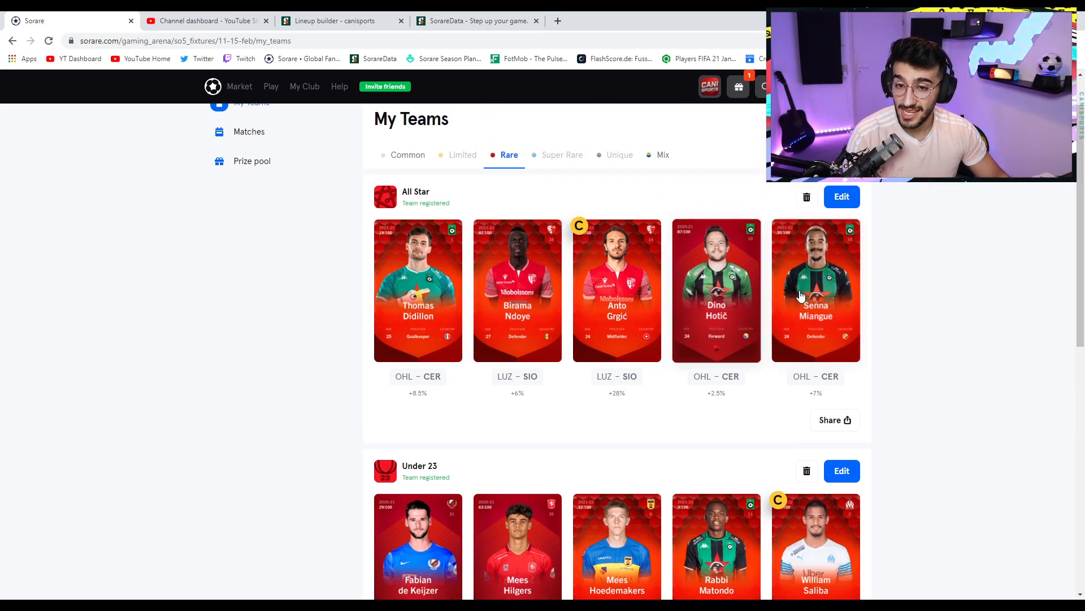
{"action": "mouse_move", "coordinate": [895, 268]}
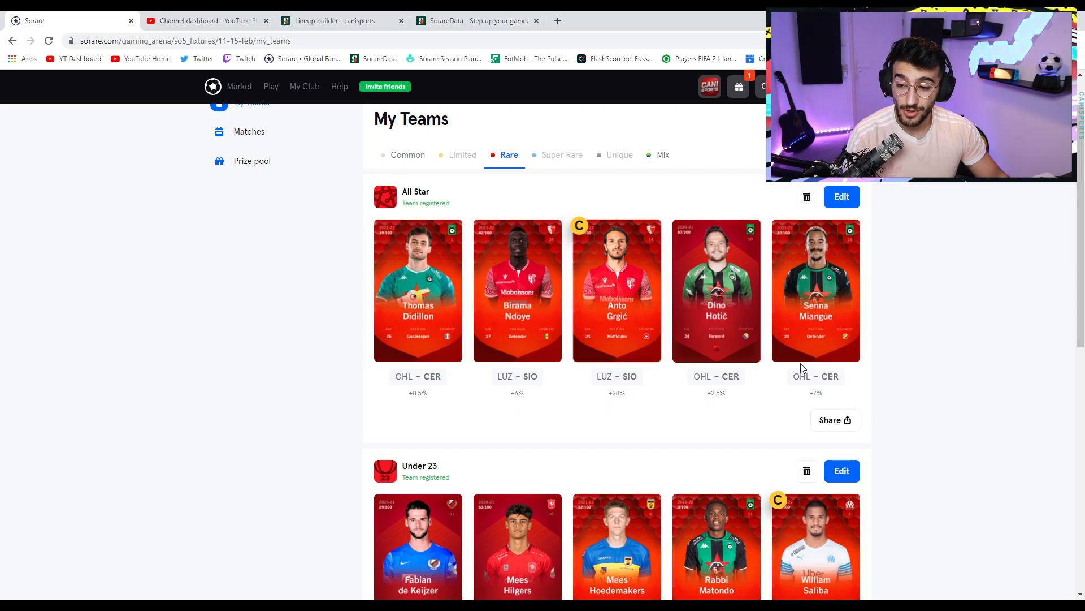
{"action": "mouse_move", "coordinate": [744, 363]}
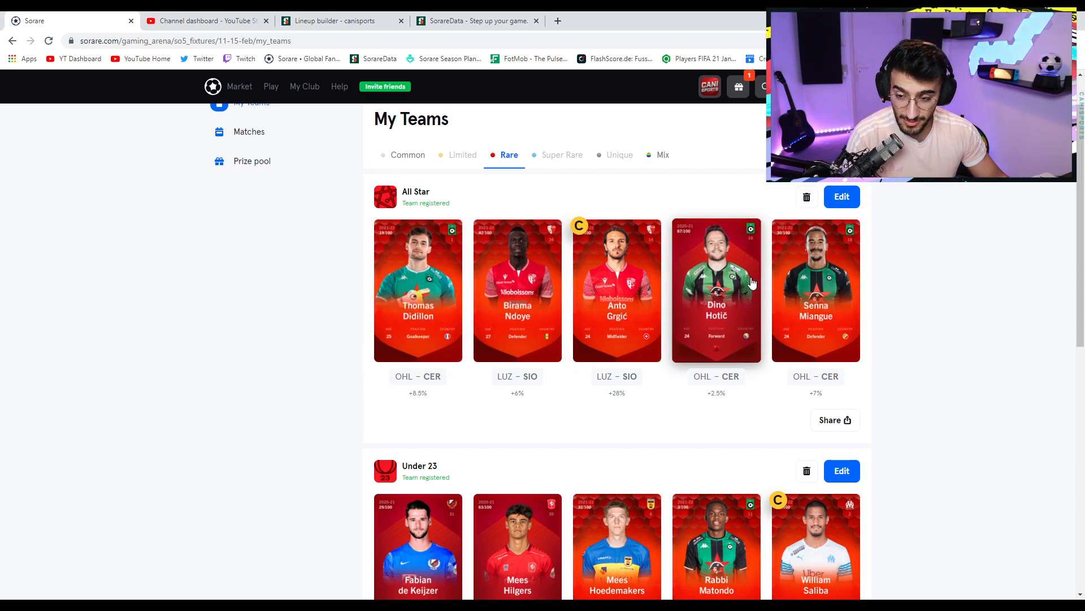
{"action": "mouse_move", "coordinate": [922, 264]}
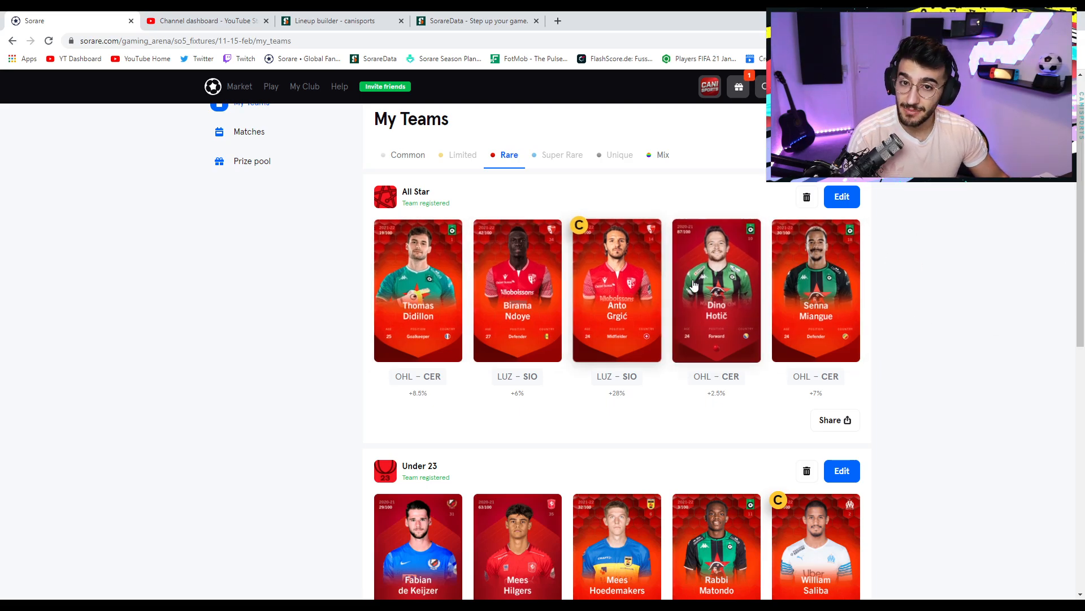
{"action": "mouse_move", "coordinate": [893, 333]}
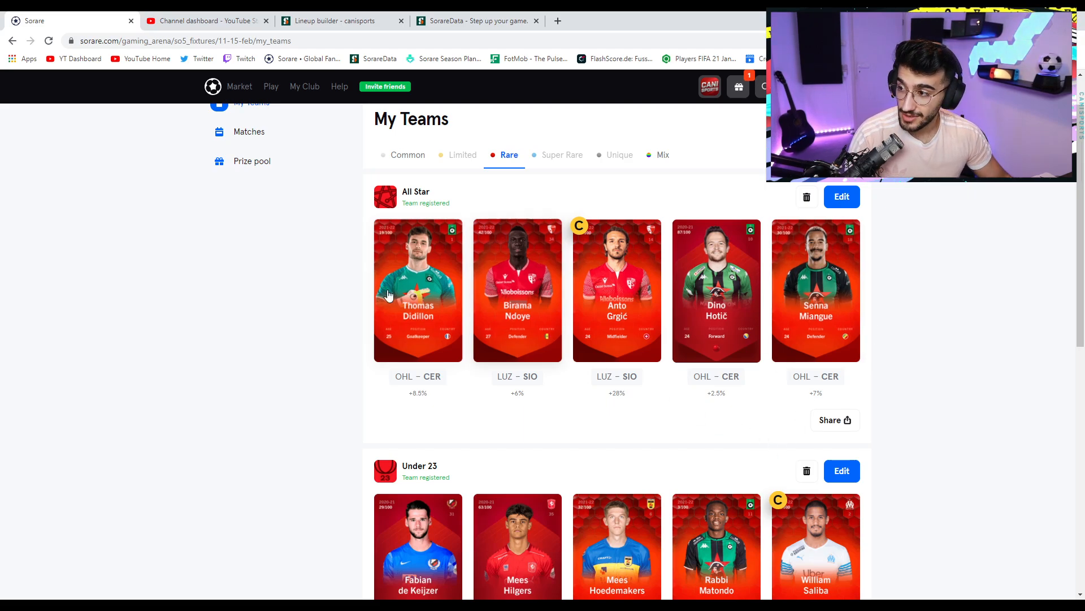
{"action": "left_click", "coordinate": [339, 20]}
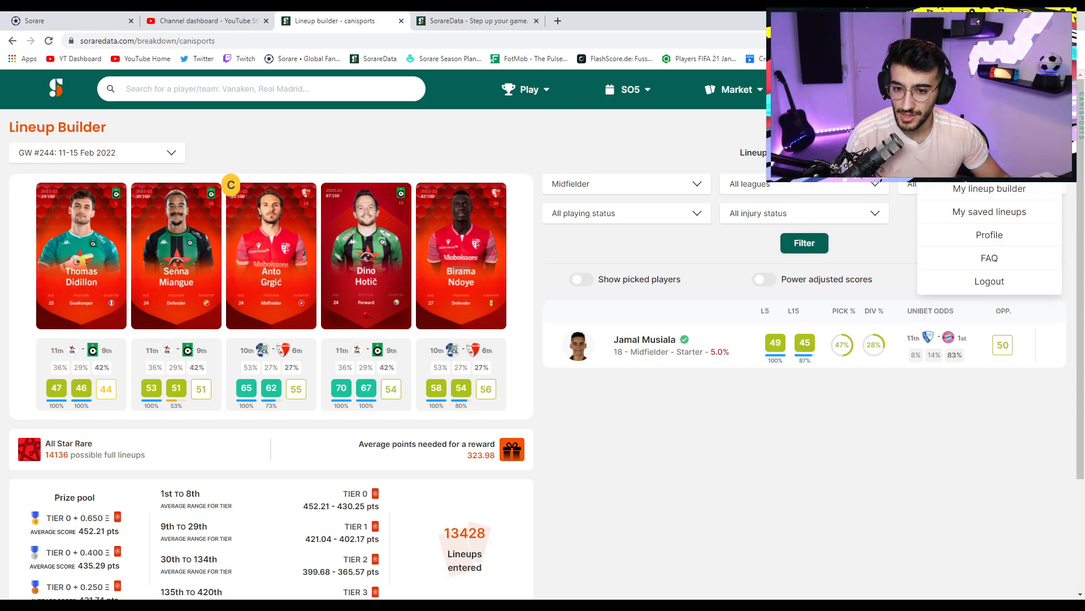
View my CaniSports manager profile's roster prices, then its player gallery with the three goalkeepers.
{"action": "left_click", "coordinate": [989, 234]}
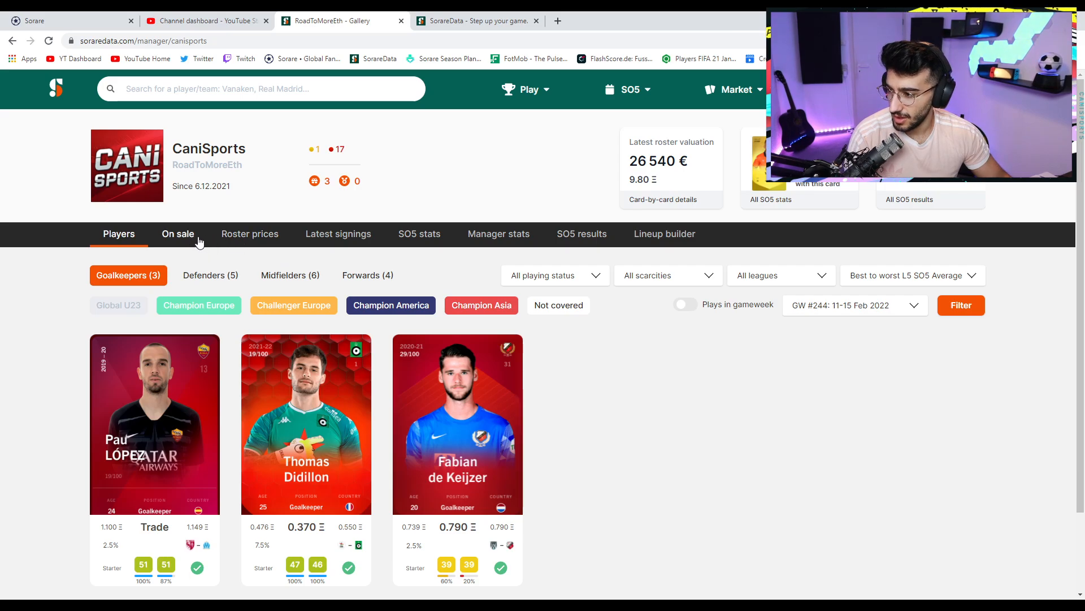
{"action": "left_click", "coordinate": [249, 233]}
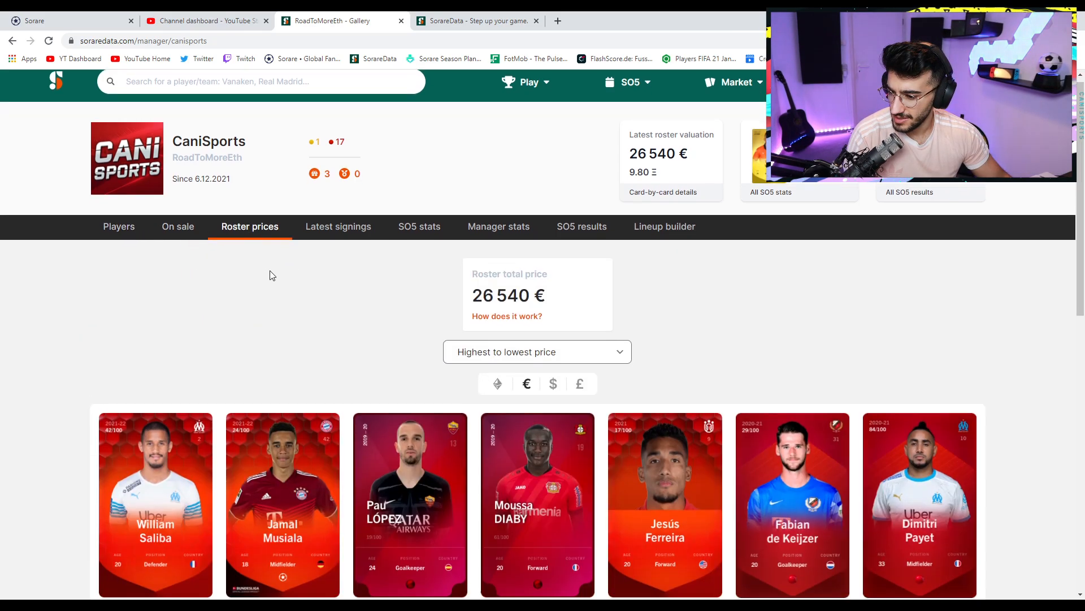
{"action": "left_click", "coordinate": [119, 226]}
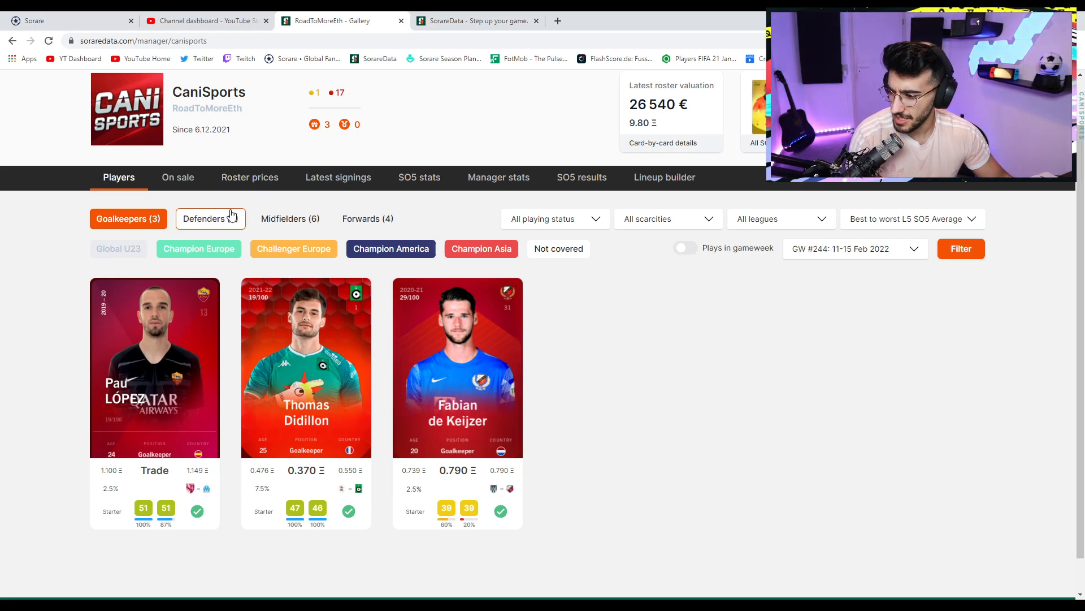
{"action": "scroll", "scroll_direction": "down", "scroll_amount": 3}
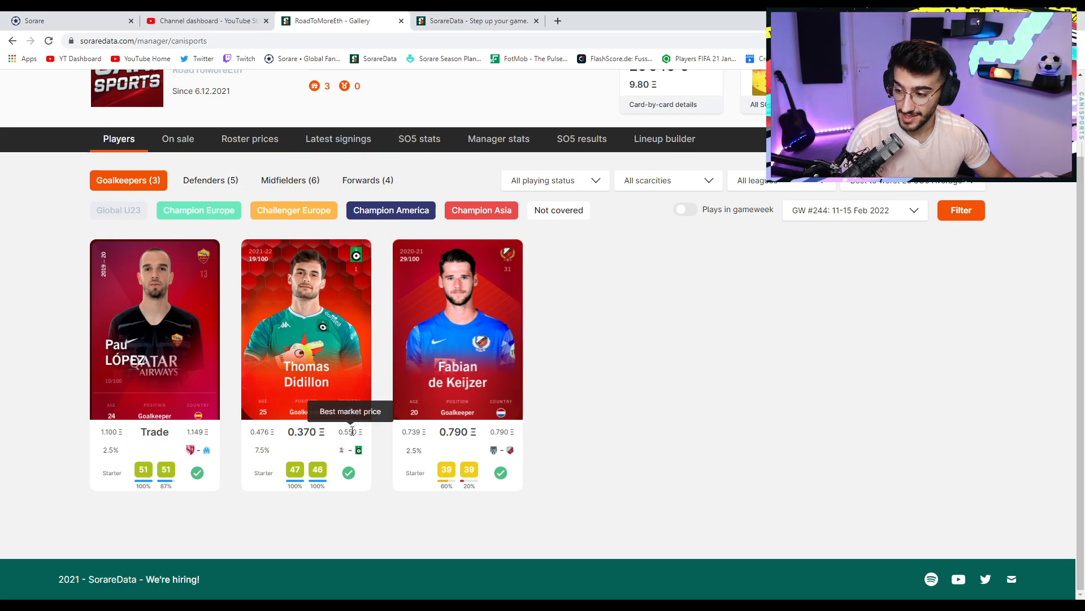
{"action": "mouse_move", "coordinate": [270, 431]}
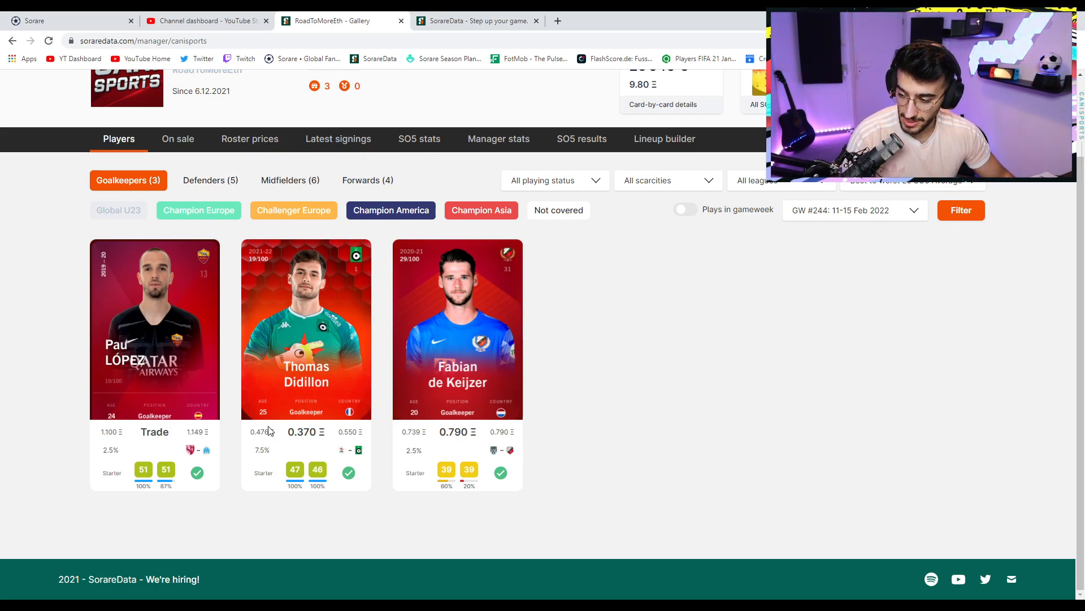
{"action": "mouse_move", "coordinate": [264, 431]}
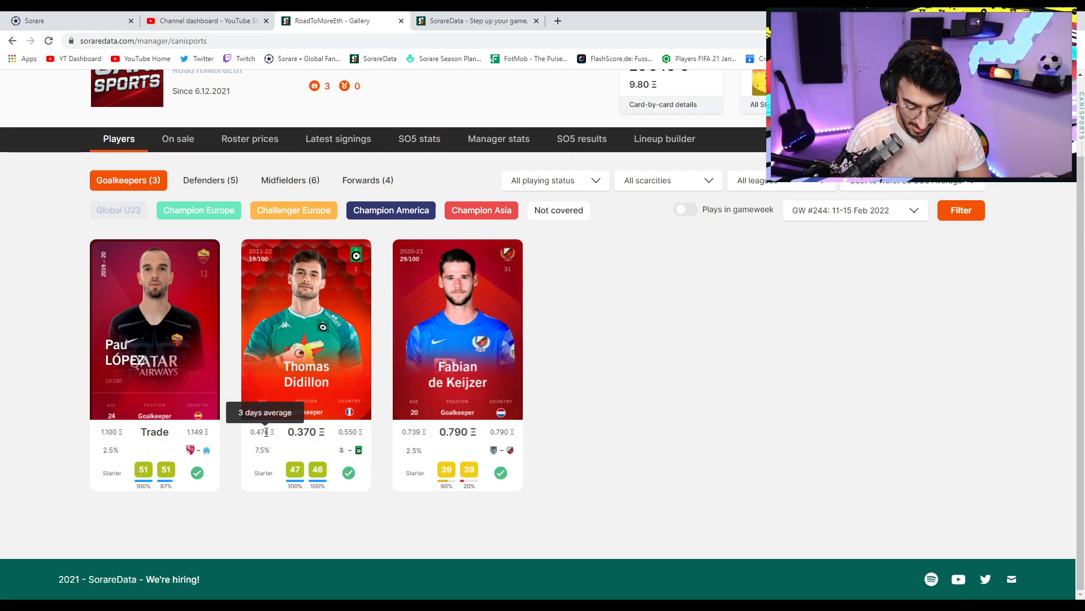
Browse the manager's five defender cards, then their six midfielder cards with prices.
{"action": "left_click", "coordinate": [210, 180]}
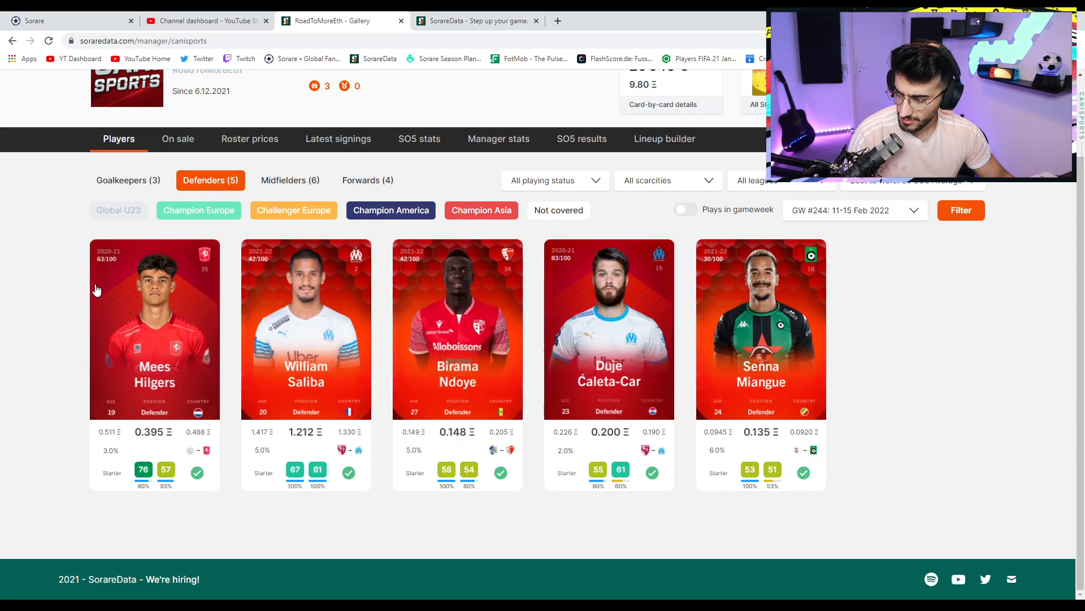
{"action": "mouse_move", "coordinate": [538, 440]}
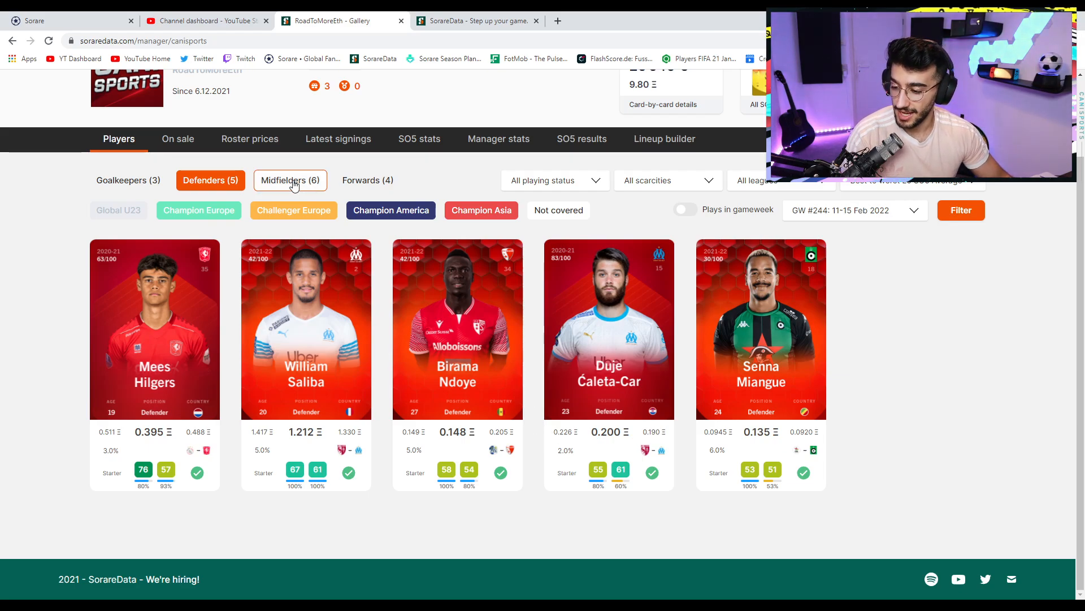
{"action": "left_click", "coordinate": [291, 180]}
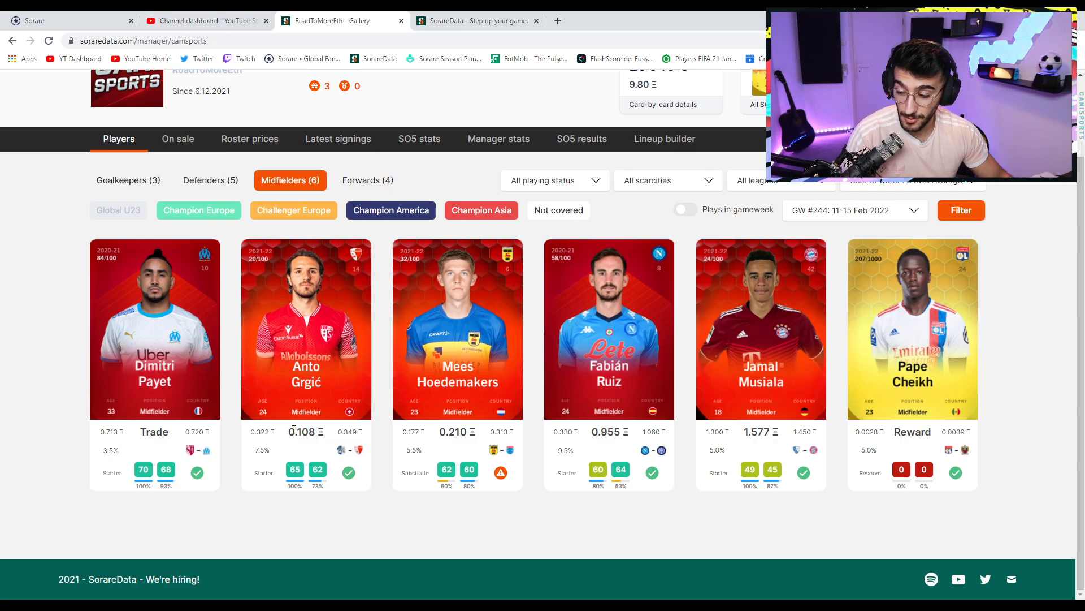
{"action": "mouse_move", "coordinate": [355, 430]}
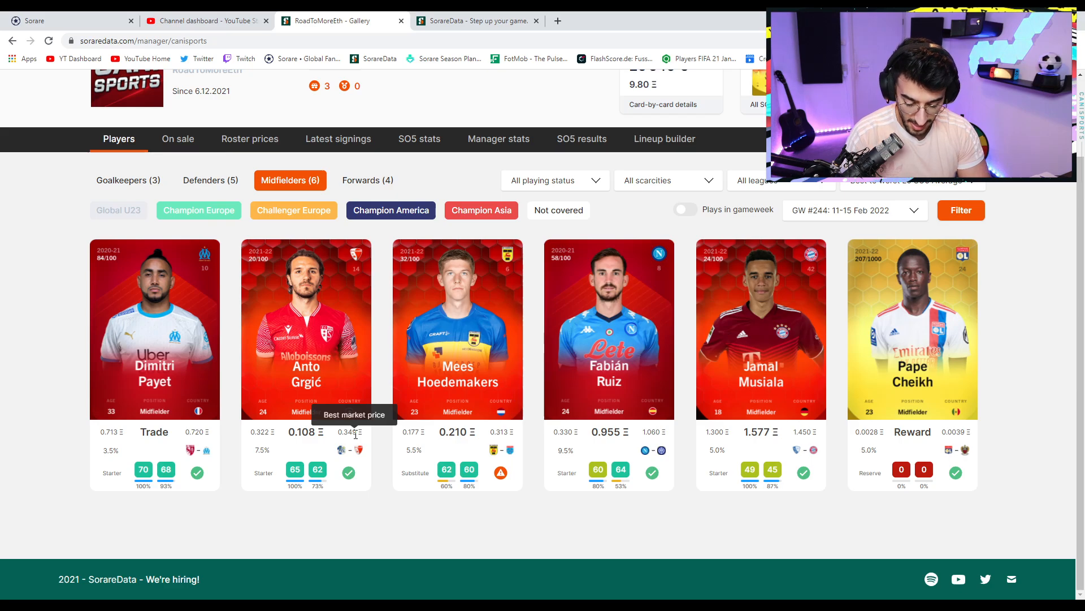
{"action": "left_click", "coordinate": [368, 179]}
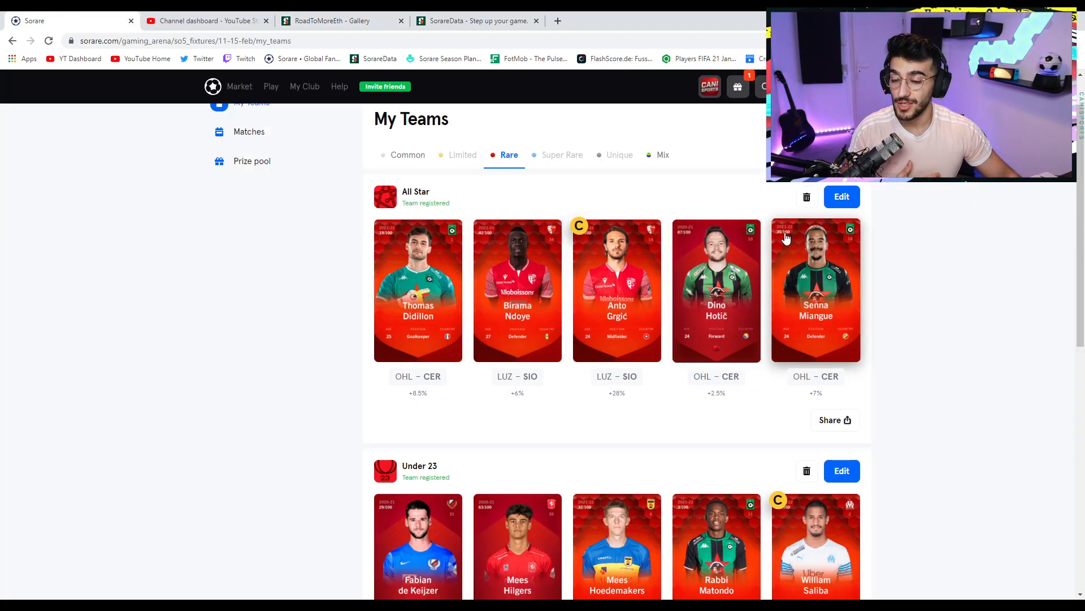
{"action": "mouse_move", "coordinate": [929, 299]}
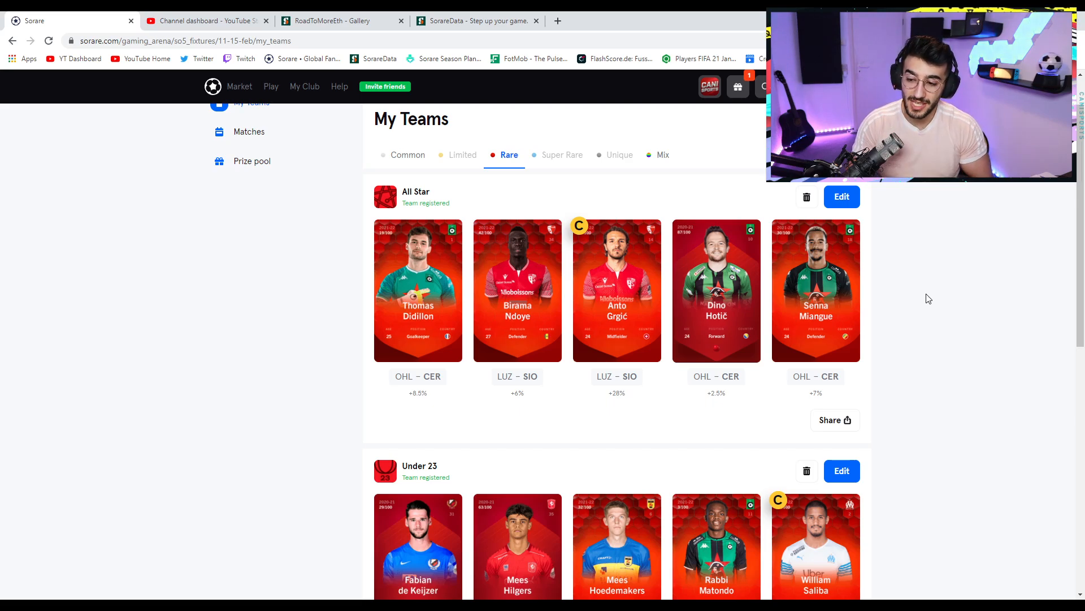
Scroll through the registered rare All Star, Under 23 and Champion Europe lineups and back up.
{"action": "scroll", "scroll_direction": "down", "scroll_amount": 3}
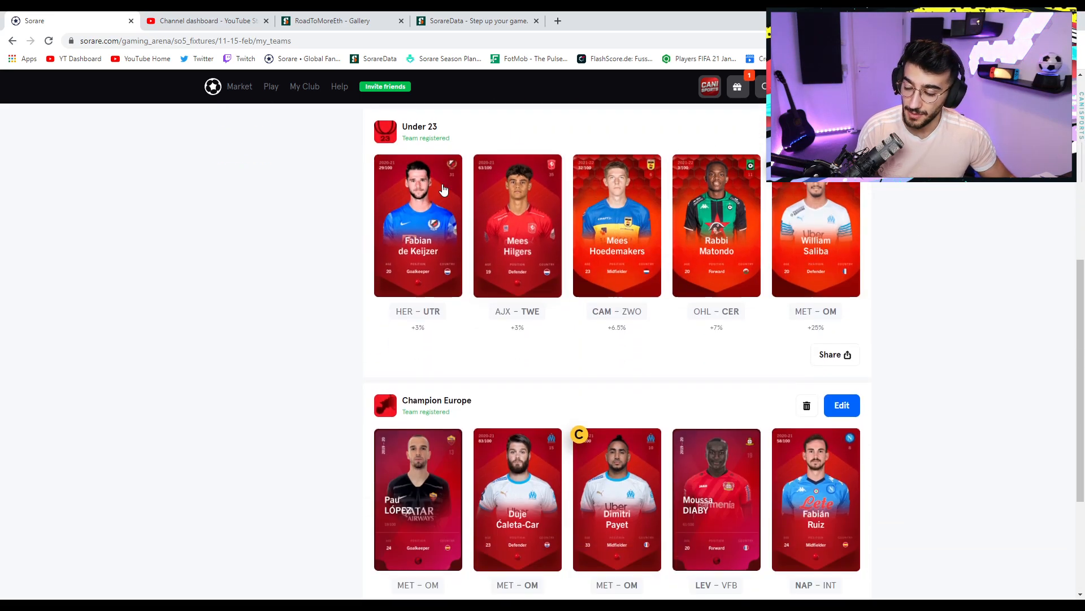
{"action": "scroll", "scroll_direction": "down", "scroll_amount": 3}
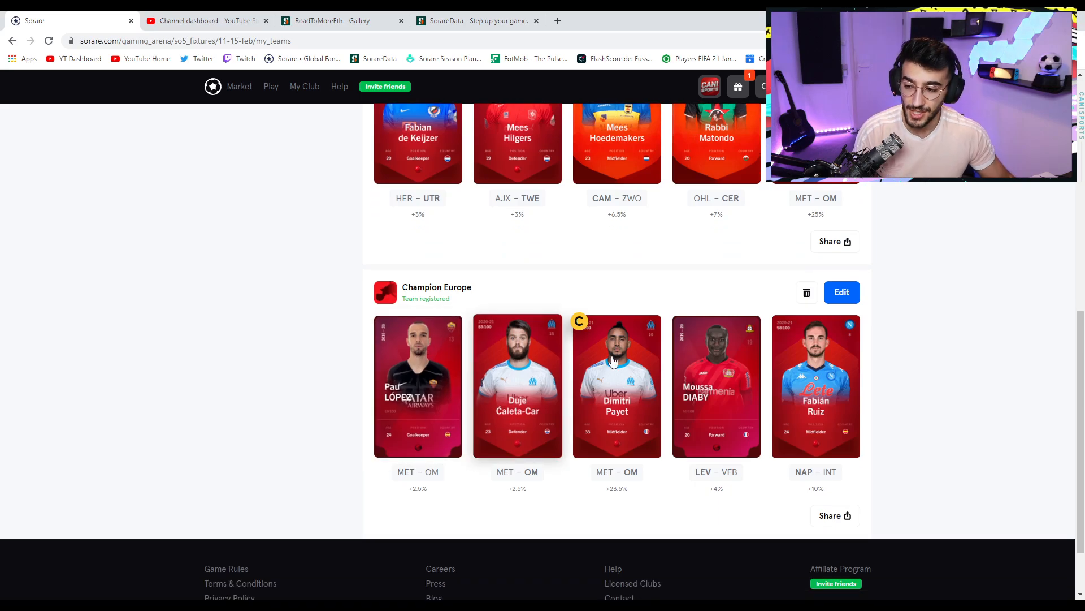
{"action": "scroll", "scroll_direction": "up", "scroll_amount": 3}
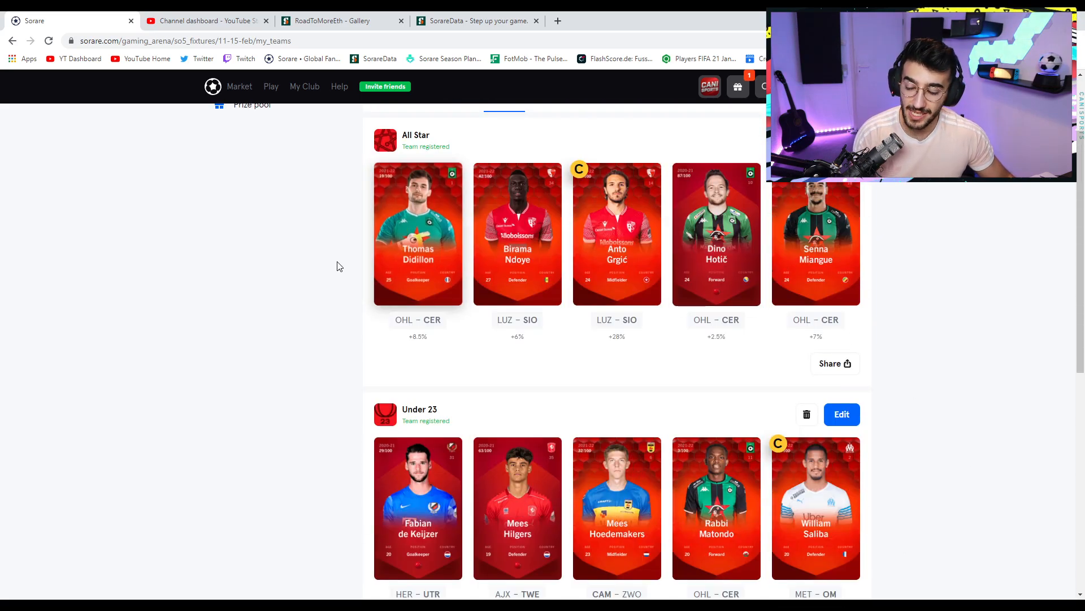
{"action": "scroll", "scroll_direction": "up", "scroll_amount": 3}
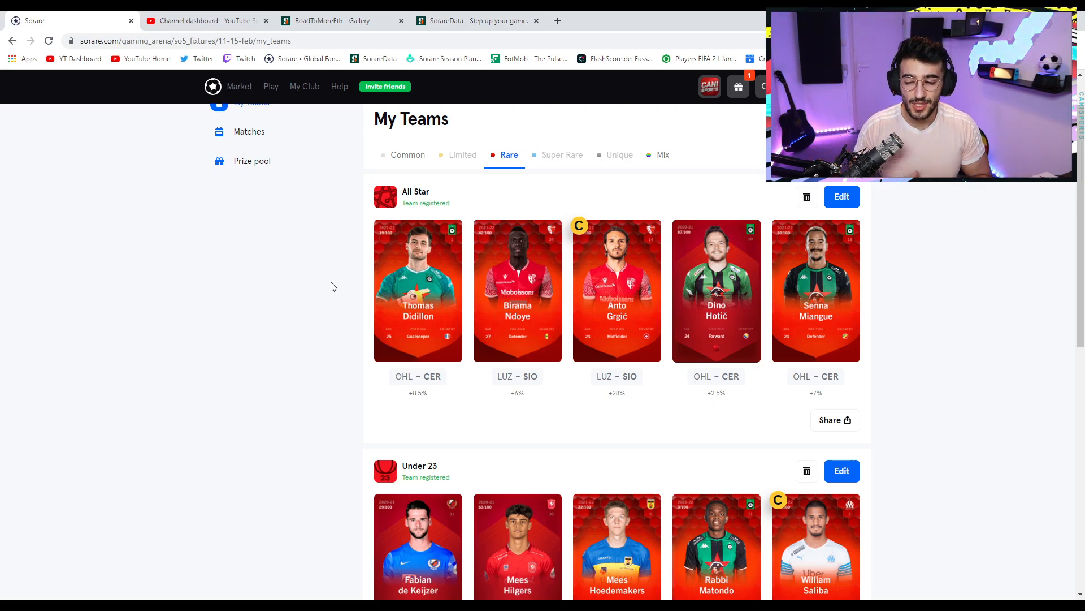
{"action": "mouse_move", "coordinate": [338, 285]}
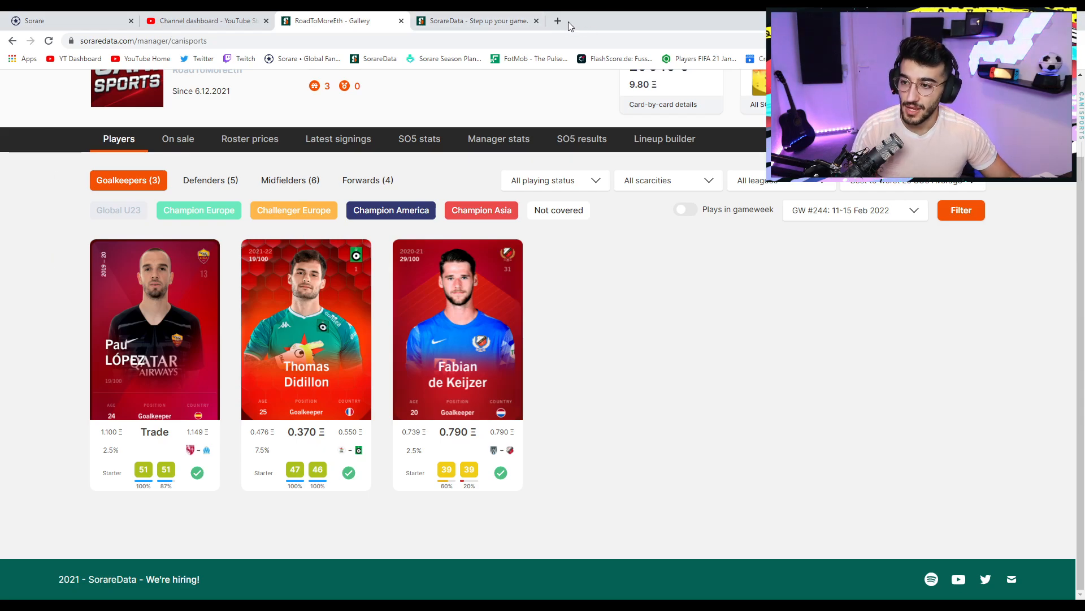
Open a new browser tab beside the SorareData gallery.
{"action": "left_click", "coordinate": [557, 20]}
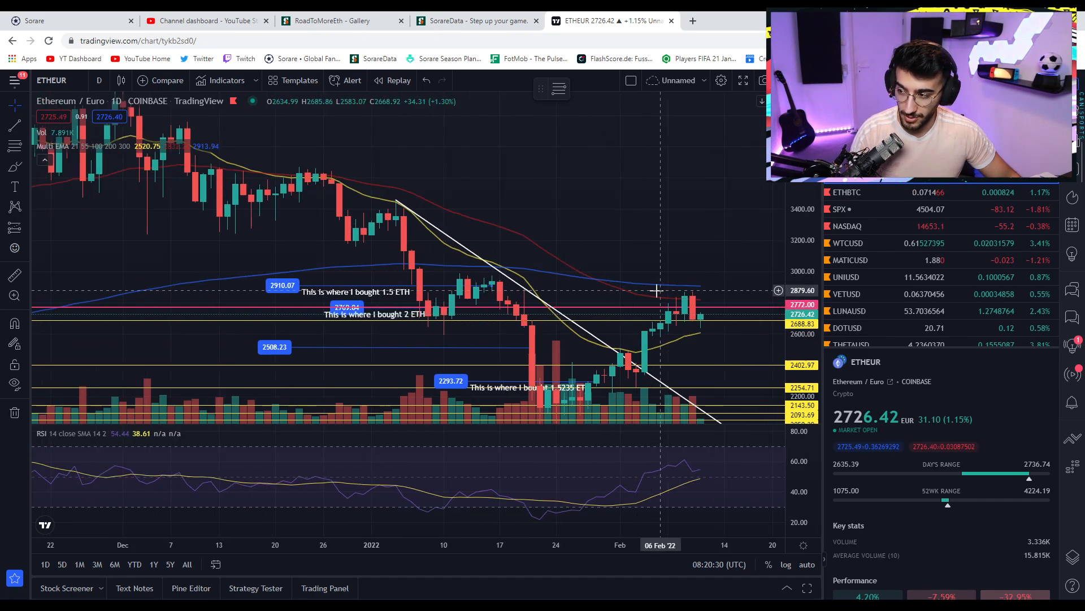
{"action": "mouse_move", "coordinate": [694, 283]}
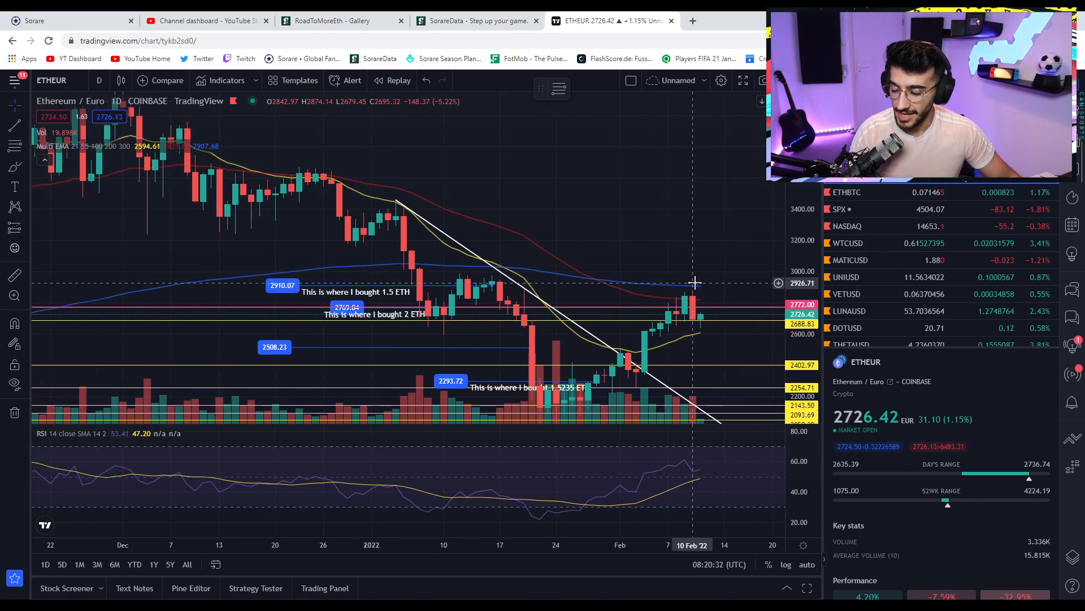
{"action": "mouse_move", "coordinate": [696, 281]}
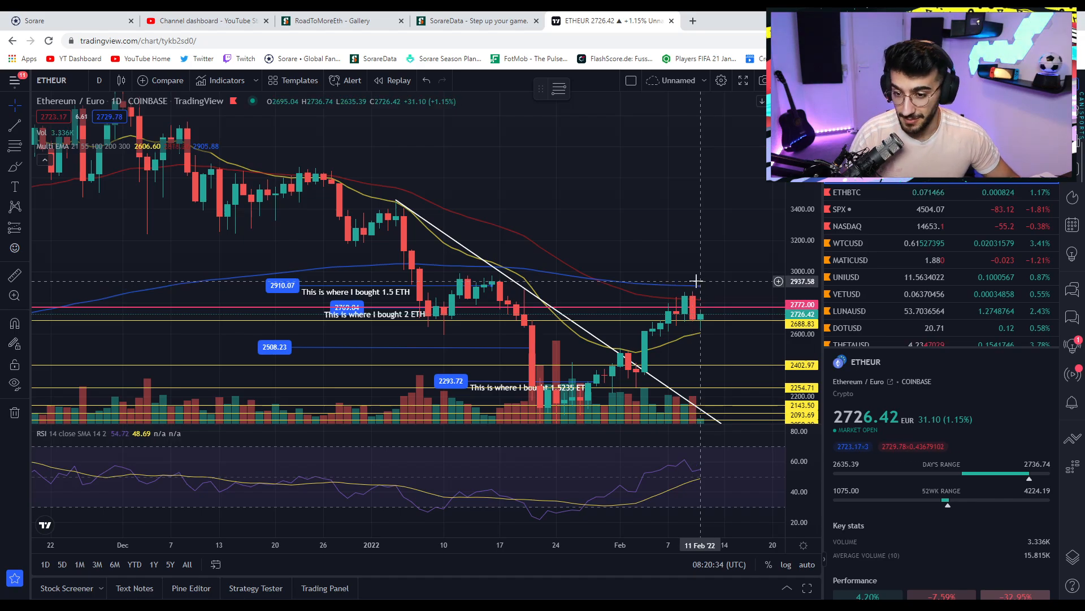
Zoom out the ETHEUR daily chart to see its buy levels, then return to the Sorare lineups.
{"action": "left_click", "coordinate": [846, 192]}
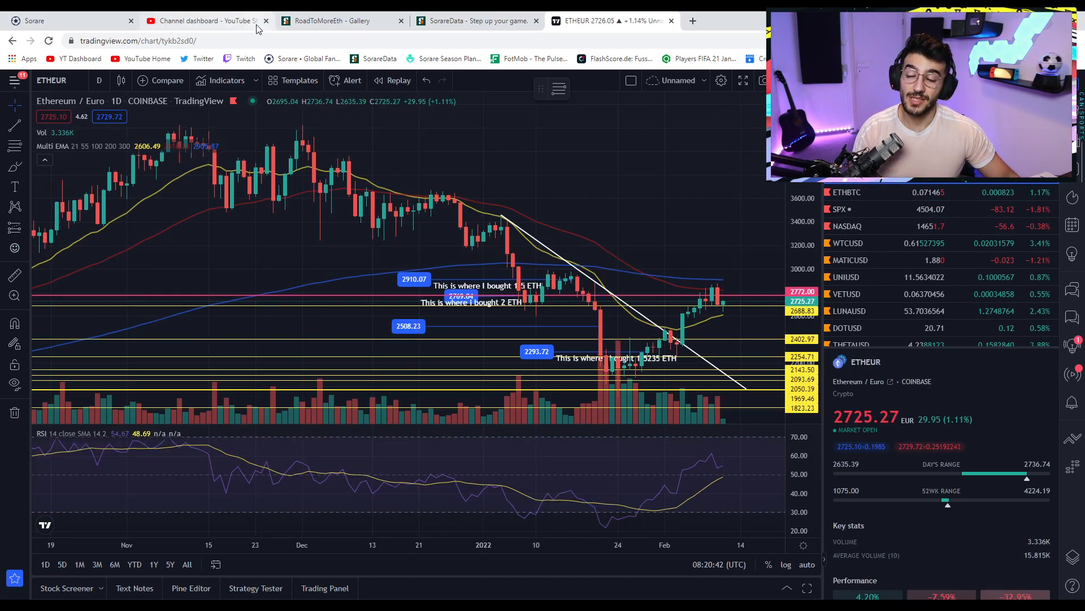
{"action": "left_click", "coordinate": [69, 20]}
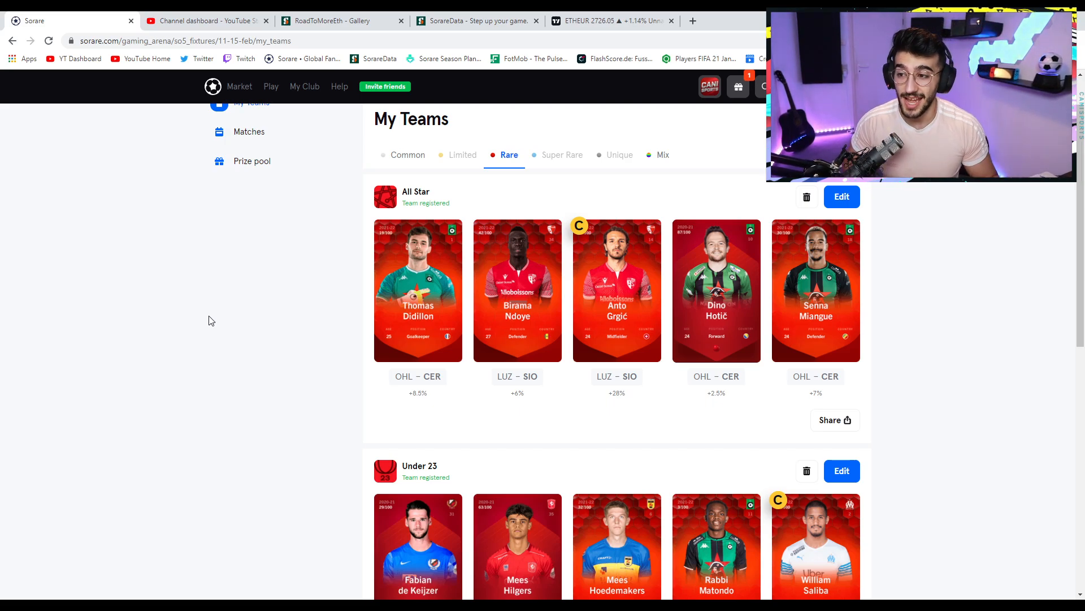
{"action": "mouse_move", "coordinate": [454, 303]}
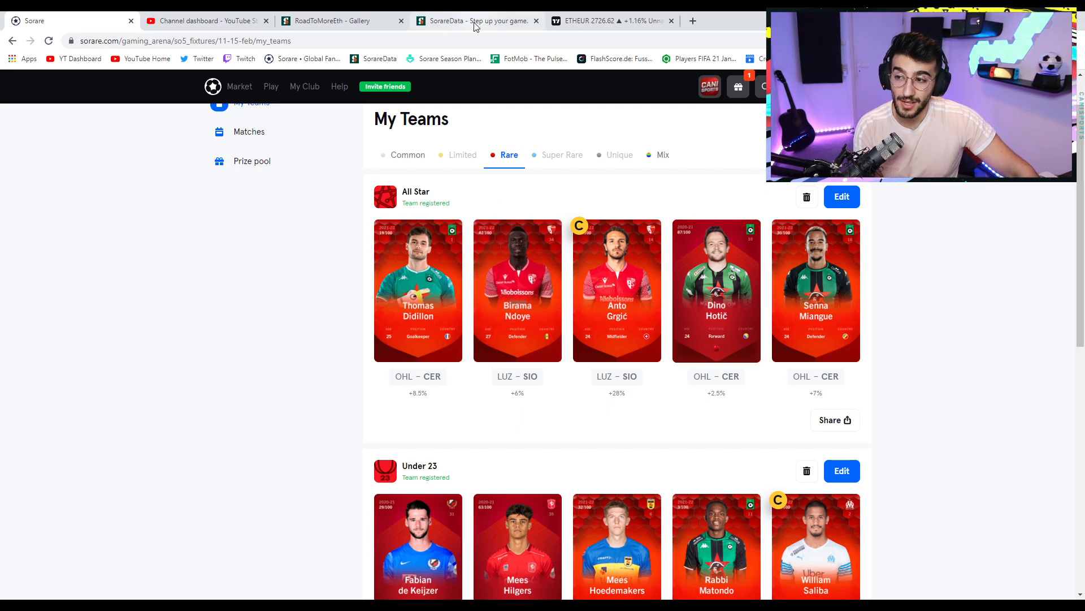
{"action": "mouse_move", "coordinate": [485, 23]}
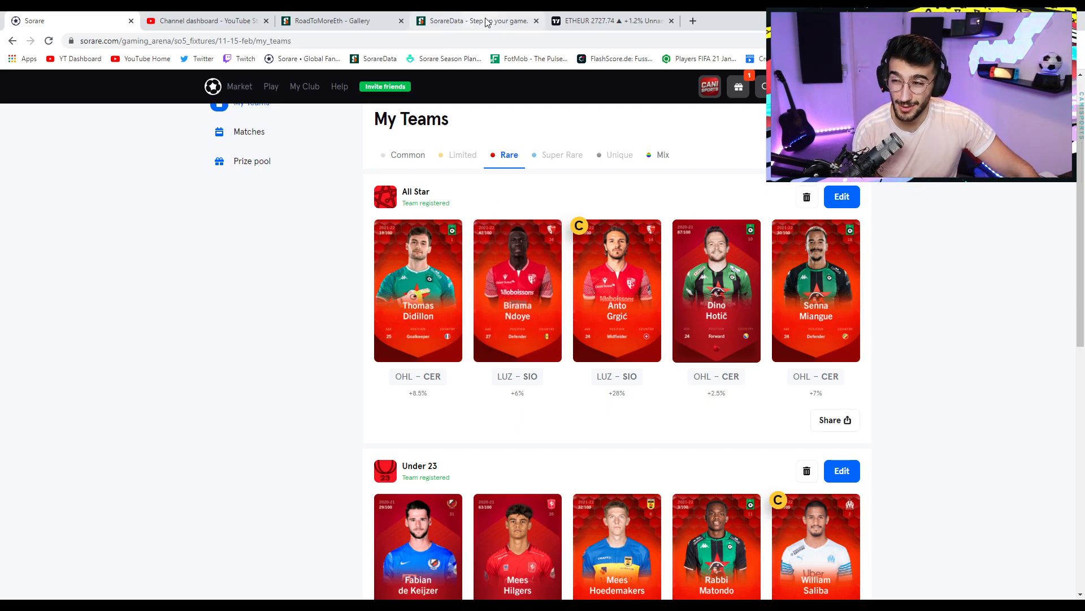
Filter the GW #244 rankings to Champion Europe forwards with latest valuations shown.
{"action": "left_click", "coordinate": [476, 20]}
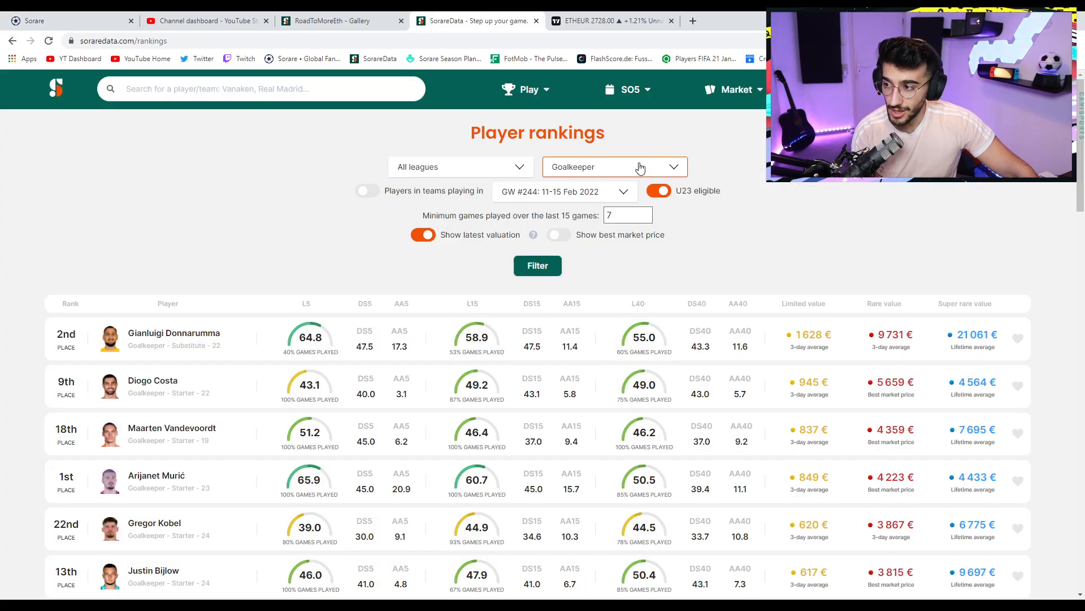
{"action": "left_click", "coordinate": [614, 166]}
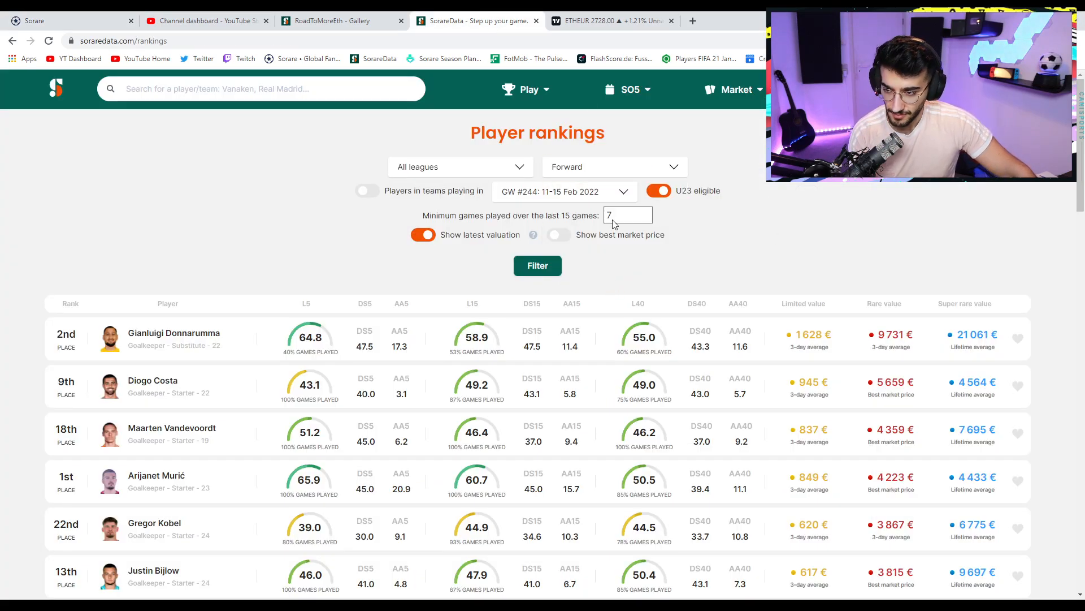
{"action": "left_click", "coordinate": [460, 166]}
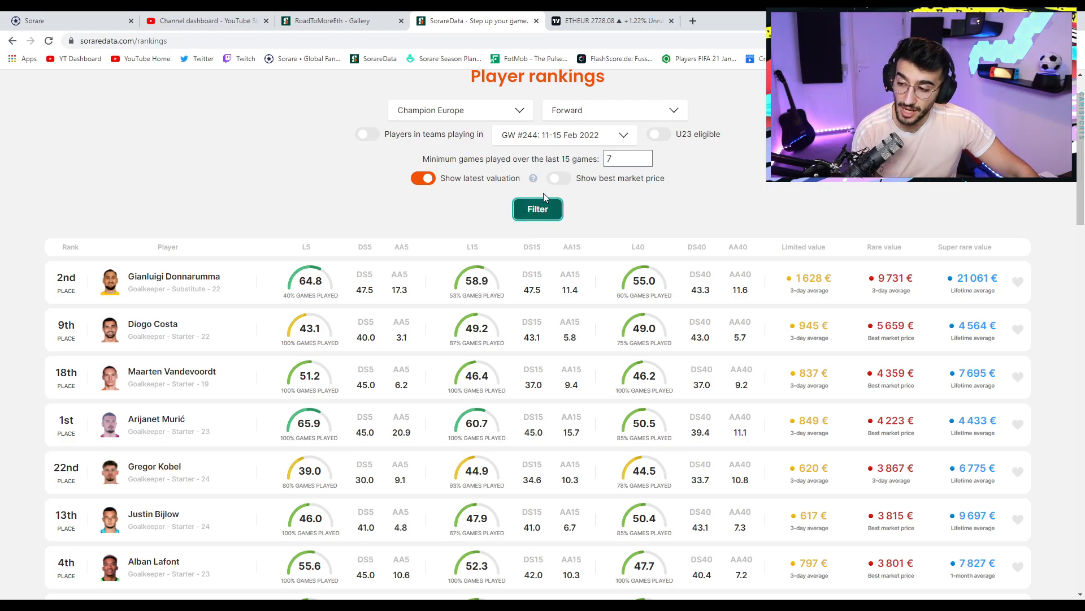
{"action": "left_click", "coordinate": [537, 209]}
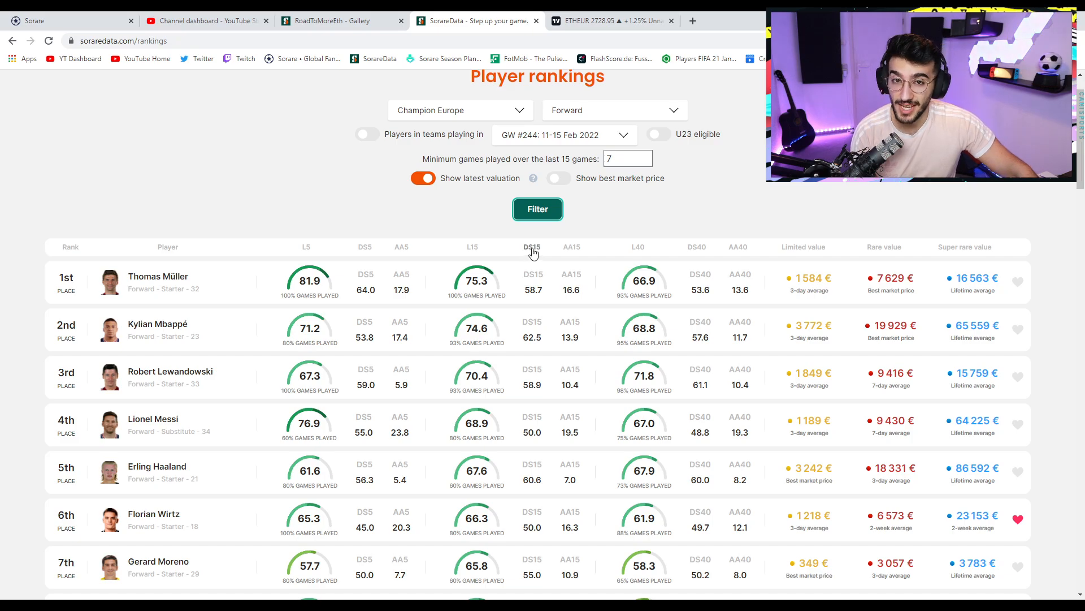
Sort the forwards by DS15 score, putting Mbappé (62.5) and Haaland on top.
{"action": "left_click", "coordinate": [533, 248]}
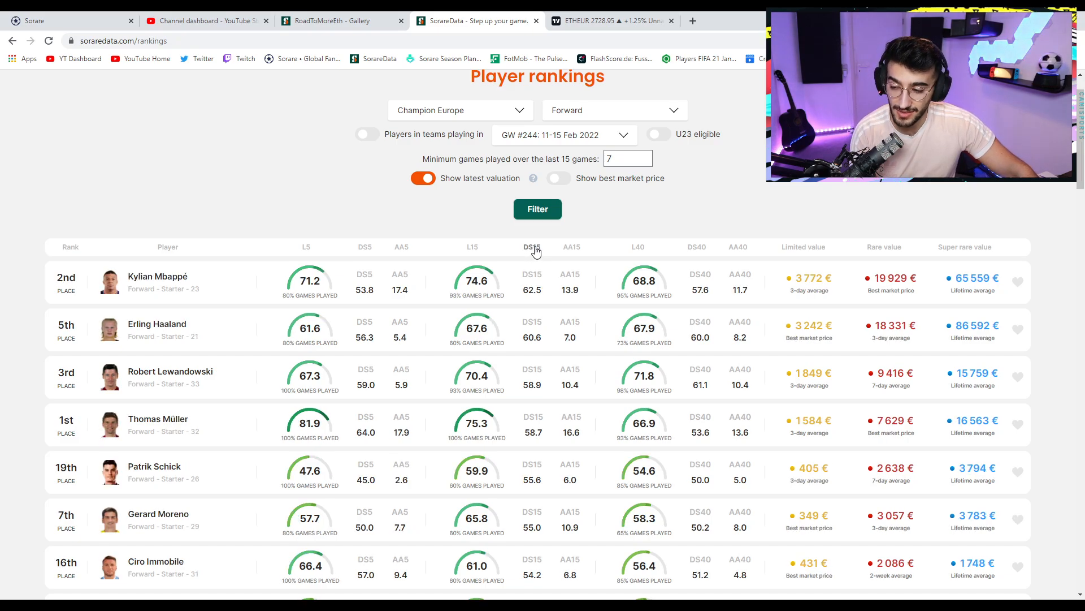
{"action": "mouse_move", "coordinate": [535, 251]}
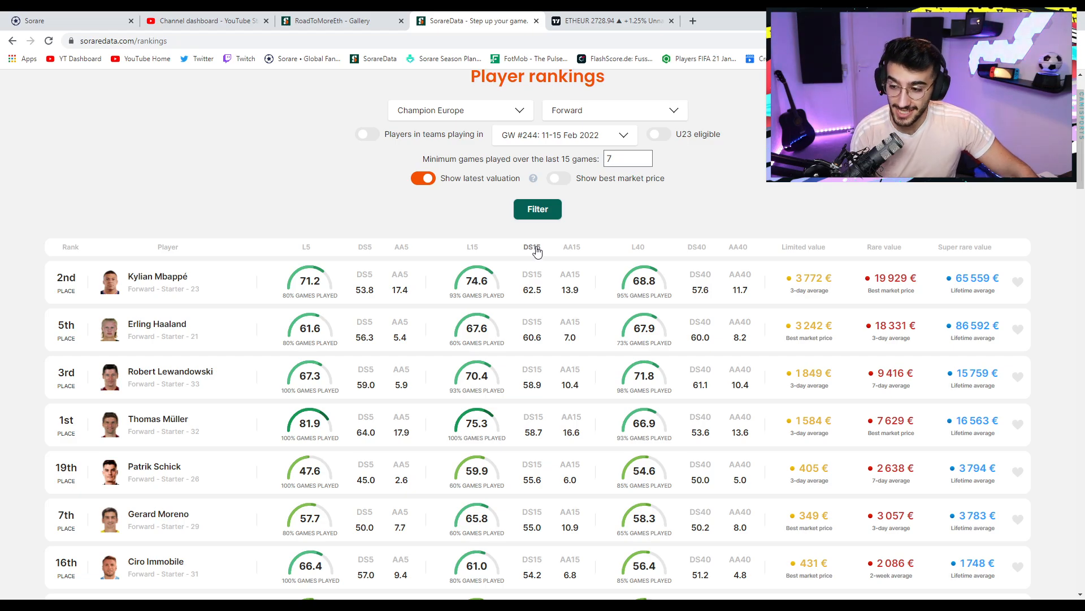
{"action": "scroll", "scroll_direction": "down", "scroll_amount": 3}
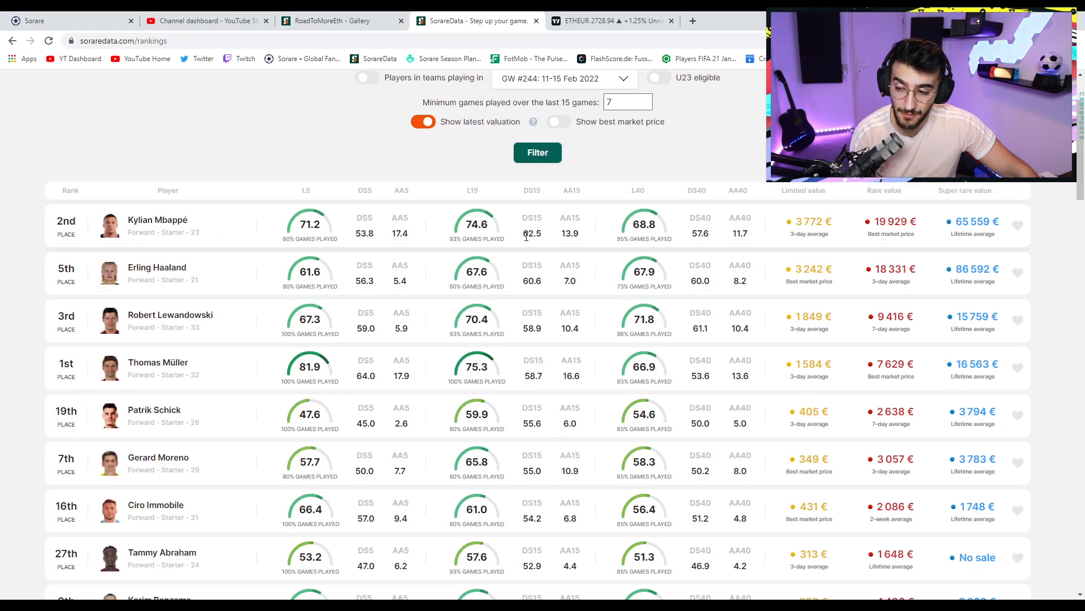
{"action": "double_click", "coordinate": [533, 233]}
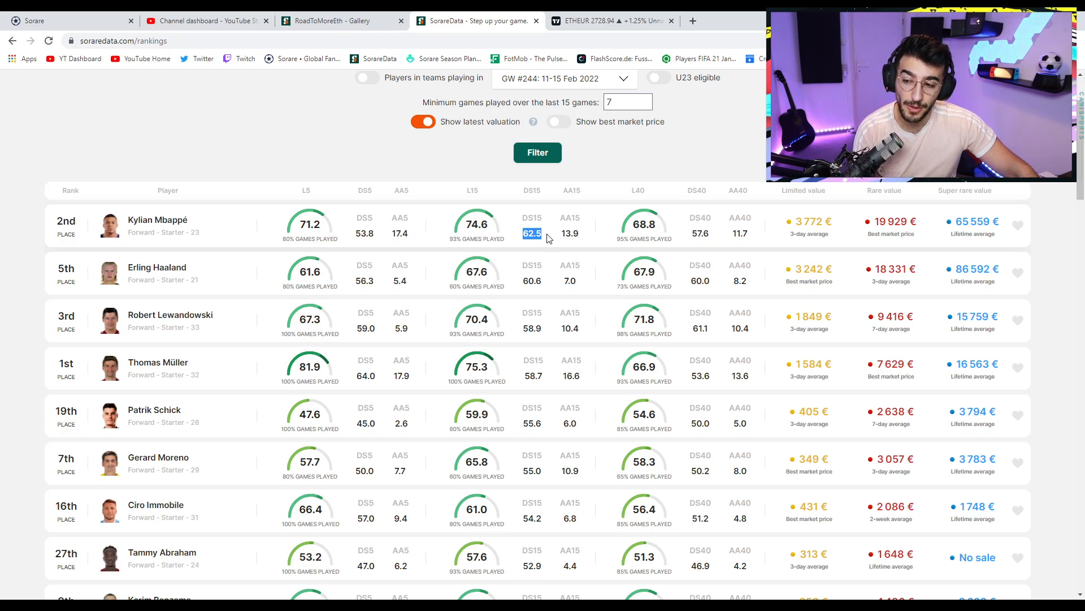
{"action": "mouse_move", "coordinate": [748, 146]}
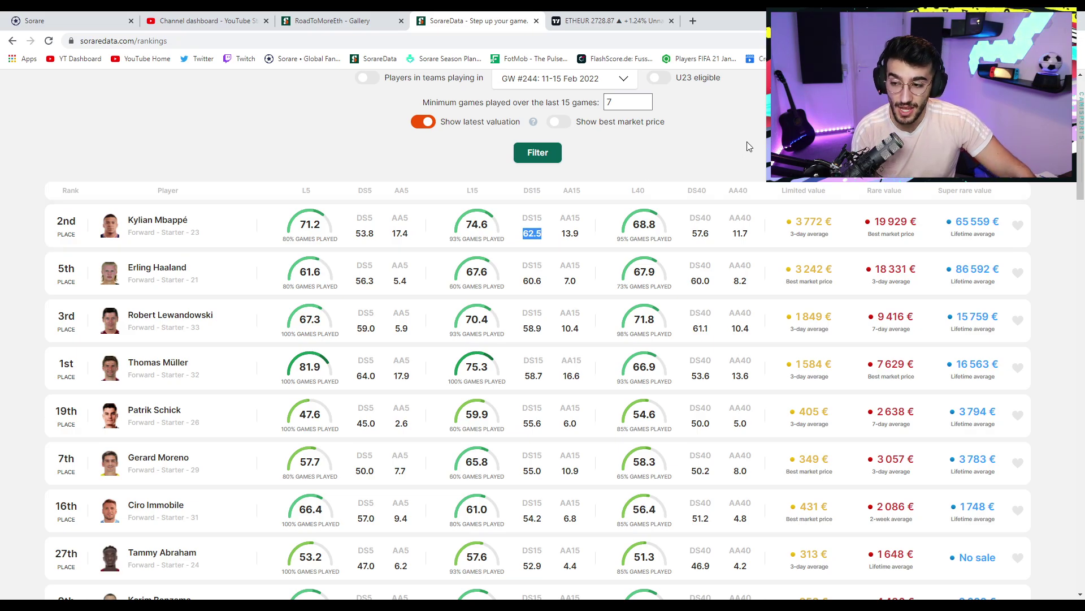
{"action": "left_click", "coordinate": [738, 152]}
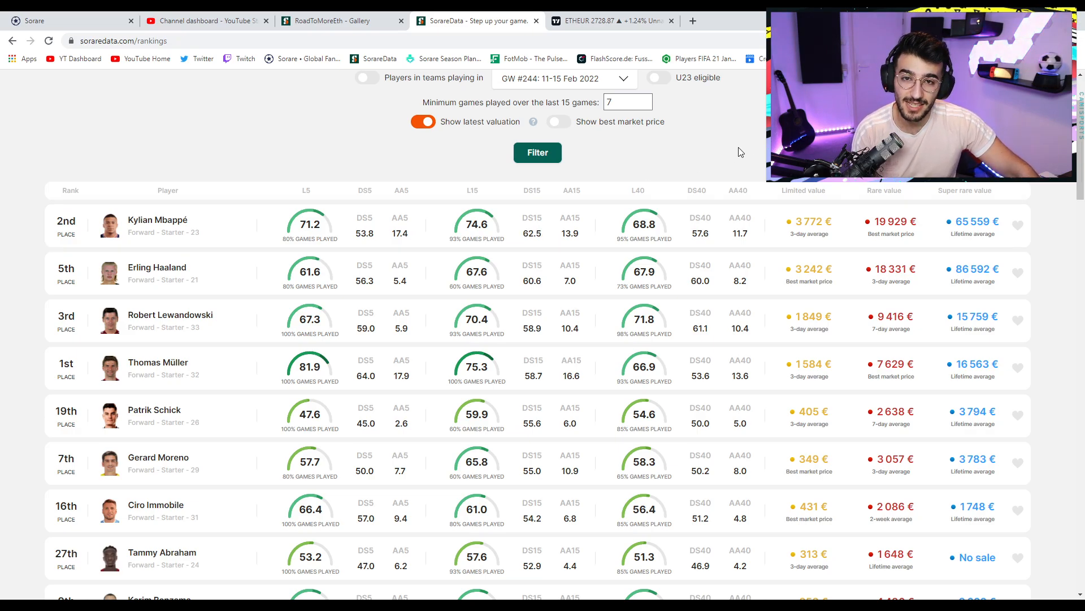
{"action": "mouse_move", "coordinate": [536, 231]}
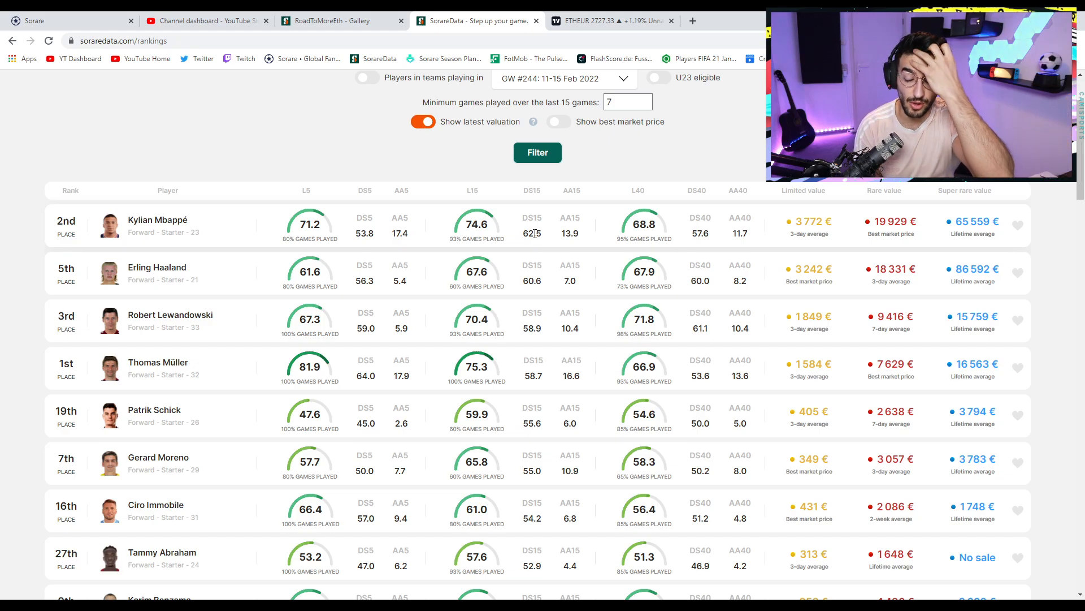
{"action": "mouse_move", "coordinate": [467, 211]}
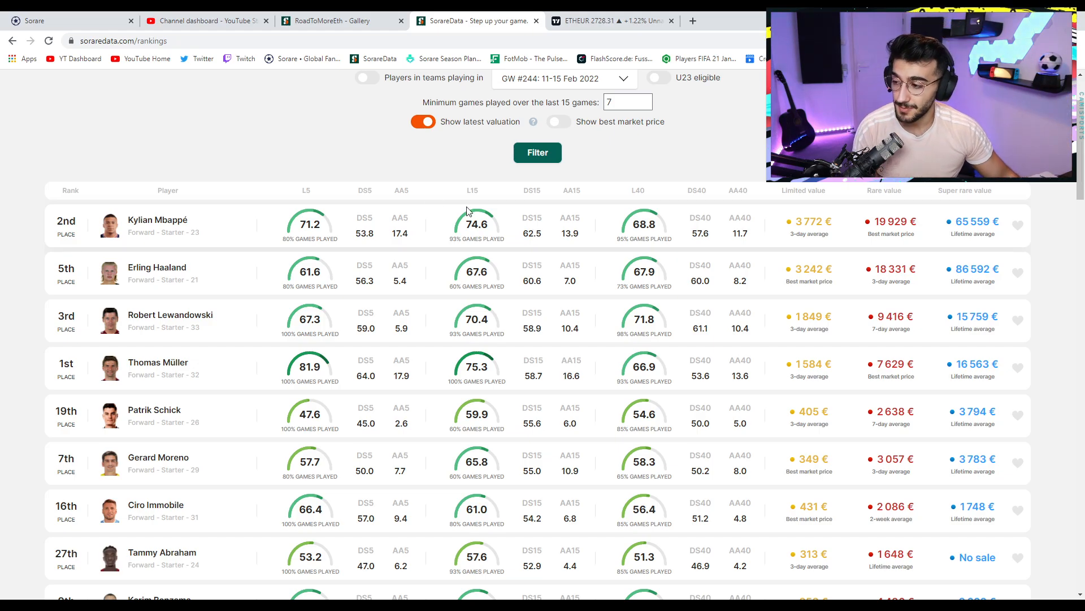
{"action": "mouse_move", "coordinate": [505, 281]}
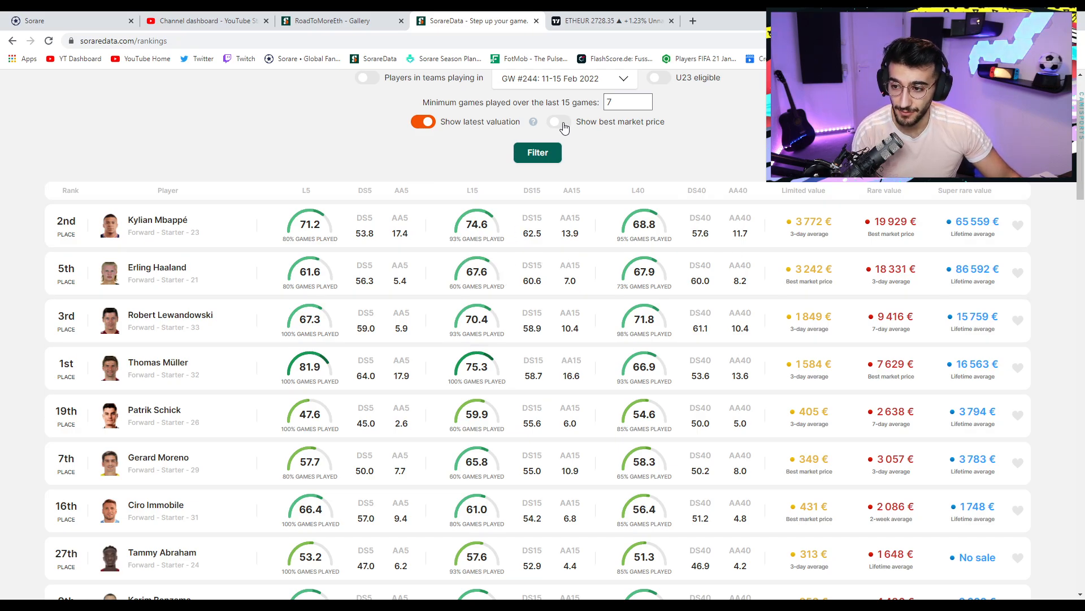
Add best market prices beneath each forward's latest valuation and scroll the rankings.
{"action": "left_click", "coordinate": [557, 121]}
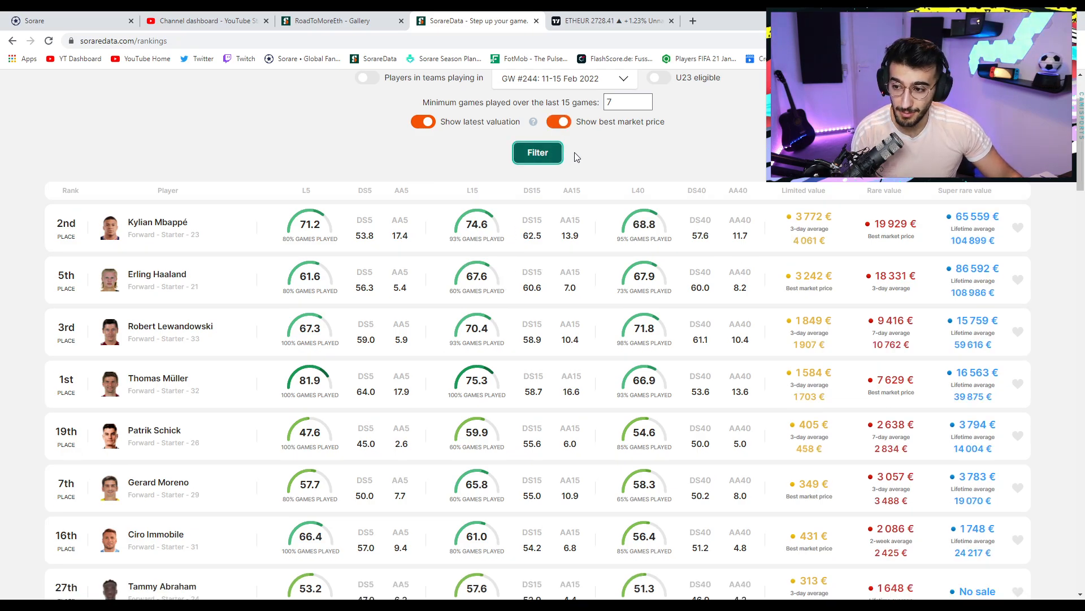
{"action": "left_click", "coordinate": [537, 153]}
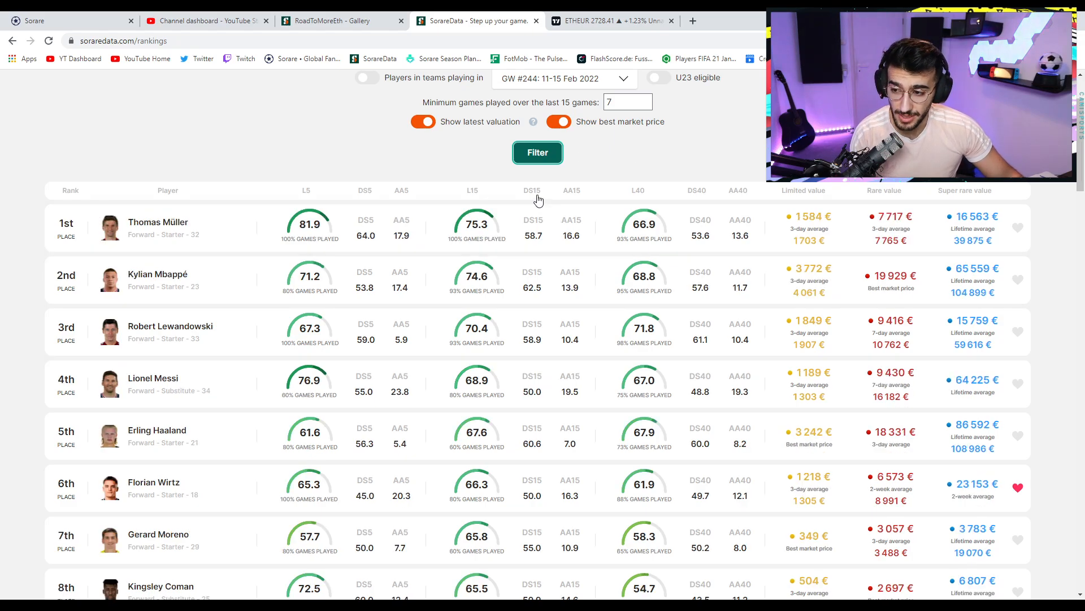
{"action": "left_click", "coordinate": [531, 190]}
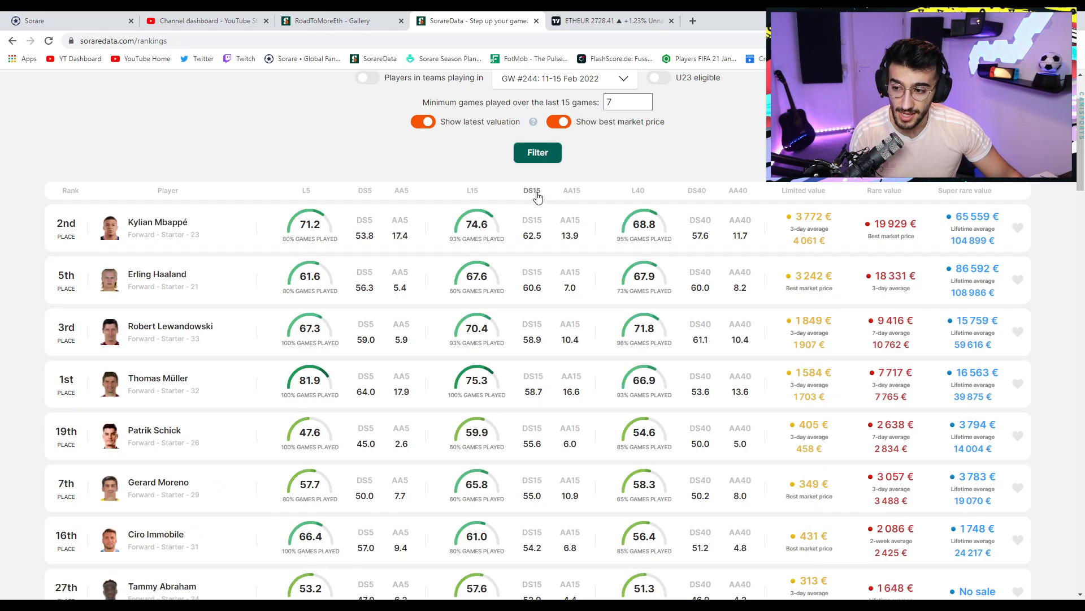
{"action": "scroll", "scroll_direction": "down", "scroll_amount": 3}
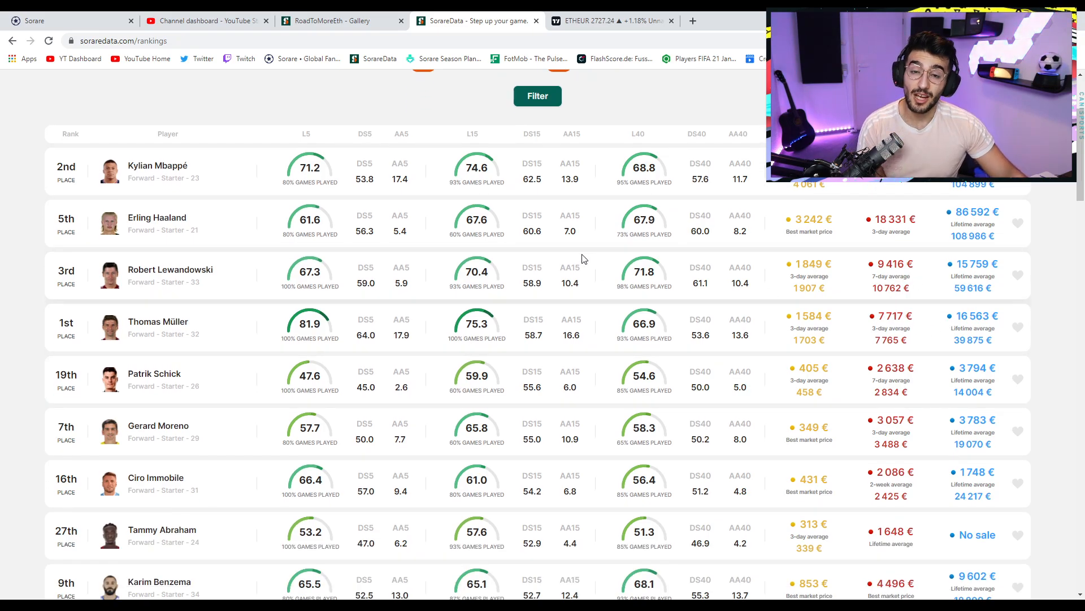
{"action": "scroll", "scroll_direction": "up", "scroll_amount": 3}
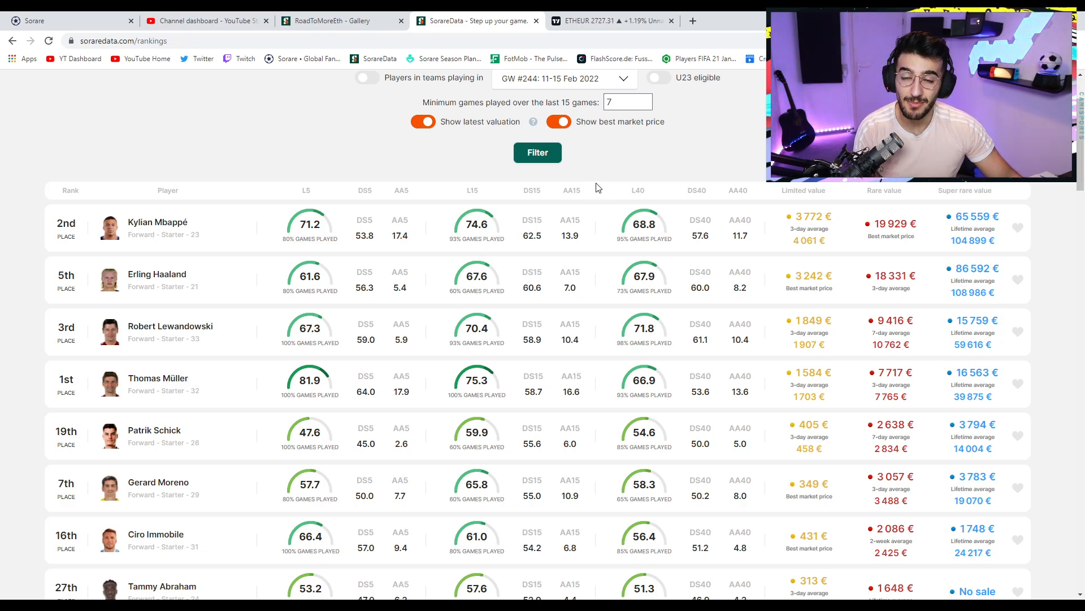
{"action": "scroll", "scroll_direction": "down", "scroll_amount": 3}
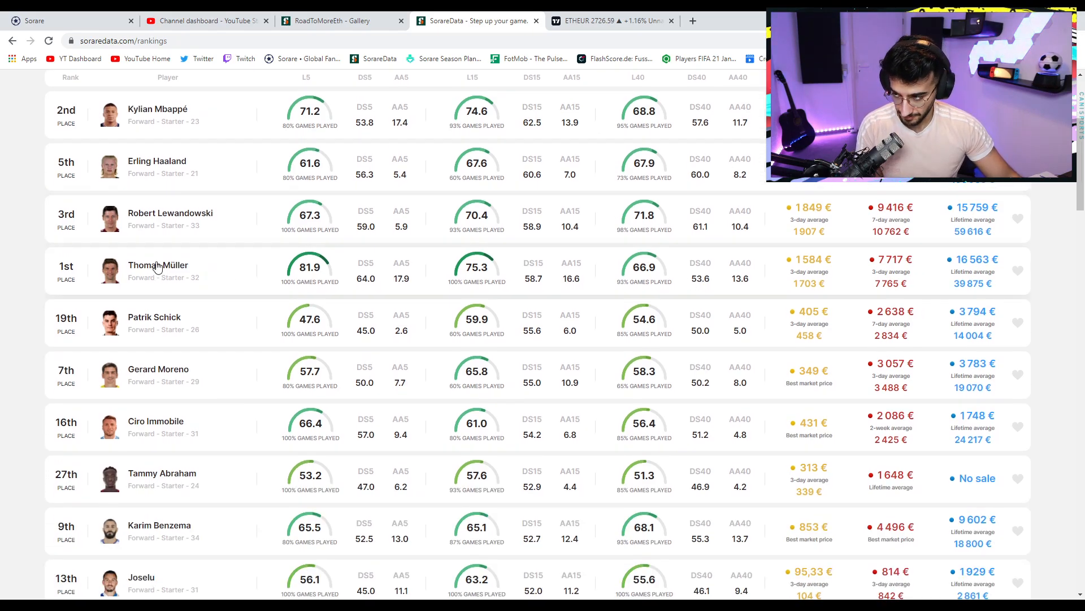
Open Thomas Müller's player page and check his ongoing rare card offers.
{"action": "left_click", "coordinate": [158, 264]}
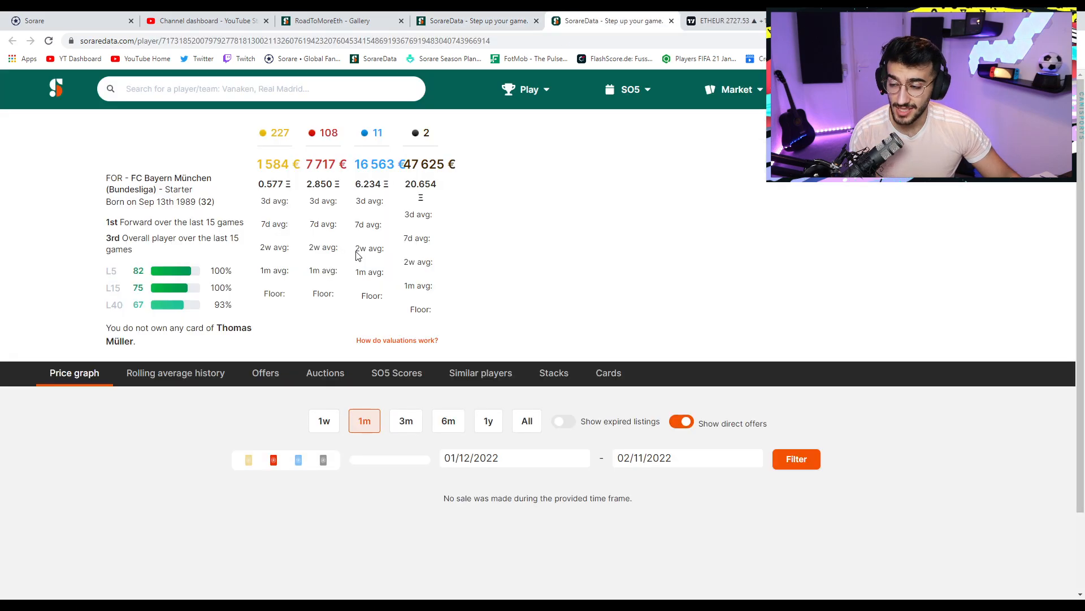
{"action": "left_click", "coordinate": [396, 372]}
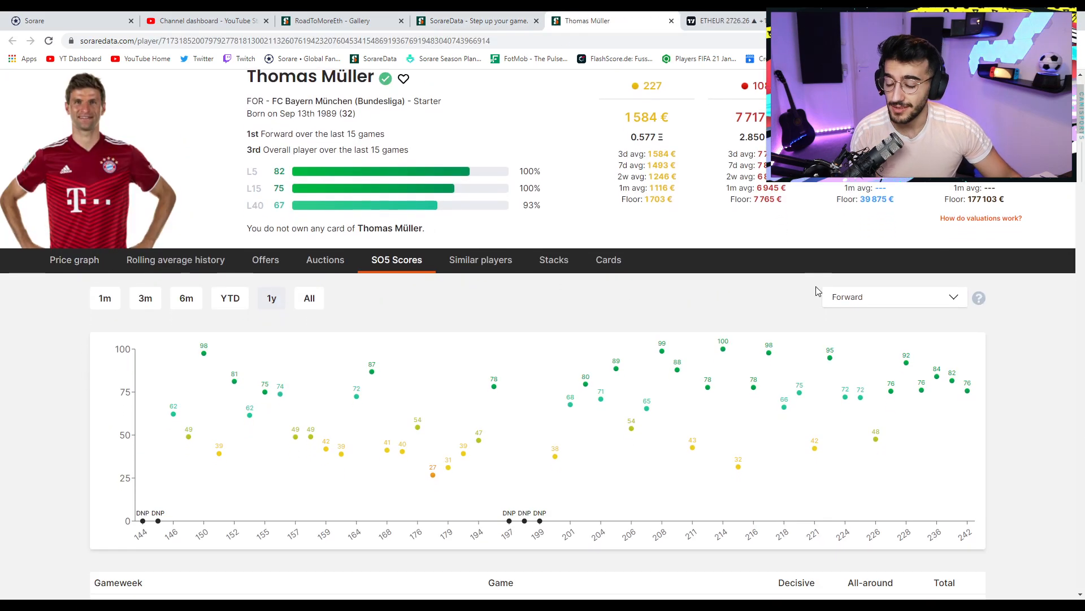
{"action": "mouse_move", "coordinate": [954, 391]}
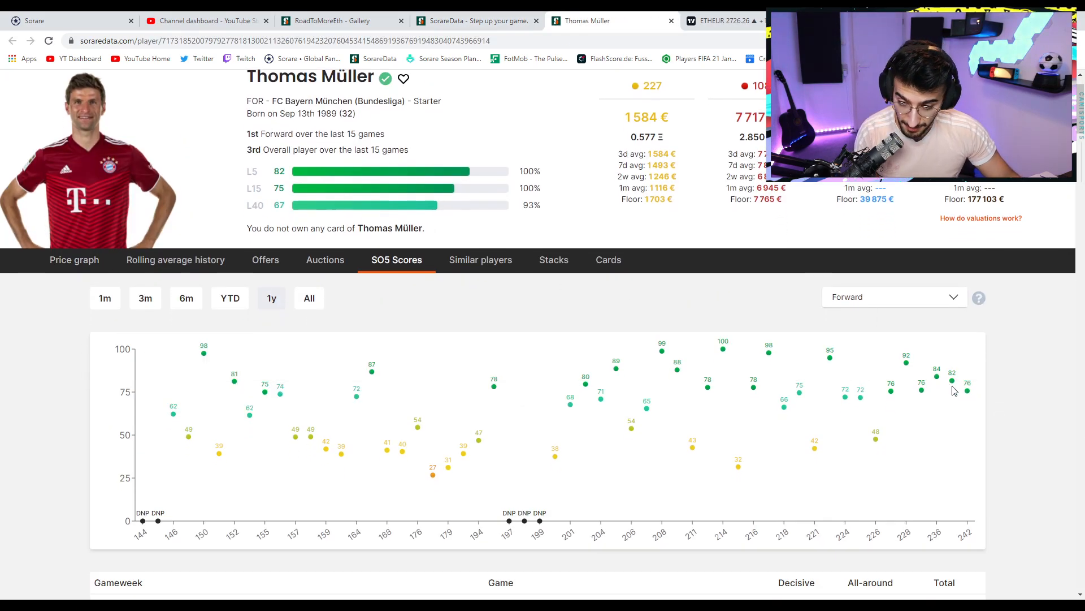
{"action": "mouse_move", "coordinate": [890, 395]}
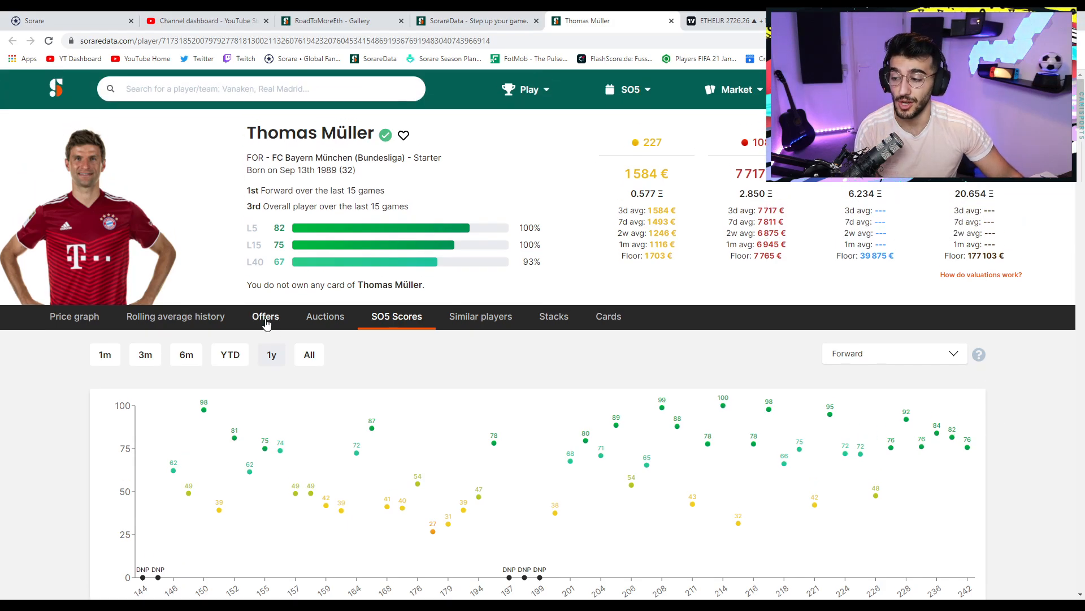
{"action": "left_click", "coordinate": [265, 316]}
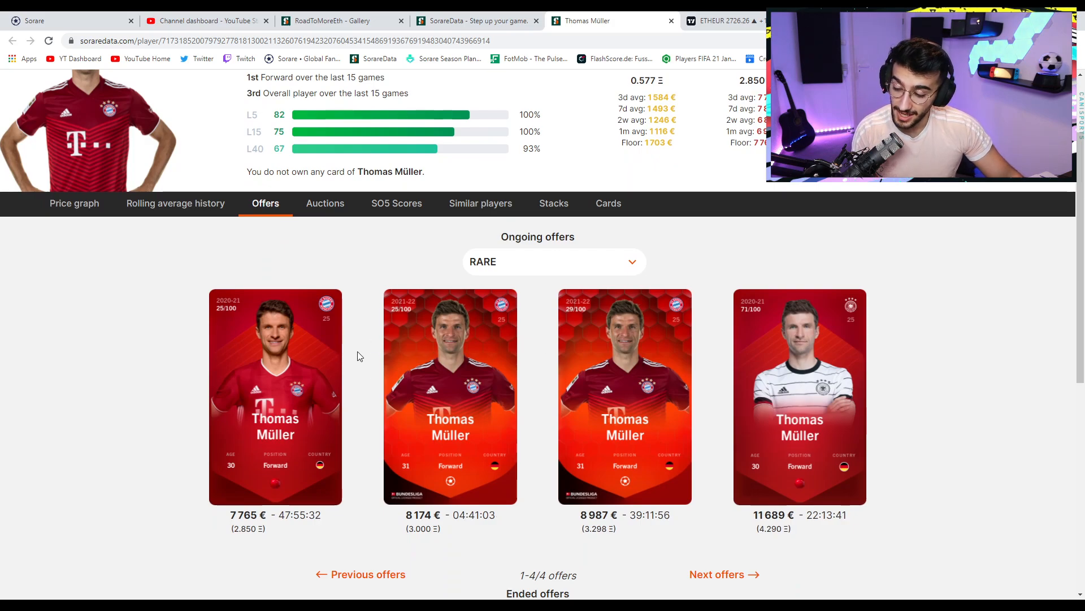
{"action": "scroll", "scroll_direction": "up", "scroll_amount": 3}
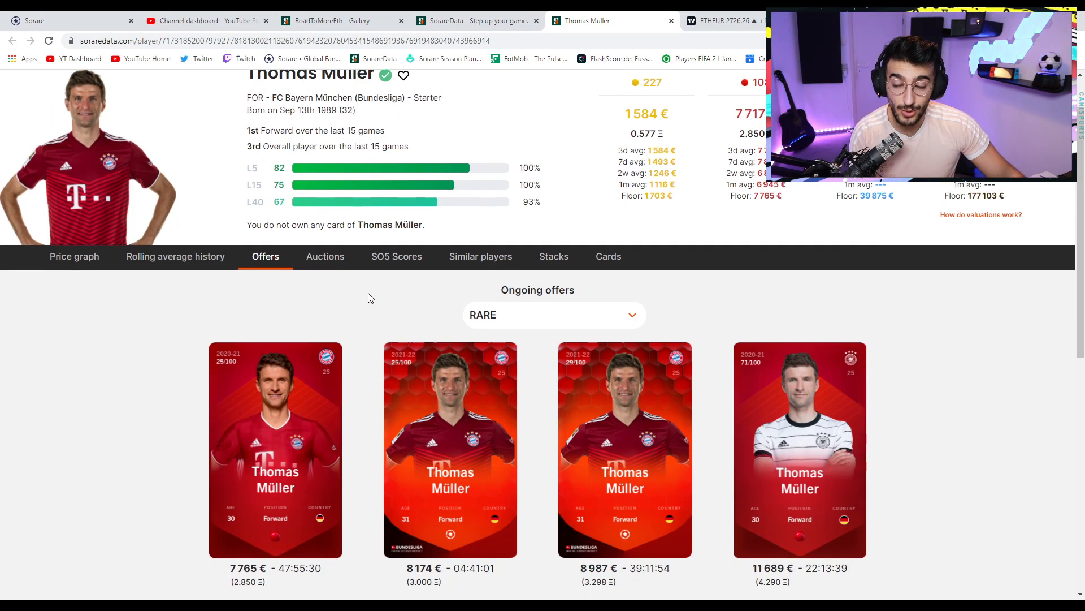
{"action": "scroll", "scroll_direction": "up", "scroll_amount": 3}
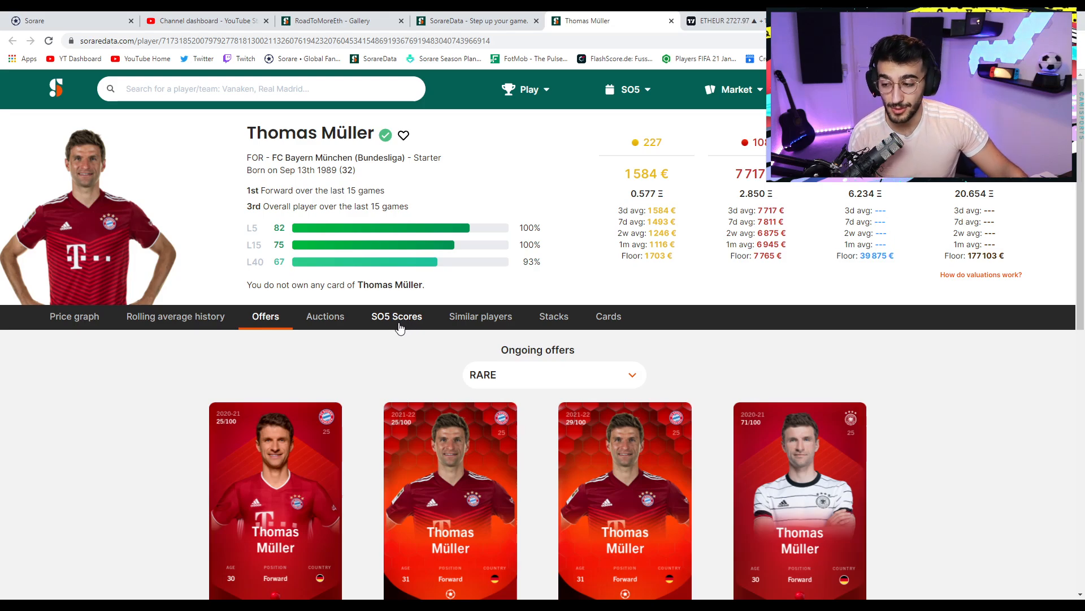
Review Müller's one-year SO5 scores, including 75.7 against Leipzig in gameweek 242.
{"action": "left_click", "coordinate": [397, 317]}
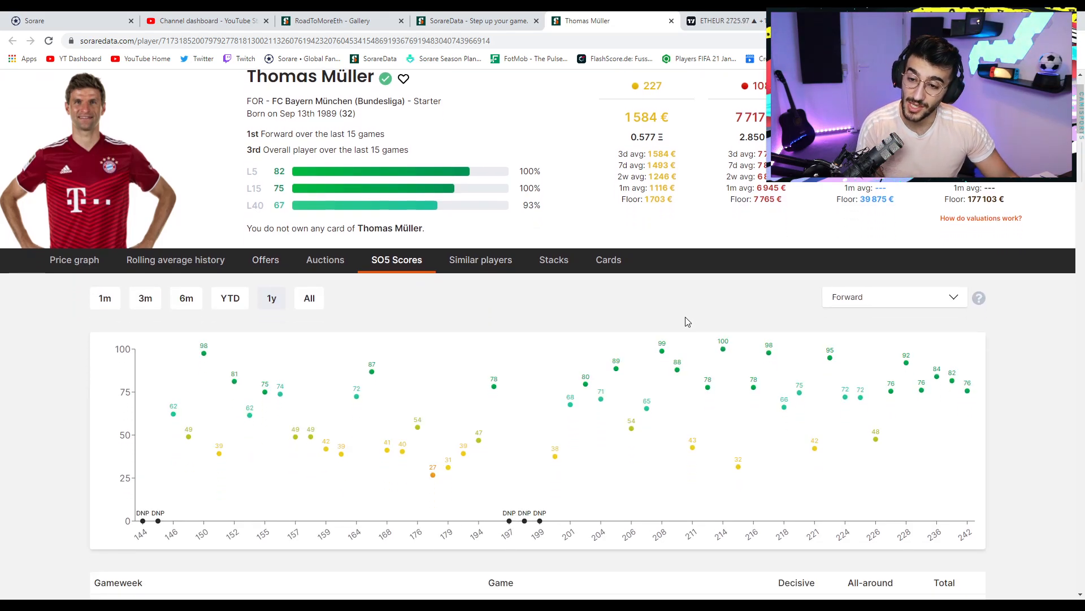
{"action": "scroll", "scroll_direction": "up", "scroll_amount": 3}
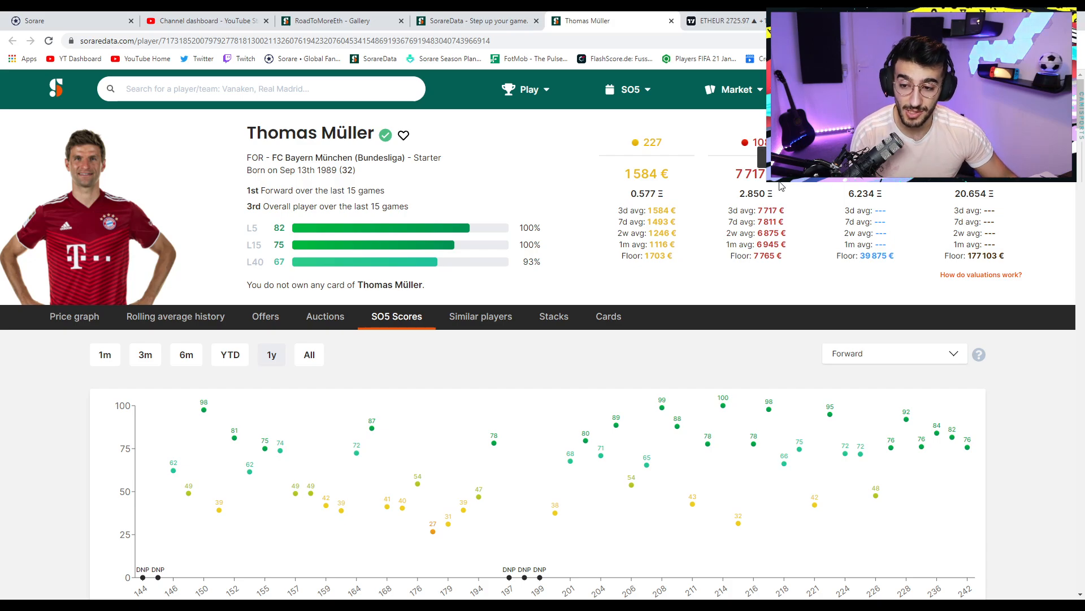
{"action": "double_click", "coordinate": [749, 174]}
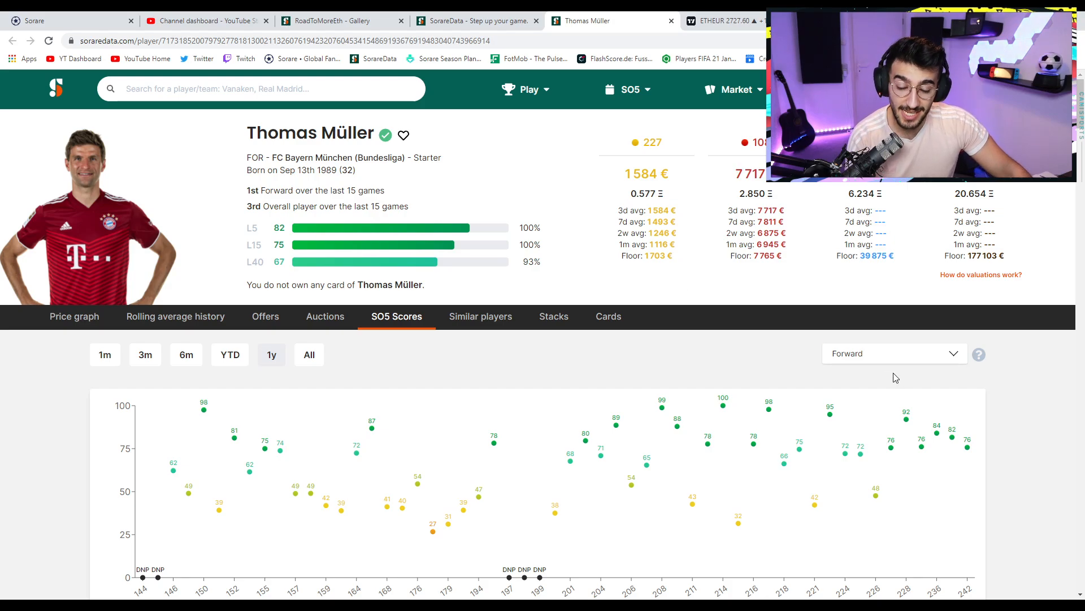
{"action": "mouse_move", "coordinate": [968, 447]}
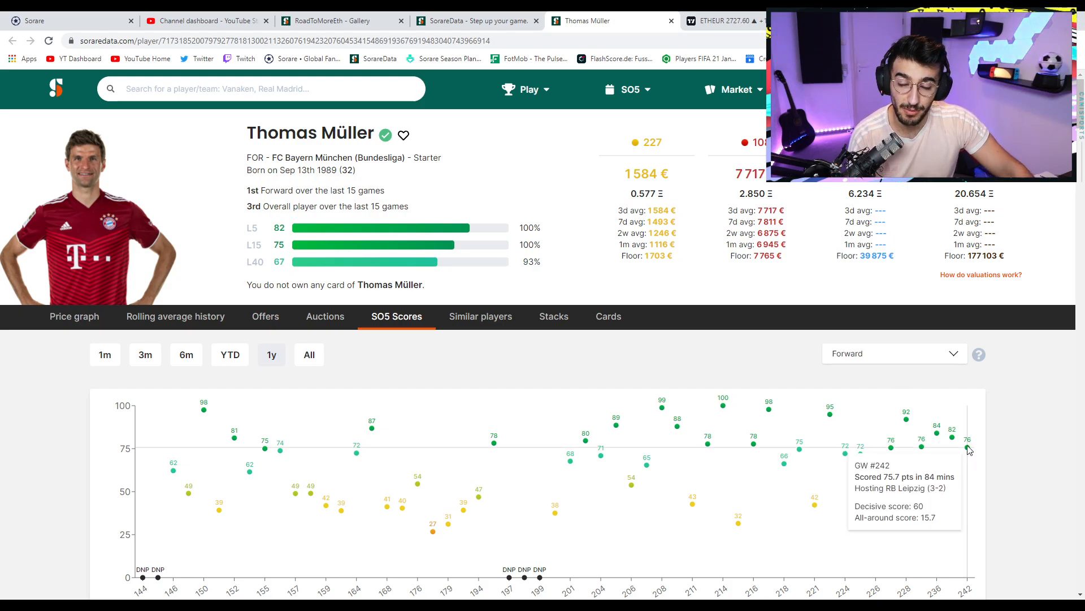
{"action": "scroll", "scroll_direction": "down", "scroll_amount": 3}
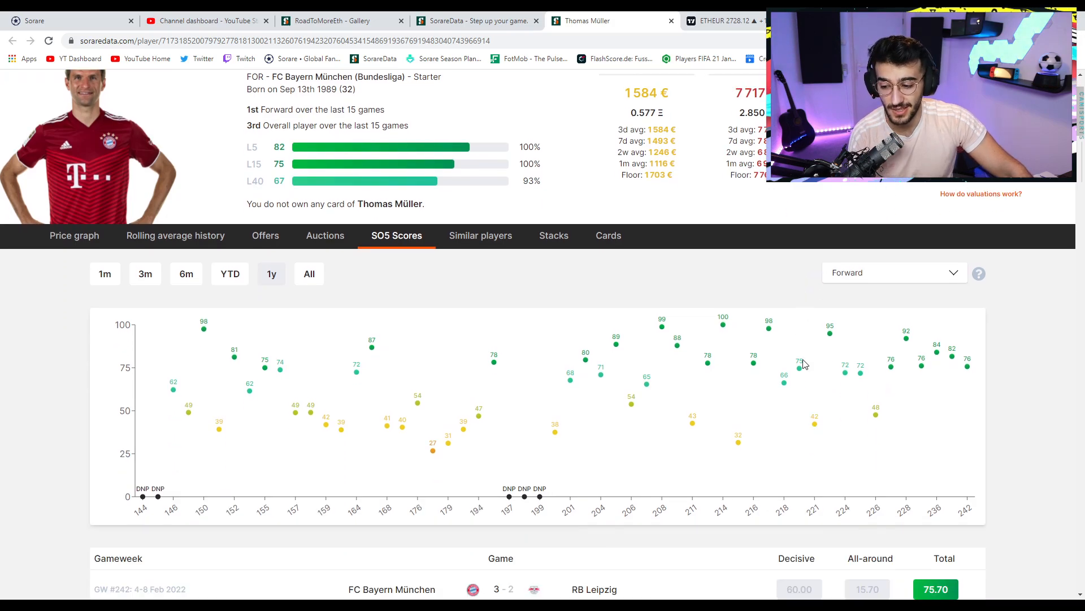
{"action": "scroll", "scroll_direction": "up", "scroll_amount": 3}
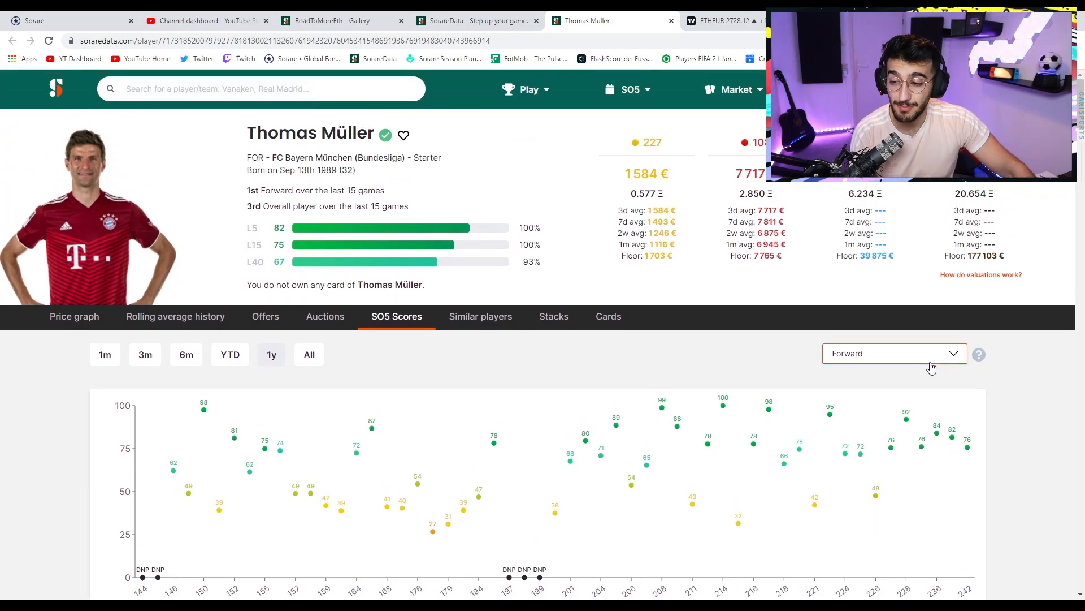
{"action": "scroll", "scroll_direction": "down", "scroll_amount": 3}
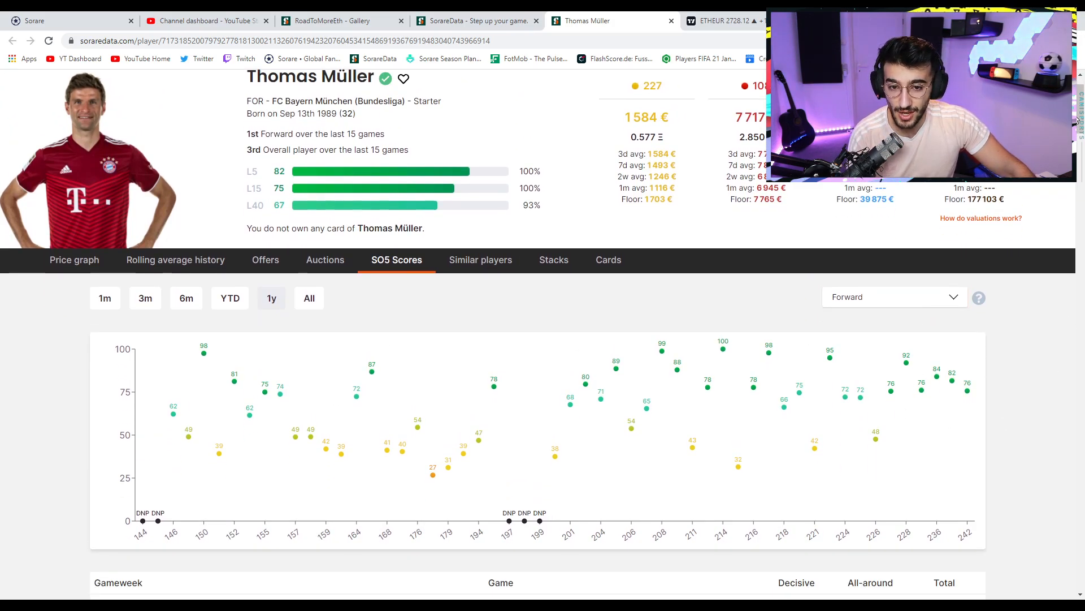
{"action": "scroll", "scroll_direction": "down", "scroll_amount": 3}
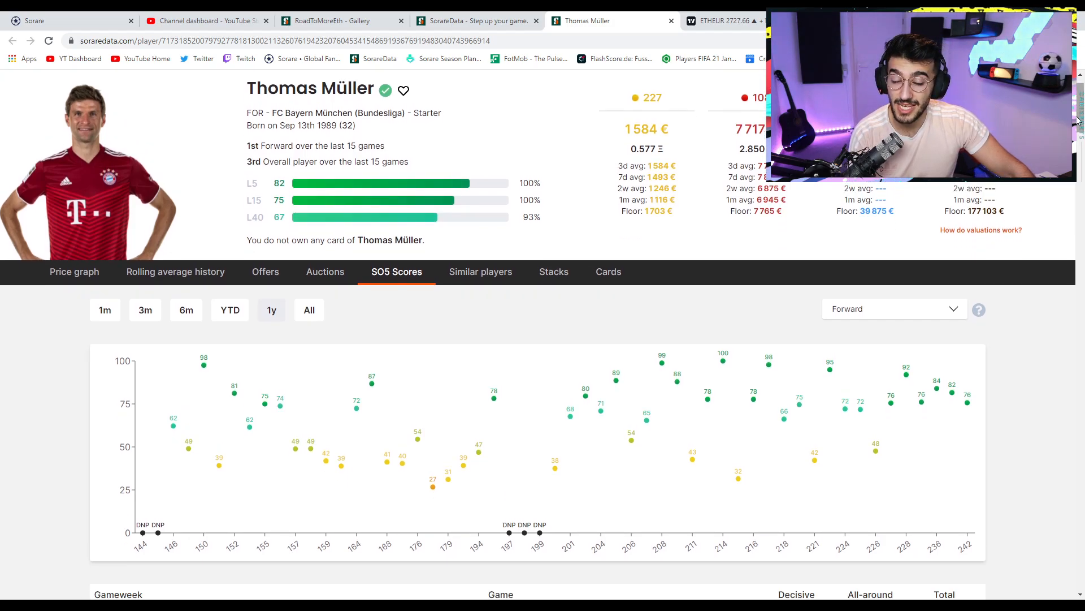
{"action": "mouse_move", "coordinate": [927, 236]}
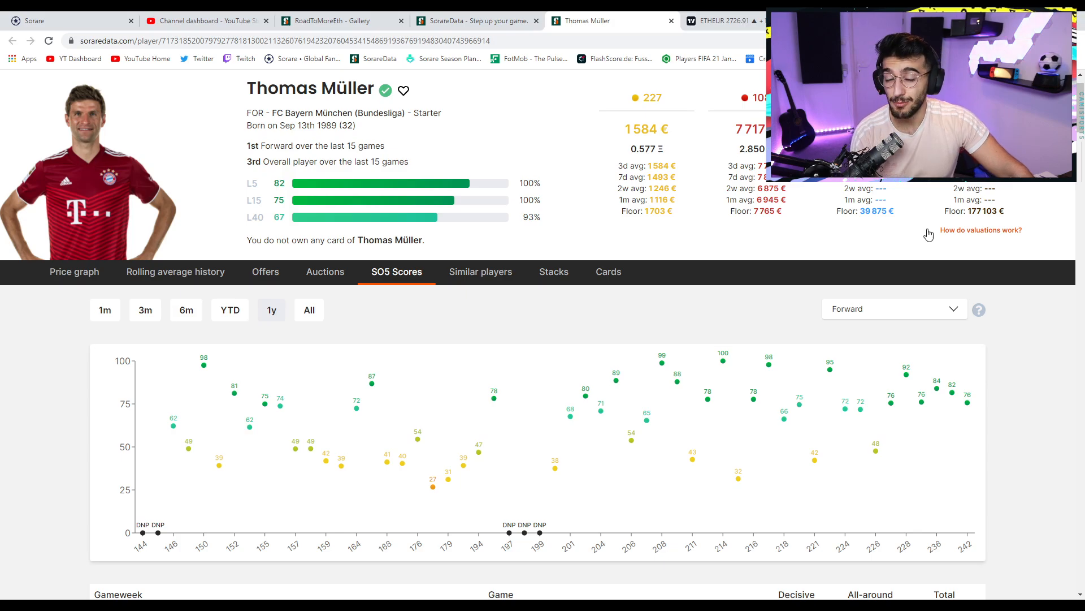
{"action": "mouse_move", "coordinate": [469, 16]}
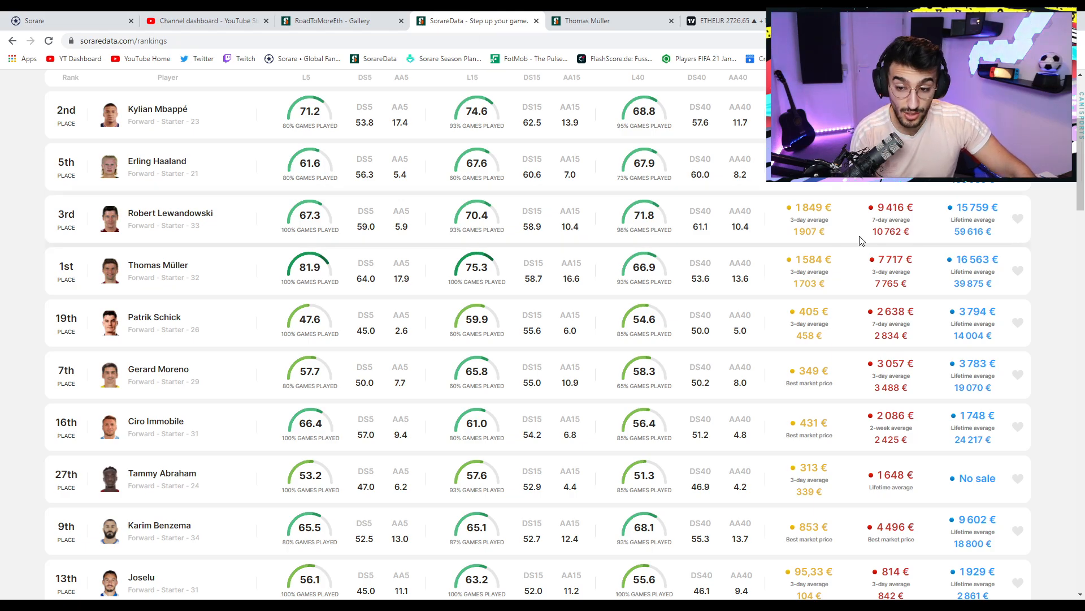
{"action": "mouse_move", "coordinate": [1047, 245]}
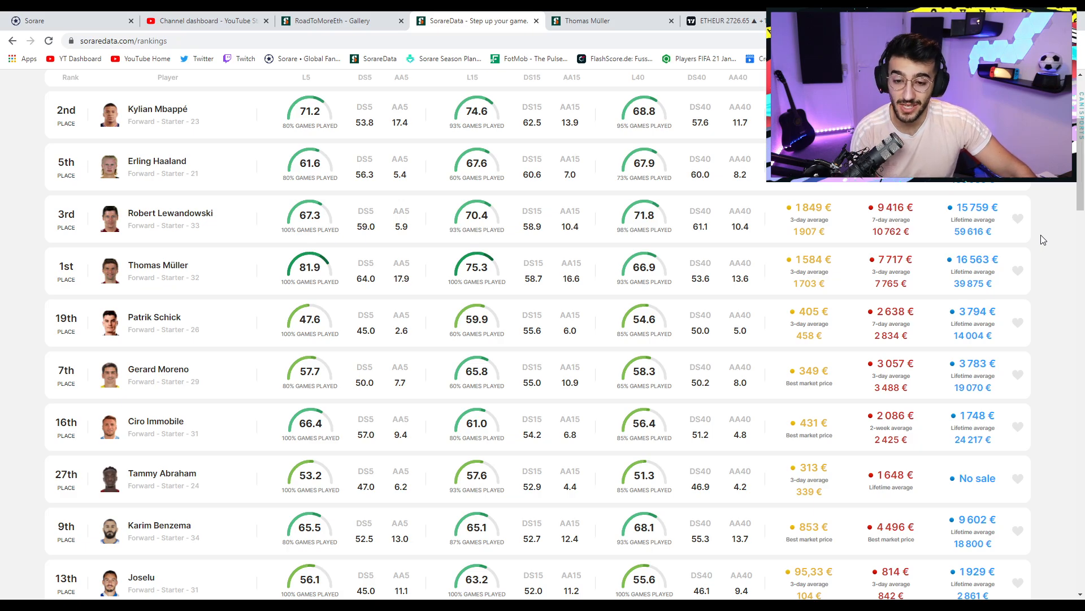
{"action": "scroll", "scroll_direction": "down", "scroll_amount": 3}
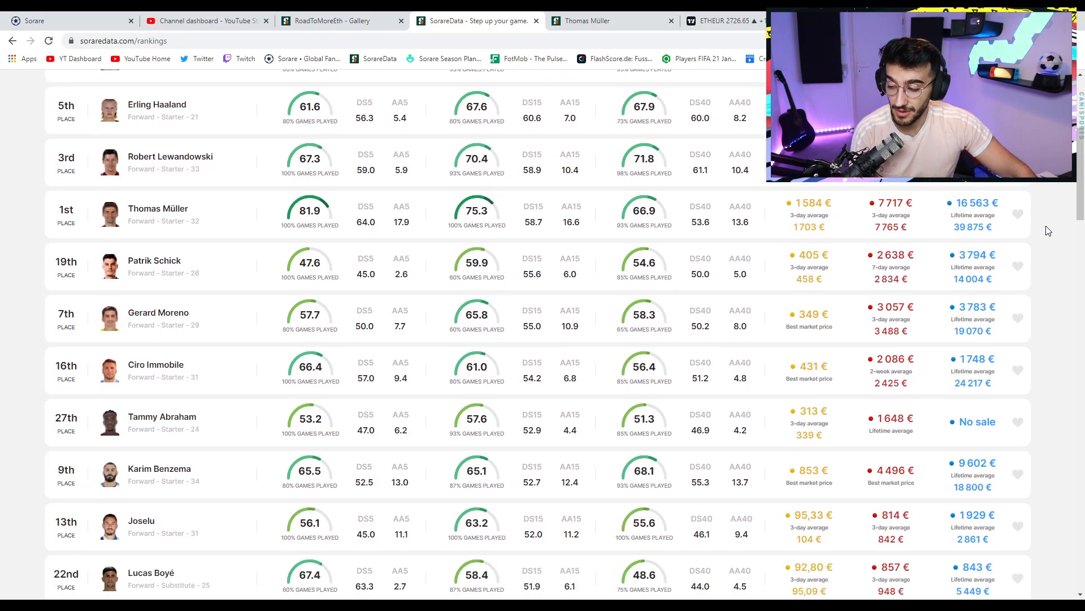
{"action": "mouse_move", "coordinate": [186, 326]}
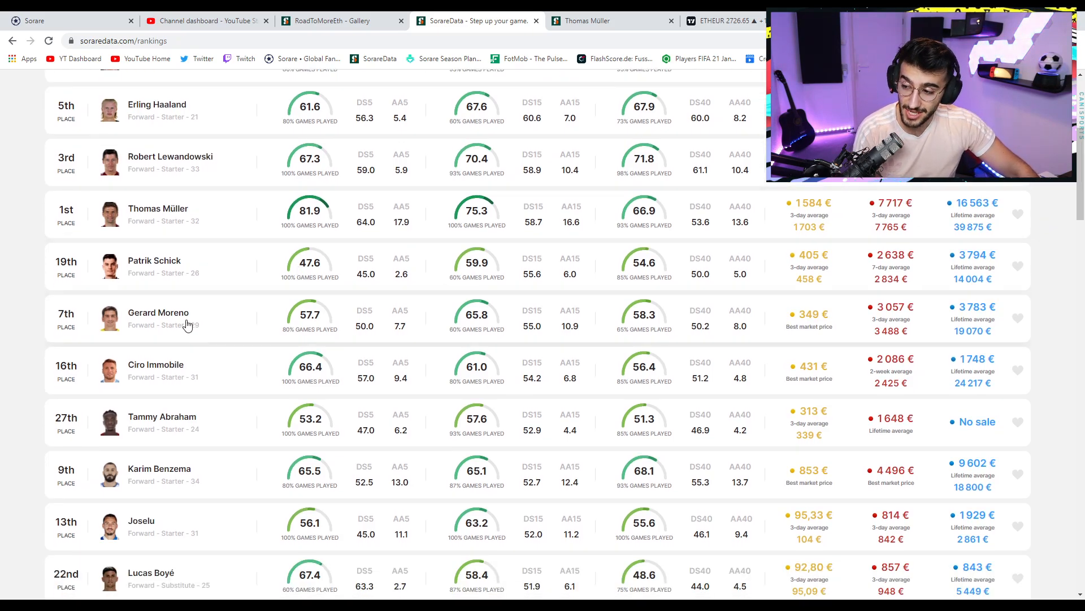
{"action": "mouse_move", "coordinate": [544, 300]}
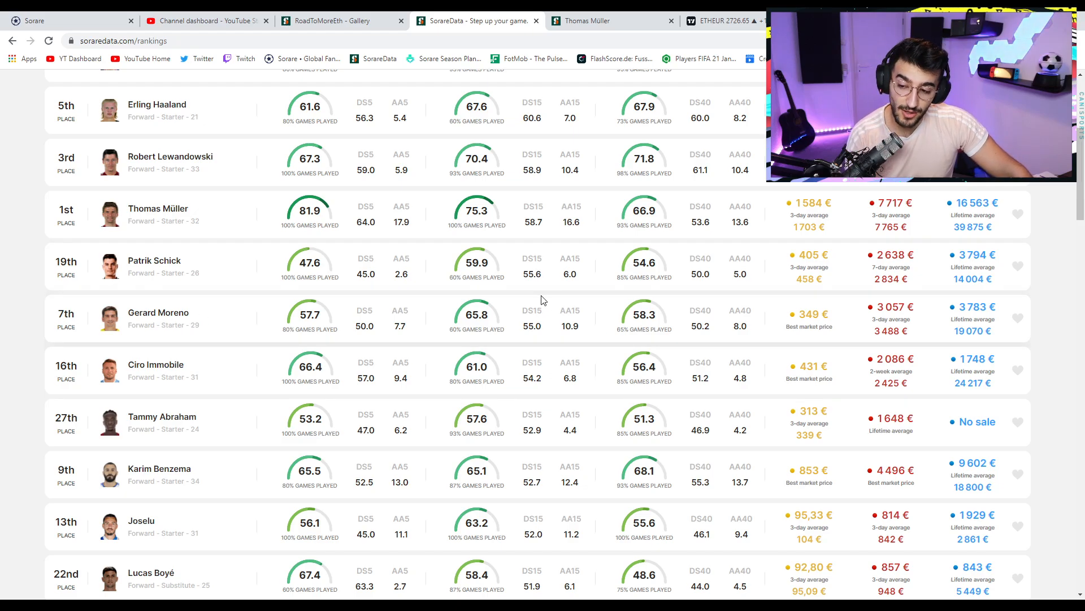
{"action": "mouse_move", "coordinate": [720, 329]}
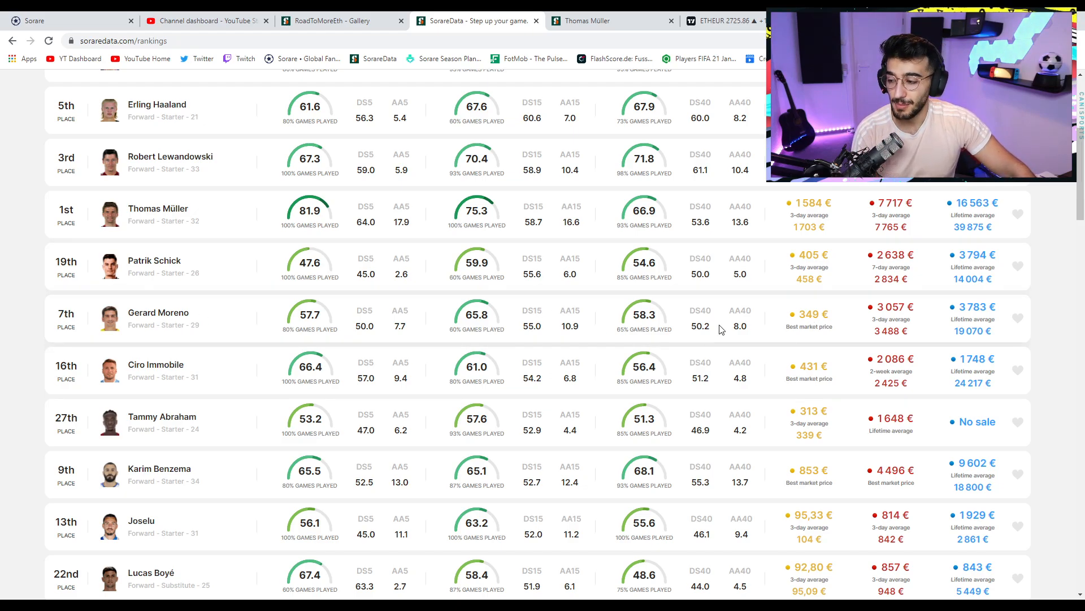
{"action": "mouse_move", "coordinate": [607, 292]}
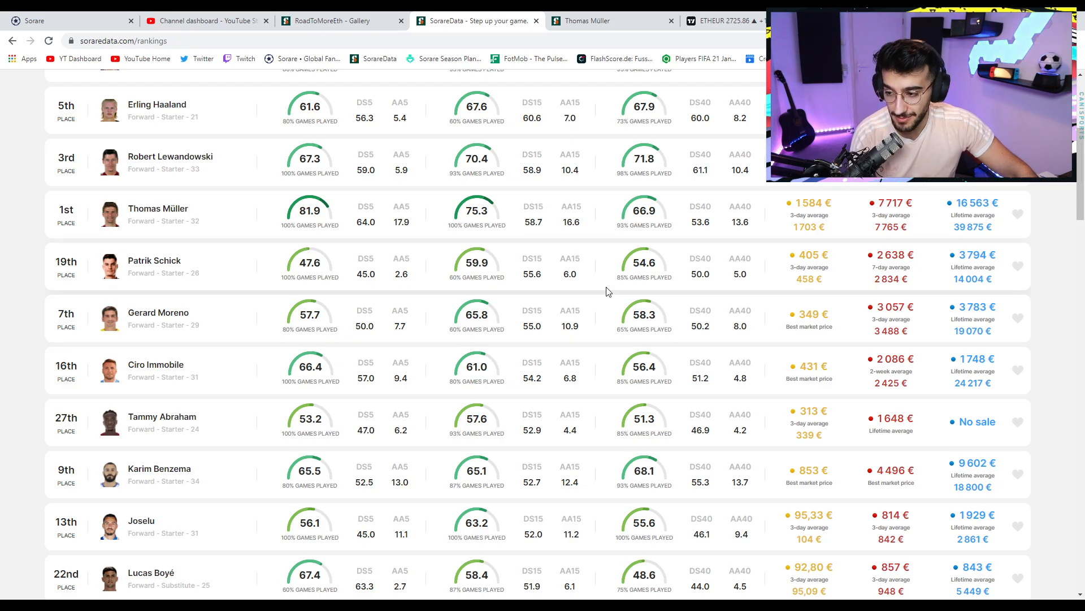
{"action": "mouse_move", "coordinate": [599, 272]}
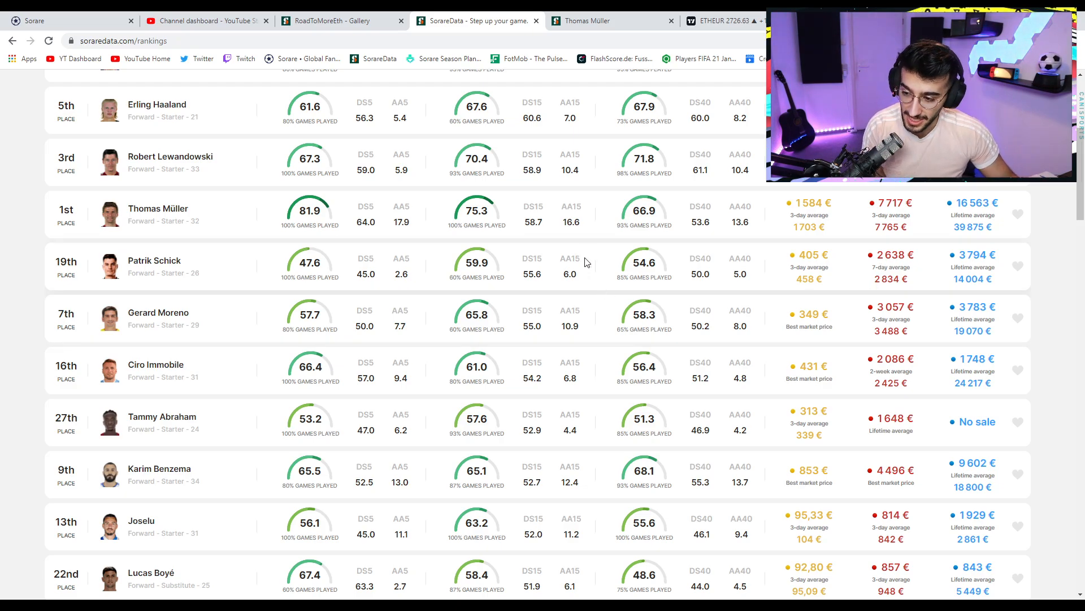
{"action": "scroll", "scroll_direction": "down", "scroll_amount": 3}
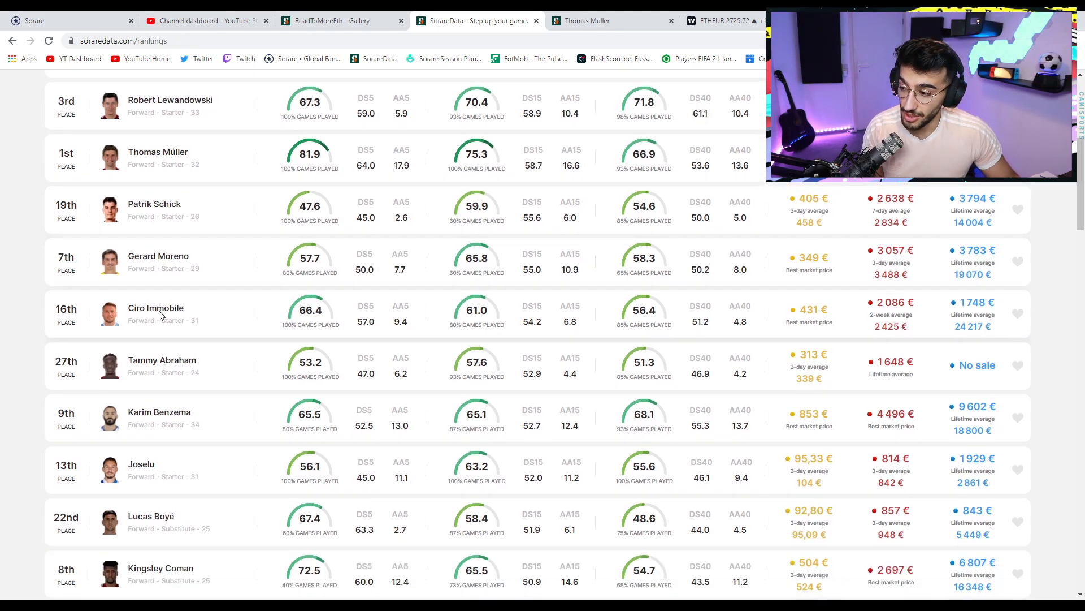
Glance at Ciro Immobile's SO5 score page, close it, and scroll the rankings toward Sané.
{"action": "left_click", "coordinate": [156, 307]}
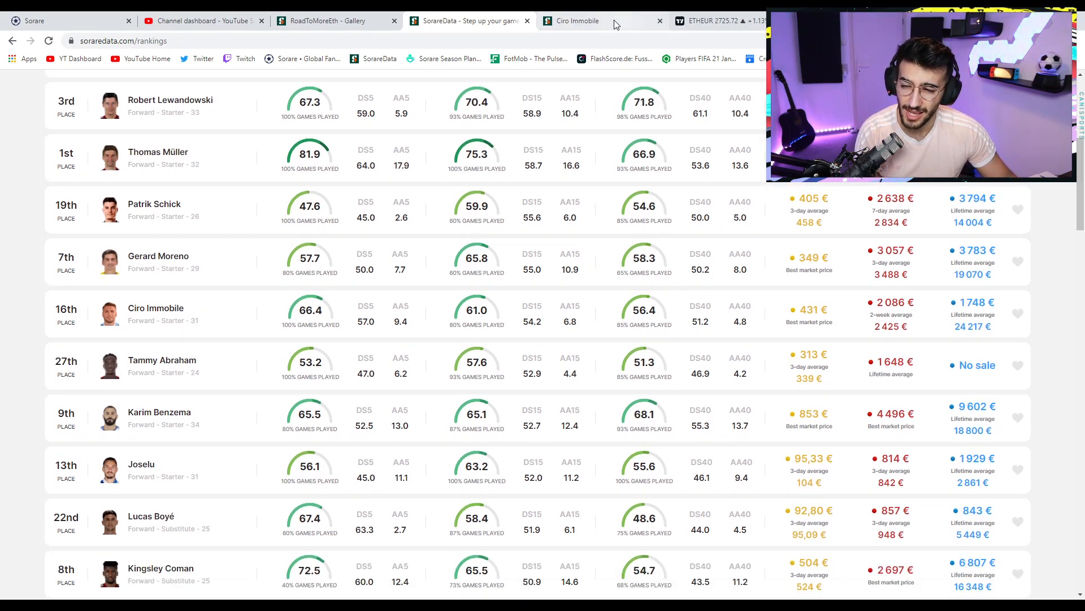
{"action": "left_click", "coordinate": [156, 307]}
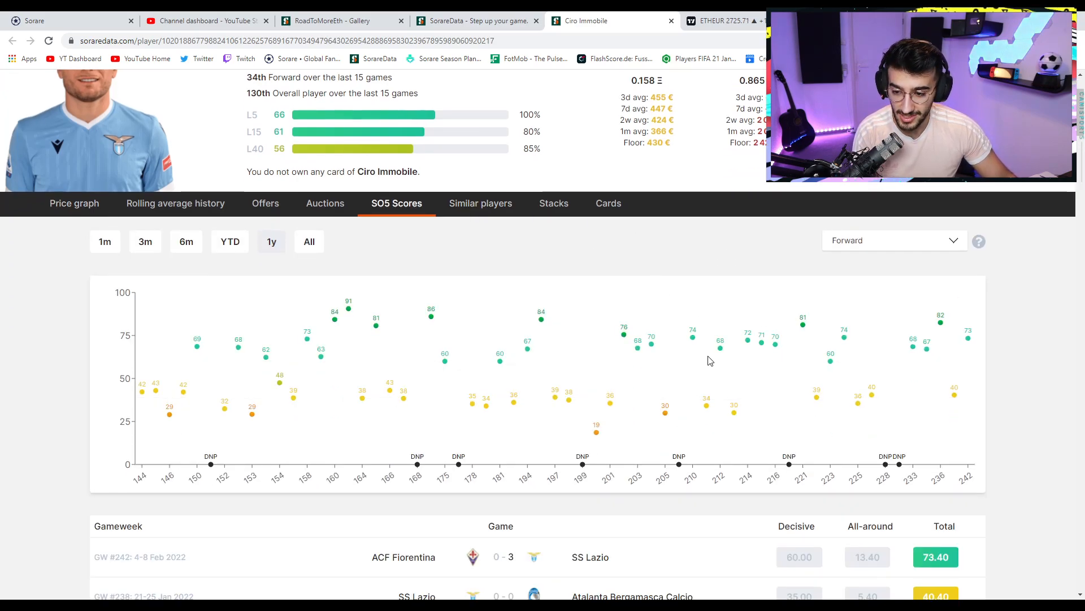
{"action": "mouse_move", "coordinate": [681, 166]}
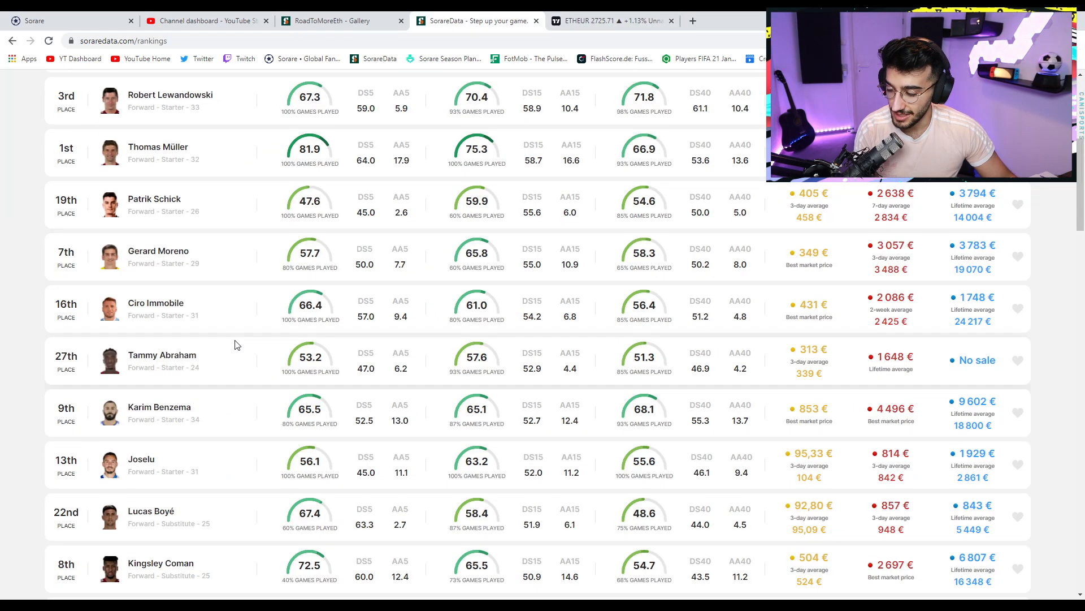
{"action": "scroll", "scroll_direction": "down", "scroll_amount": 3}
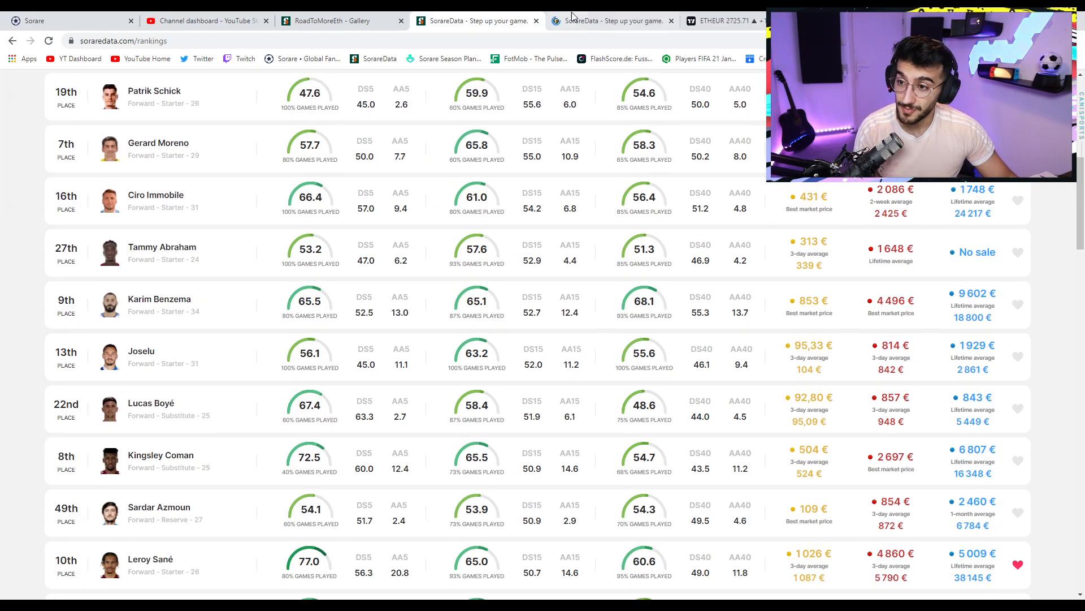
Review Karim Benzema's three-month price graph and current rare card offers.
{"action": "left_click", "coordinate": [158, 298]}
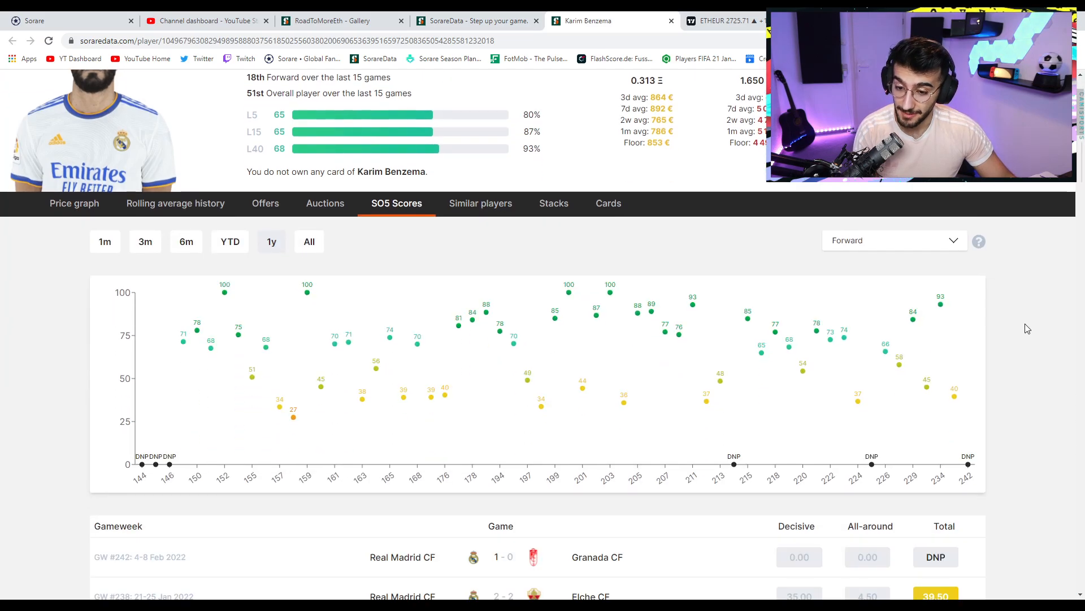
{"action": "scroll", "scroll_direction": "up", "scroll_amount": 3}
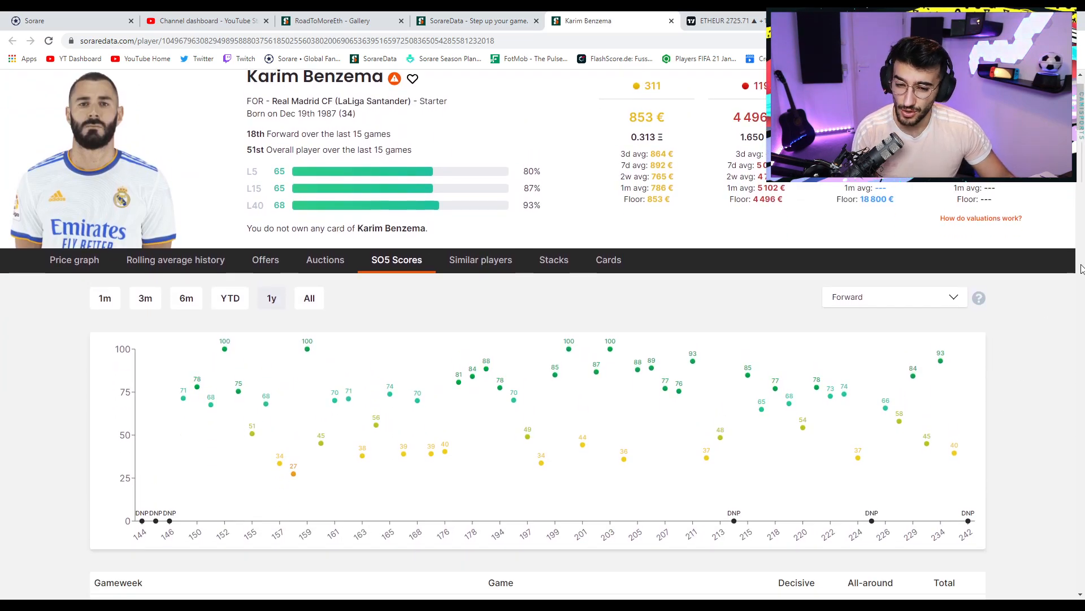
{"action": "scroll", "scroll_direction": "down", "scroll_amount": 3}
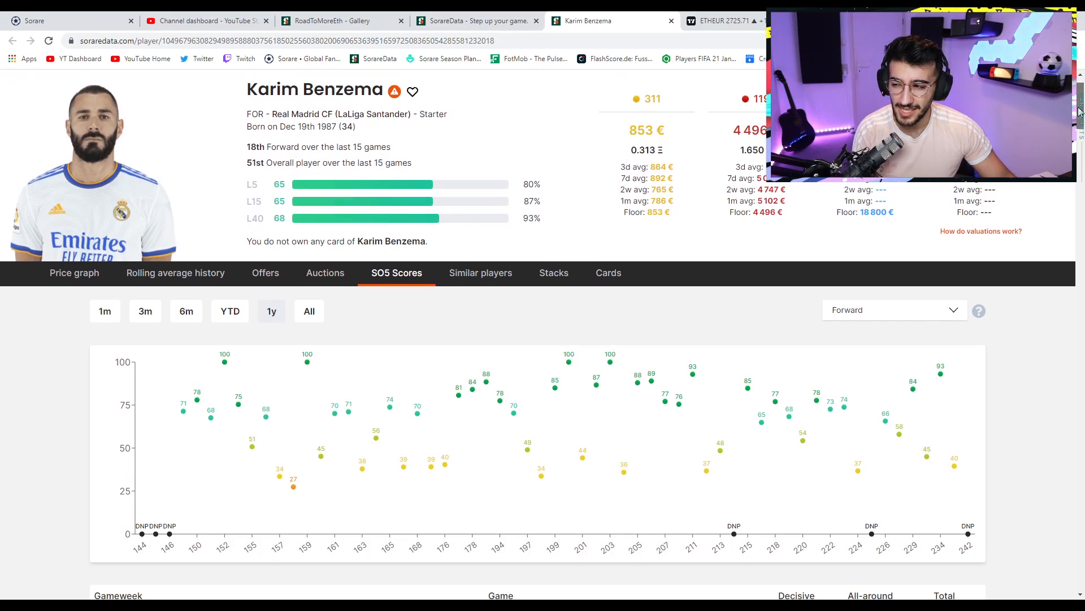
{"action": "left_click", "coordinate": [74, 272]}
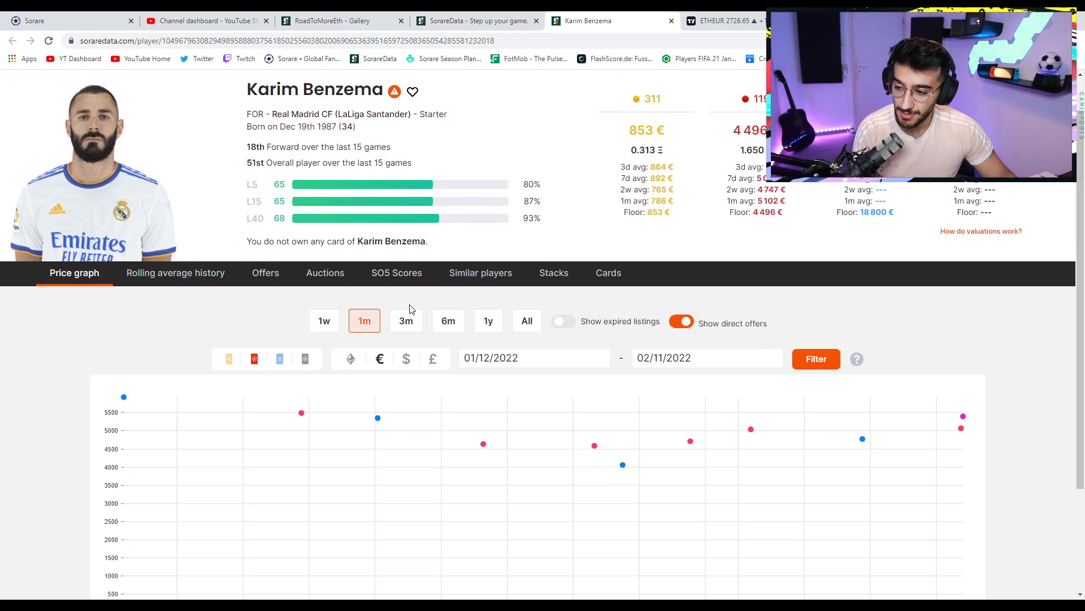
{"action": "left_click", "coordinate": [406, 320]}
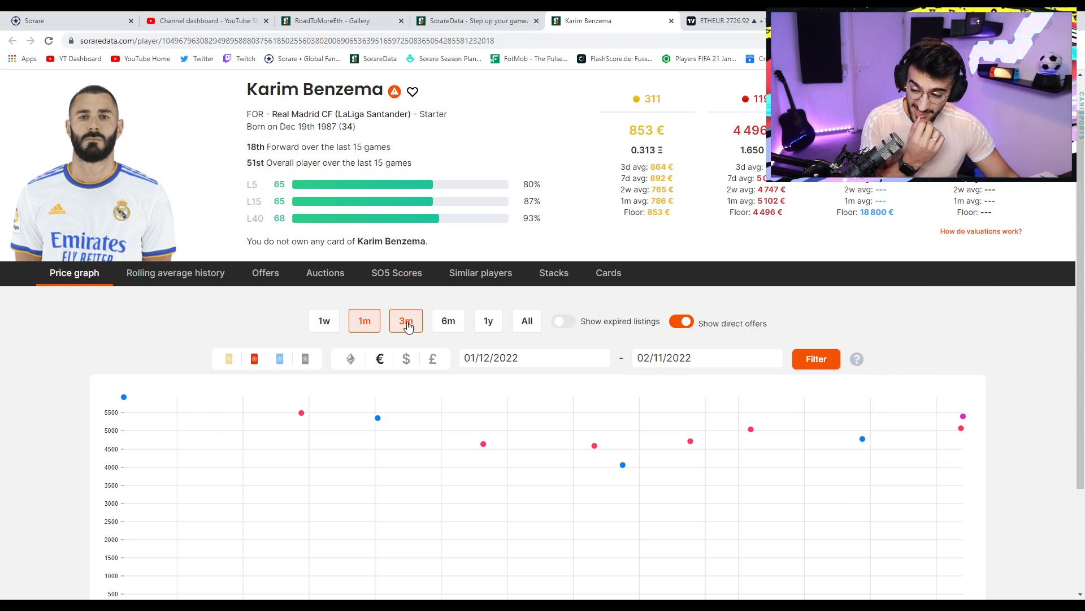
{"action": "left_click", "coordinate": [448, 320]}
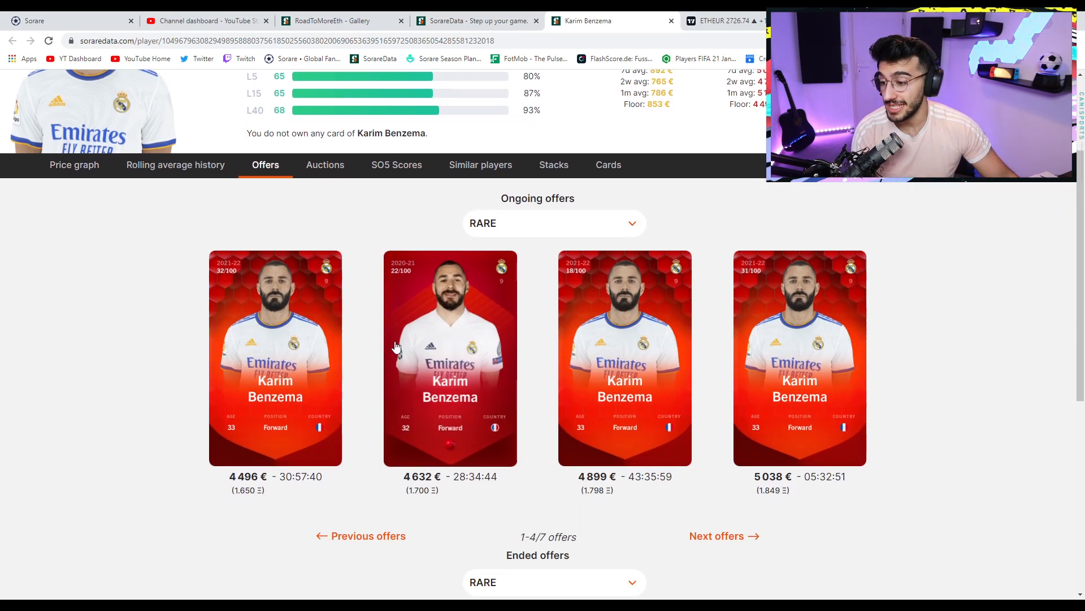
{"action": "mouse_move", "coordinate": [265, 371]}
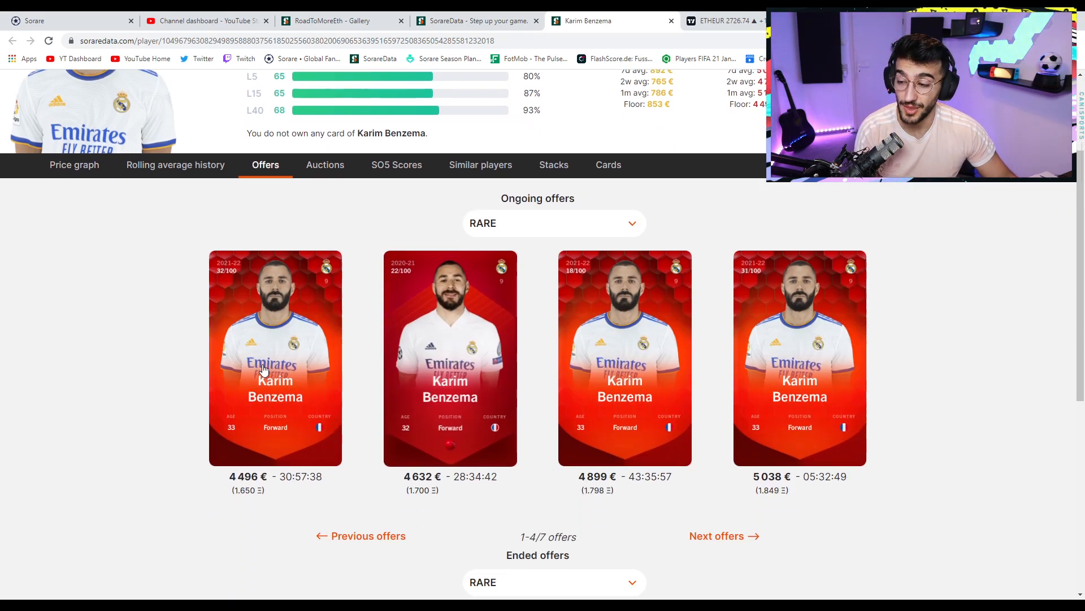
{"action": "mouse_move", "coordinate": [304, 323]}
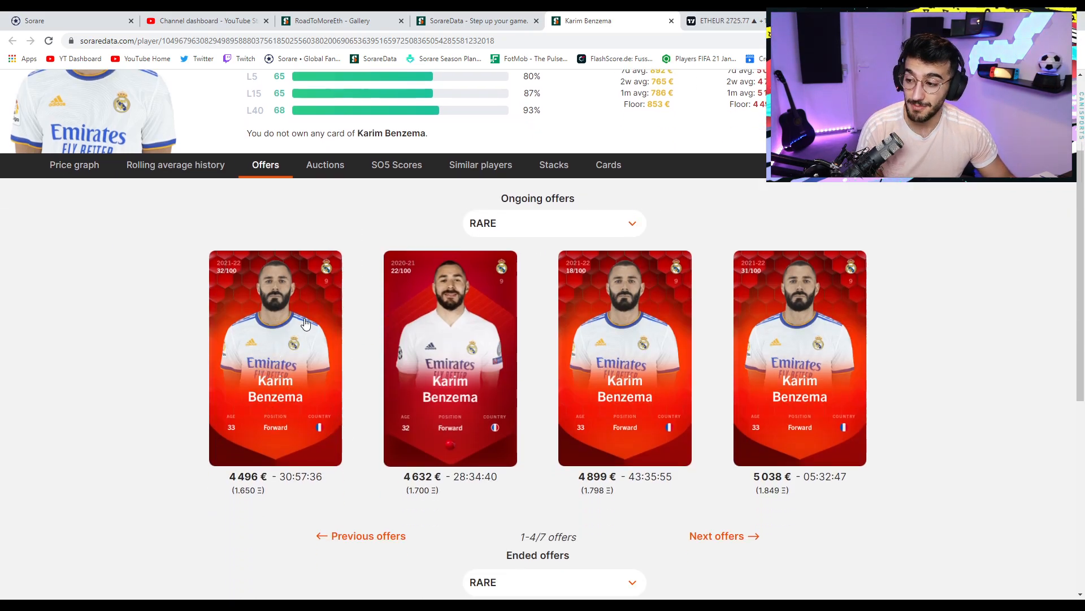
{"action": "scroll", "scroll_direction": "up", "scroll_amount": 3}
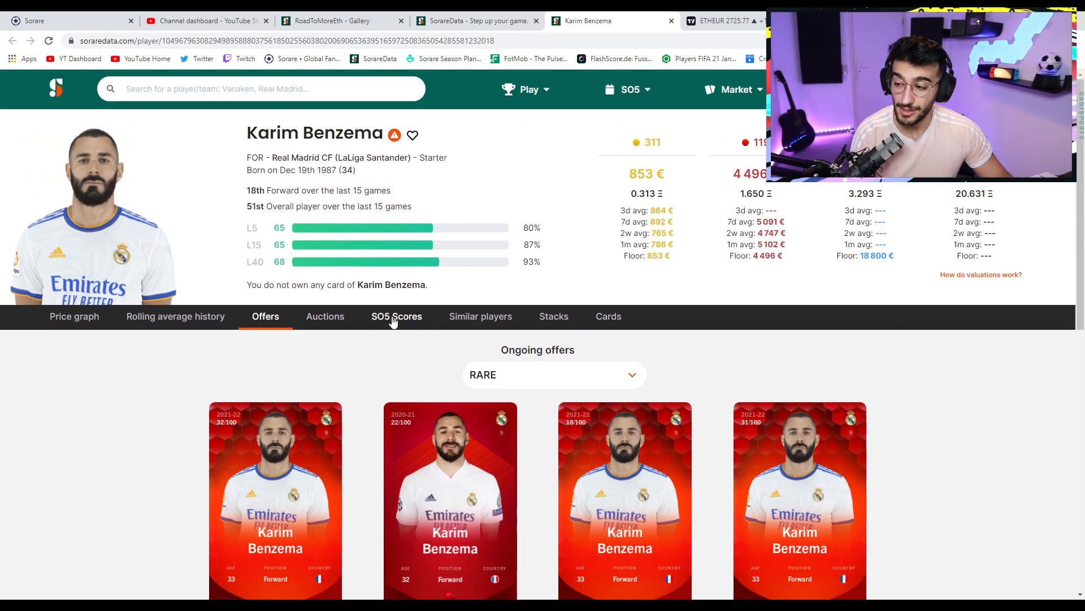
Check Benzema's one-year SO5 scores and add him to favourites.
{"action": "left_click", "coordinate": [397, 315]}
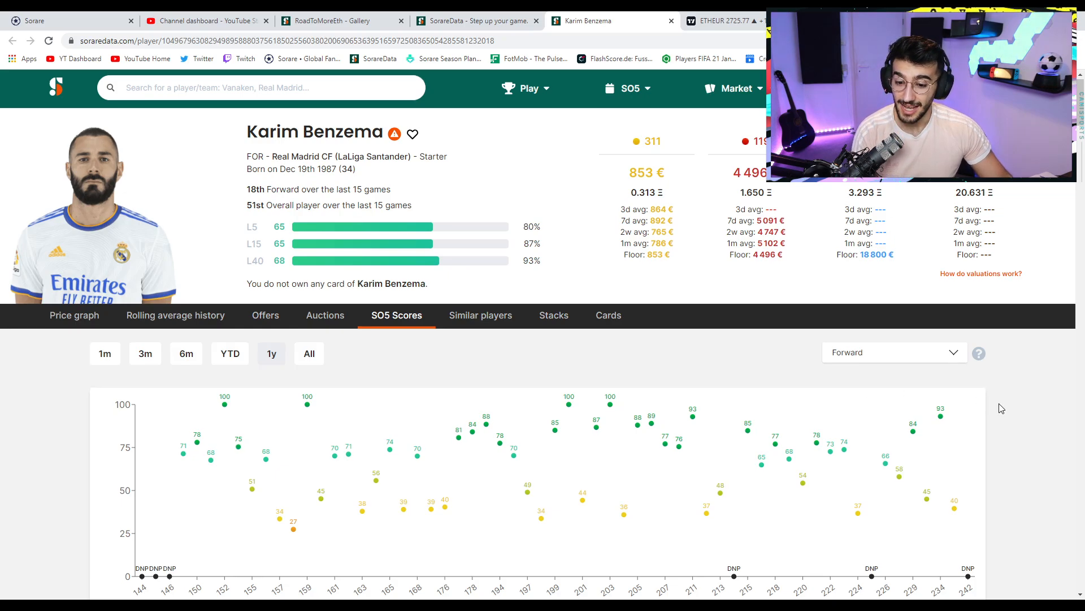
{"action": "scroll", "scroll_direction": "down", "scroll_amount": 3}
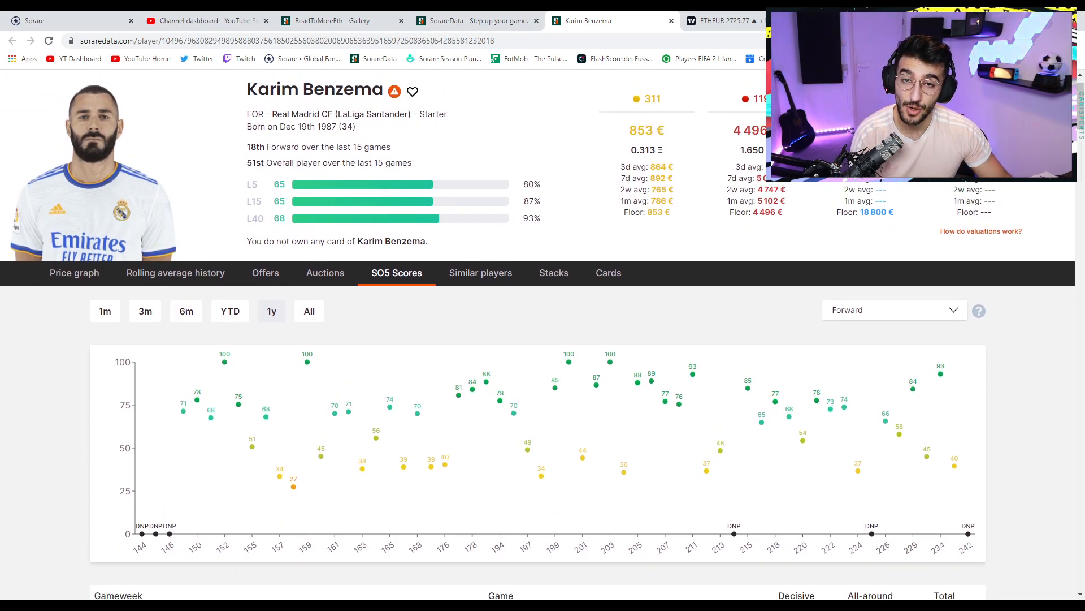
{"action": "mouse_move", "coordinate": [1015, 405]}
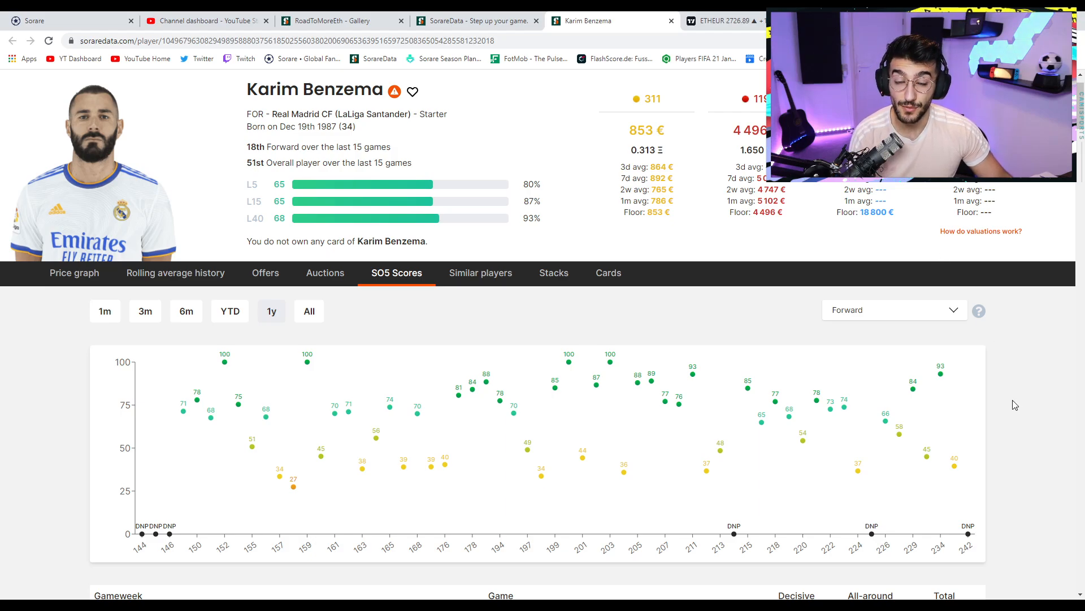
{"action": "mouse_move", "coordinate": [1018, 396]}
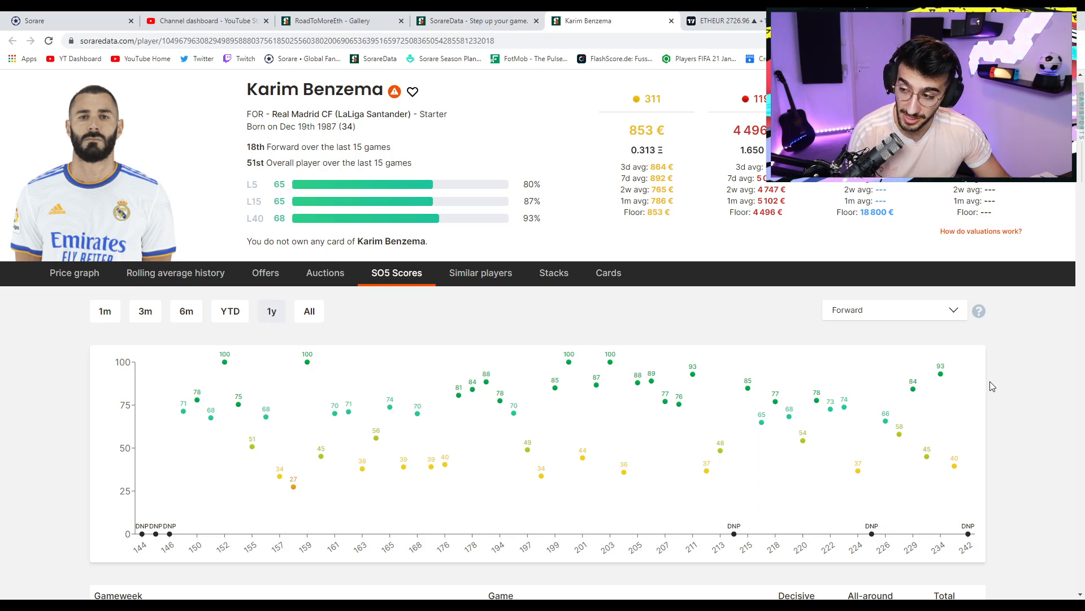
{"action": "left_click", "coordinate": [412, 91]}
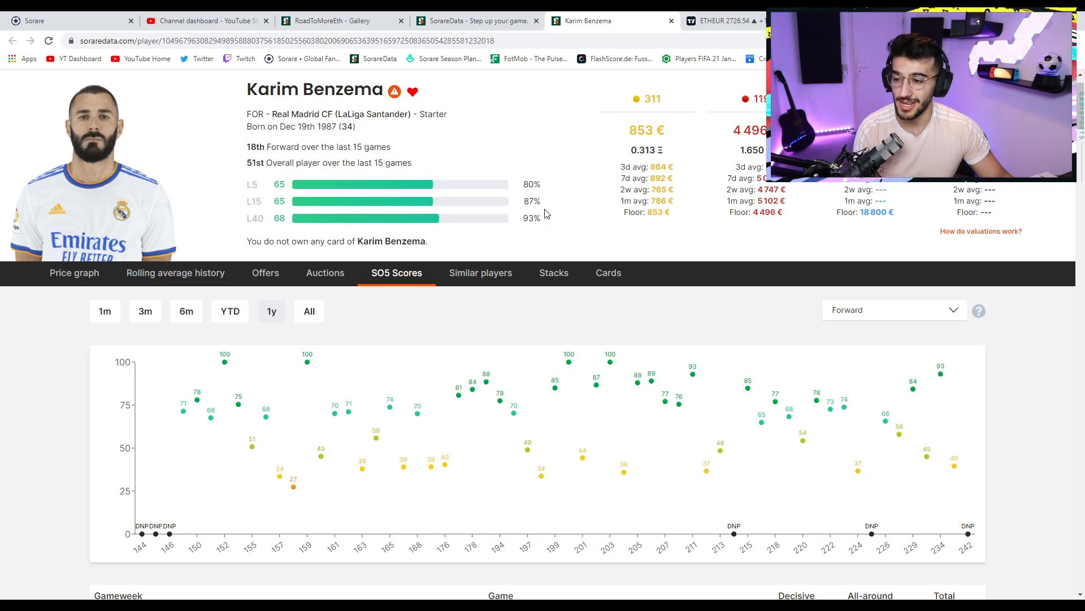
{"action": "mouse_move", "coordinate": [556, 208]}
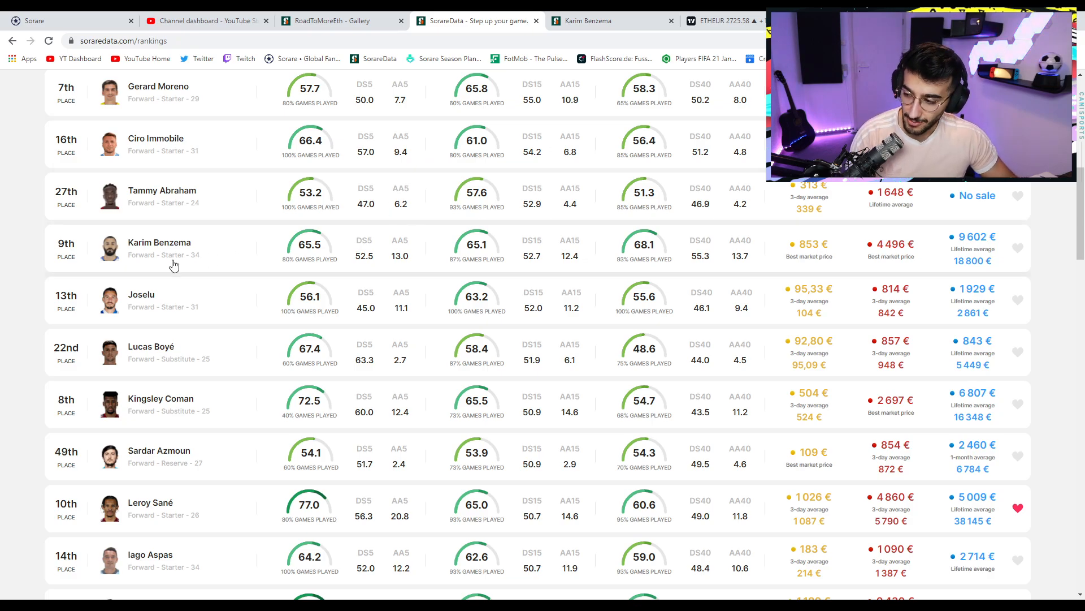
{"action": "scroll", "scroll_direction": "down", "scroll_amount": 3}
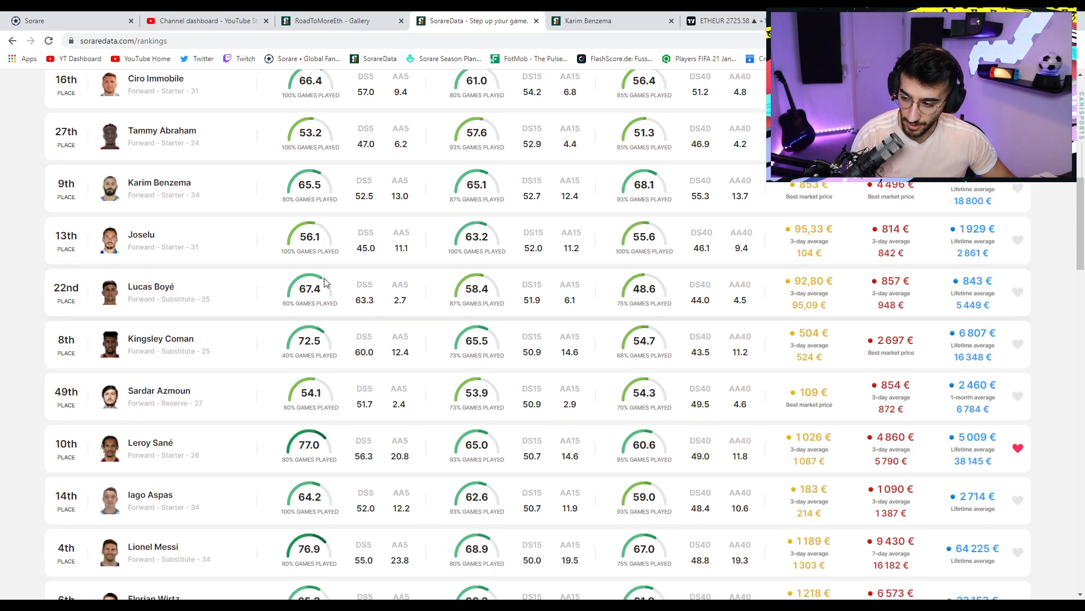
{"action": "scroll", "scroll_direction": "down", "scroll_amount": 3}
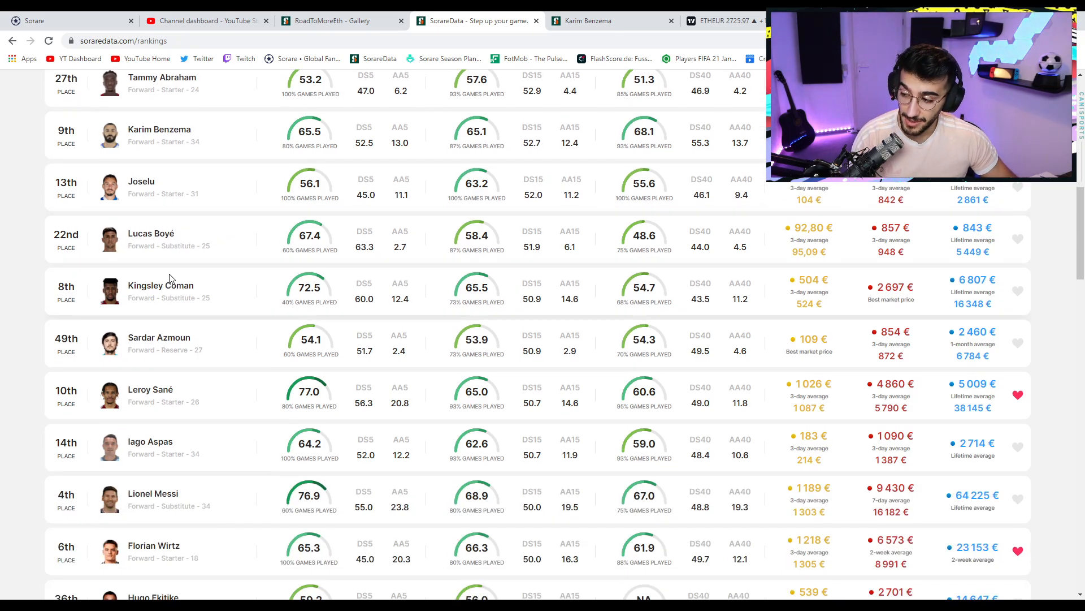
{"action": "scroll", "scroll_direction": "down", "scroll_amount": 3}
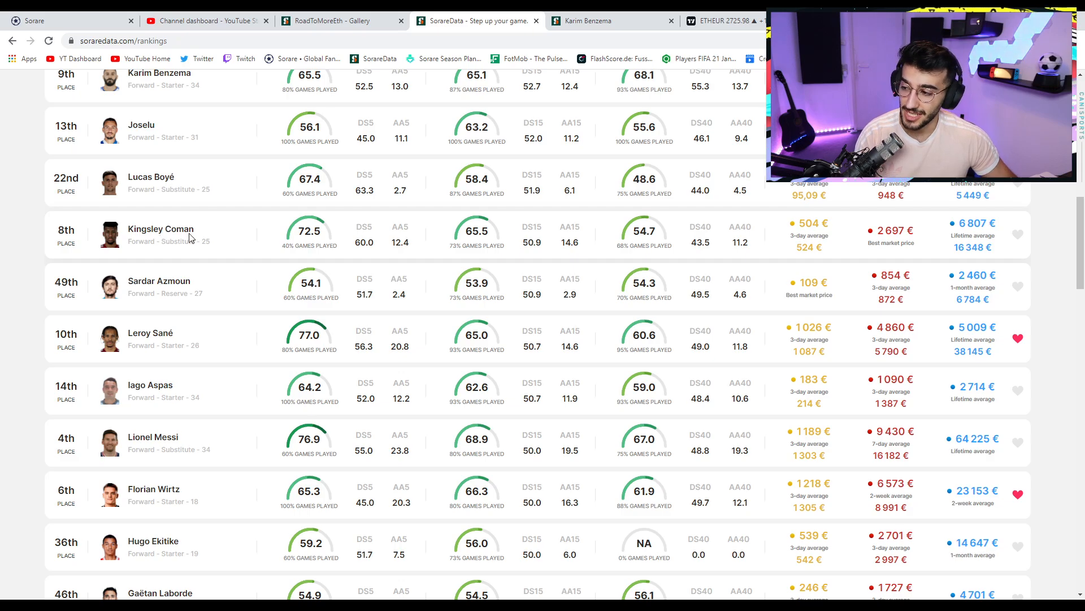
Open Kingsley Coman's page and look over his one-year SO5 score history.
{"action": "left_click", "coordinate": [161, 228]}
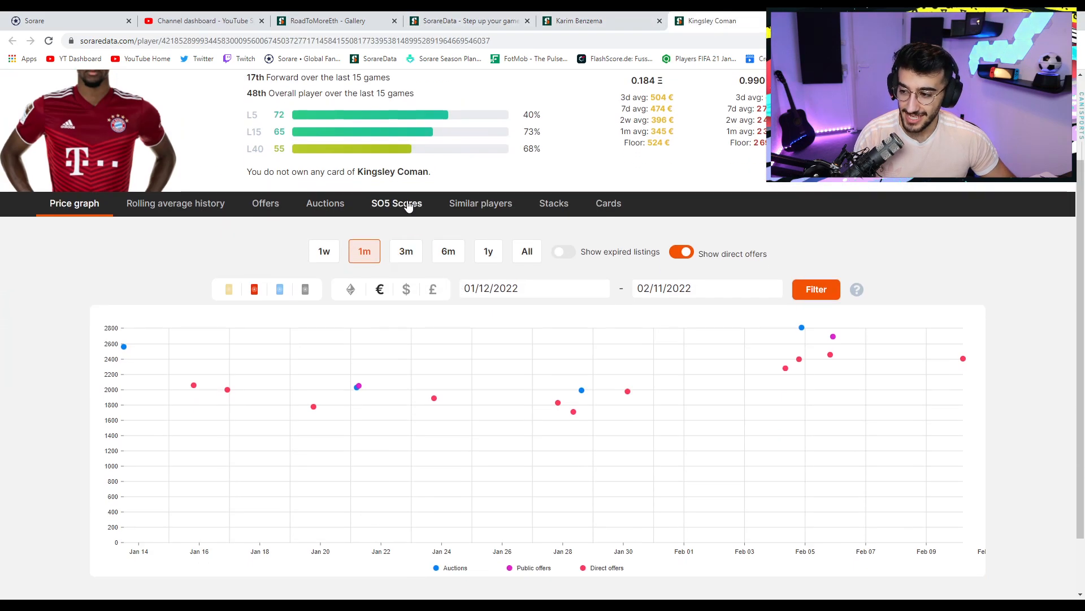
{"action": "left_click", "coordinate": [395, 202]}
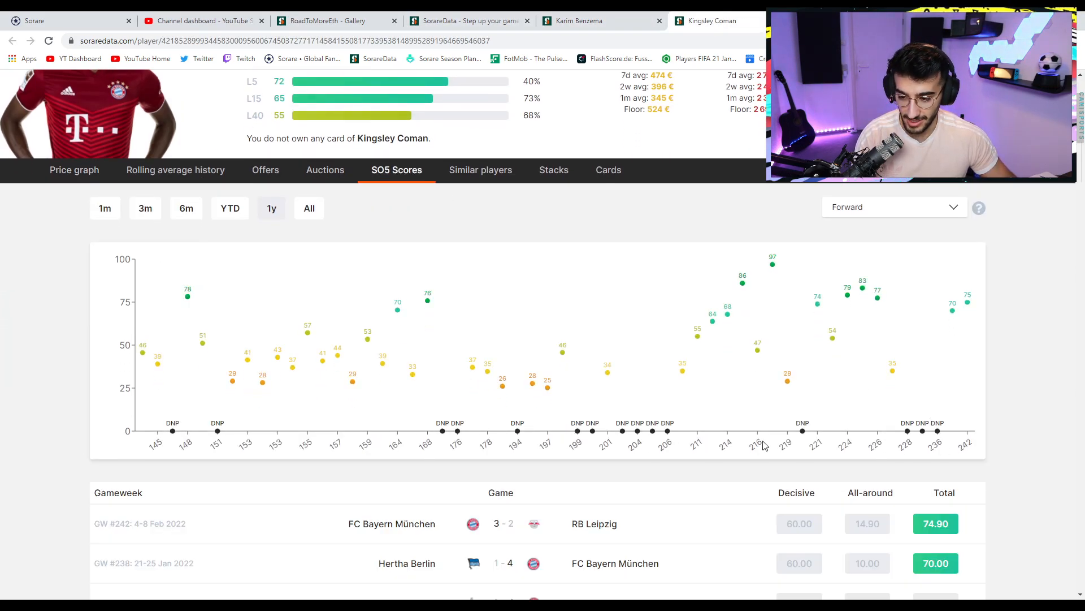
{"action": "scroll", "scroll_direction": "up", "scroll_amount": 3}
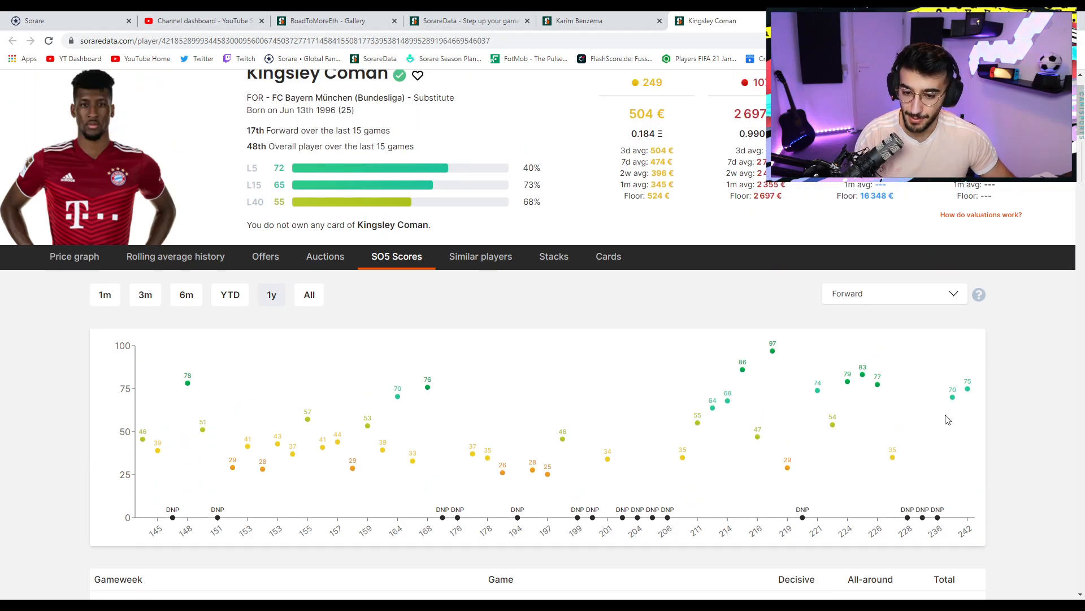
{"action": "scroll", "scroll_direction": "up", "scroll_amount": 3}
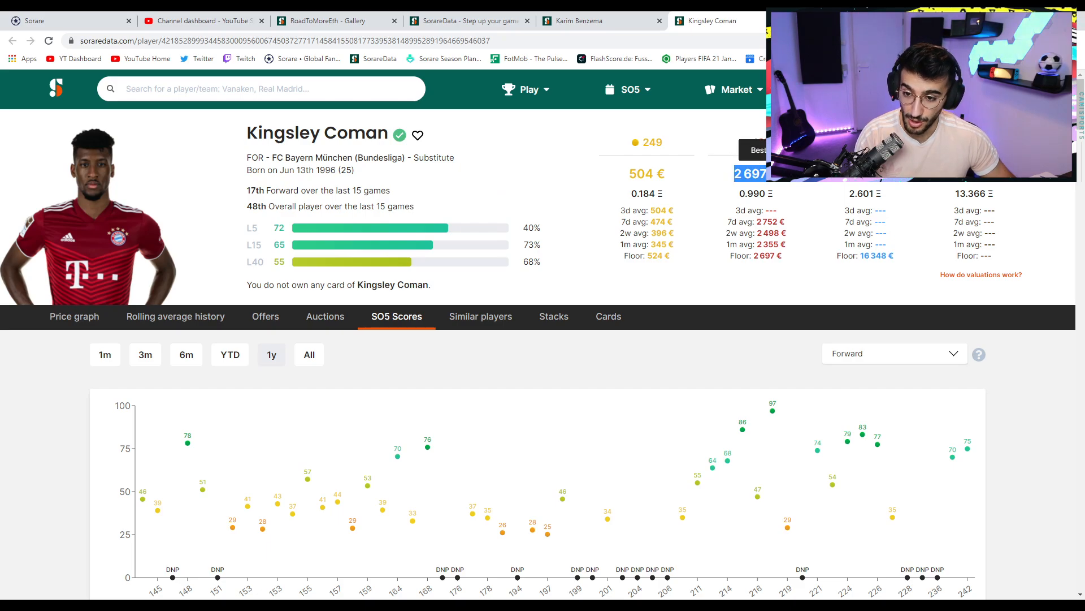
{"action": "scroll", "scroll_direction": "down", "scroll_amount": 3}
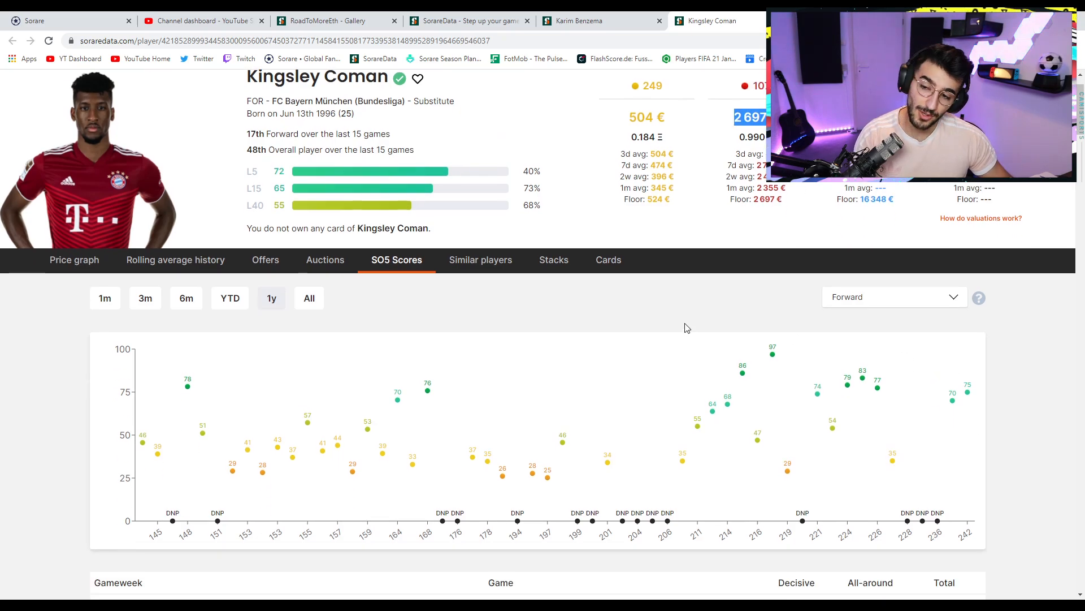
{"action": "mouse_move", "coordinate": [750, 117]}
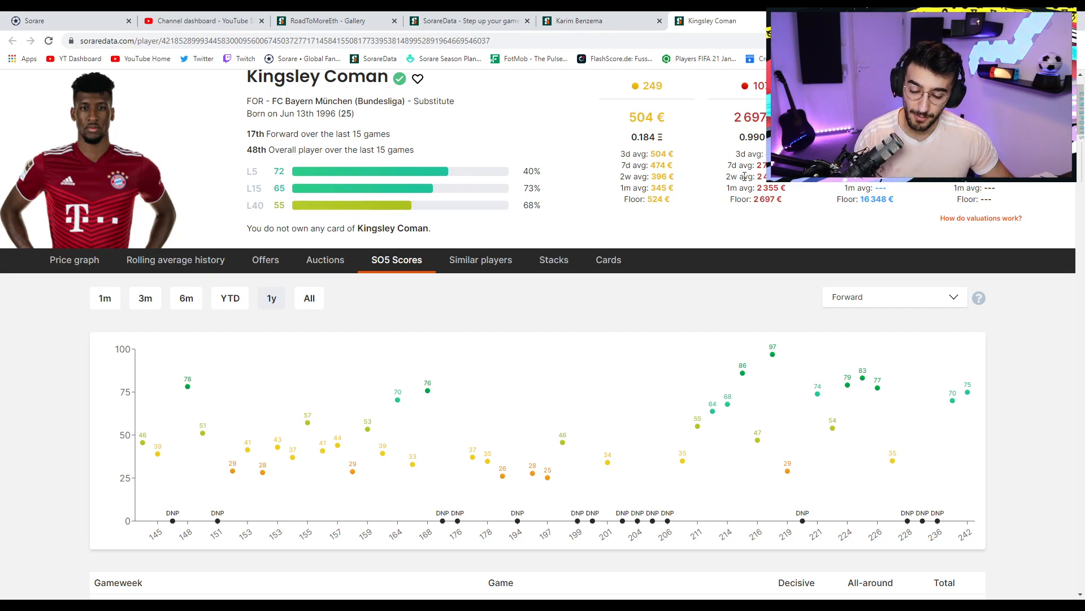
{"action": "mouse_move", "coordinate": [896, 415]}
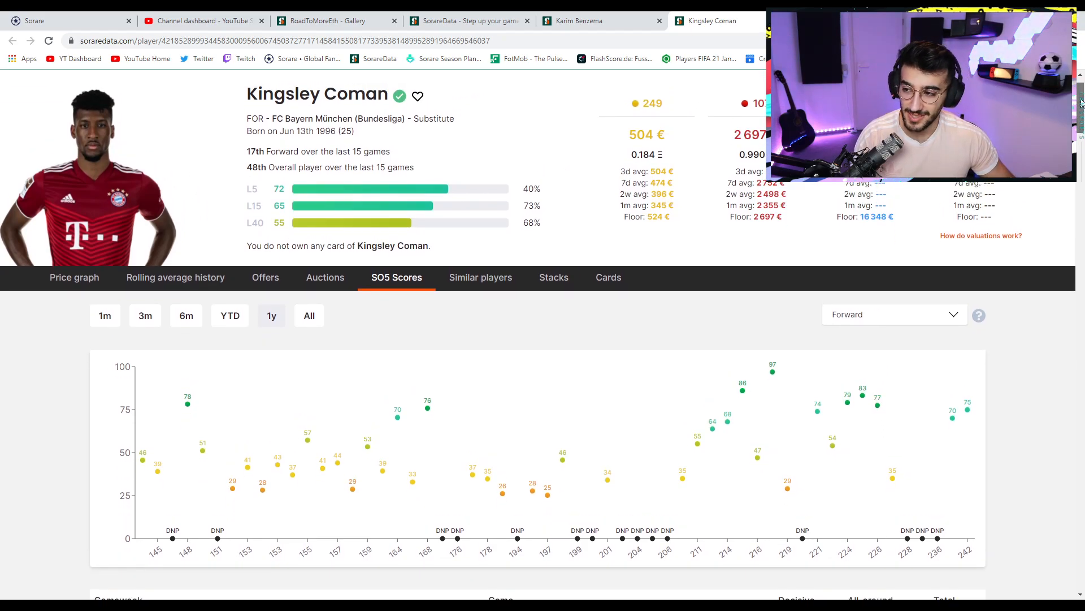
{"action": "scroll", "scroll_direction": "down", "scroll_amount": 3}
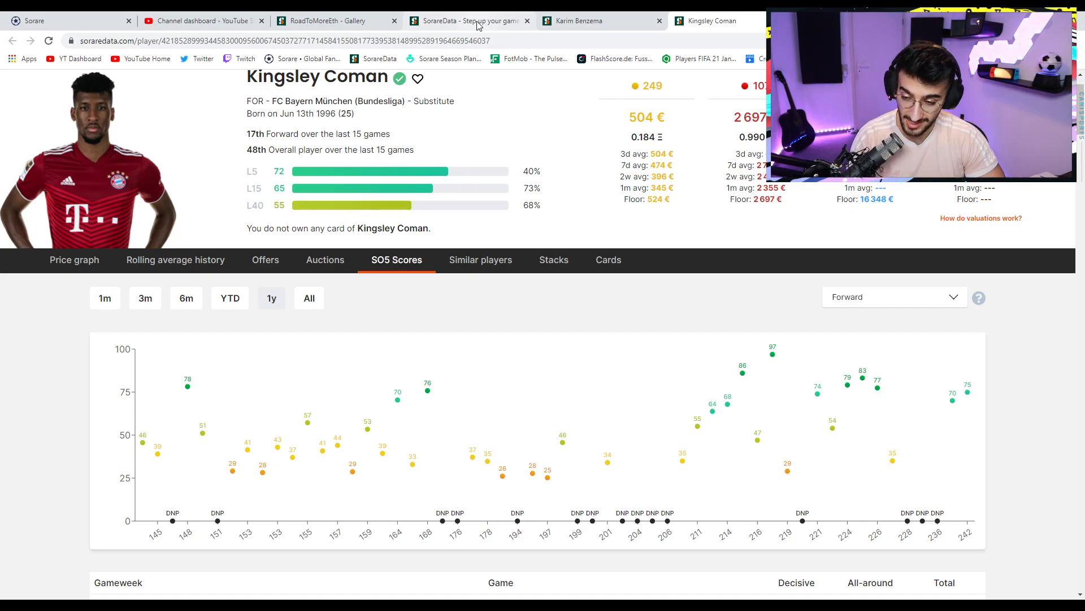
Return to the forward rankings list, scrolled toward Gaëtan Laborde.
{"action": "left_click", "coordinate": [580, 20]}
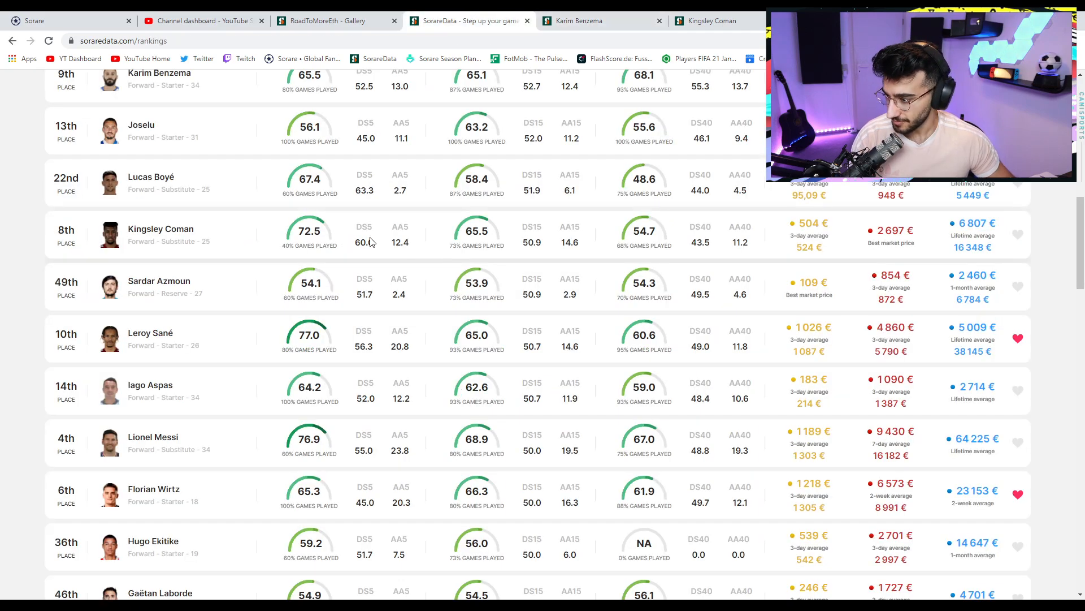
{"action": "scroll", "scroll_direction": "down", "scroll_amount": 3}
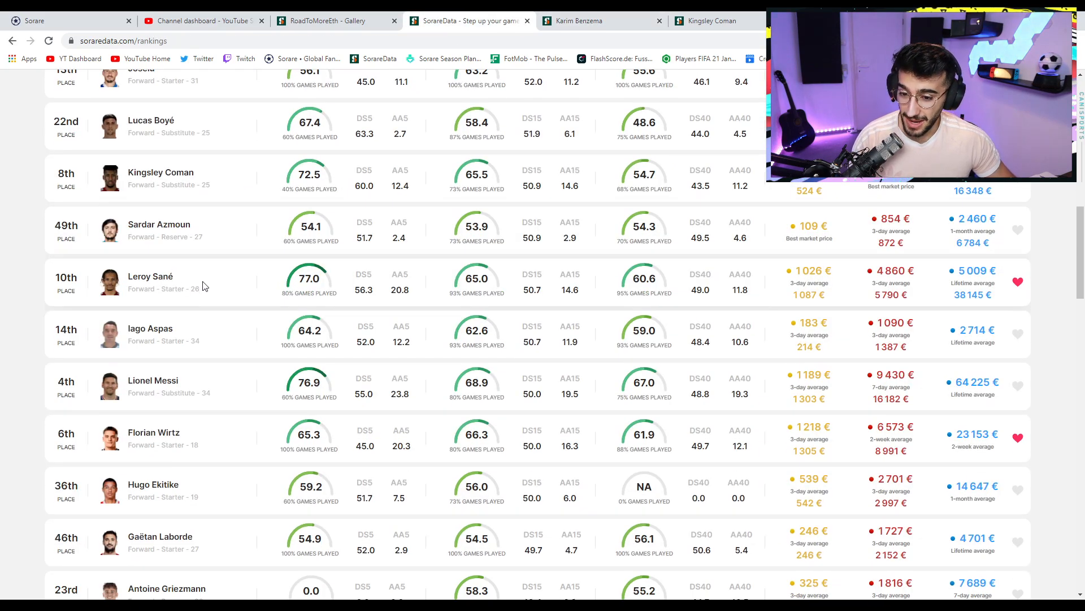
View Leroy Sané's SO5 score history from his rankings-list entry.
{"action": "left_click", "coordinate": [149, 276]}
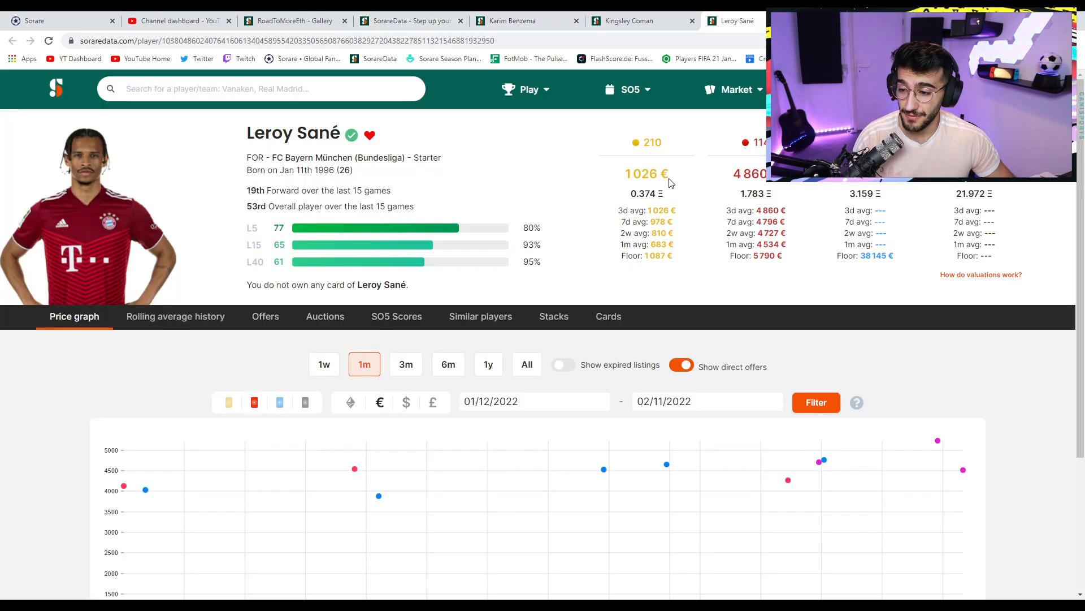
{"action": "left_click", "coordinate": [397, 316]}
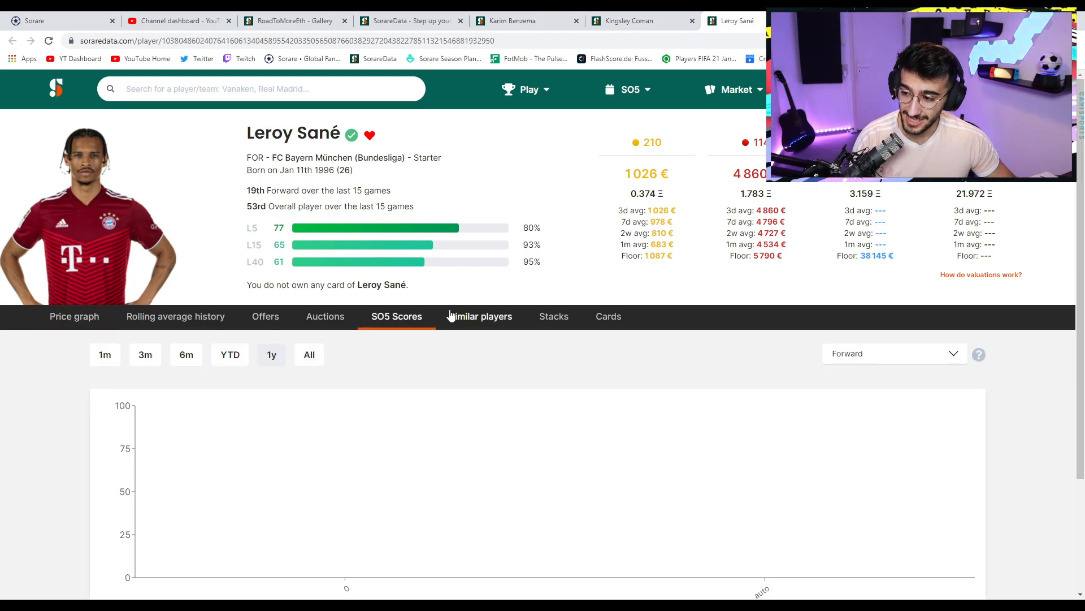
{"action": "scroll", "scroll_direction": "down", "scroll_amount": 3}
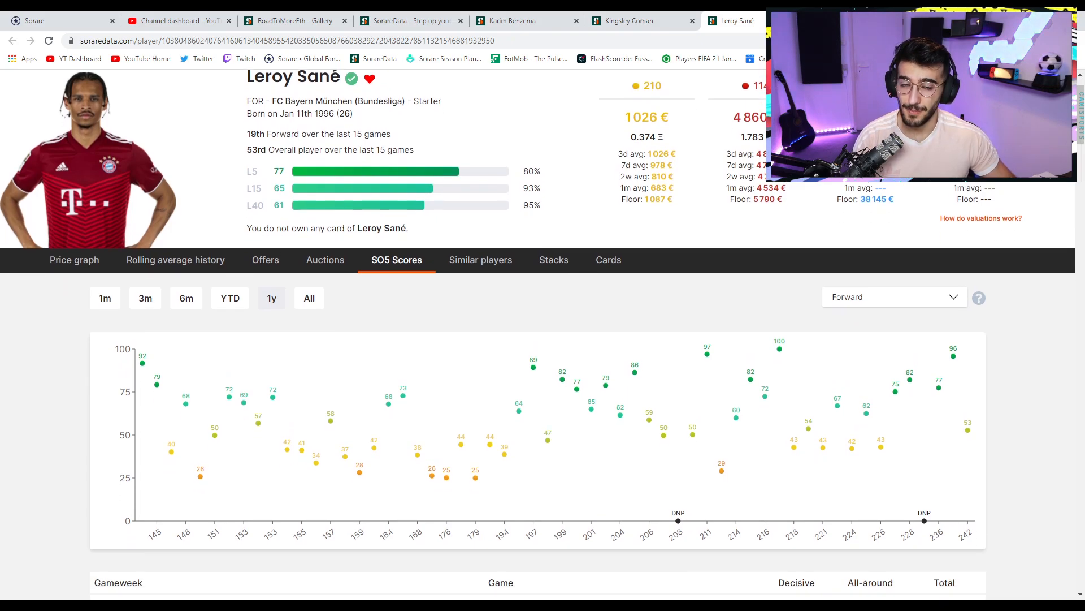
{"action": "scroll", "scroll_direction": "down", "scroll_amount": 3}
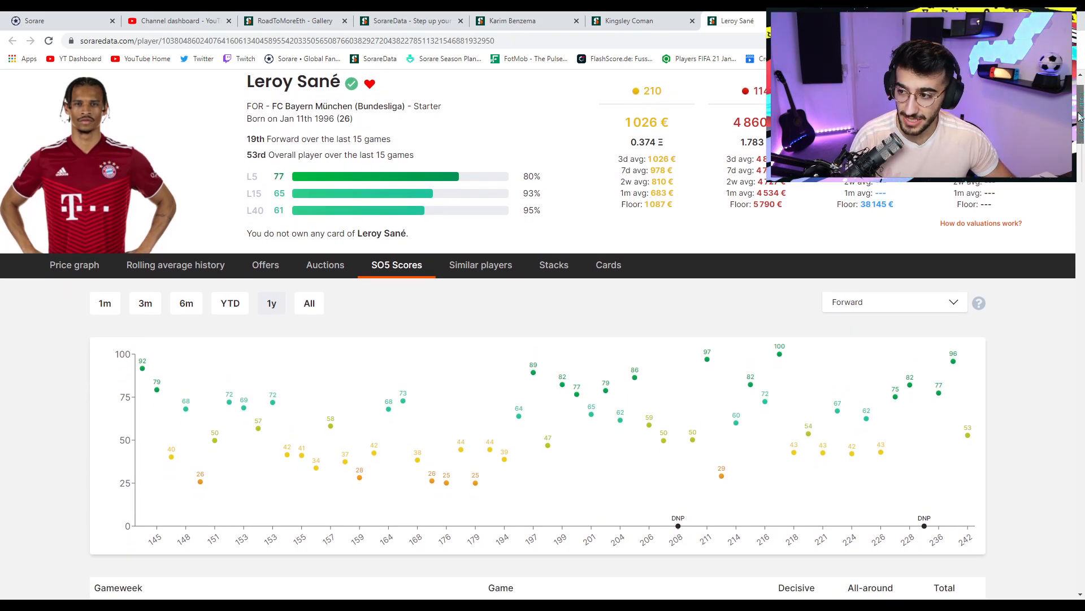
{"action": "mouse_move", "coordinate": [754, 312]}
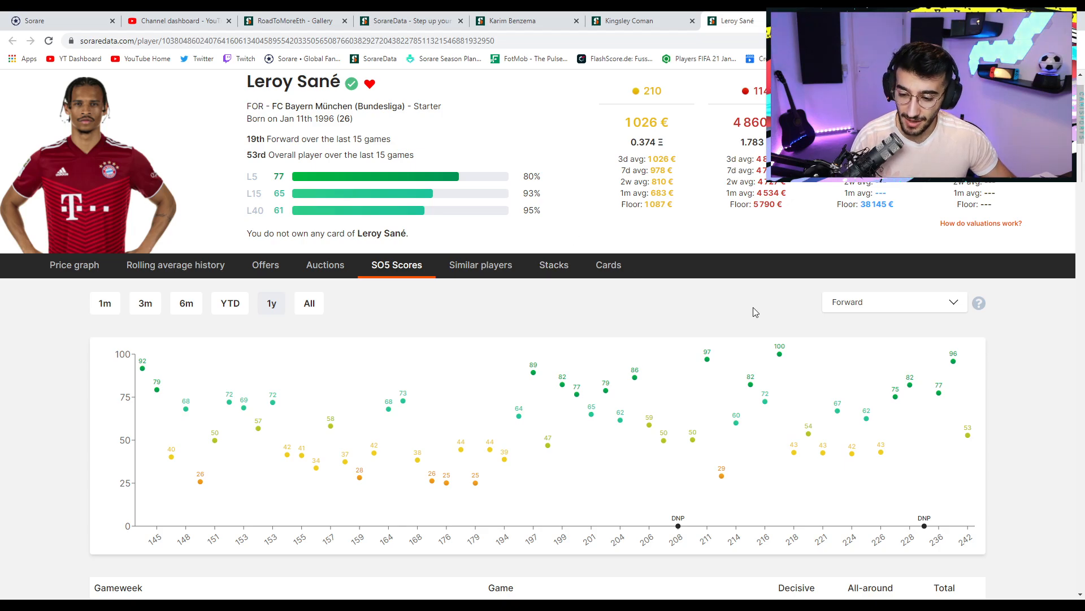
{"action": "mouse_move", "coordinate": [895, 402]}
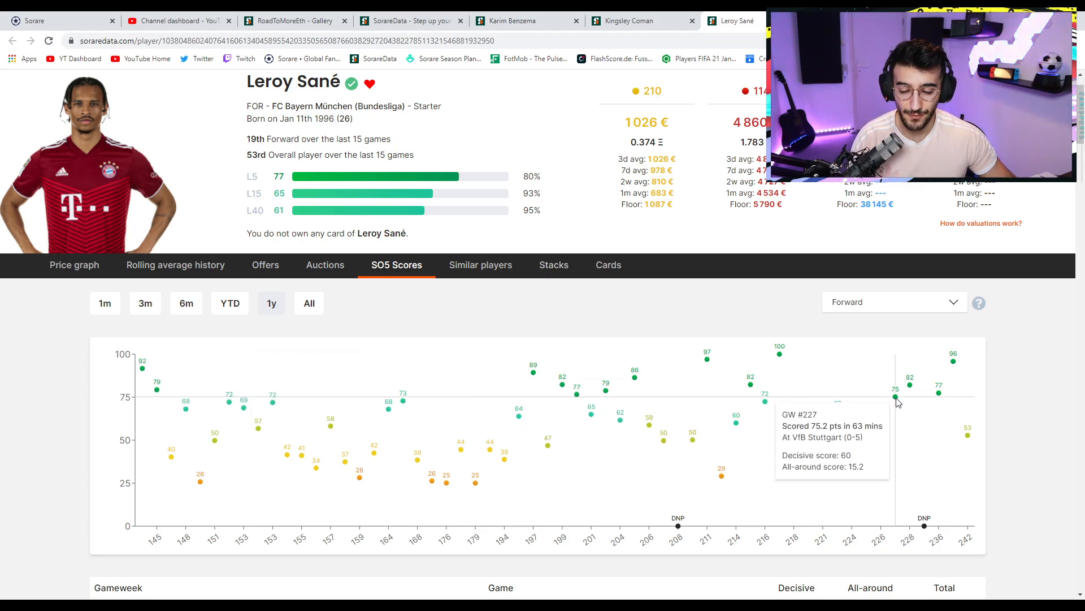
{"action": "mouse_move", "coordinate": [930, 394]}
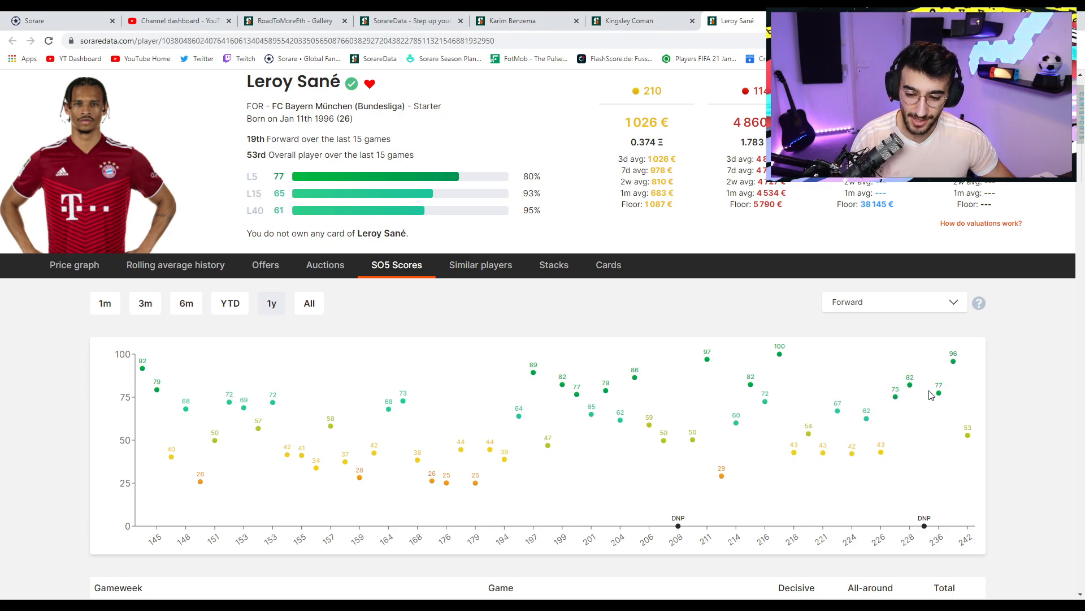
{"action": "mouse_move", "coordinate": [955, 372]}
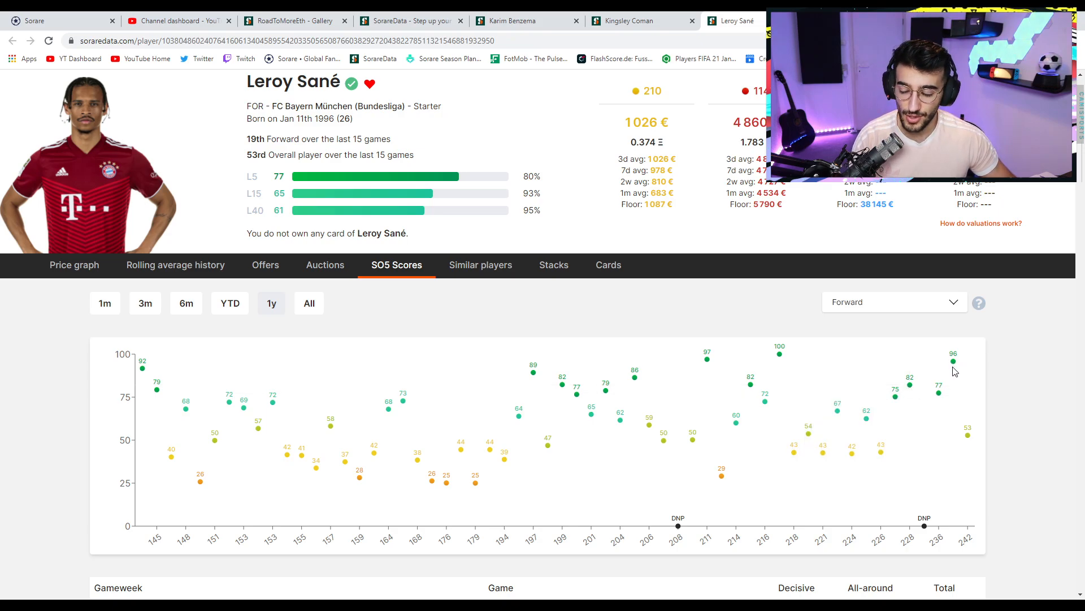
{"action": "mouse_move", "coordinate": [185, 329]}
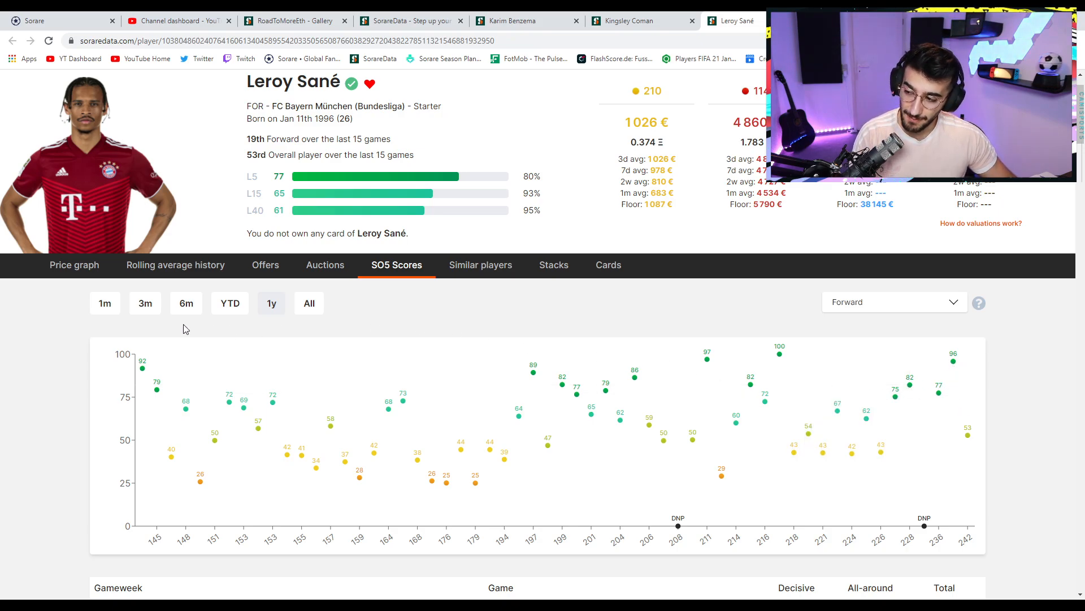
{"action": "mouse_move", "coordinate": [62, 309]}
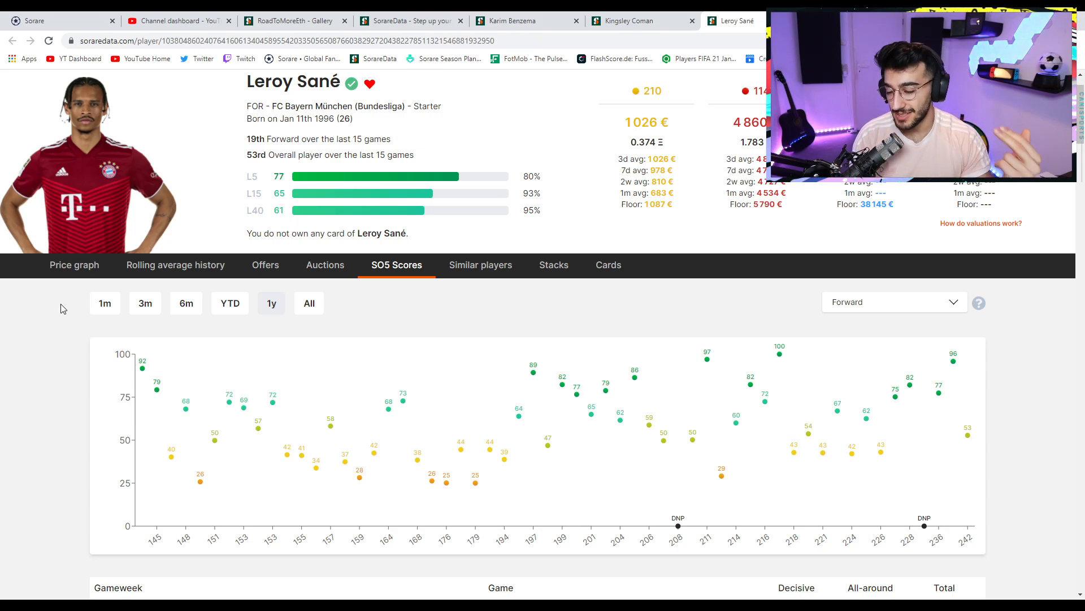
{"action": "mouse_move", "coordinate": [265, 264]}
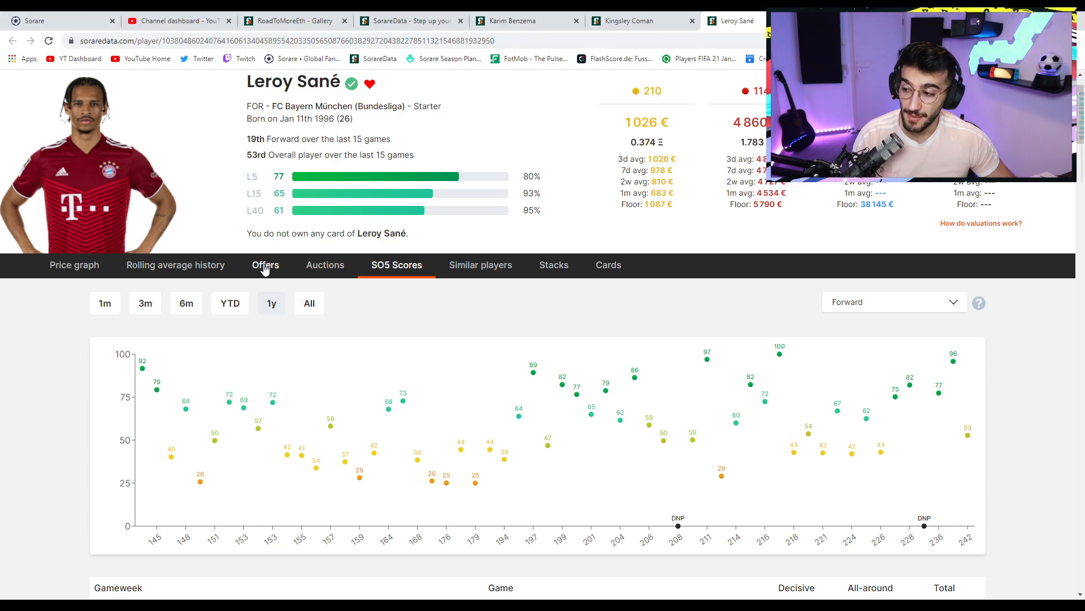
Check Sané's ongoing rare offers, then return to his one-month price graph.
{"action": "left_click", "coordinate": [265, 265]}
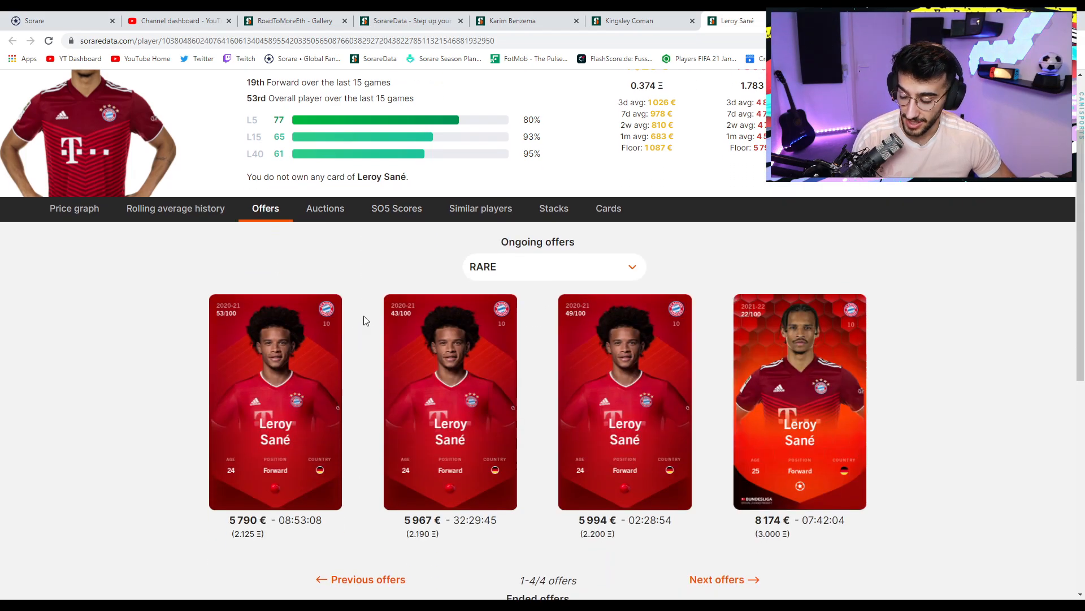
{"action": "left_click", "coordinate": [75, 208]}
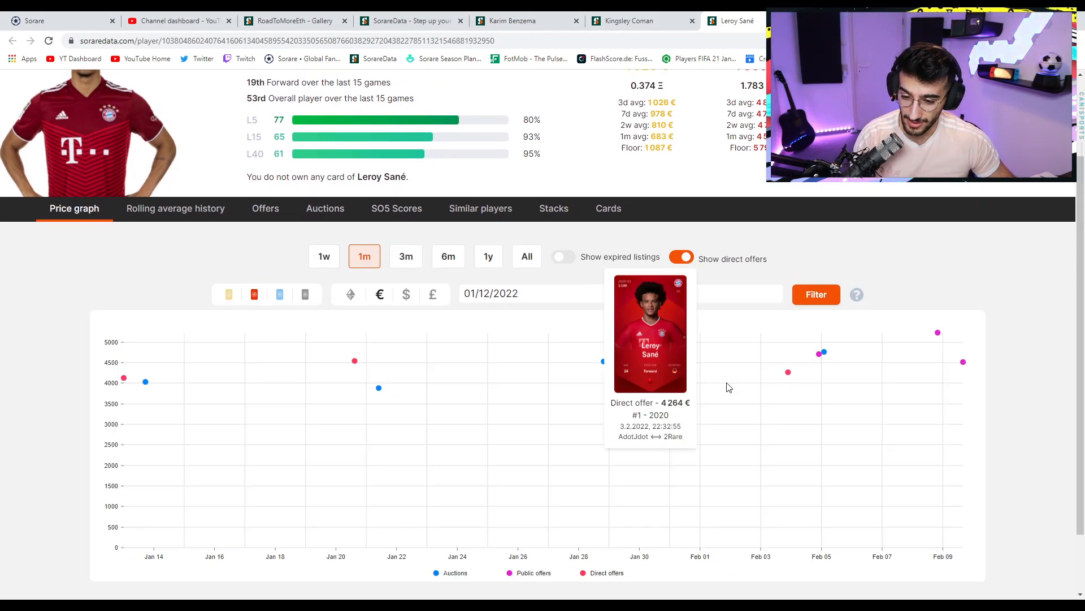
{"action": "mouse_move", "coordinate": [939, 335]}
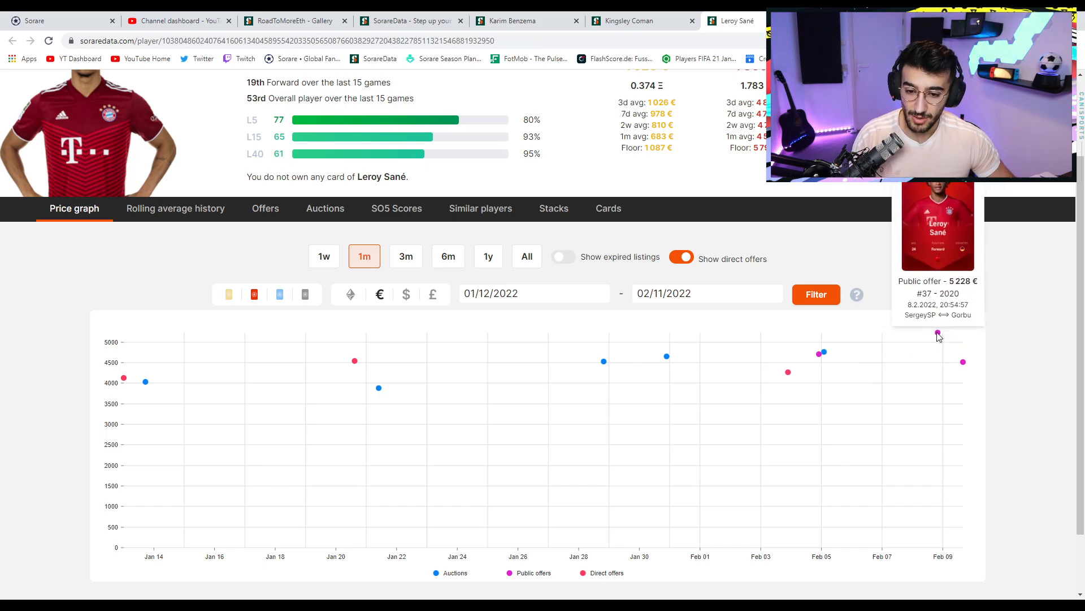
{"action": "scroll", "scroll_direction": "up", "scroll_amount": 3}
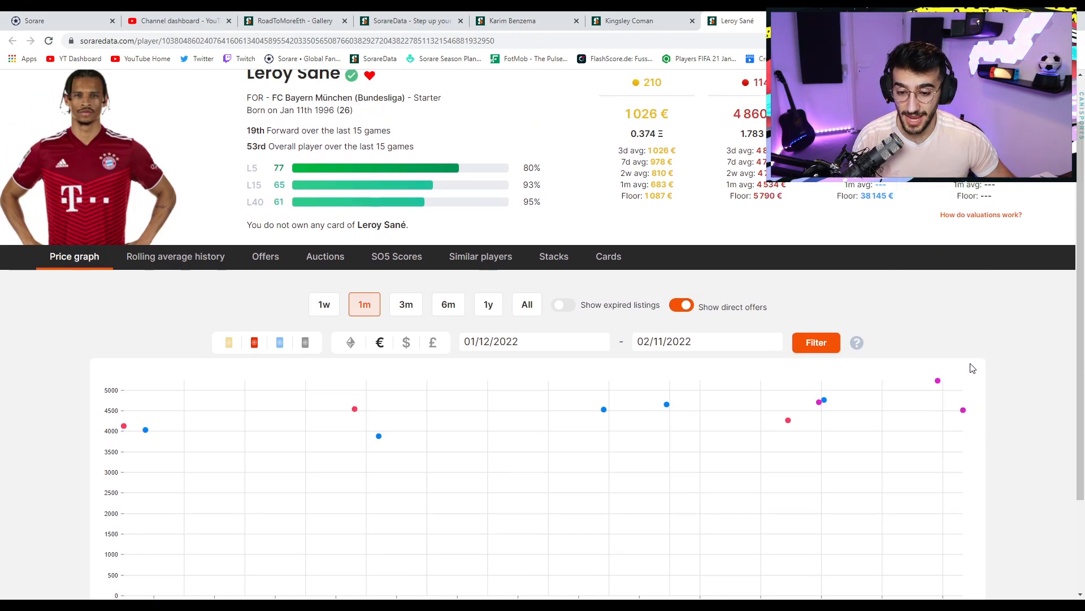
{"action": "scroll", "scroll_direction": "up", "scroll_amount": 3}
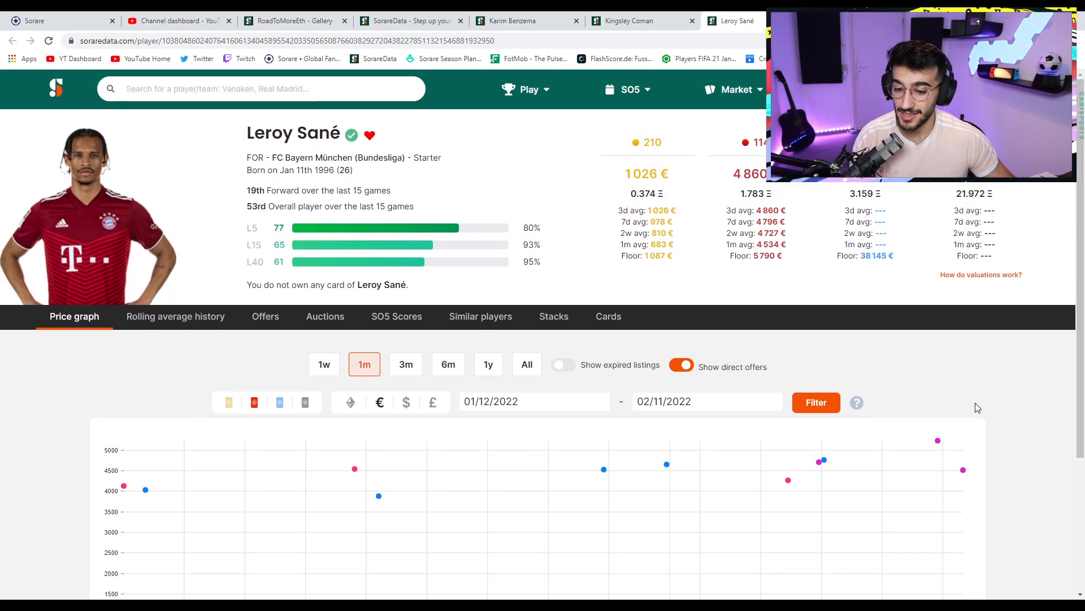
{"action": "mouse_move", "coordinate": [397, 317]}
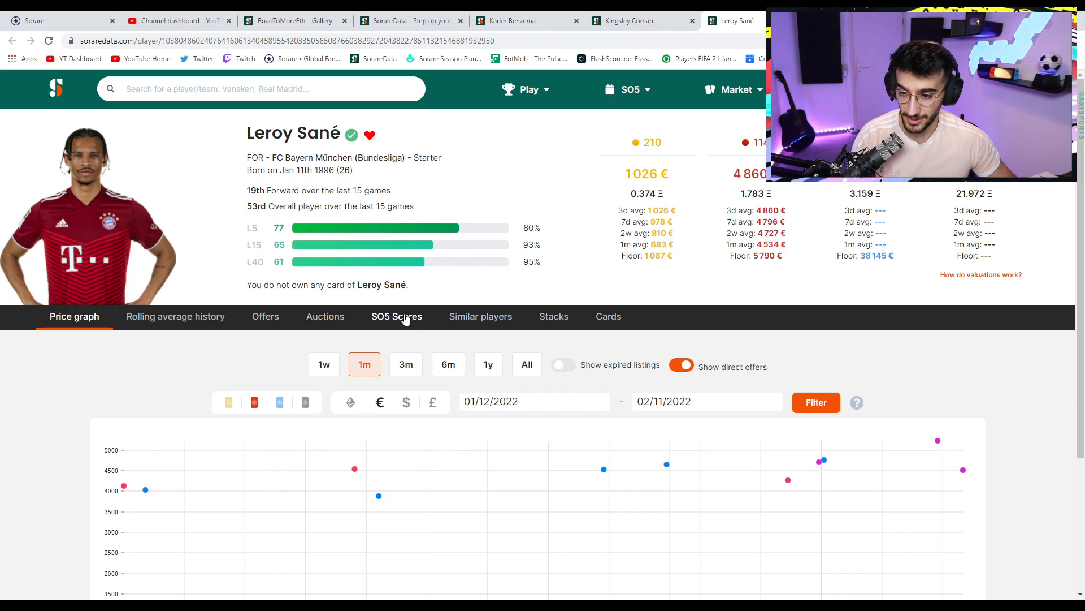
{"action": "mouse_move", "coordinate": [623, 303]}
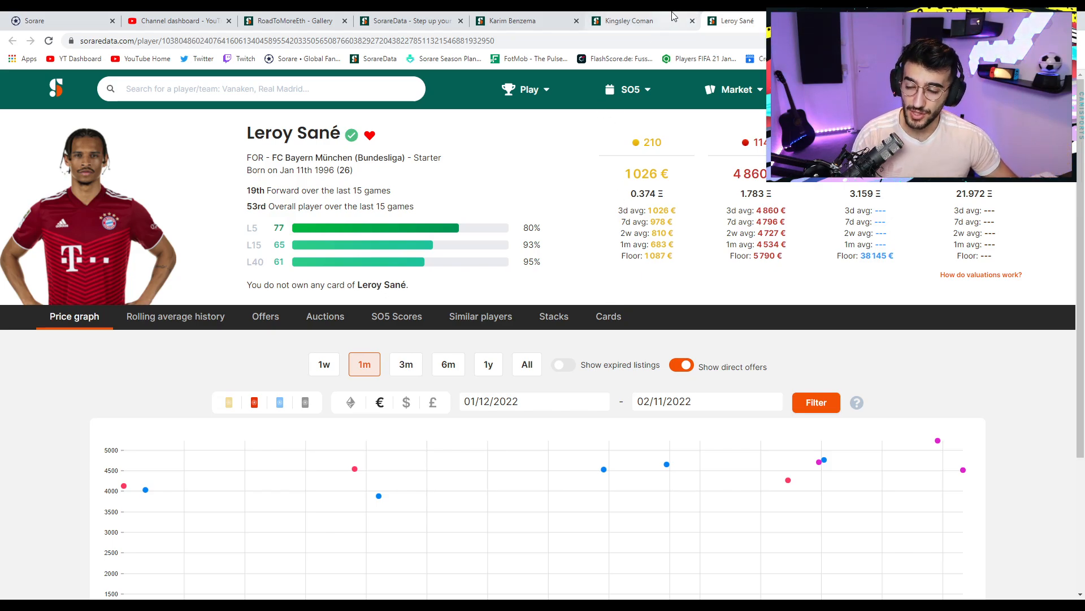
Return to the forward rankings and scroll past Sané toward Ben Yedder.
{"action": "left_click", "coordinate": [516, 20]}
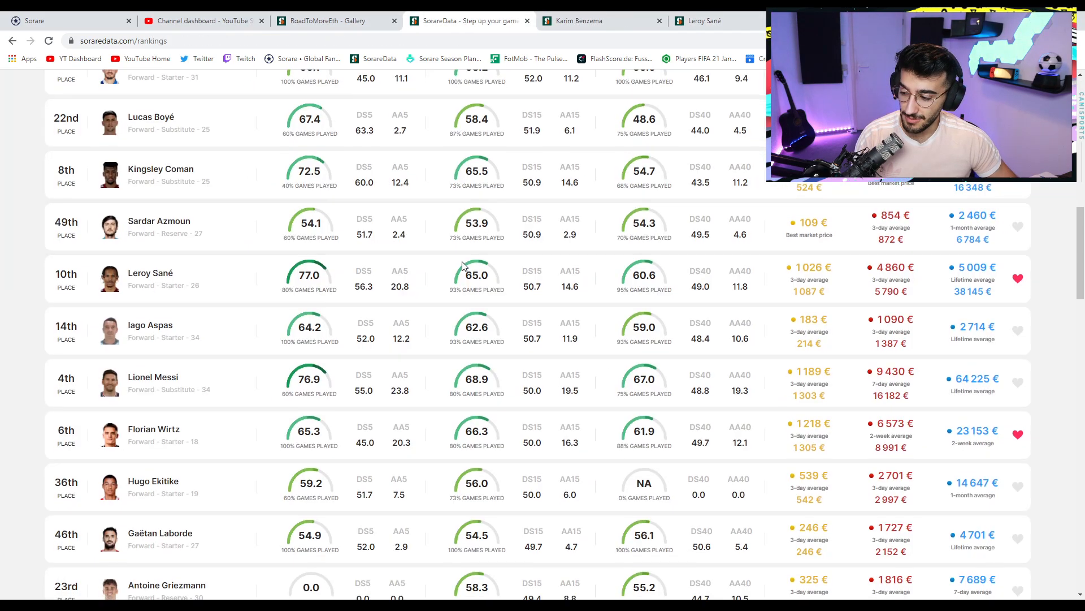
{"action": "scroll", "scroll_direction": "down", "scroll_amount": 3}
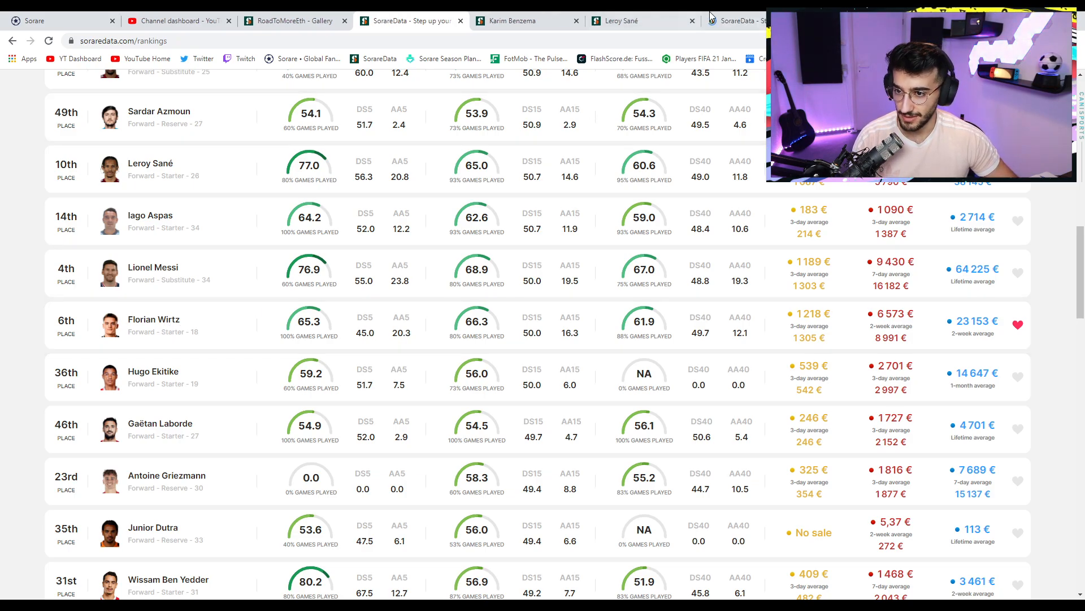
View Florian Wirtz's price graph and inspect a recent public offer.
{"action": "left_click", "coordinate": [154, 319]}
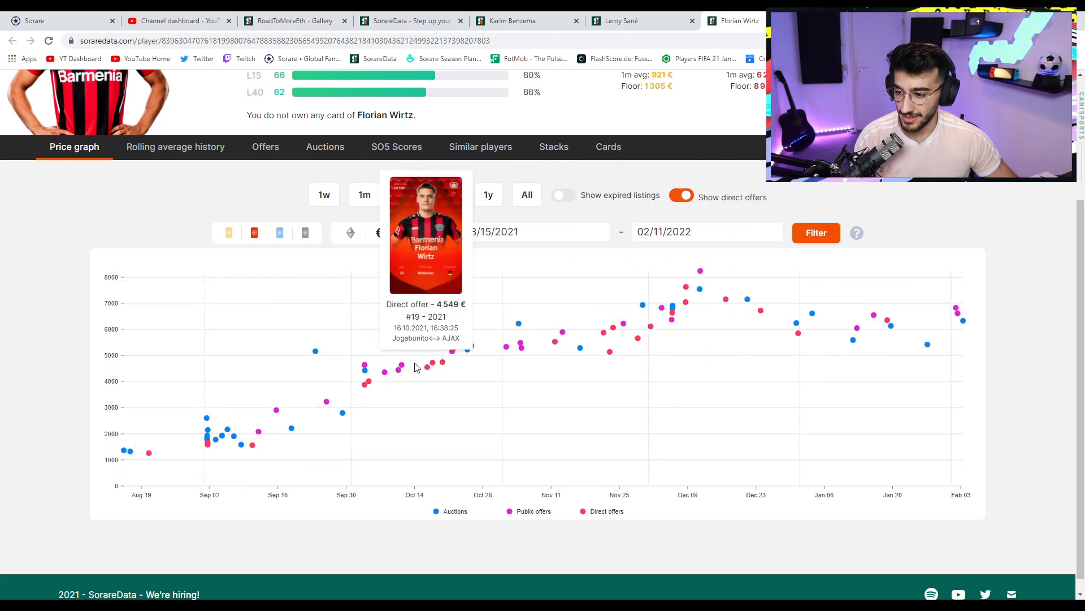
{"action": "mouse_move", "coordinate": [434, 365]}
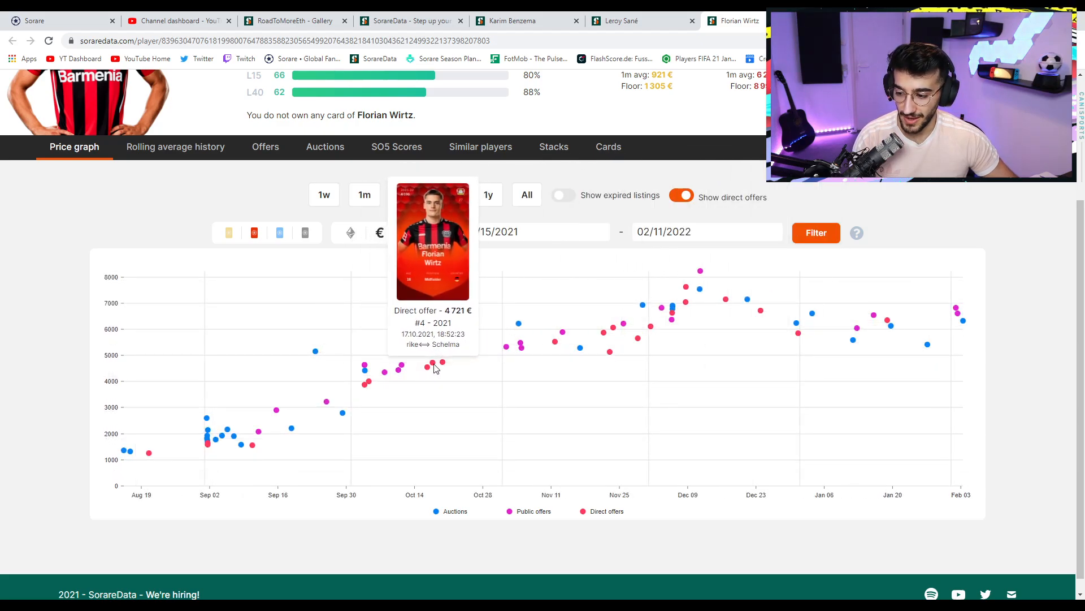
{"action": "left_click", "coordinate": [448, 194]}
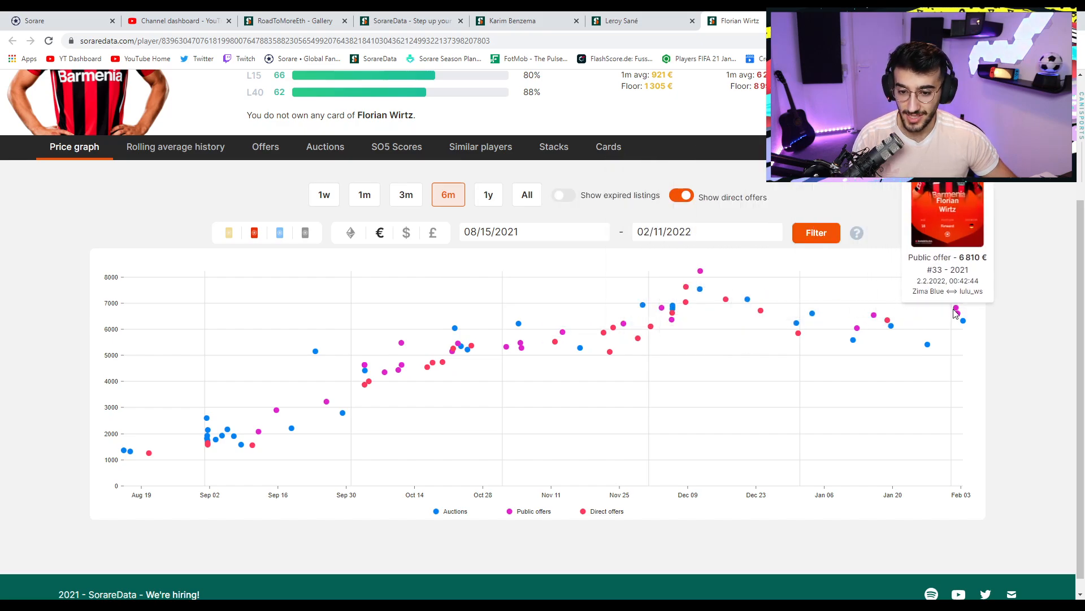
{"action": "mouse_move", "coordinate": [961, 321]}
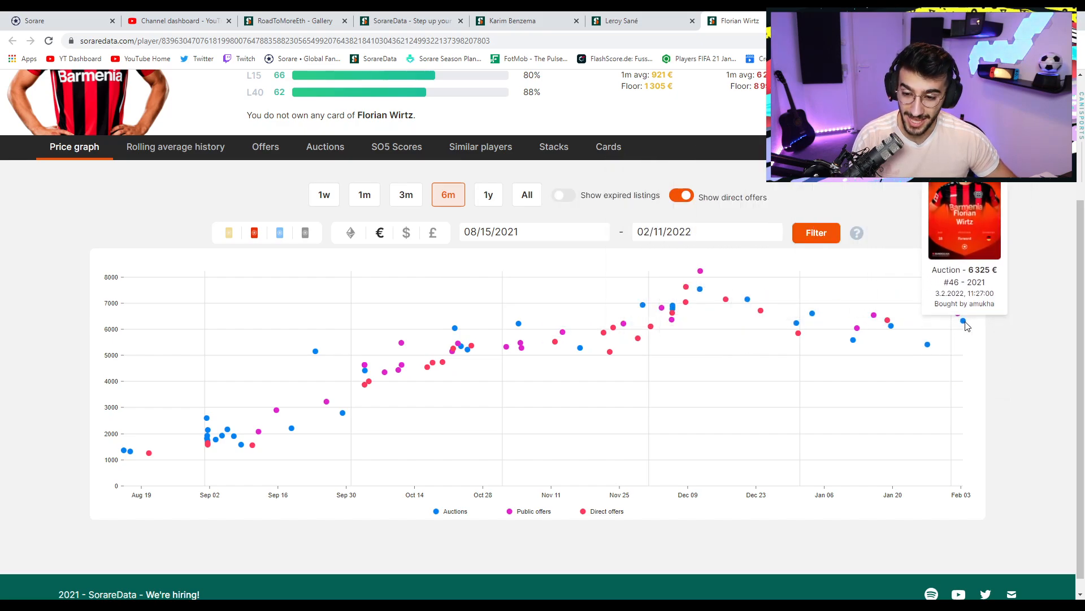
{"action": "scroll", "scroll_direction": "up", "scroll_amount": 3}
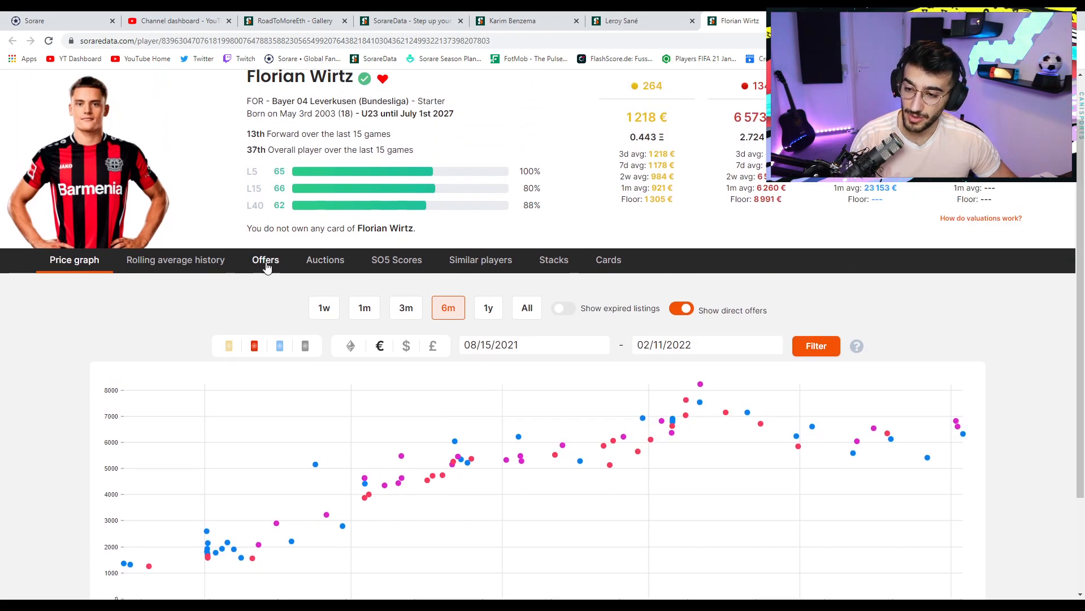
Load Wirtz's four ongoing rare offers, priced 8 991 € to 16 348 €.
{"action": "left_click", "coordinate": [265, 260]}
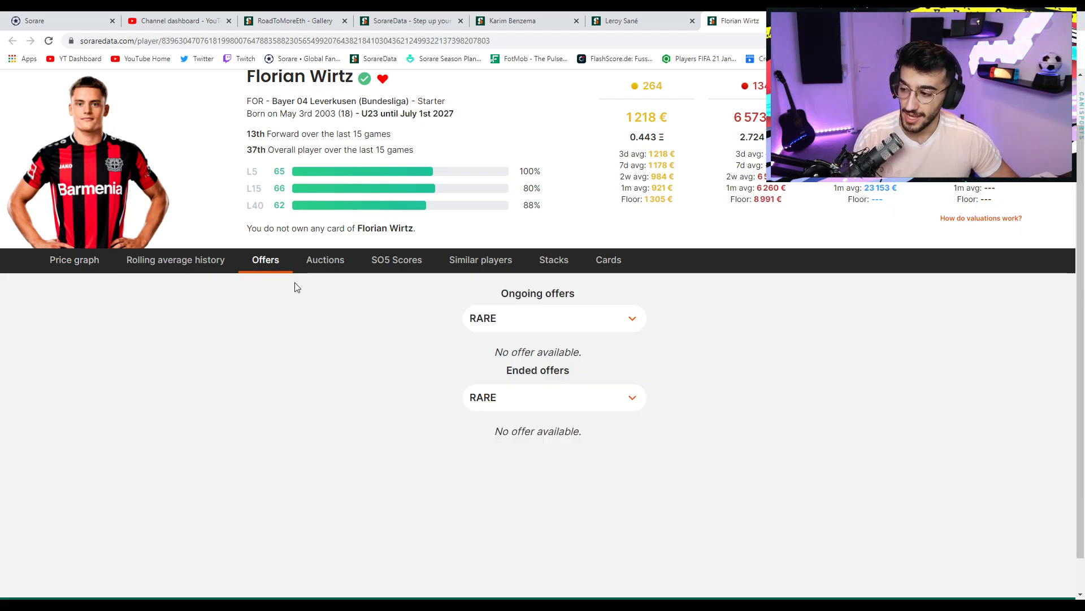
{"action": "left_click", "coordinate": [73, 260]}
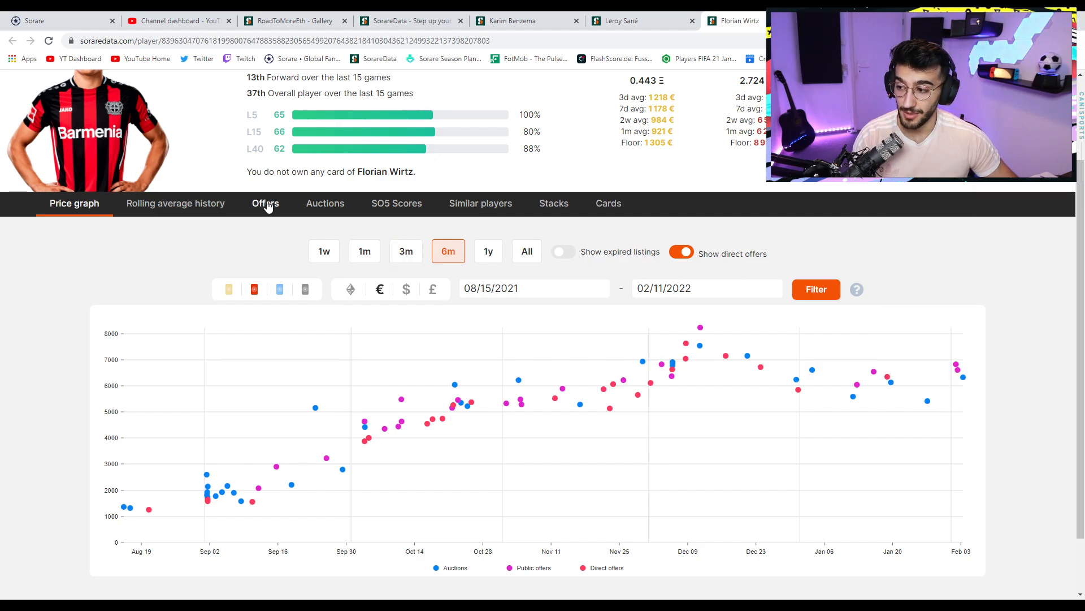
{"action": "left_click", "coordinate": [264, 202]}
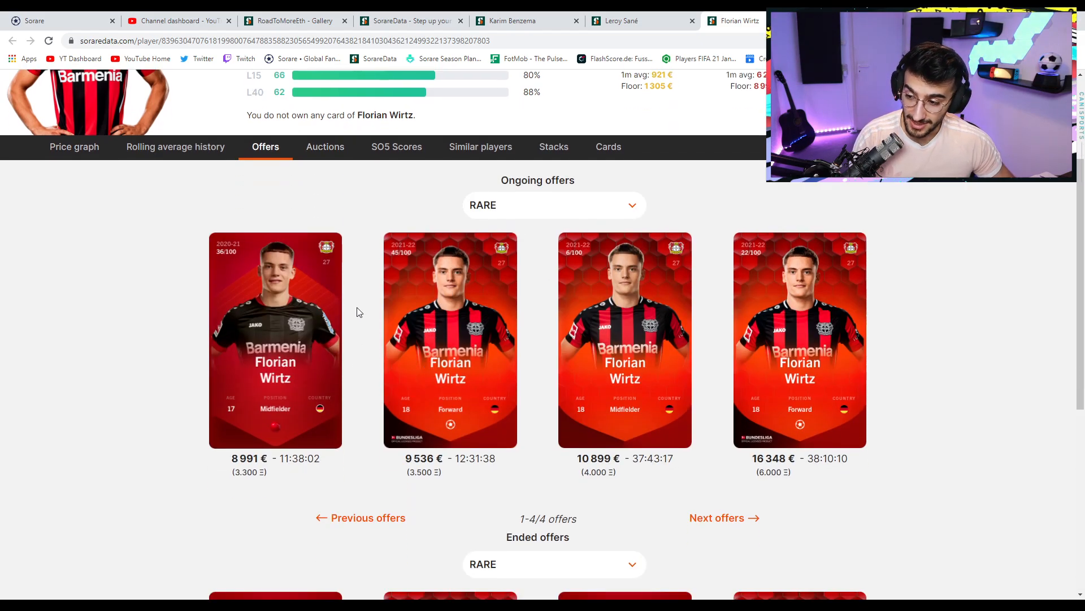
{"action": "mouse_move", "coordinate": [449, 239]}
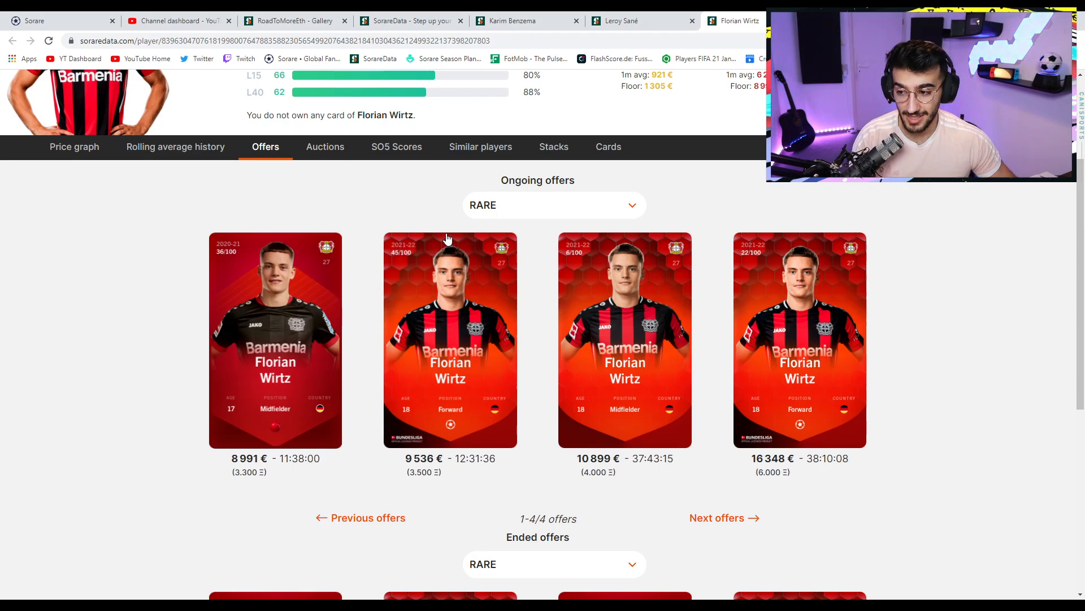
{"action": "scroll", "scroll_direction": "up", "scroll_amount": 3}
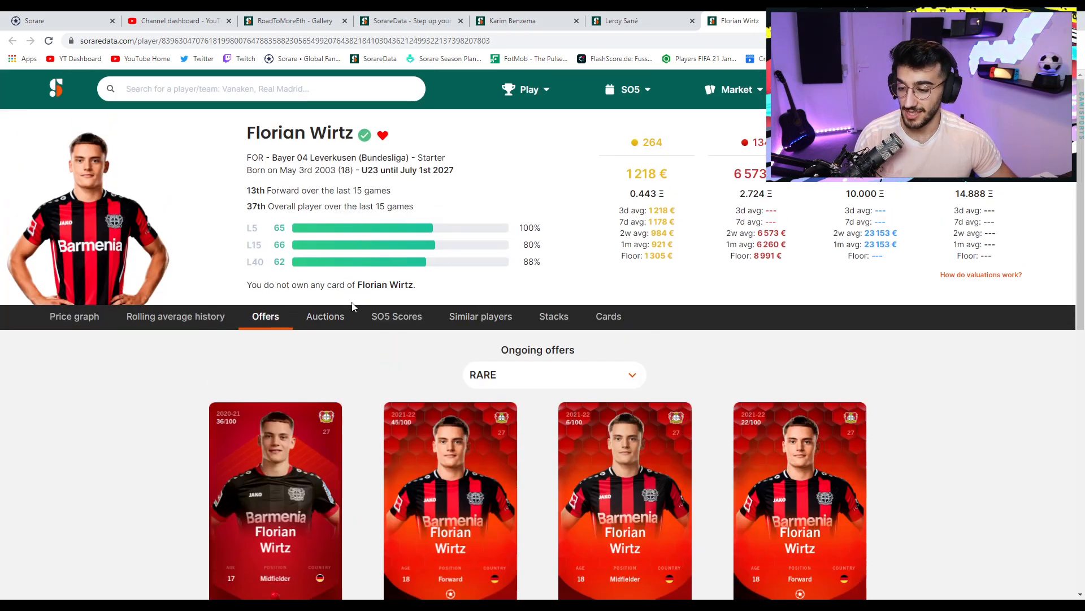
{"action": "mouse_move", "coordinate": [532, 270]}
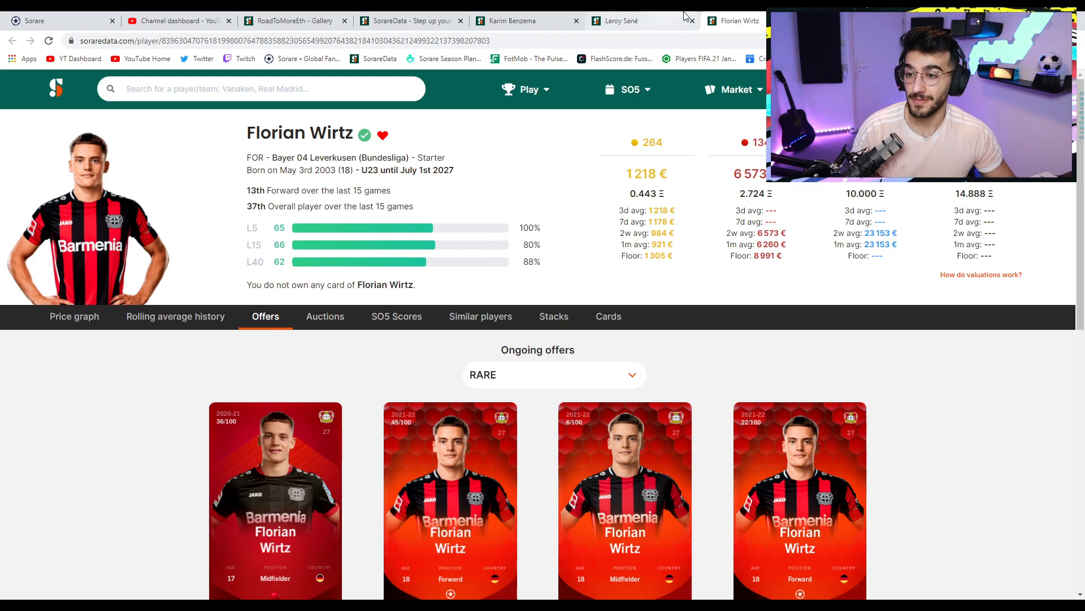
Scroll through the three Game Week 244 rare teams: All Star, Under 23, Champion Europe.
{"action": "left_click", "coordinate": [615, 21]}
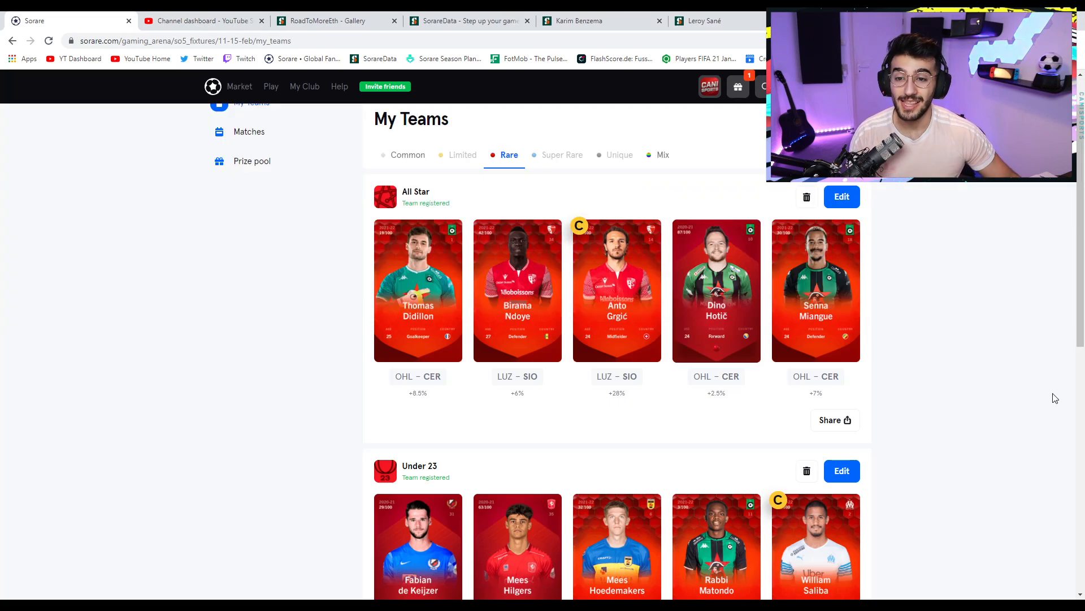
{"action": "mouse_move", "coordinate": [955, 269]}
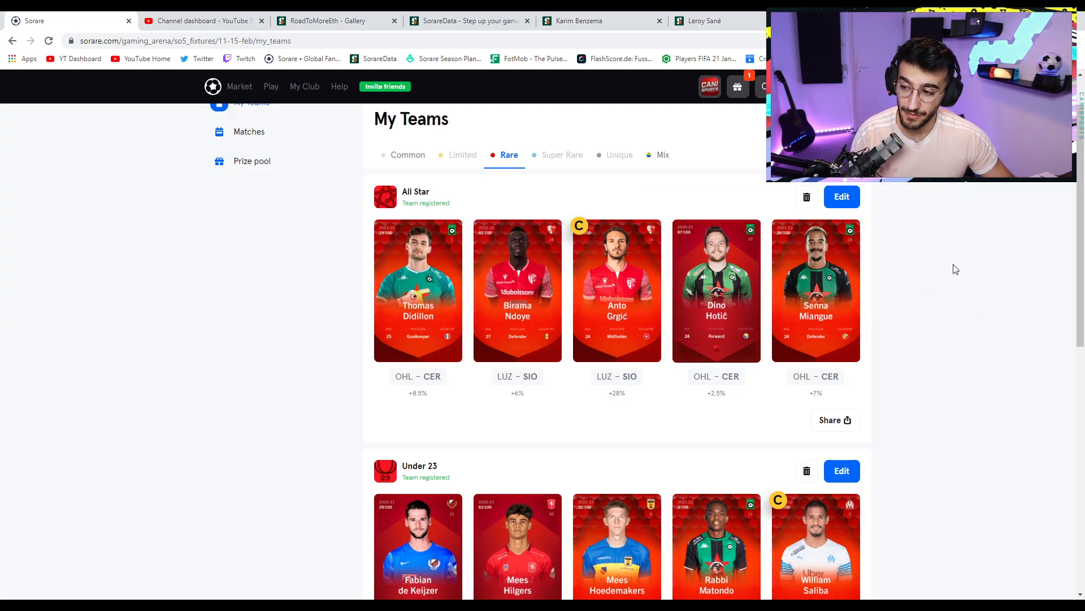
{"action": "scroll", "scroll_direction": "down", "scroll_amount": 3}
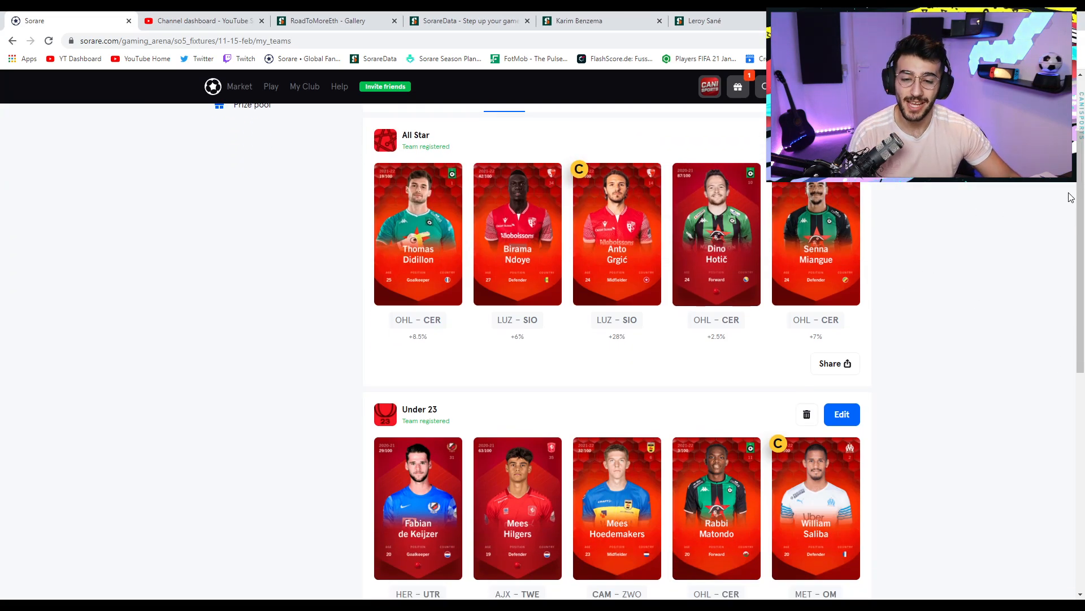
{"action": "mouse_move", "coordinate": [1077, 214]}
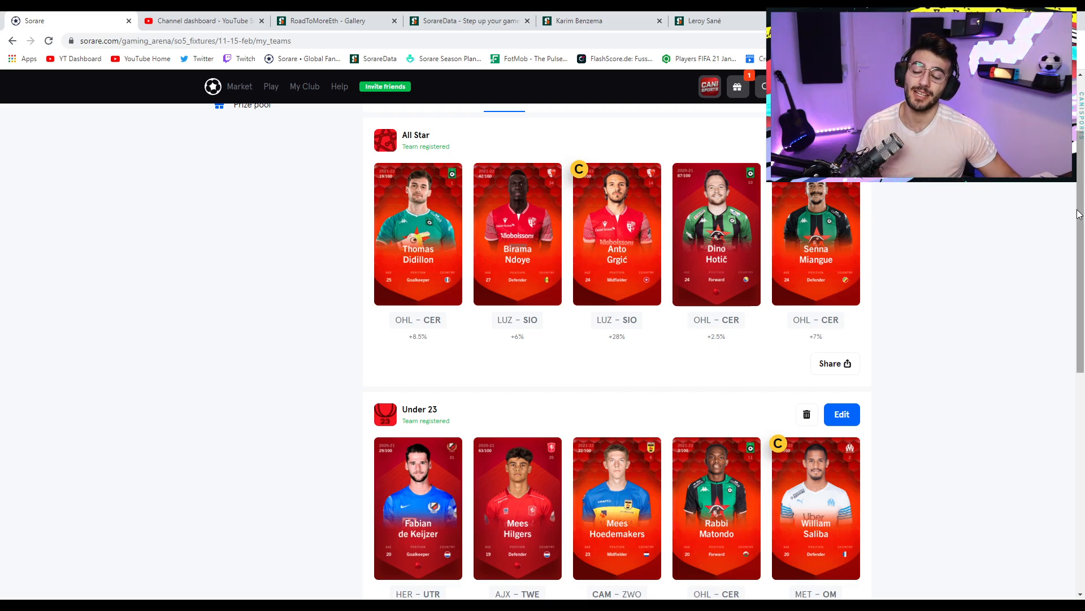
{"action": "mouse_move", "coordinate": [1032, 194]}
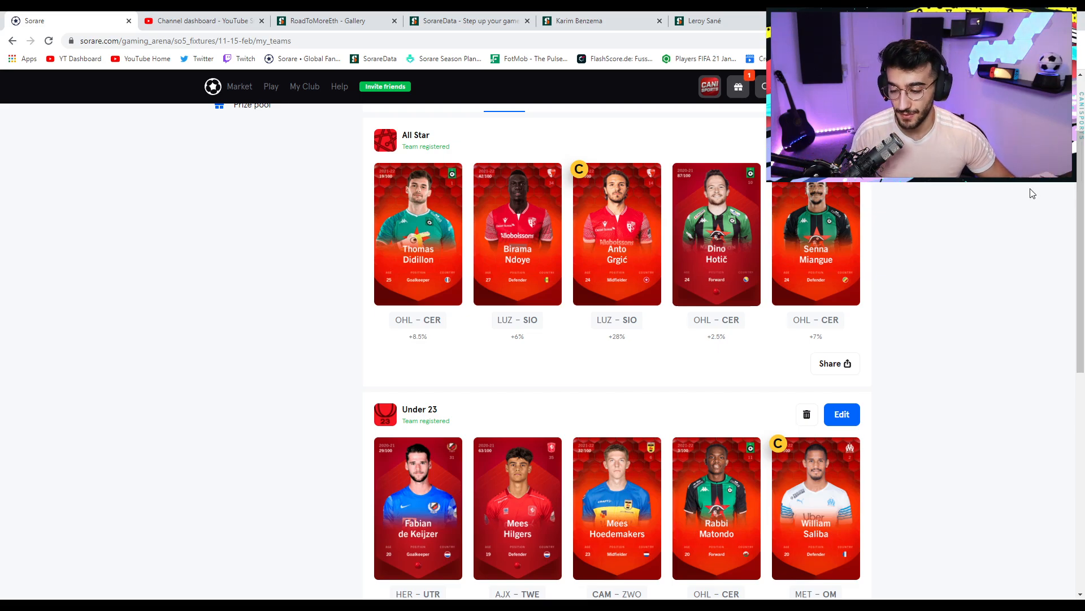
{"action": "scroll", "scroll_direction": "down", "scroll_amount": 3}
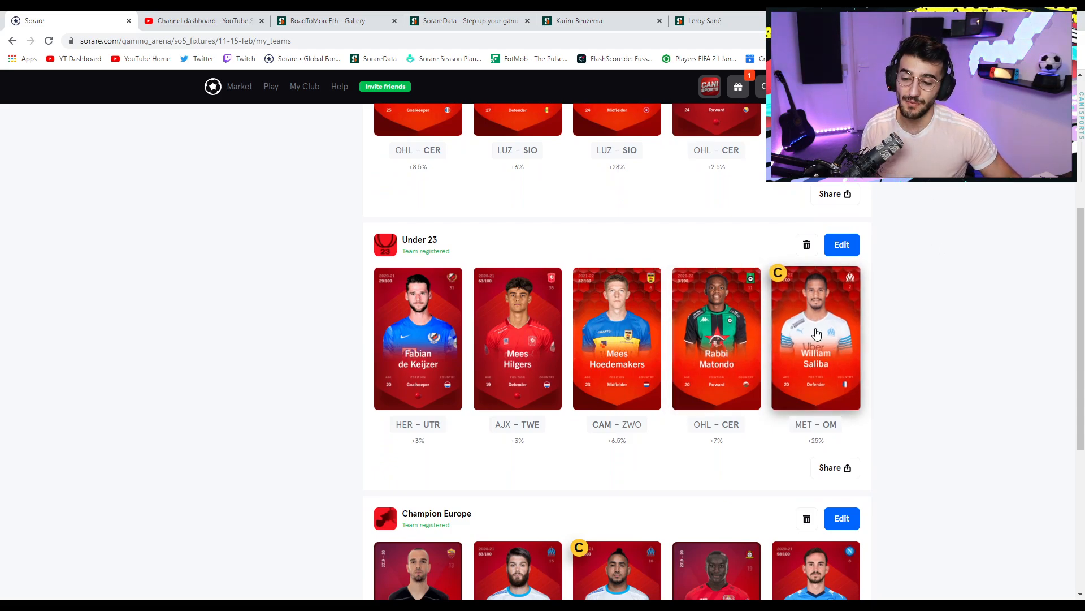
{"action": "mouse_move", "coordinate": [615, 367]}
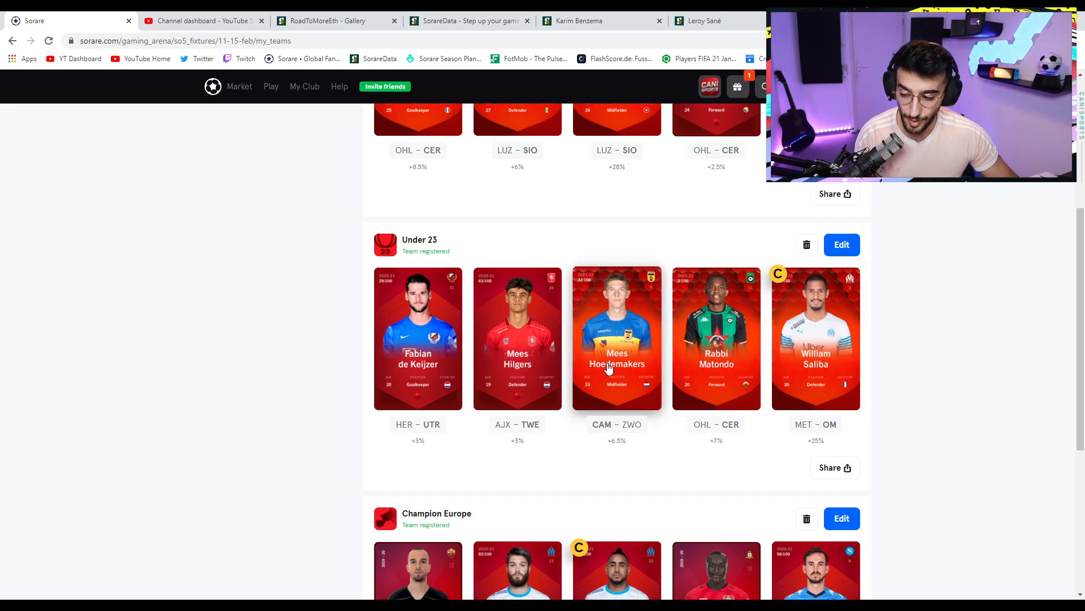
{"action": "mouse_move", "coordinate": [417, 353]}
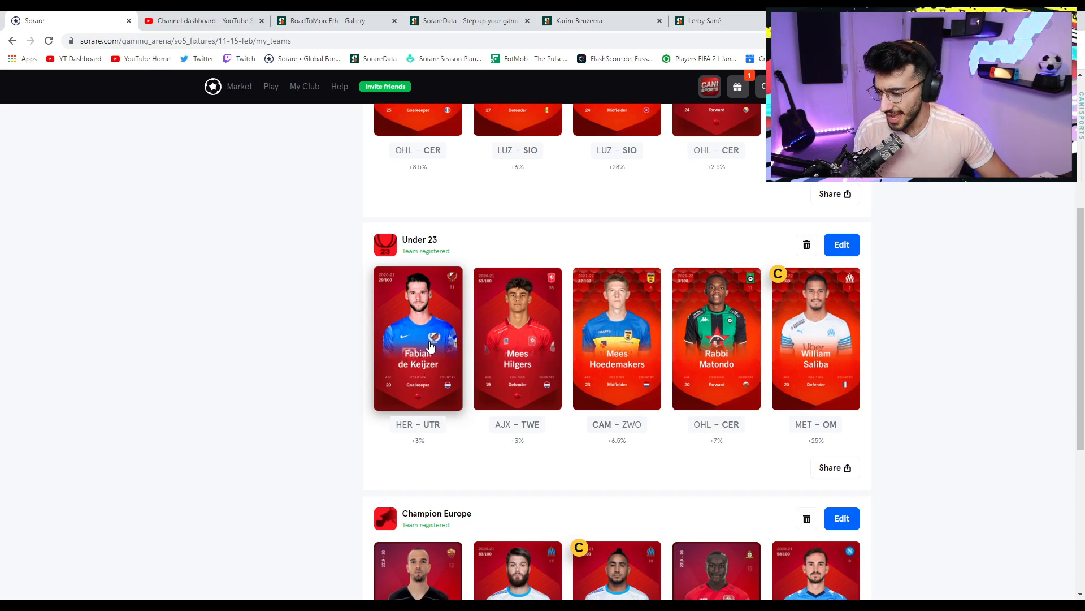
{"action": "mouse_move", "coordinate": [516, 338]}
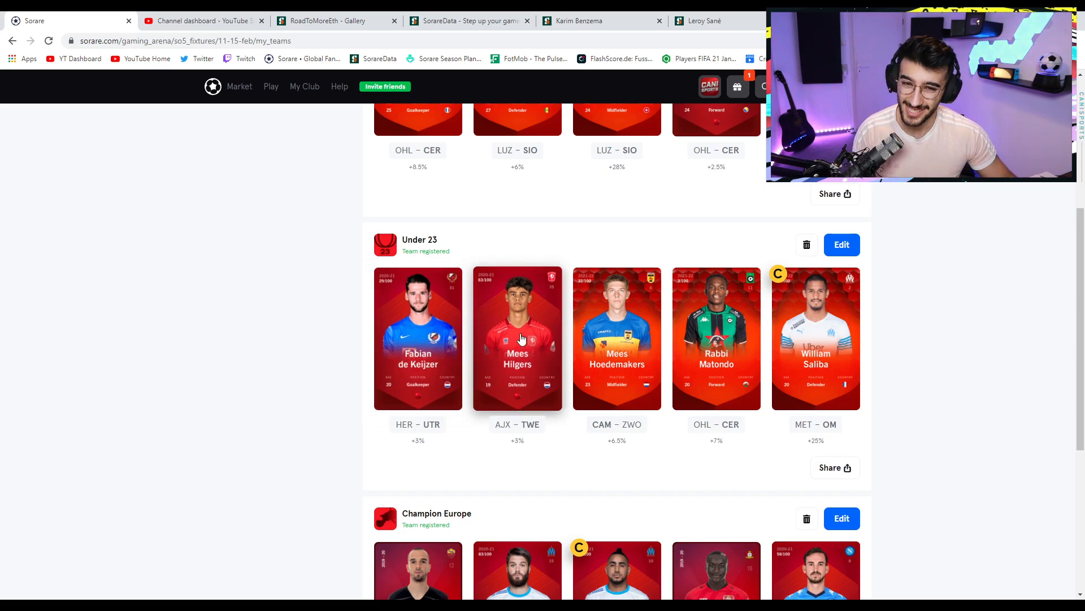
{"action": "mouse_move", "coordinate": [572, 235]}
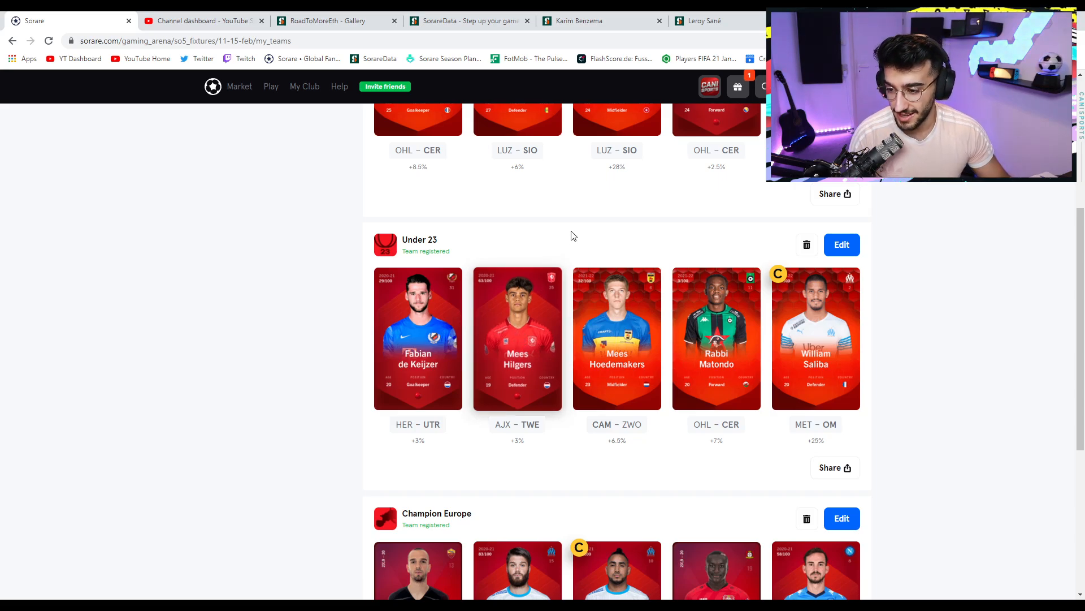
{"action": "mouse_move", "coordinate": [952, 220]}
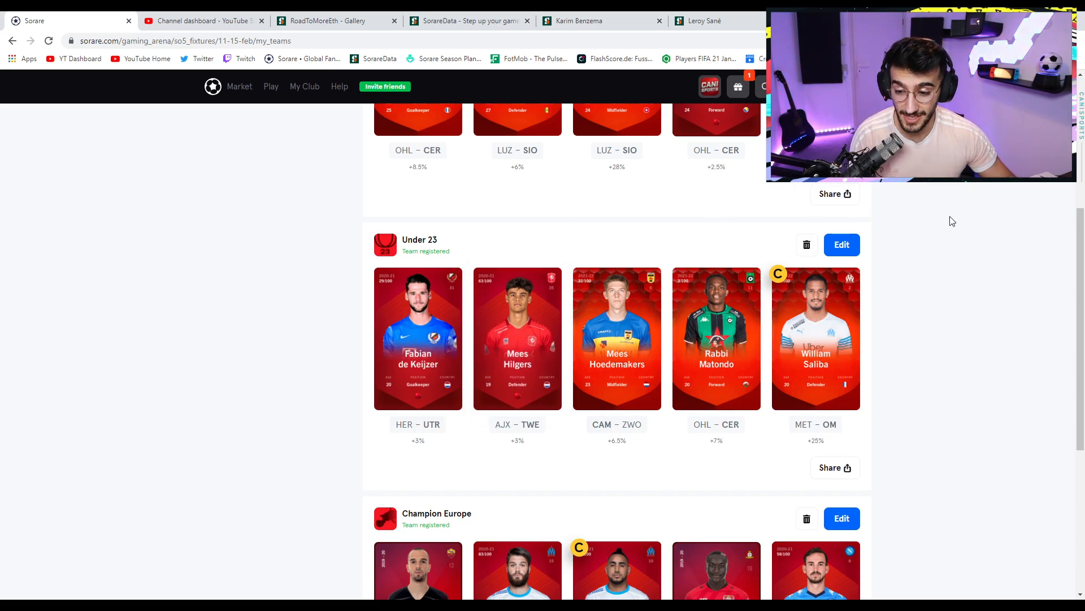
{"action": "scroll", "scroll_direction": "down", "scroll_amount": 3}
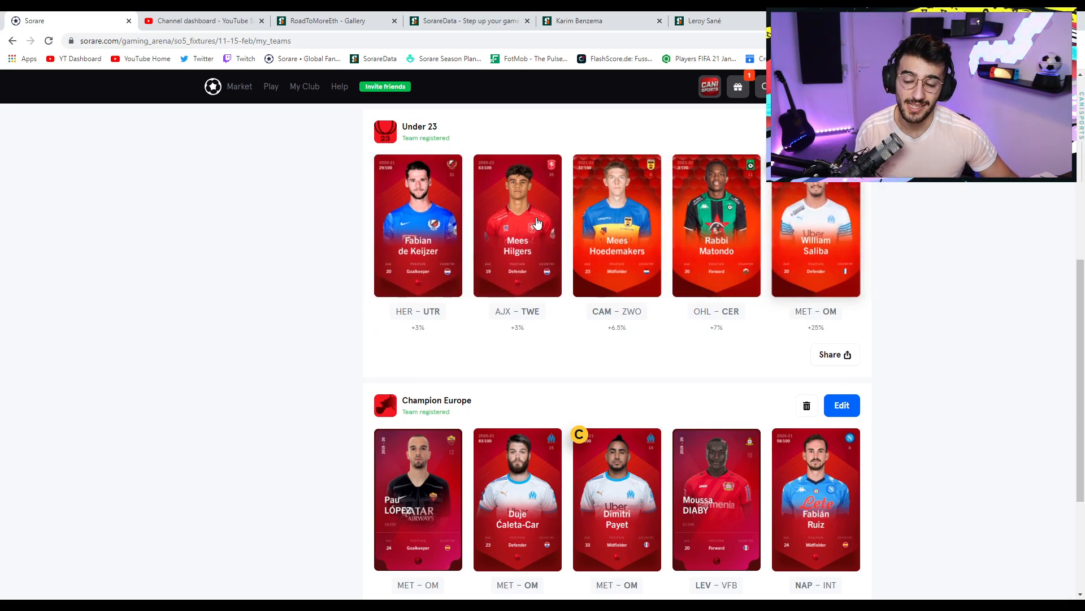
{"action": "scroll", "scroll_direction": "down", "scroll_amount": 3}
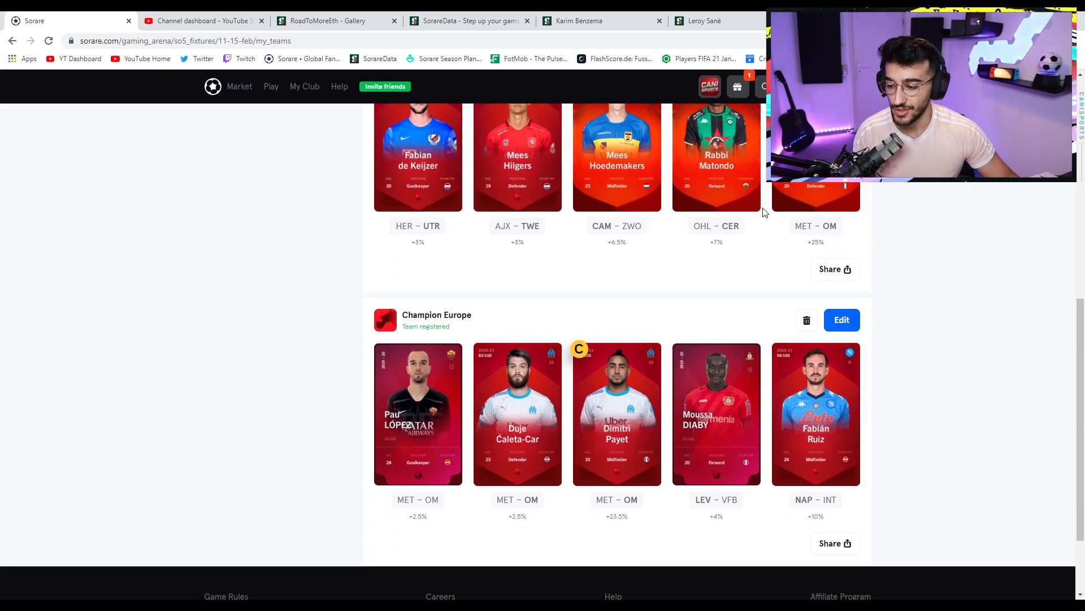
{"action": "scroll", "scroll_direction": "down", "scroll_amount": 3}
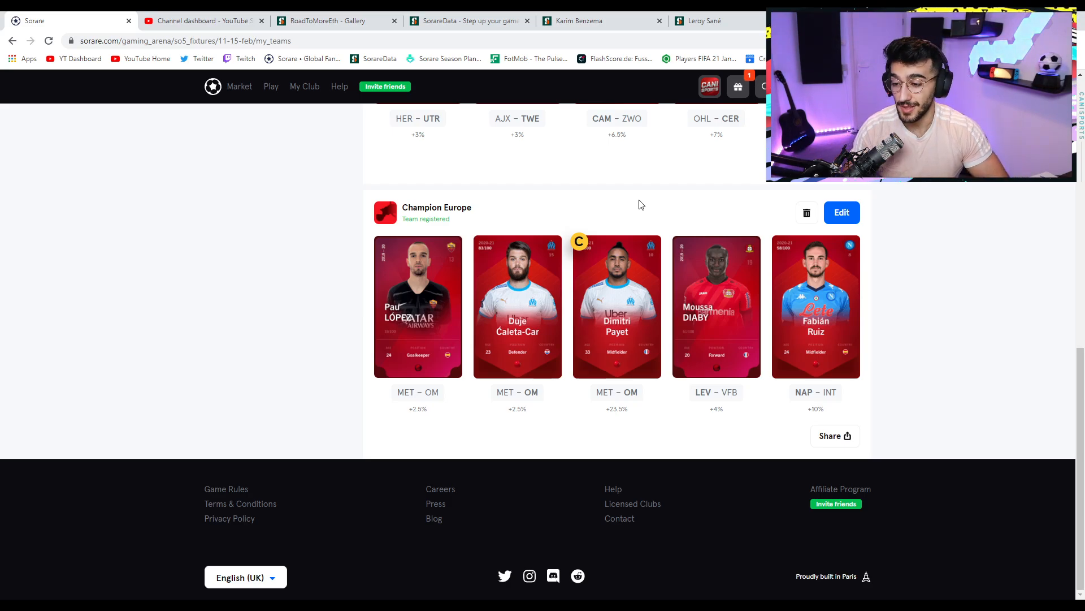
{"action": "scroll", "scroll_direction": "up", "scroll_amount": 3}
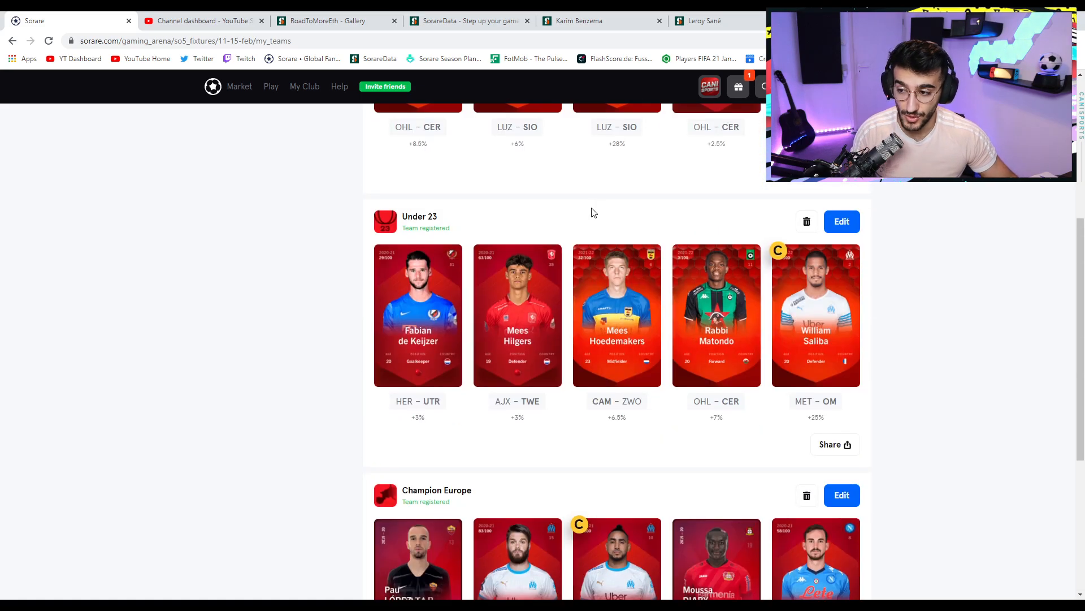
{"action": "scroll", "scroll_direction": "up", "scroll_amount": 3}
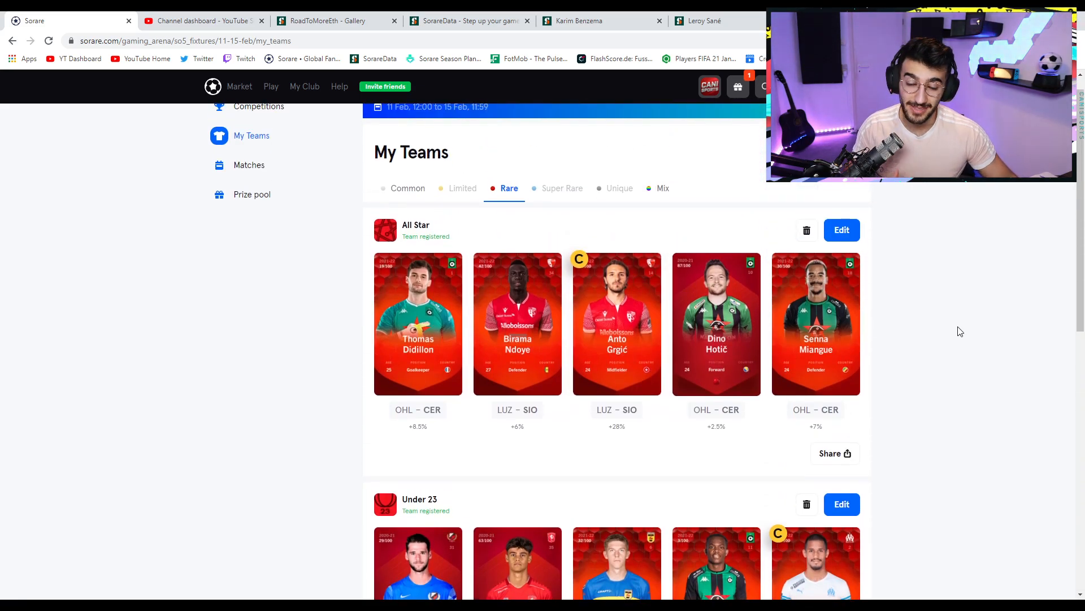
{"action": "mouse_move", "coordinate": [998, 297]}
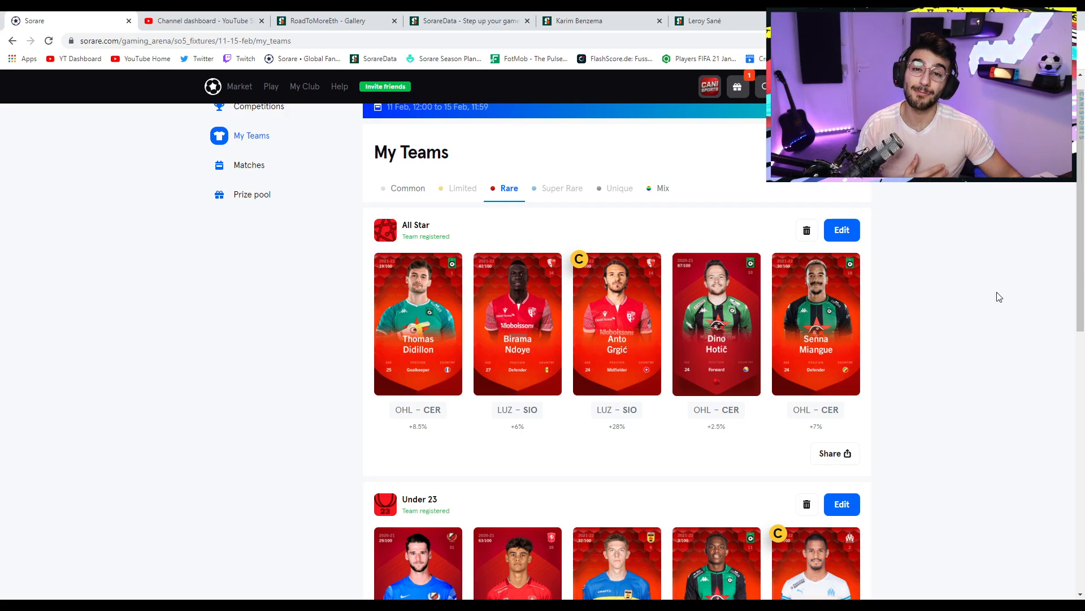